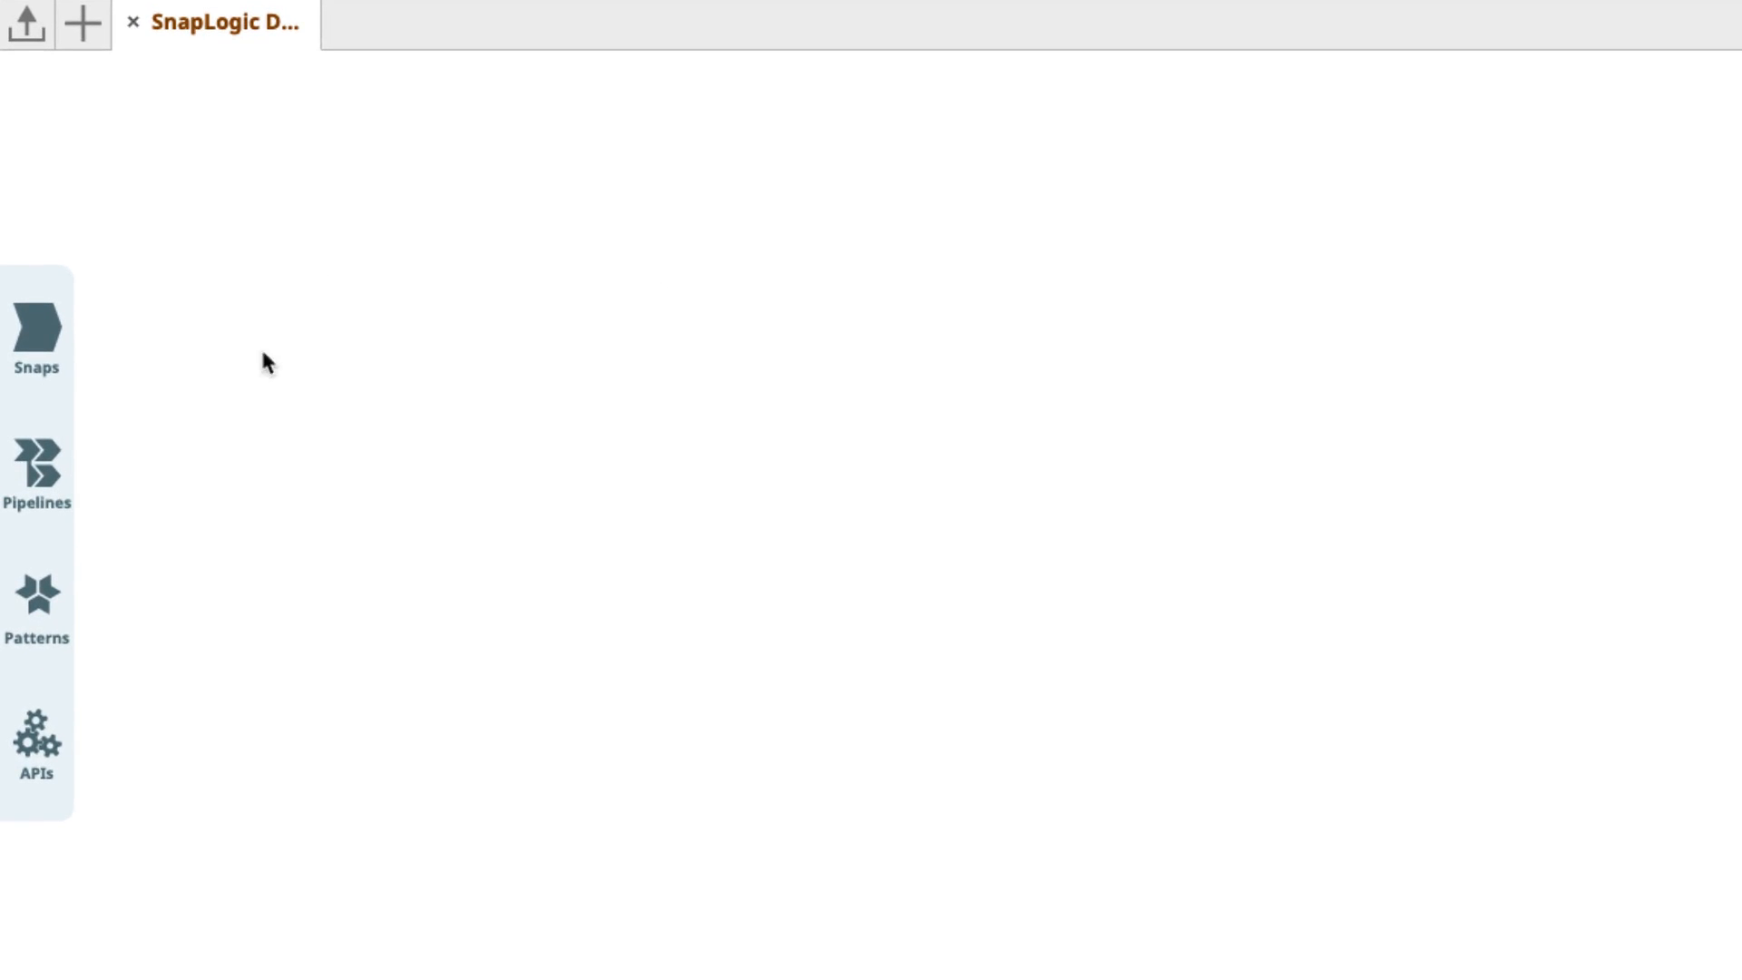
mouse_move(204, 789)
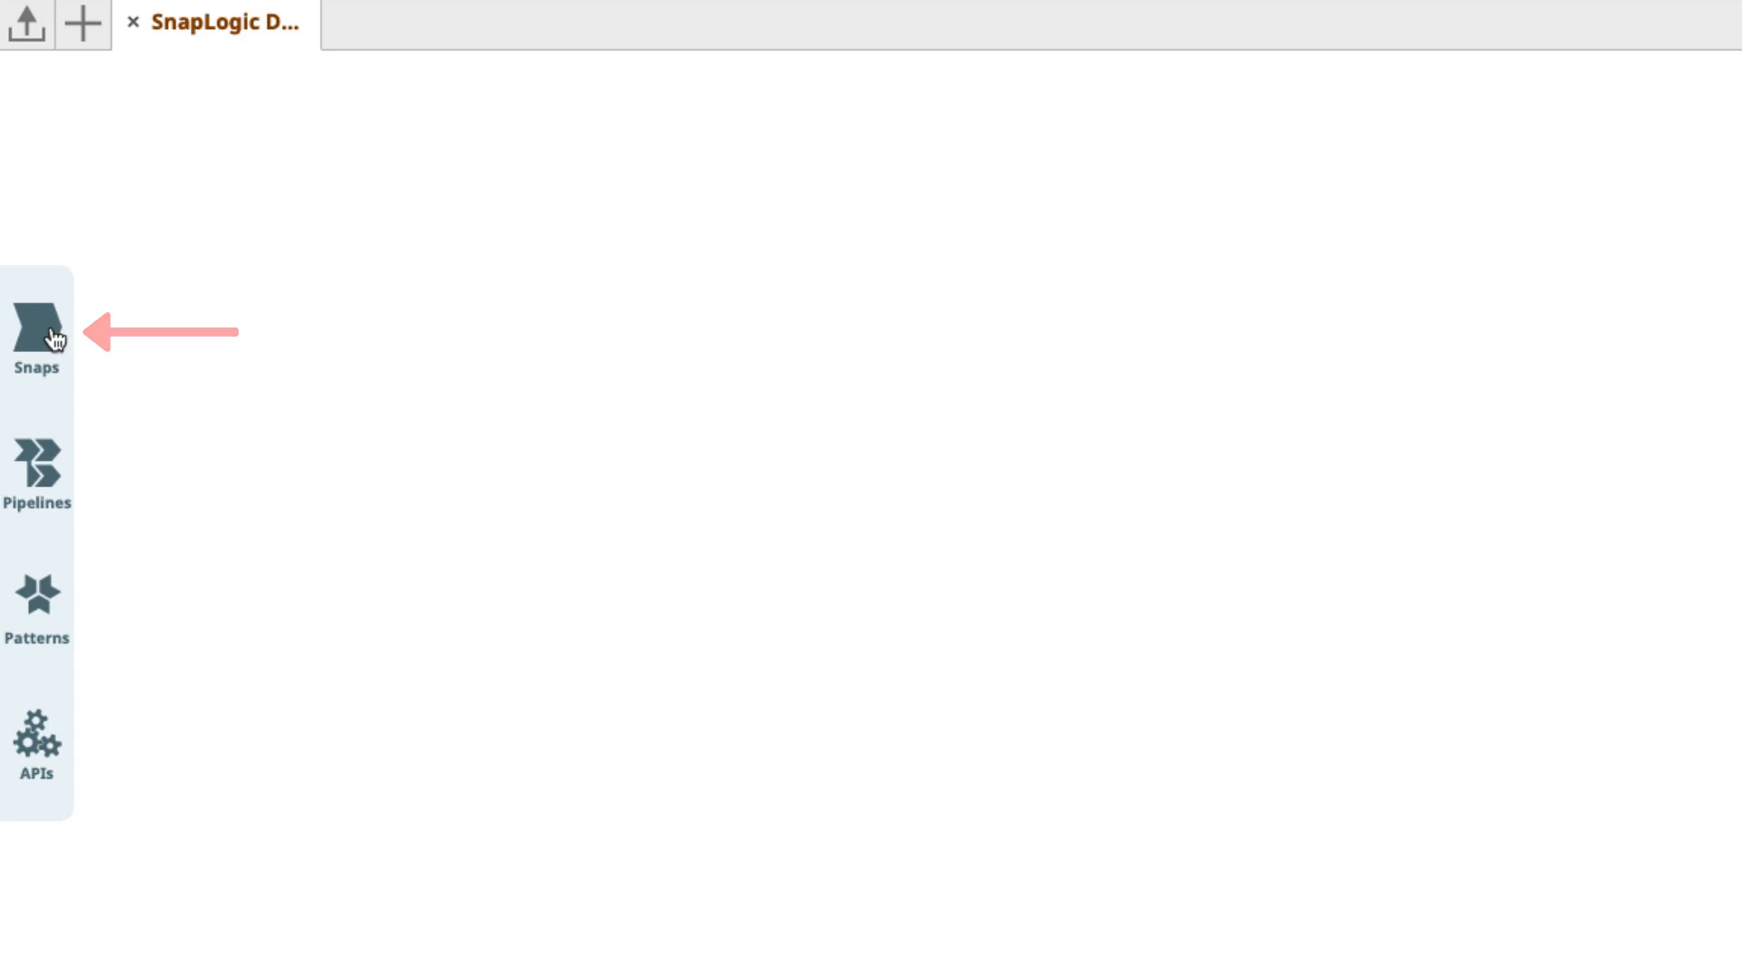
Step: Show the snap catalog with the SQL Server group expanded to list its snaps
left_click(36, 334)
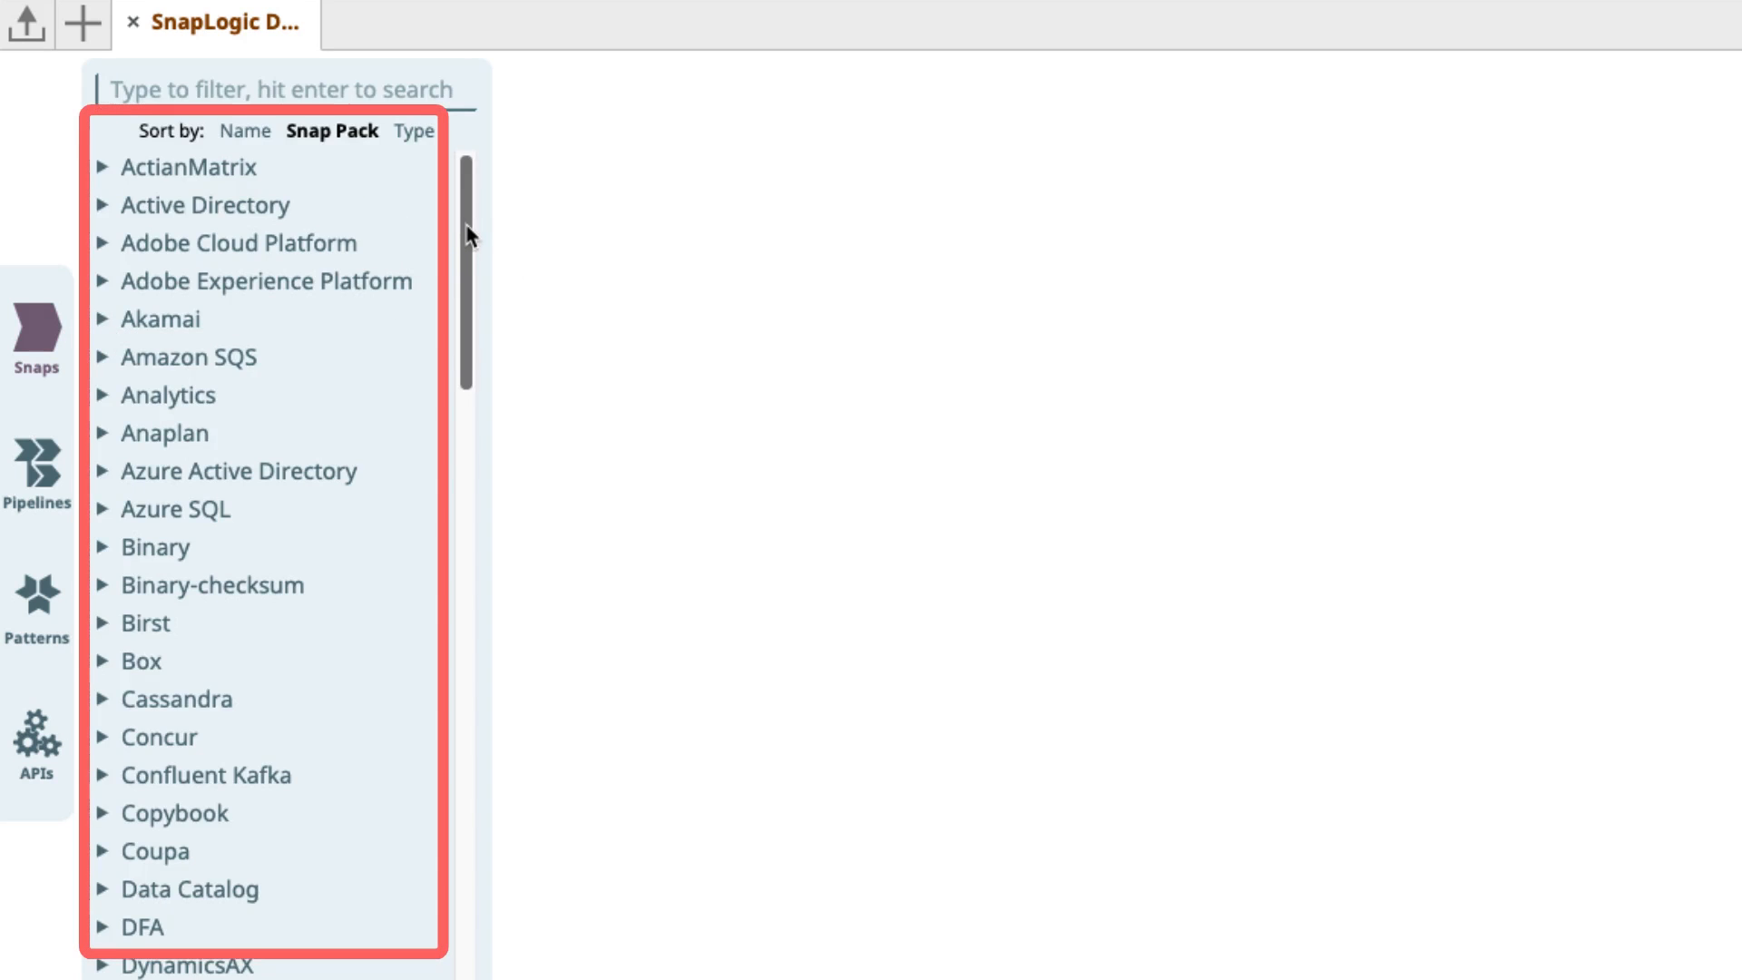
scroll("down", 3)
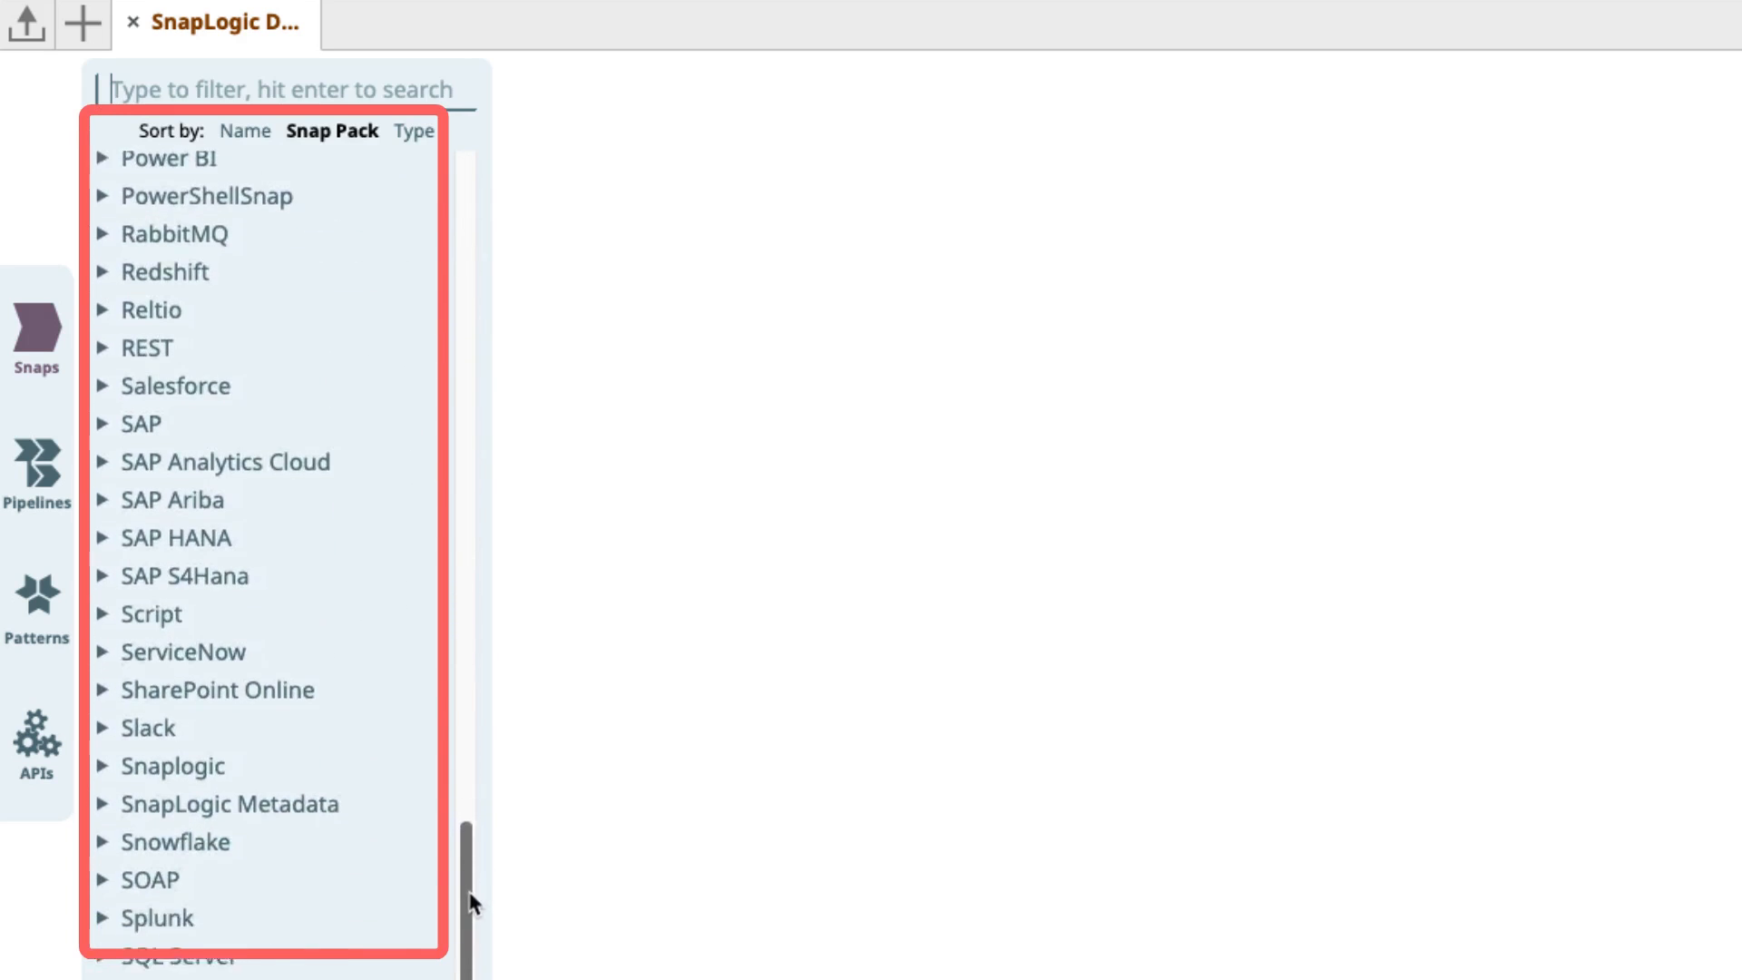
scroll("down", 3)
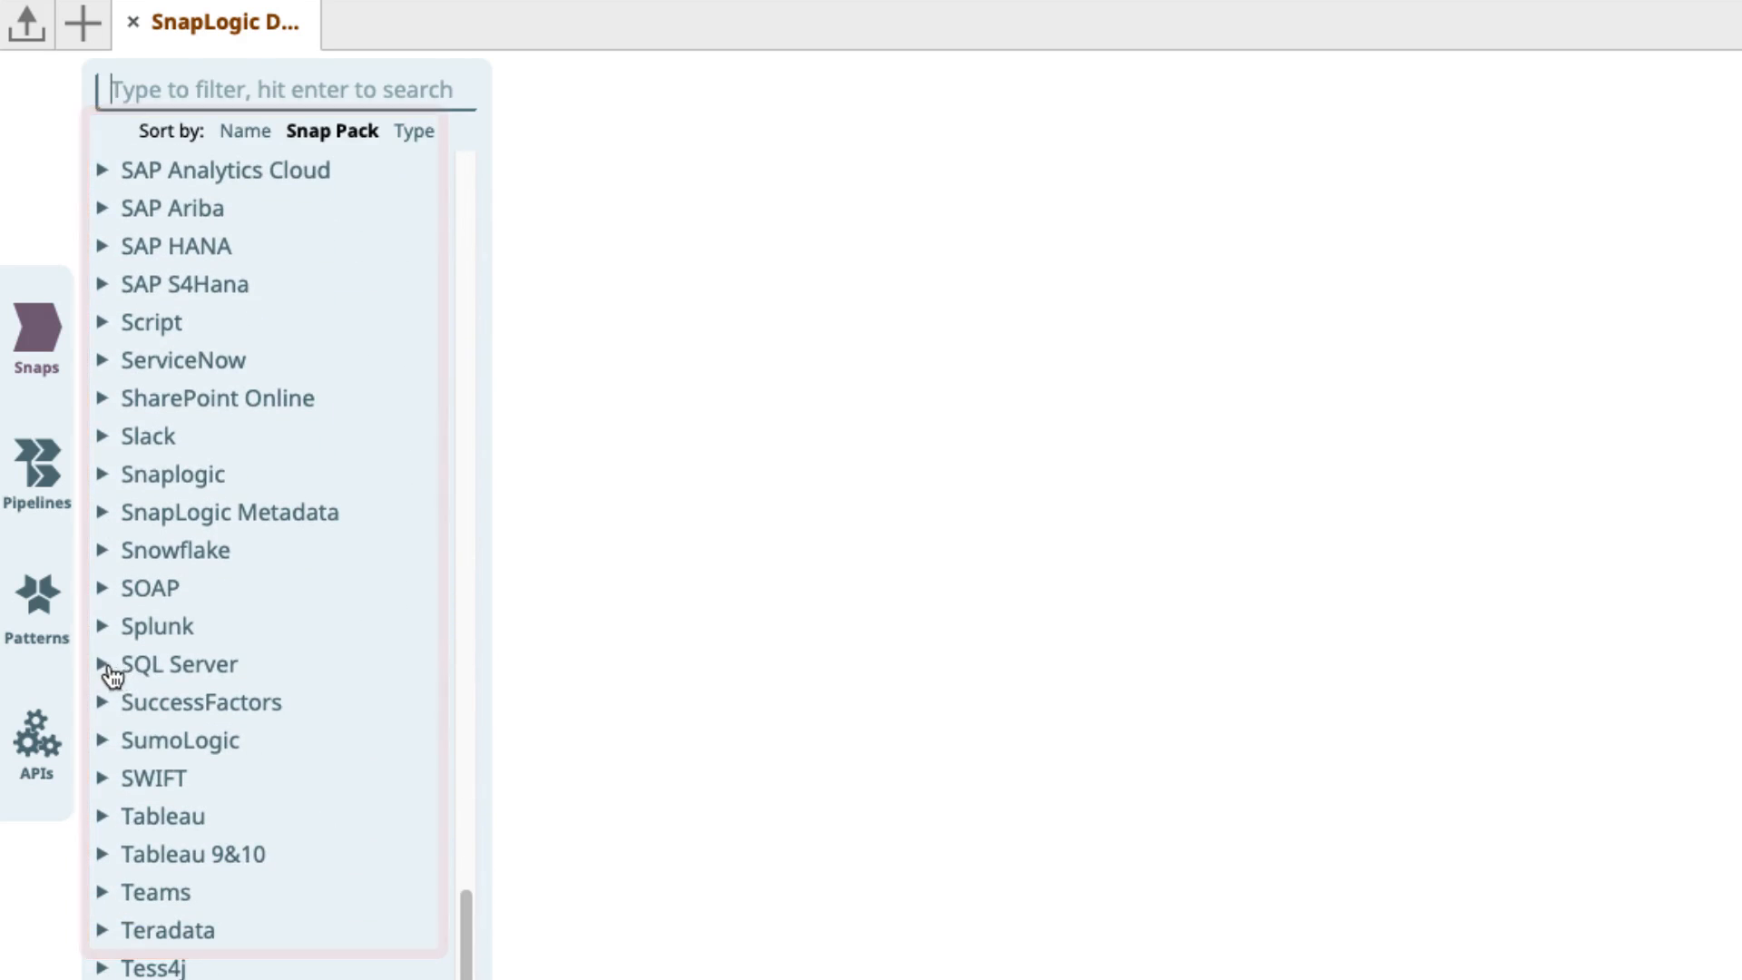
left_click(102, 665)
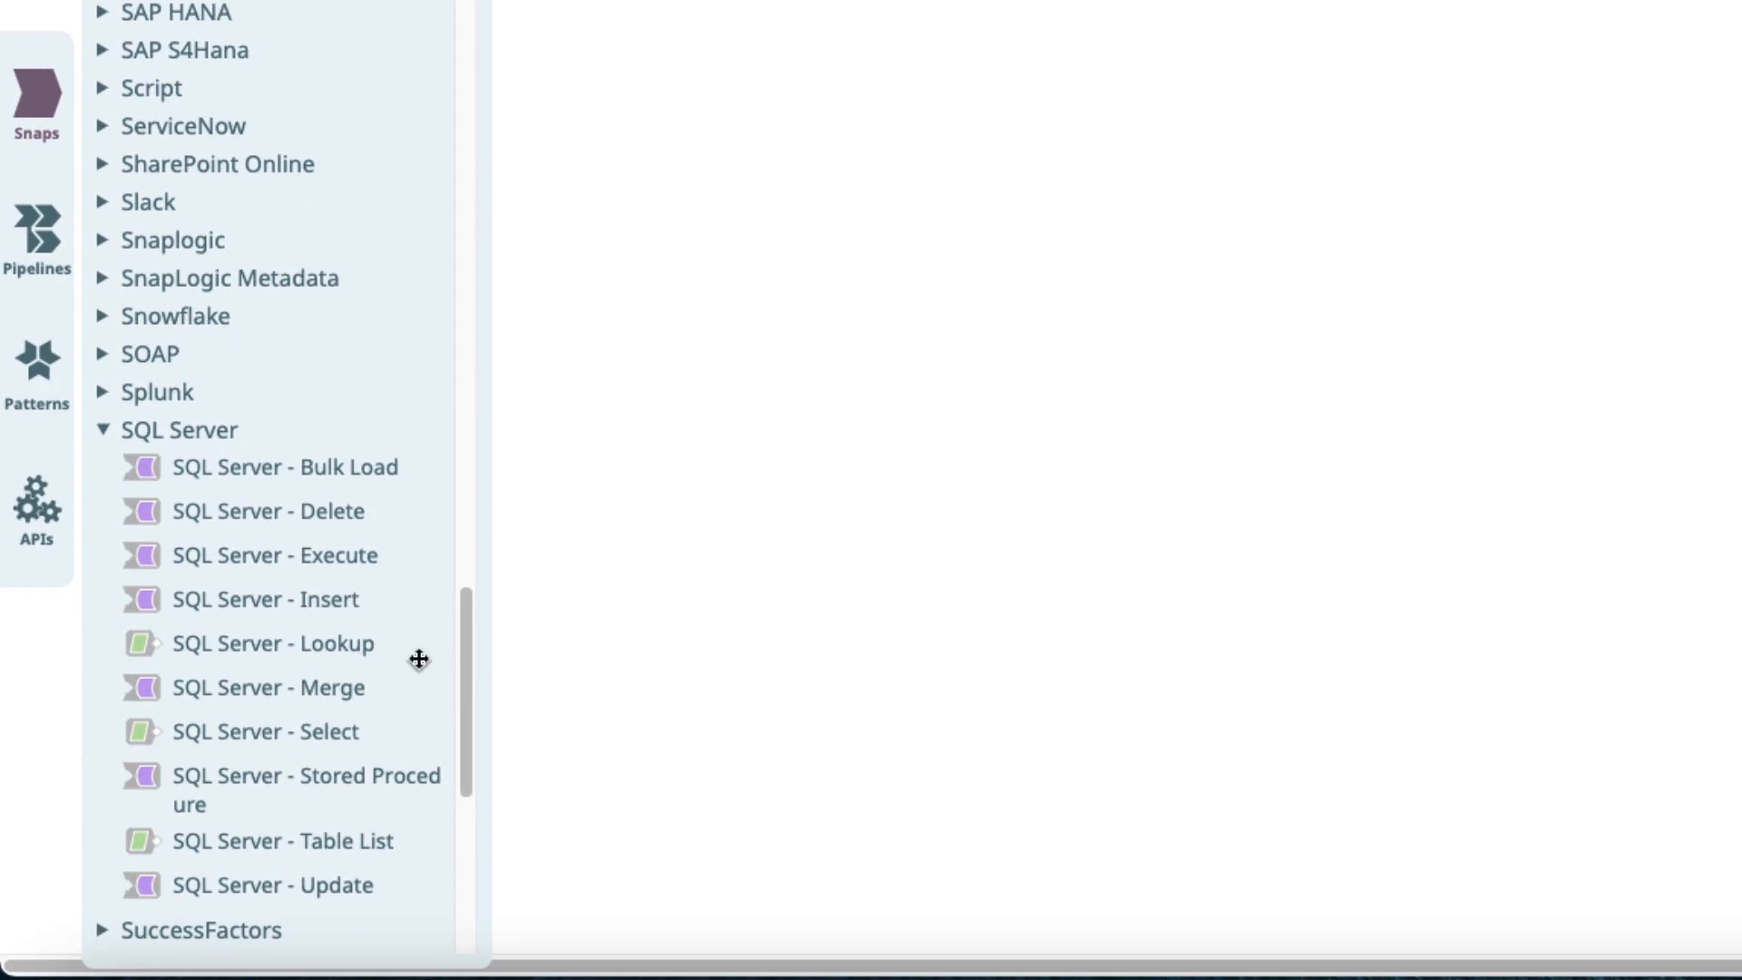
Step: Place a SQL Server - Select snap on the canvas using the SE_DEMO_SQL_Server account
left_click_drag(263, 731, 1078, 290)
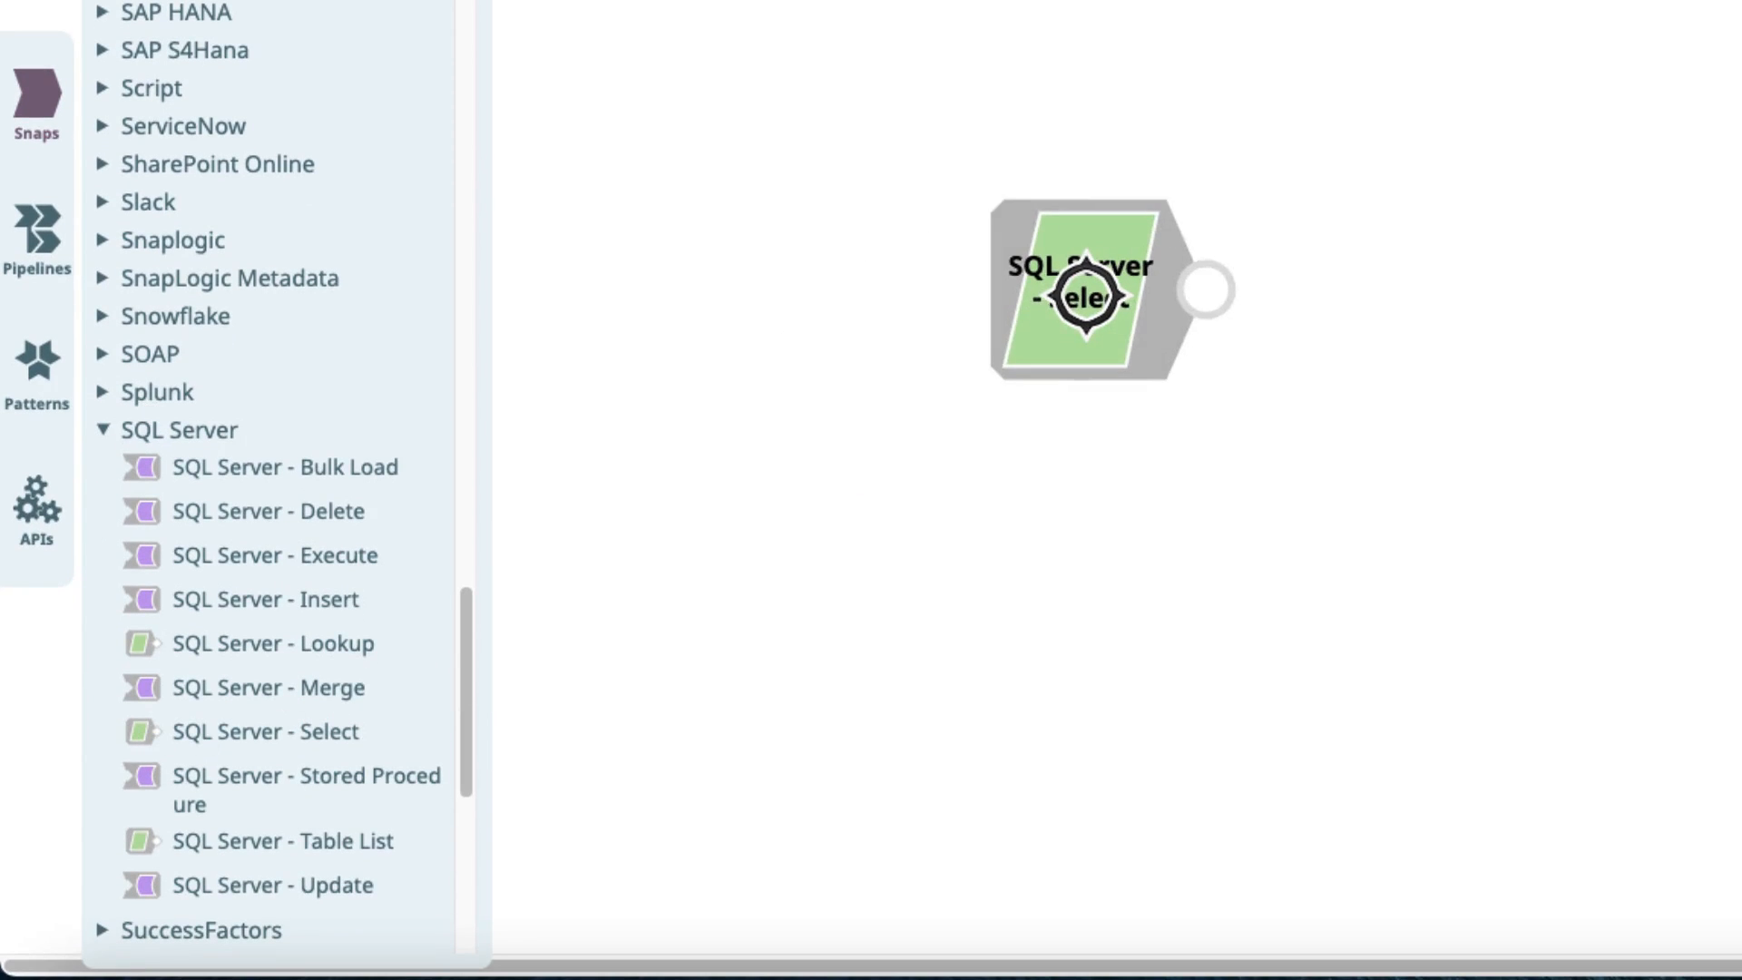
double_click(1079, 291)
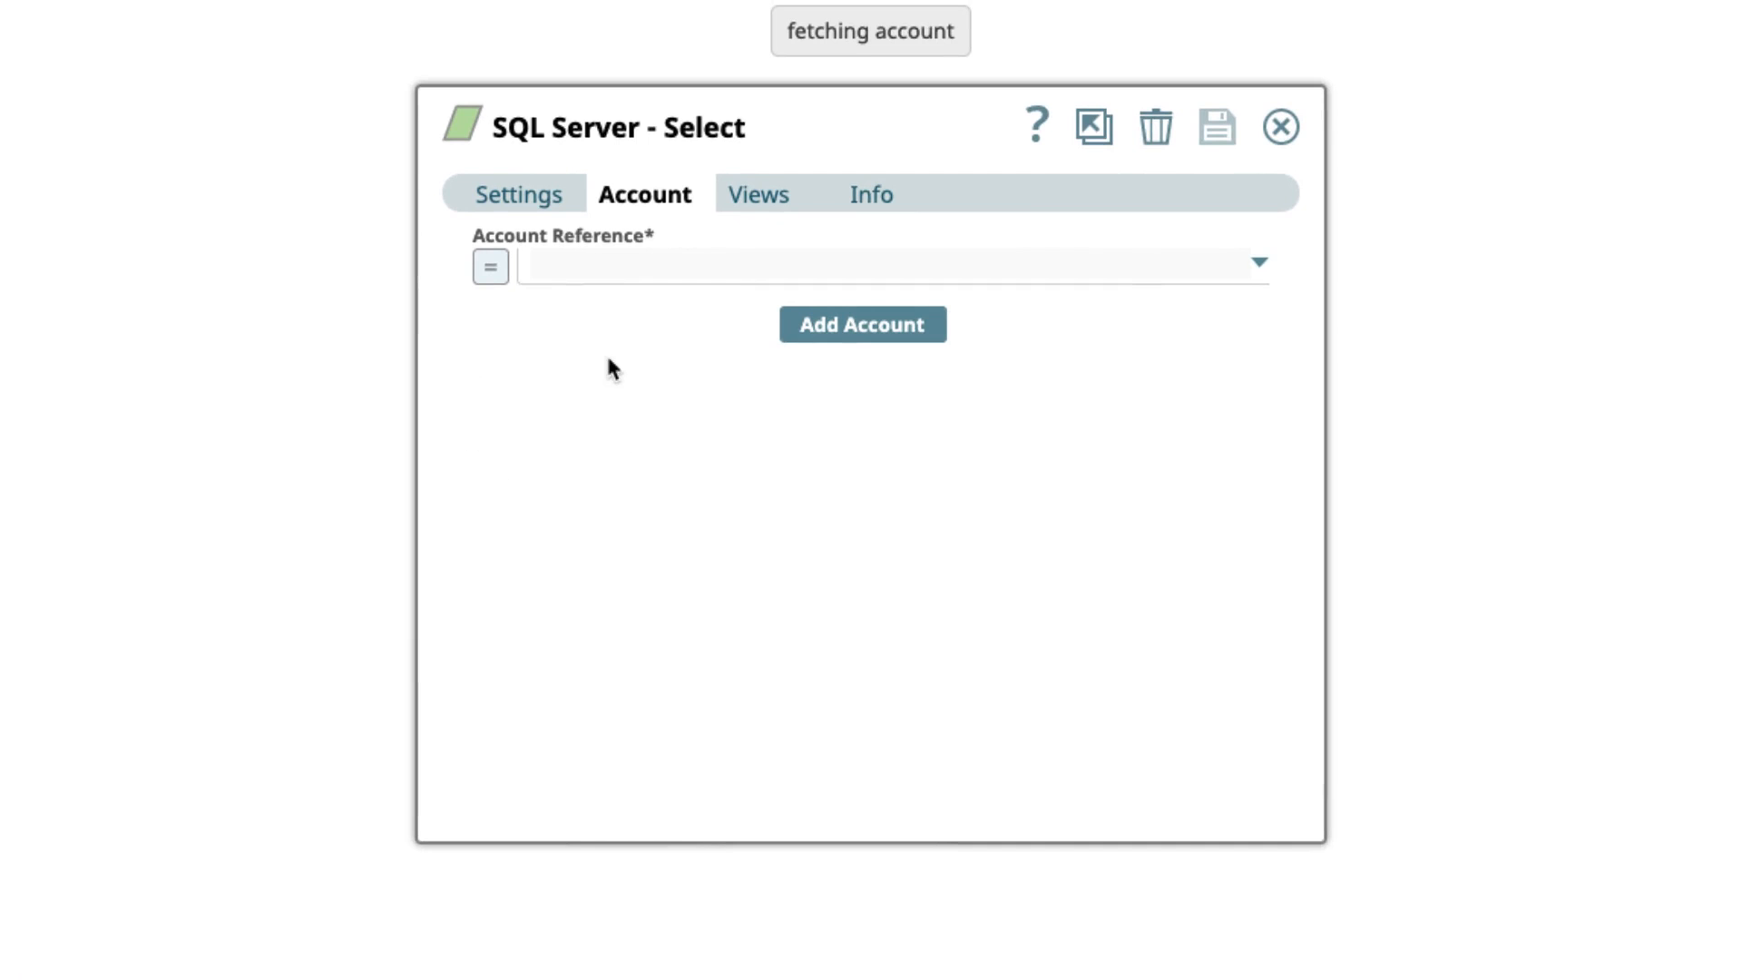
mouse_move(682, 314)
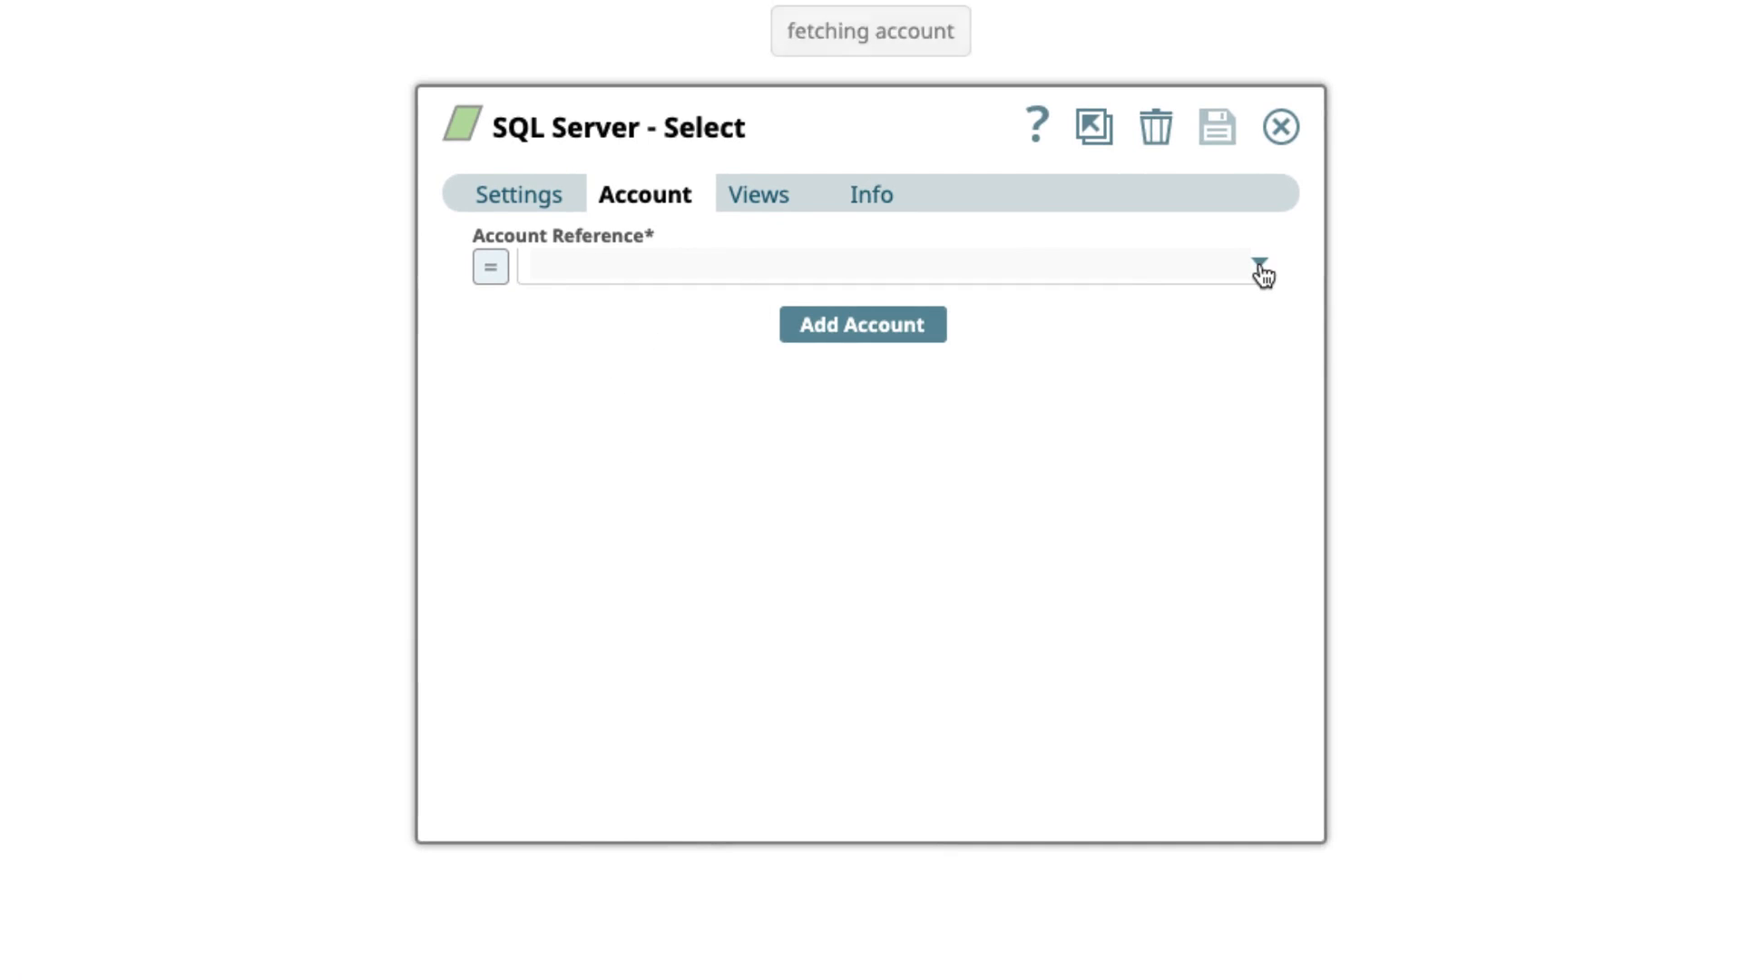
left_click(1259, 267)
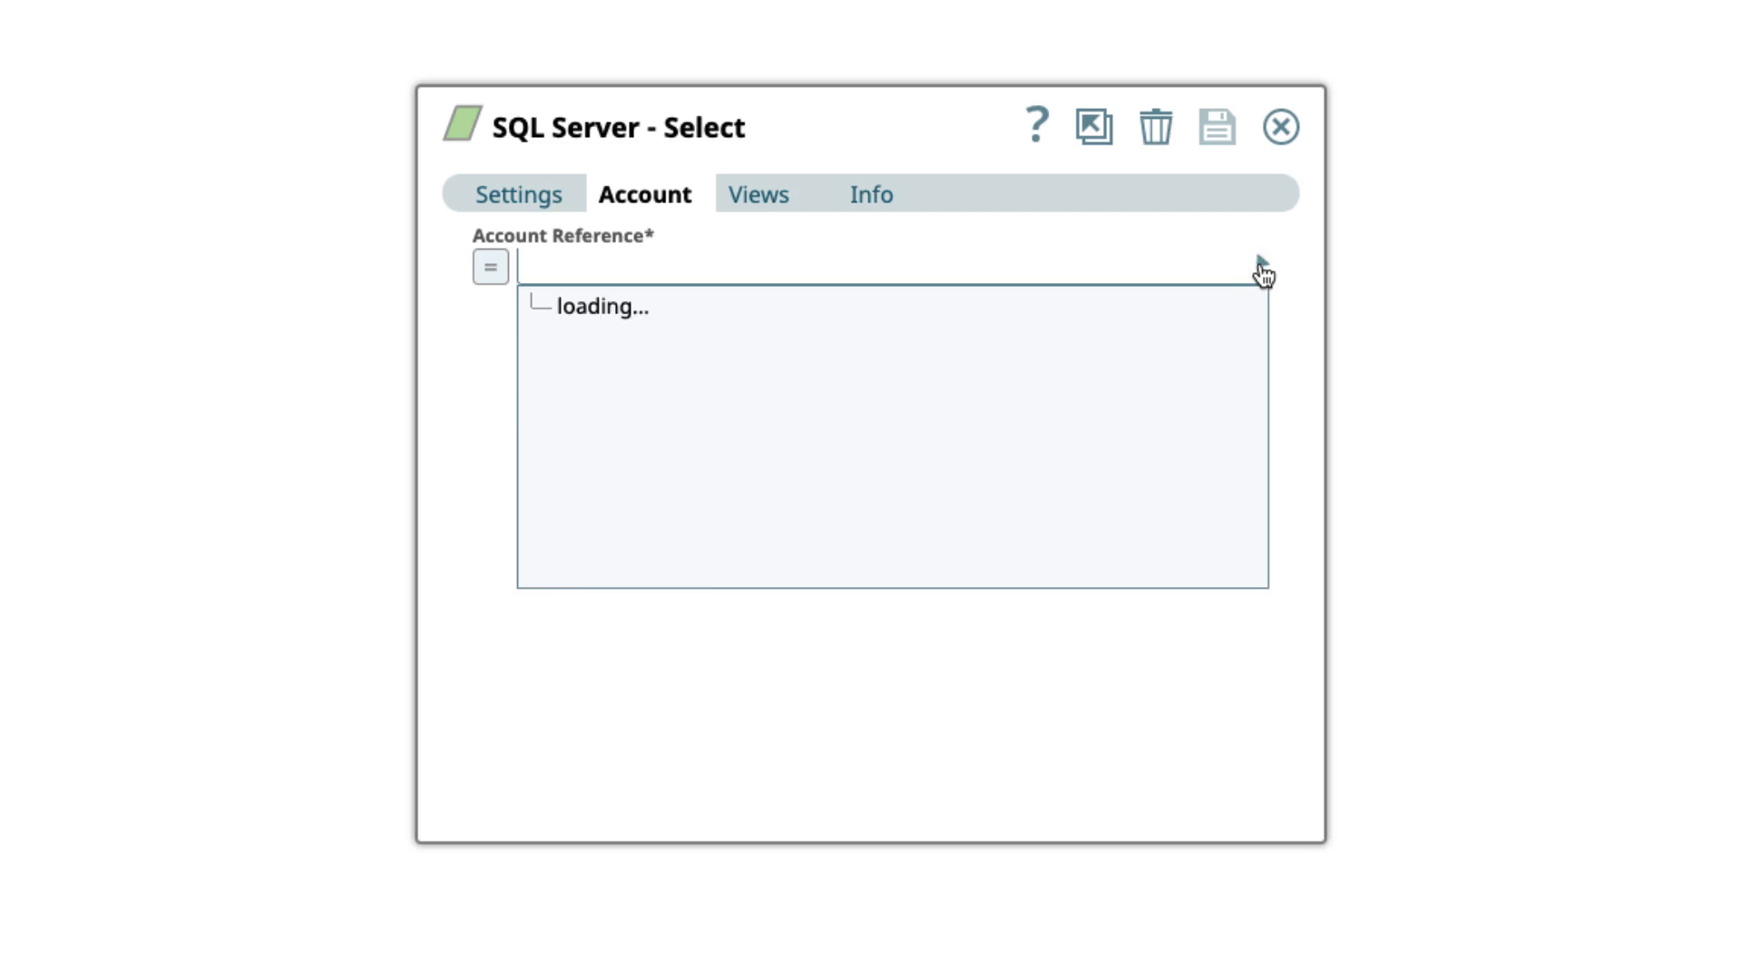
left_click(1255, 267)
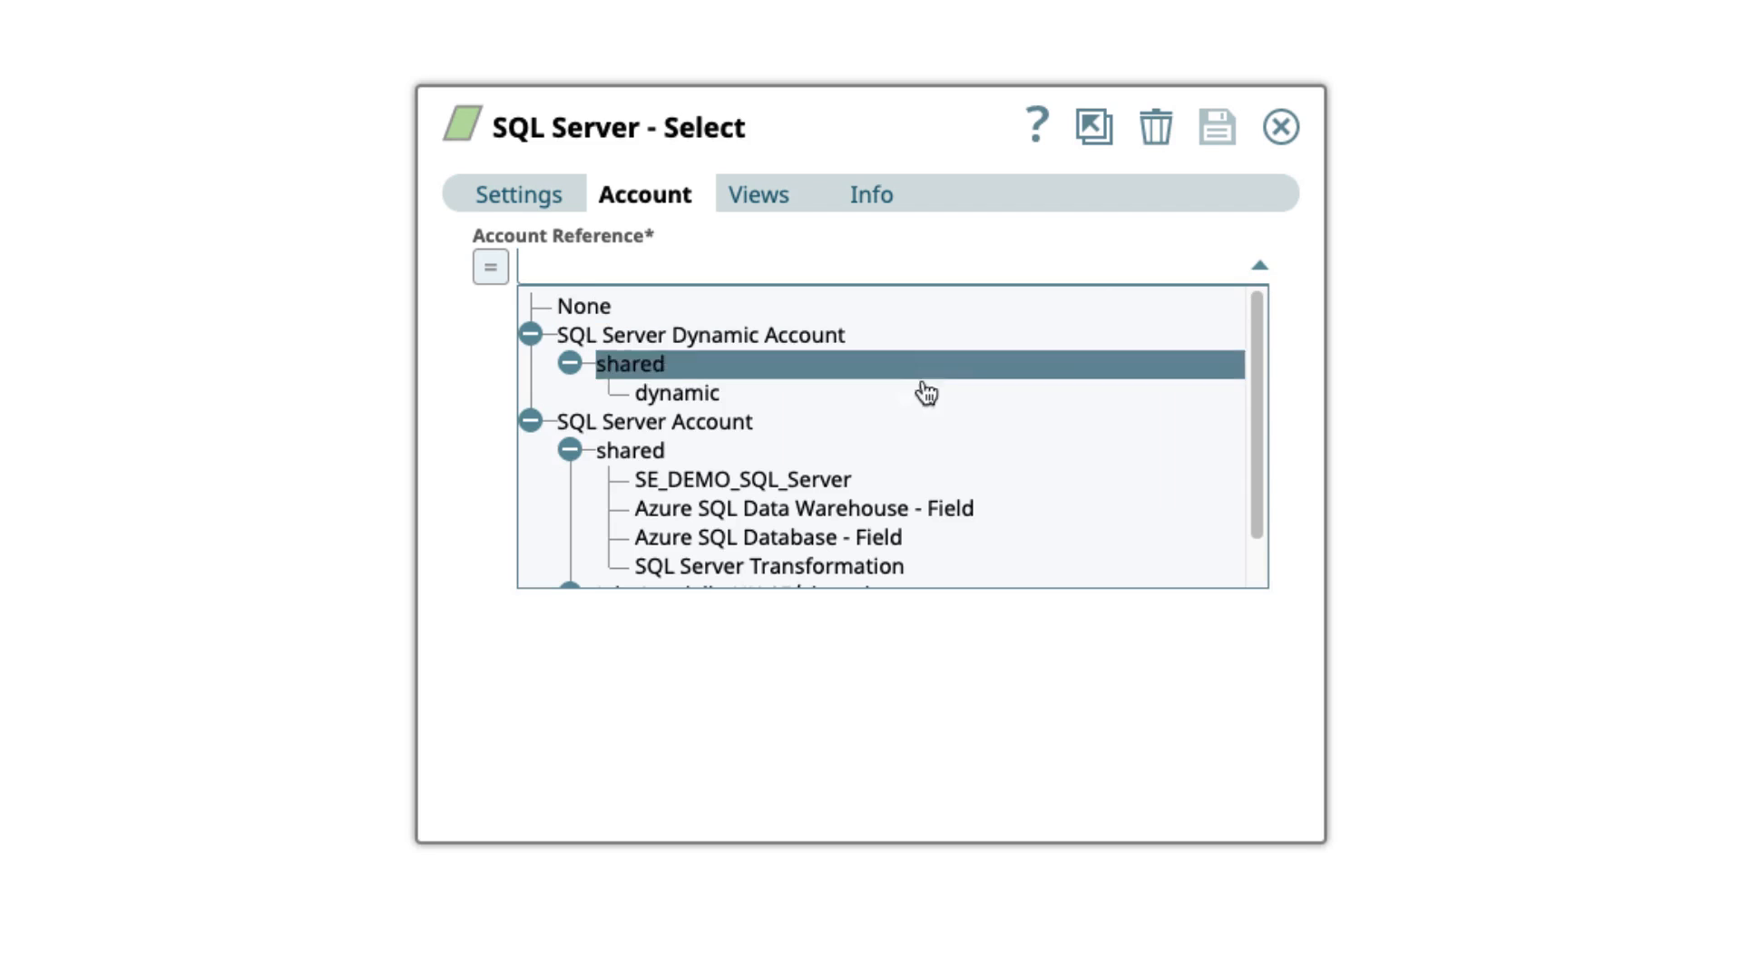
left_click(740, 479)
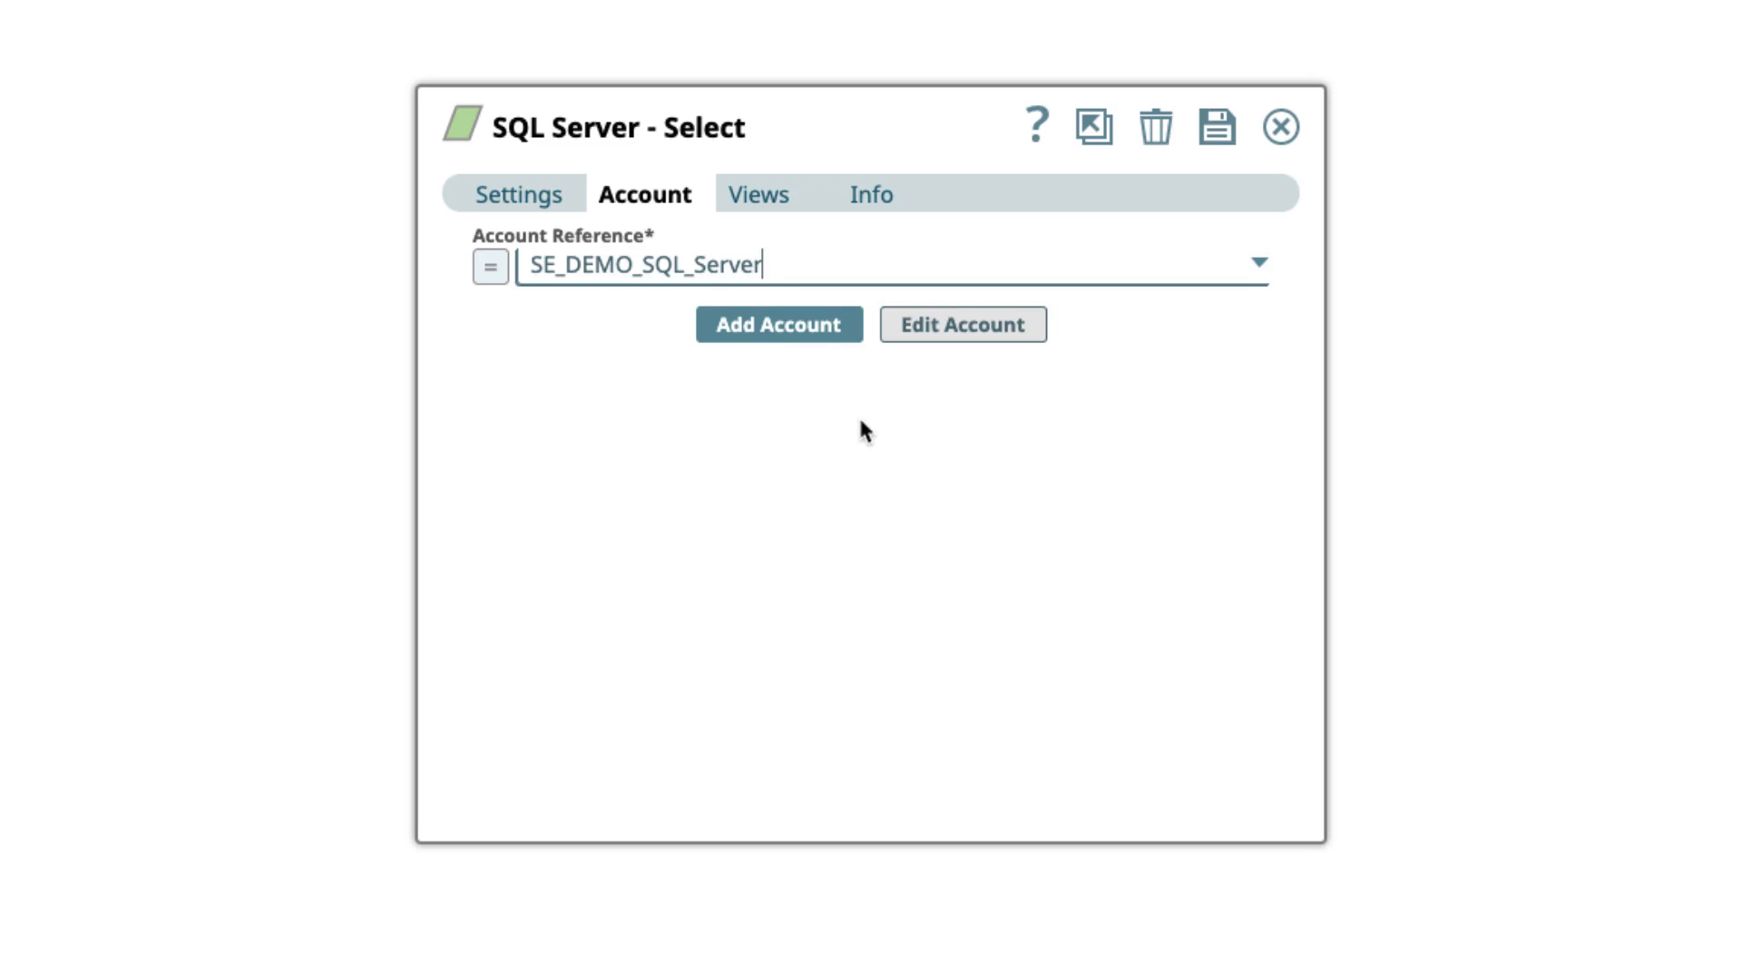
mouse_move(506, 372)
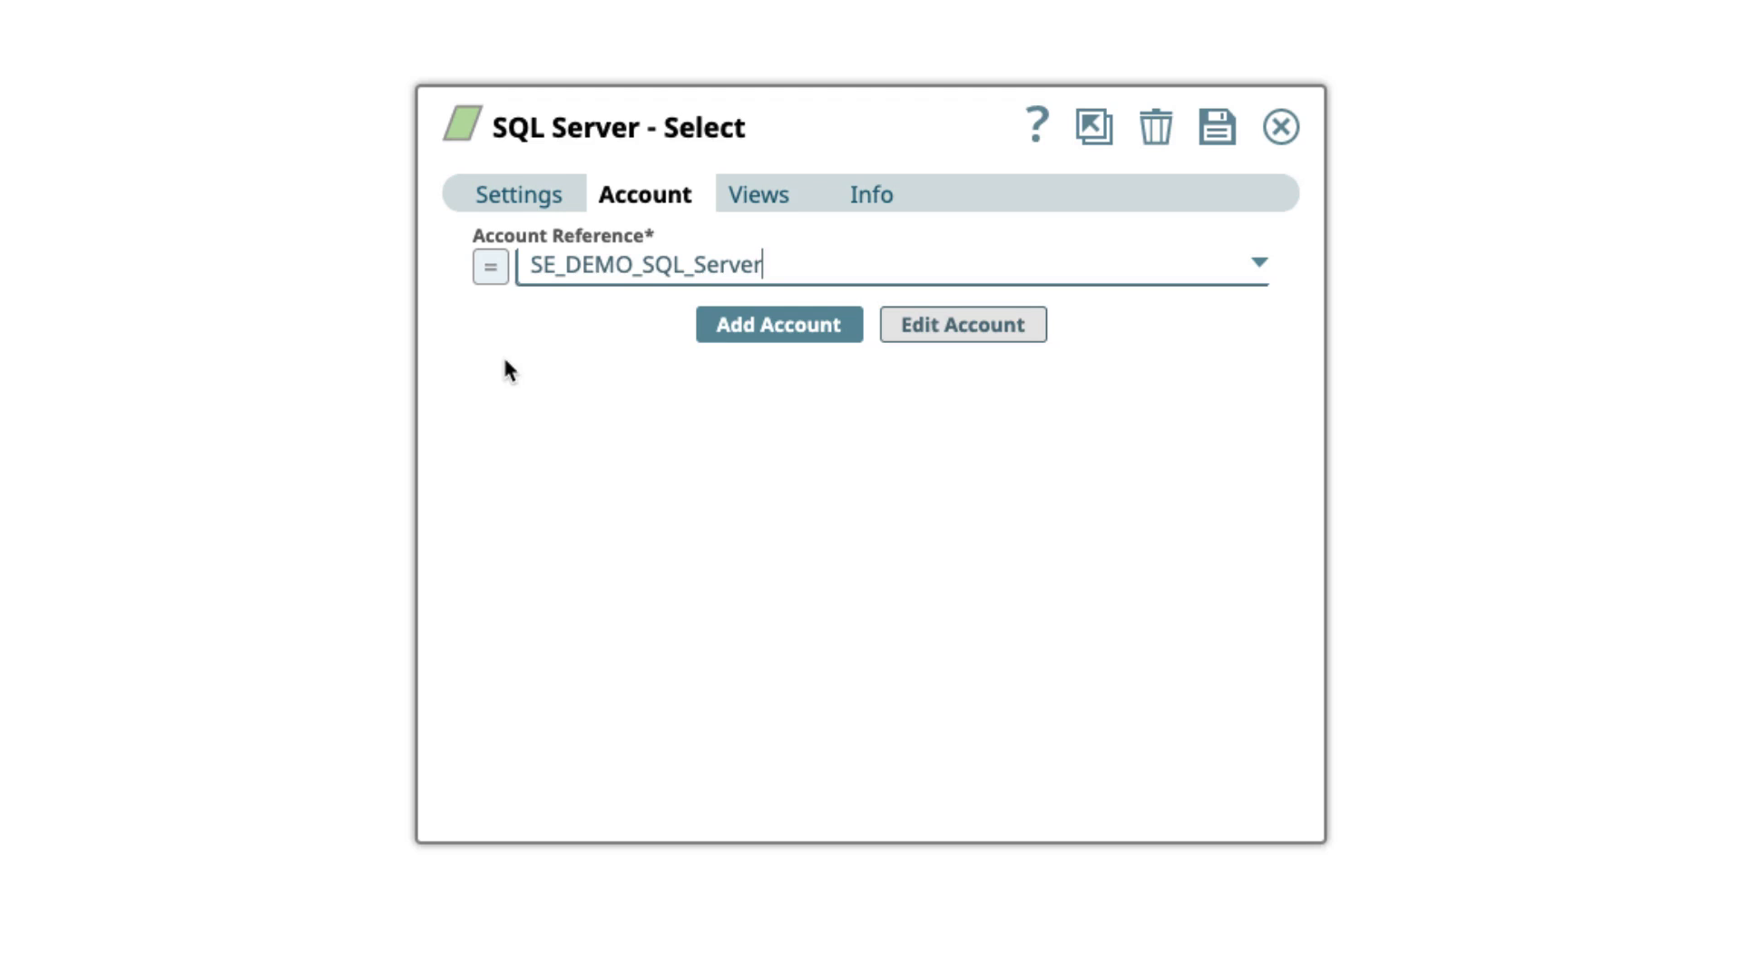
mouse_move(512, 194)
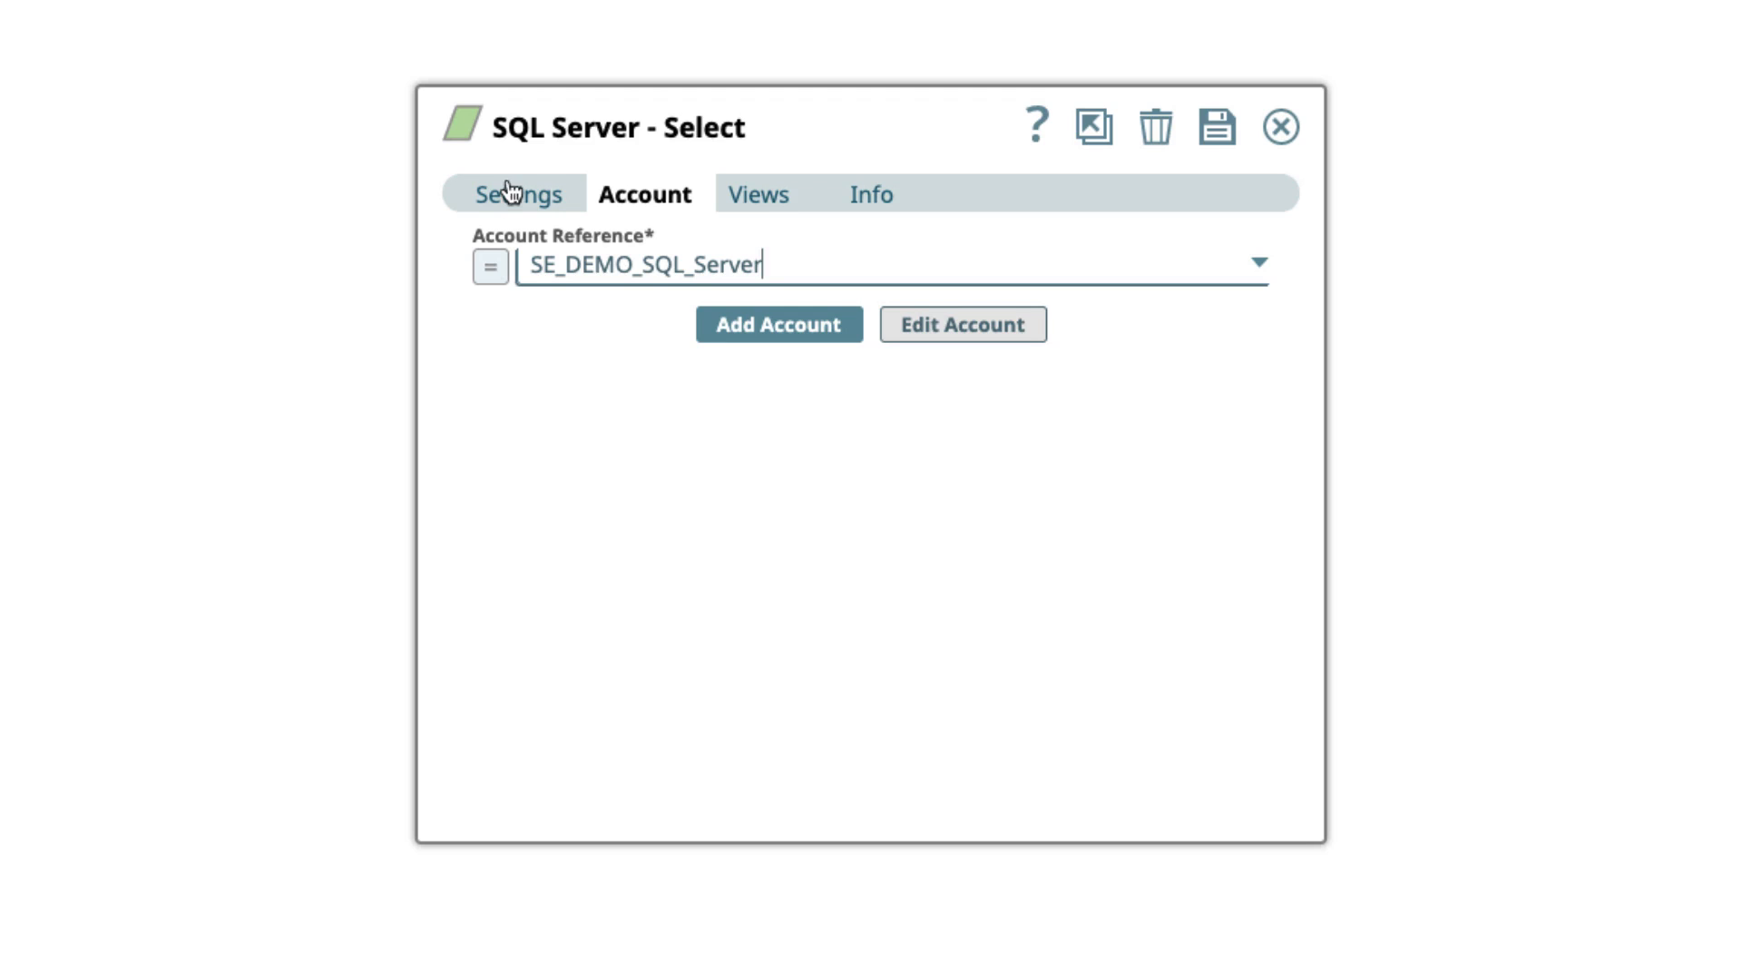
Step: Point the Select snap at schema "SEDEMO", table "SEDEMO"."JLCUSTOMERS" and save it
left_click(517, 194)
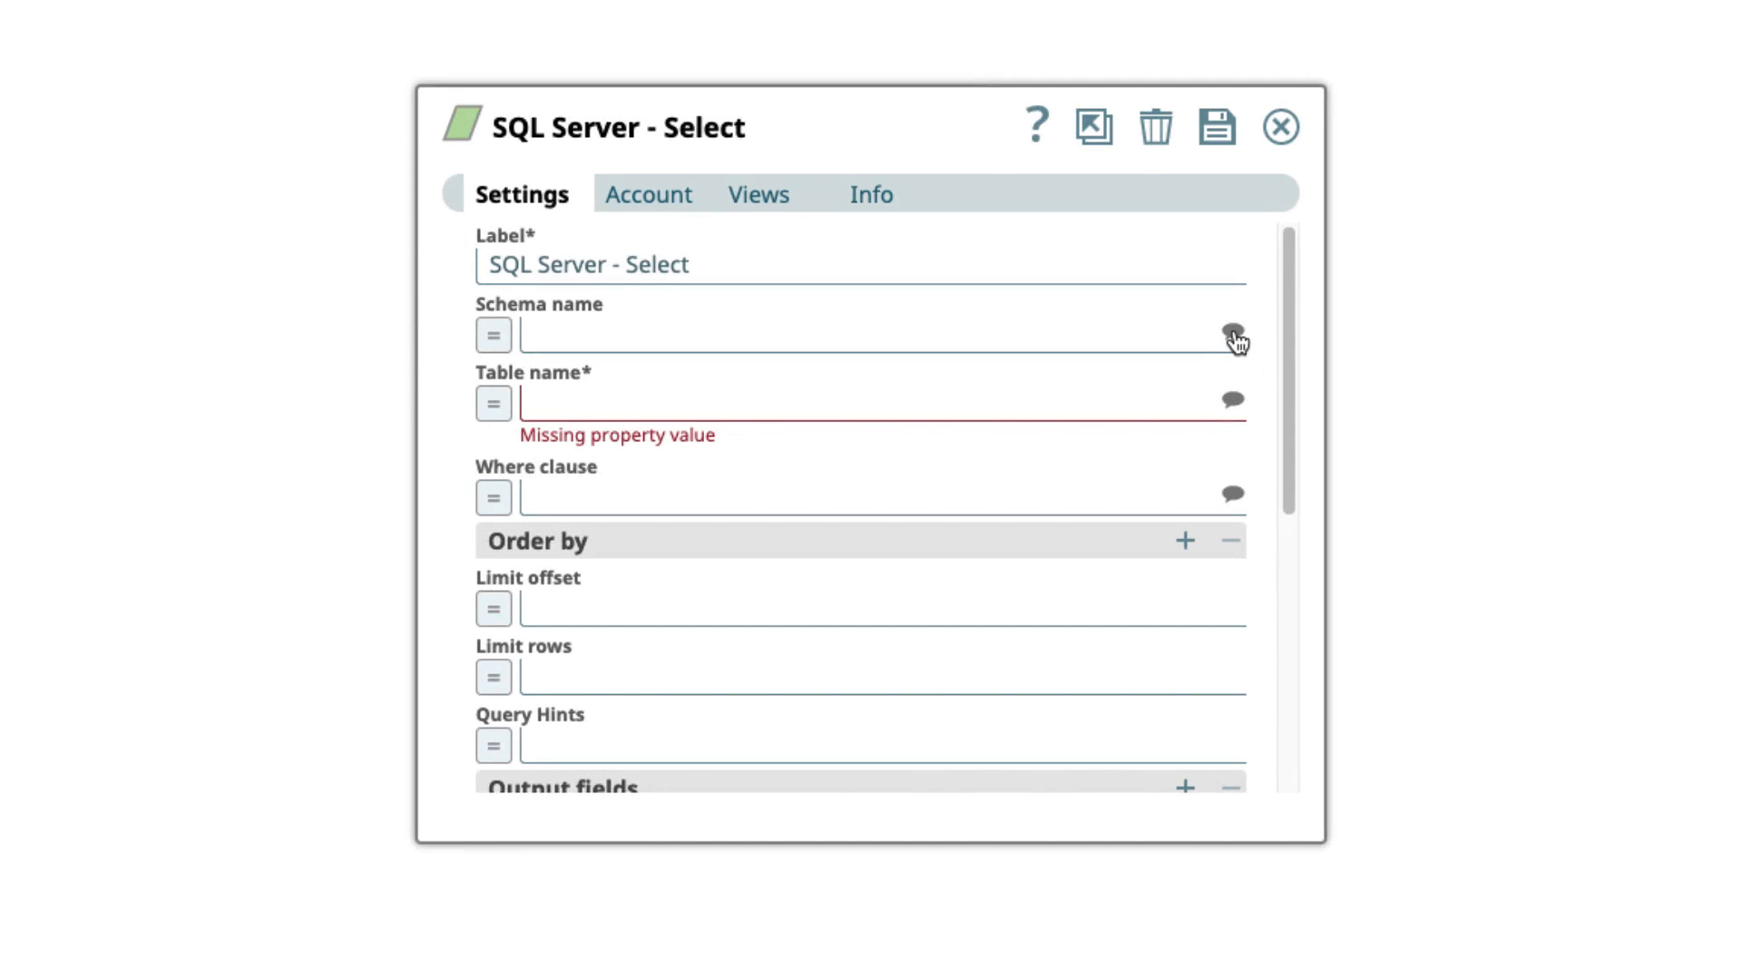
left_click(867, 334)
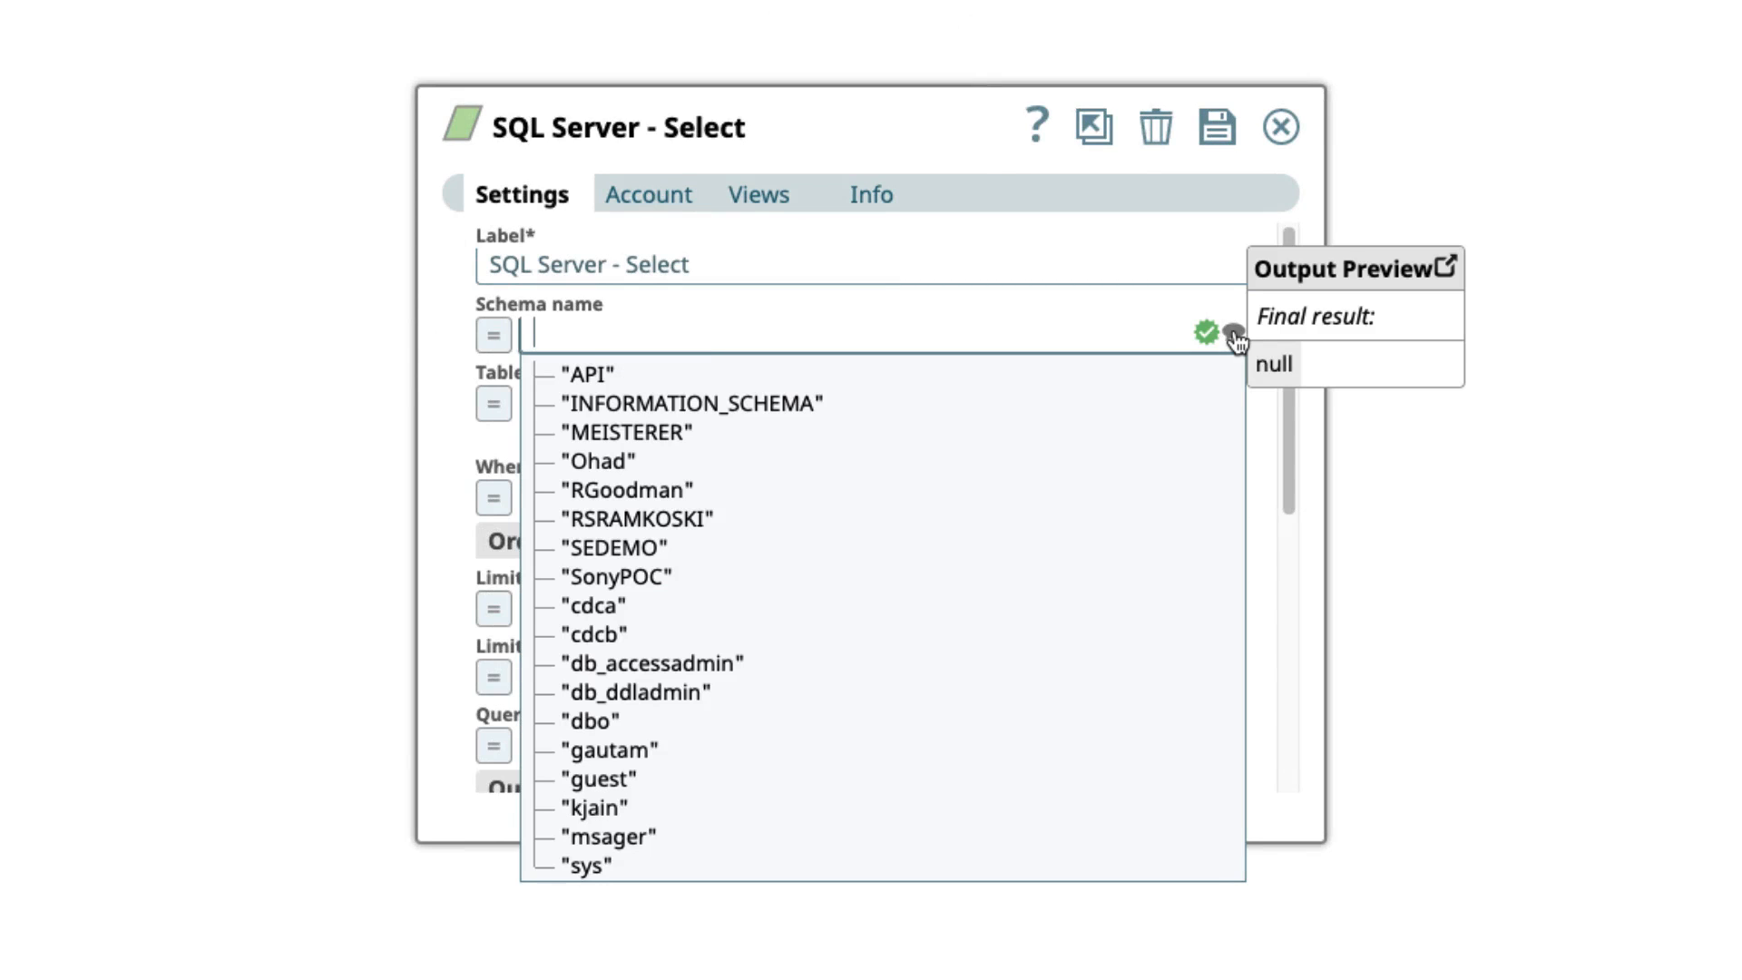
left_click(612, 547)
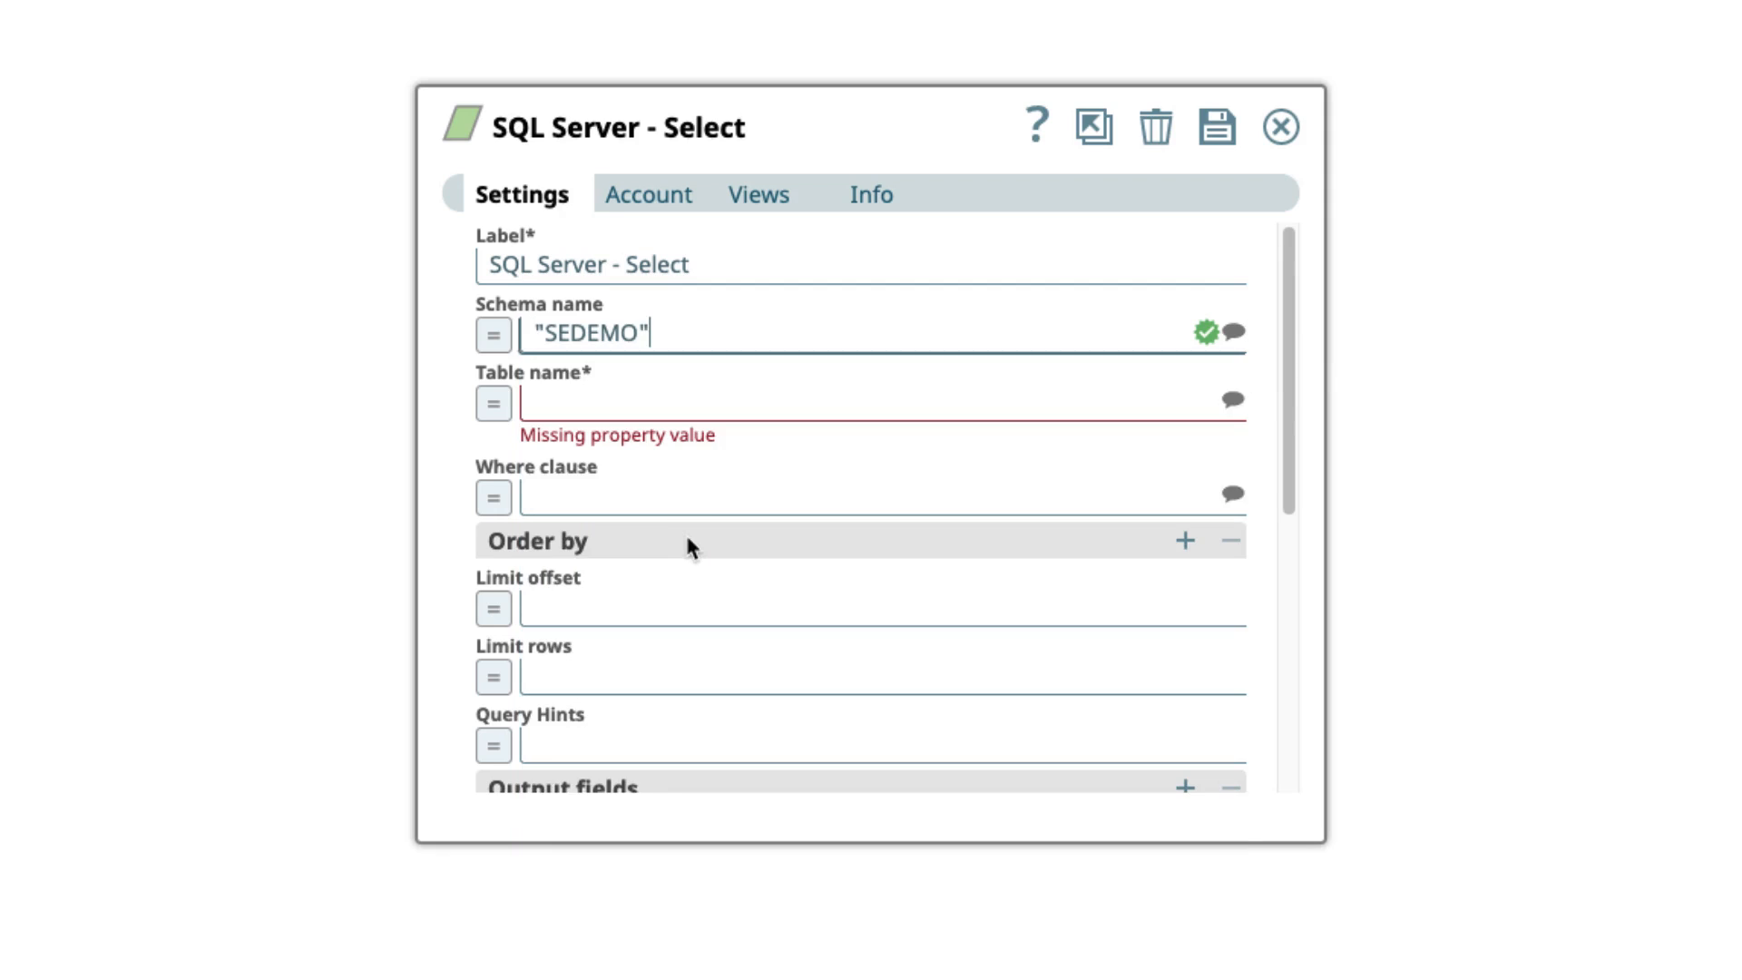
mouse_move(1230, 401)
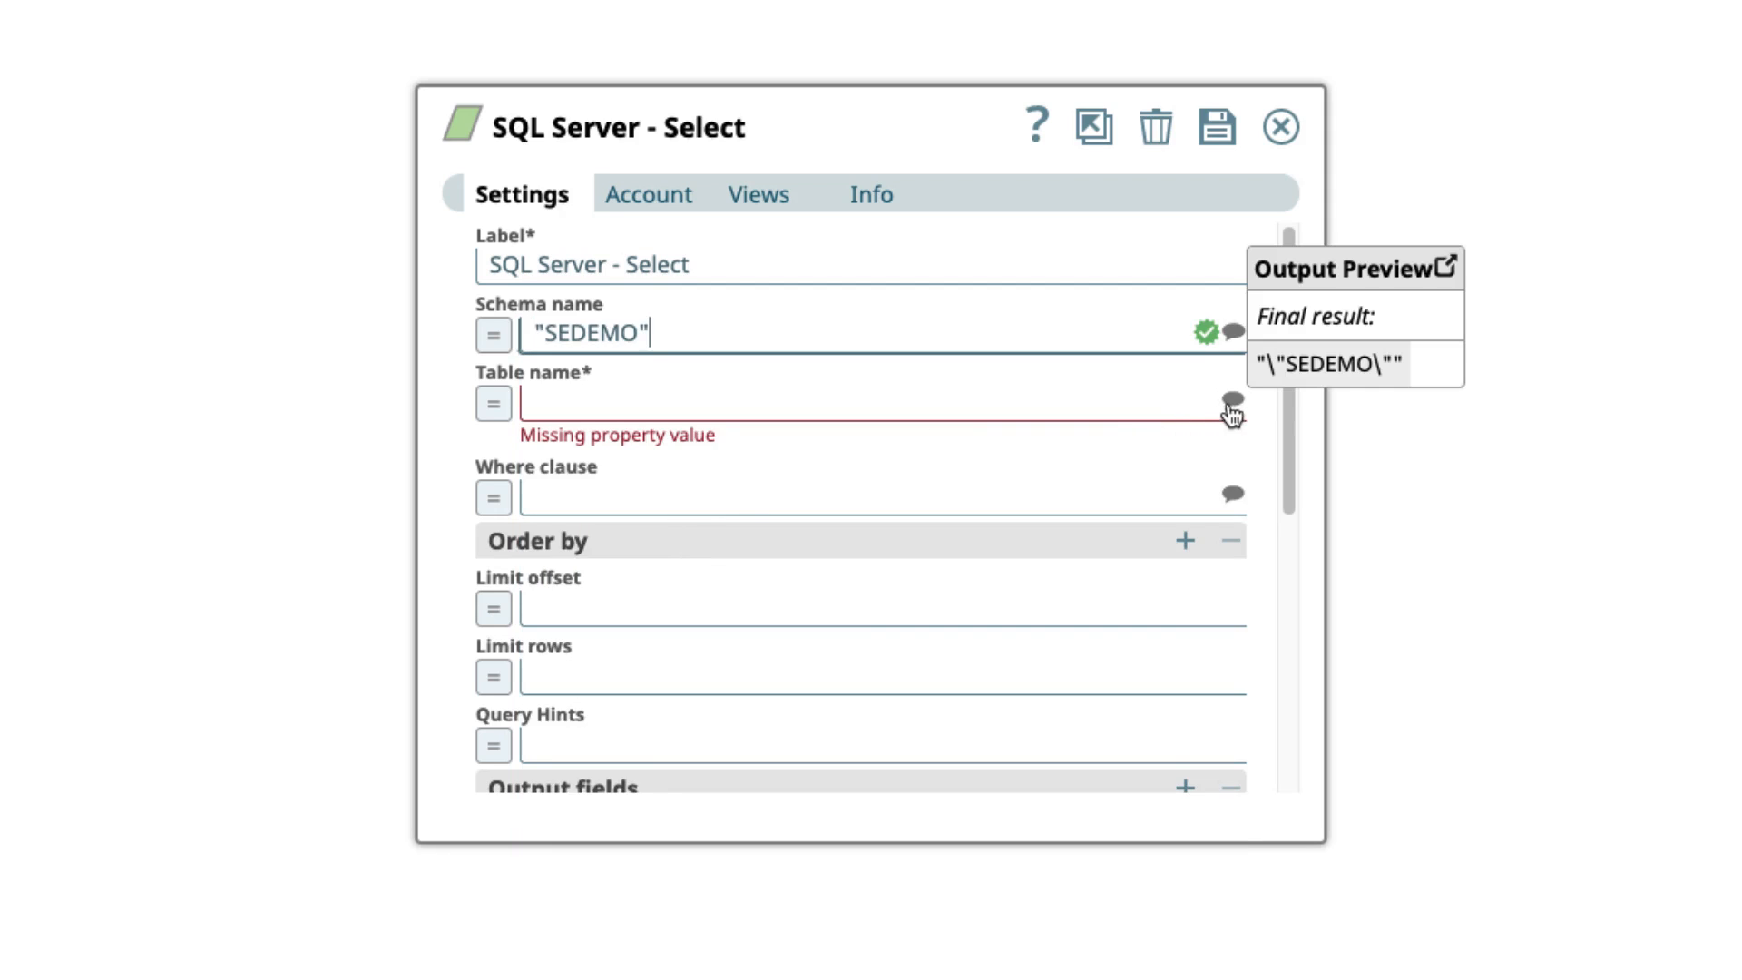
left_click(855, 403)
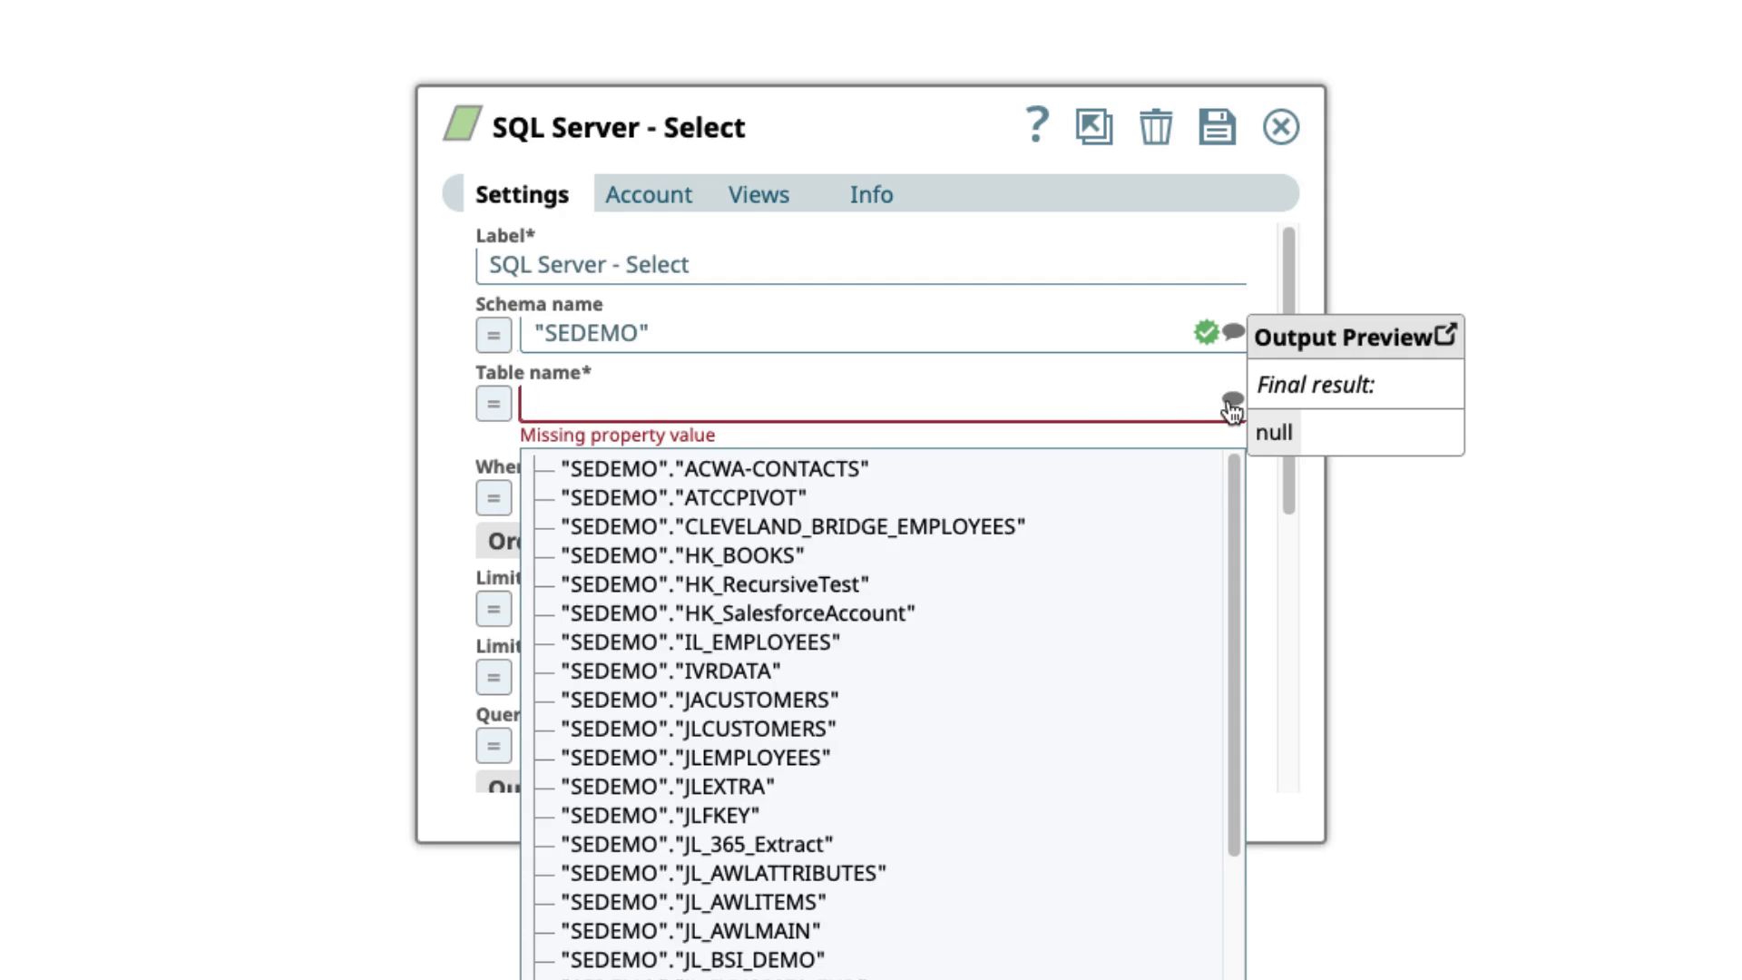
left_click(708, 731)
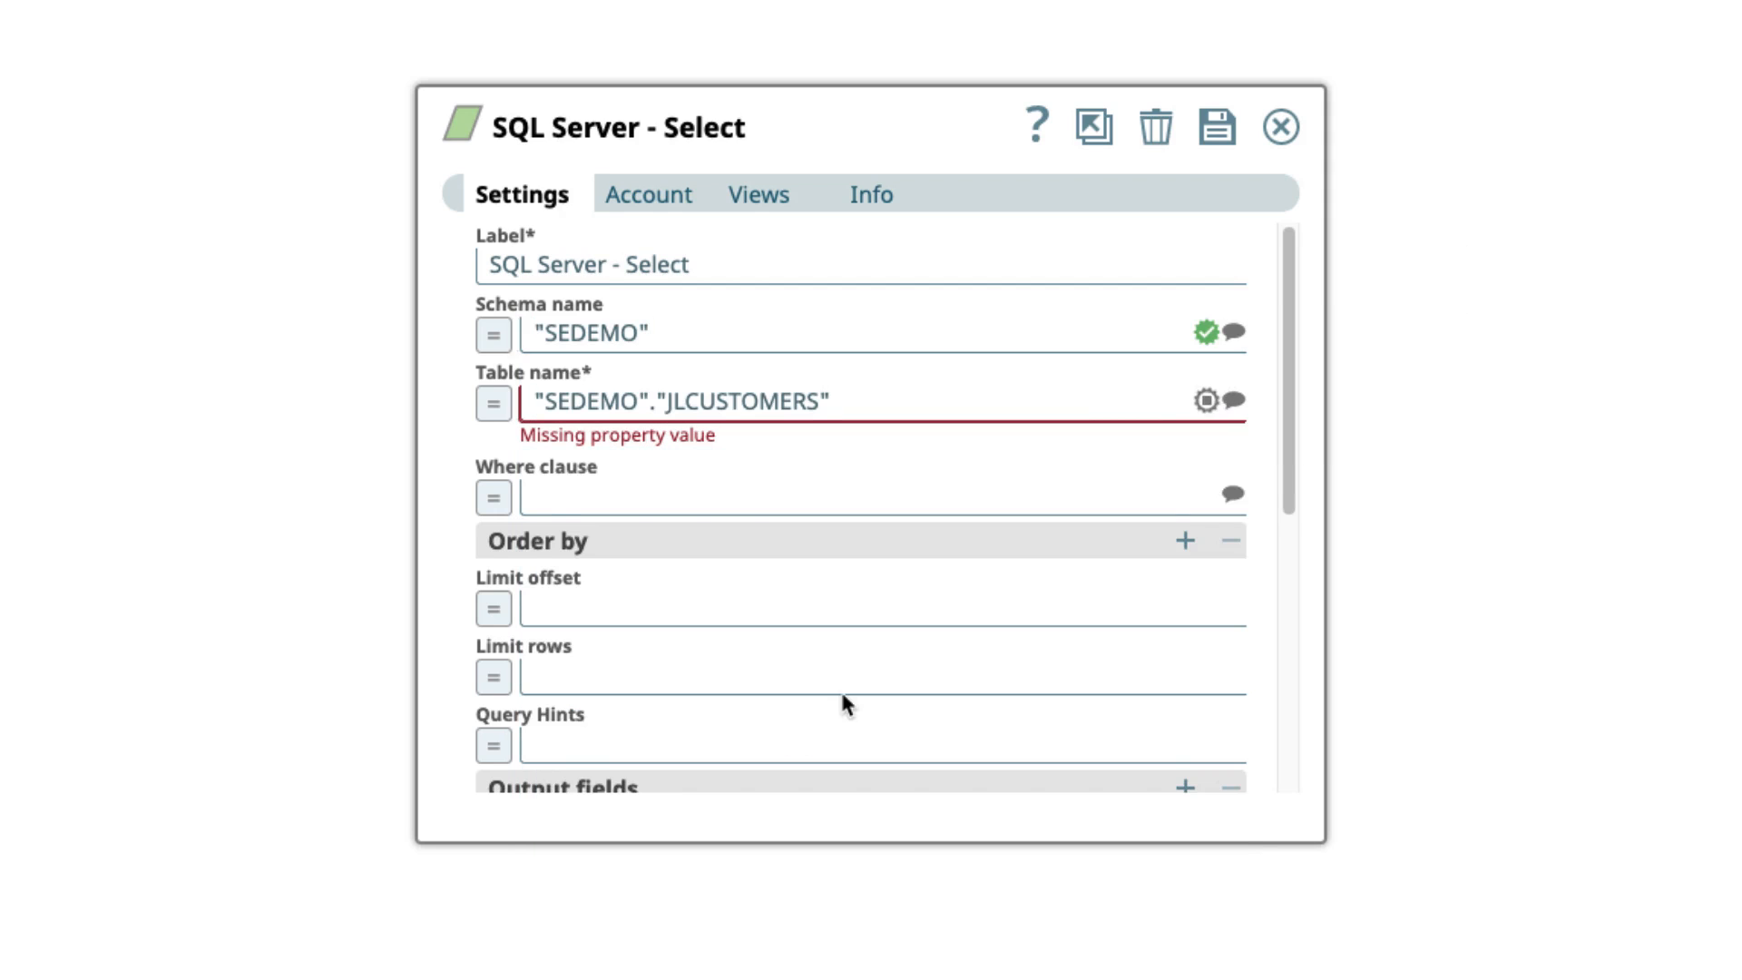
left_click(1215, 125)
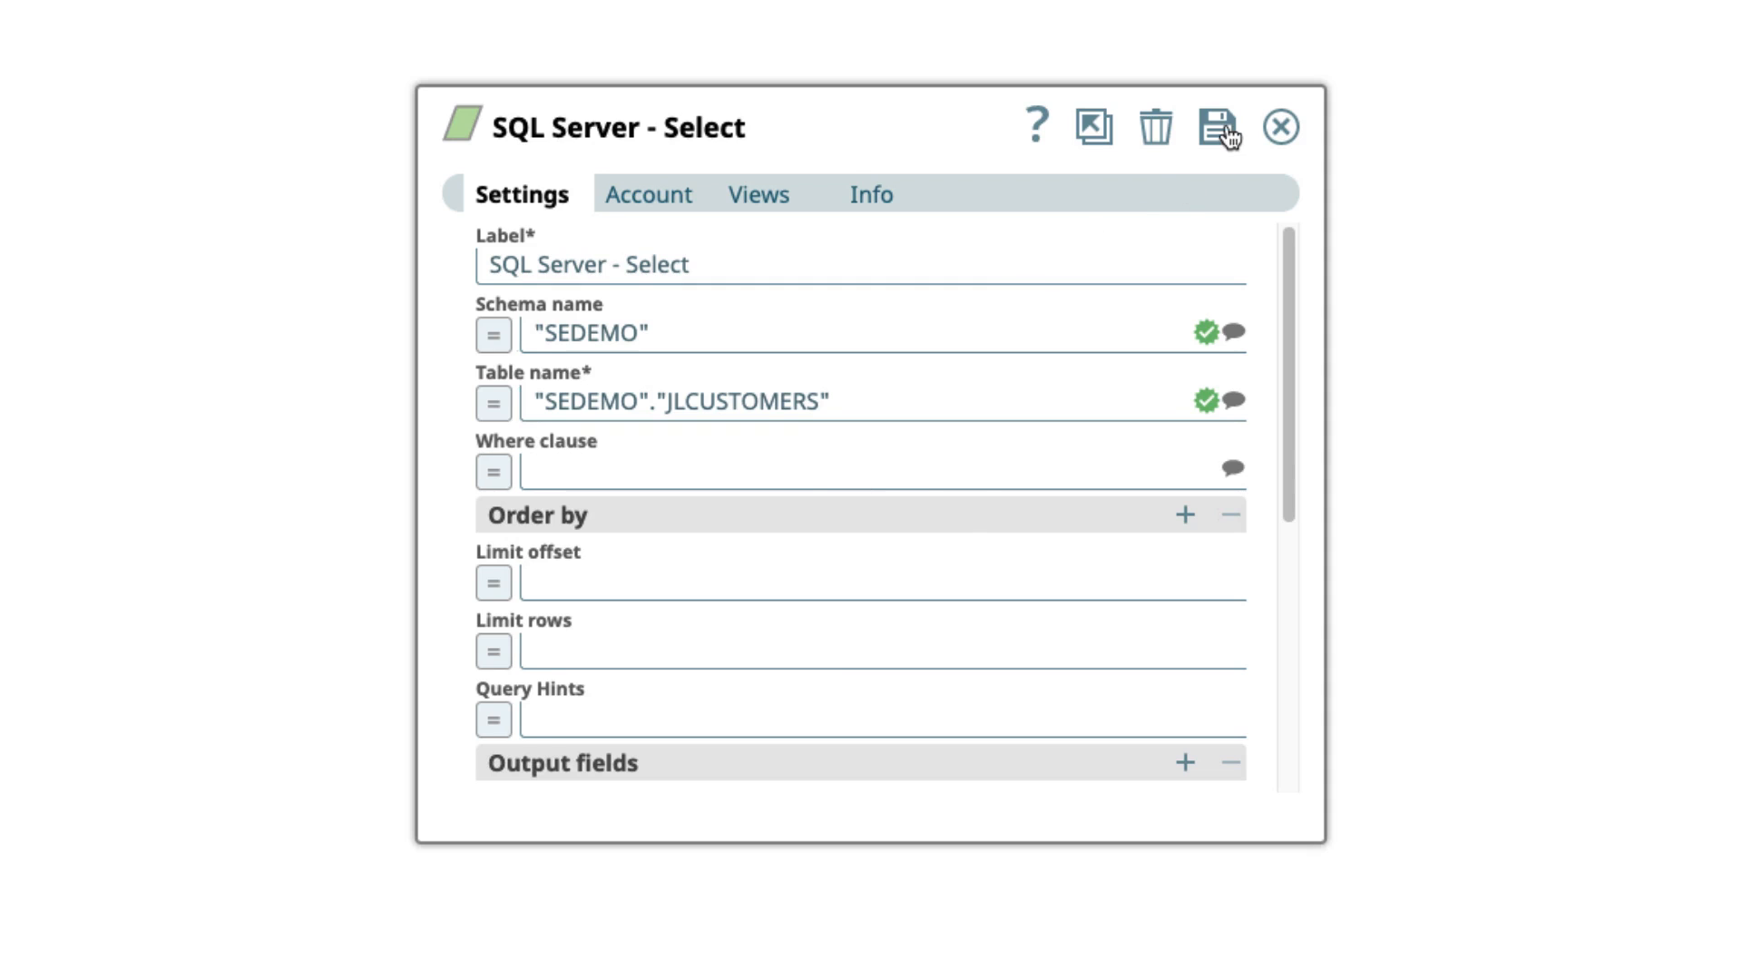
left_click(1216, 125)
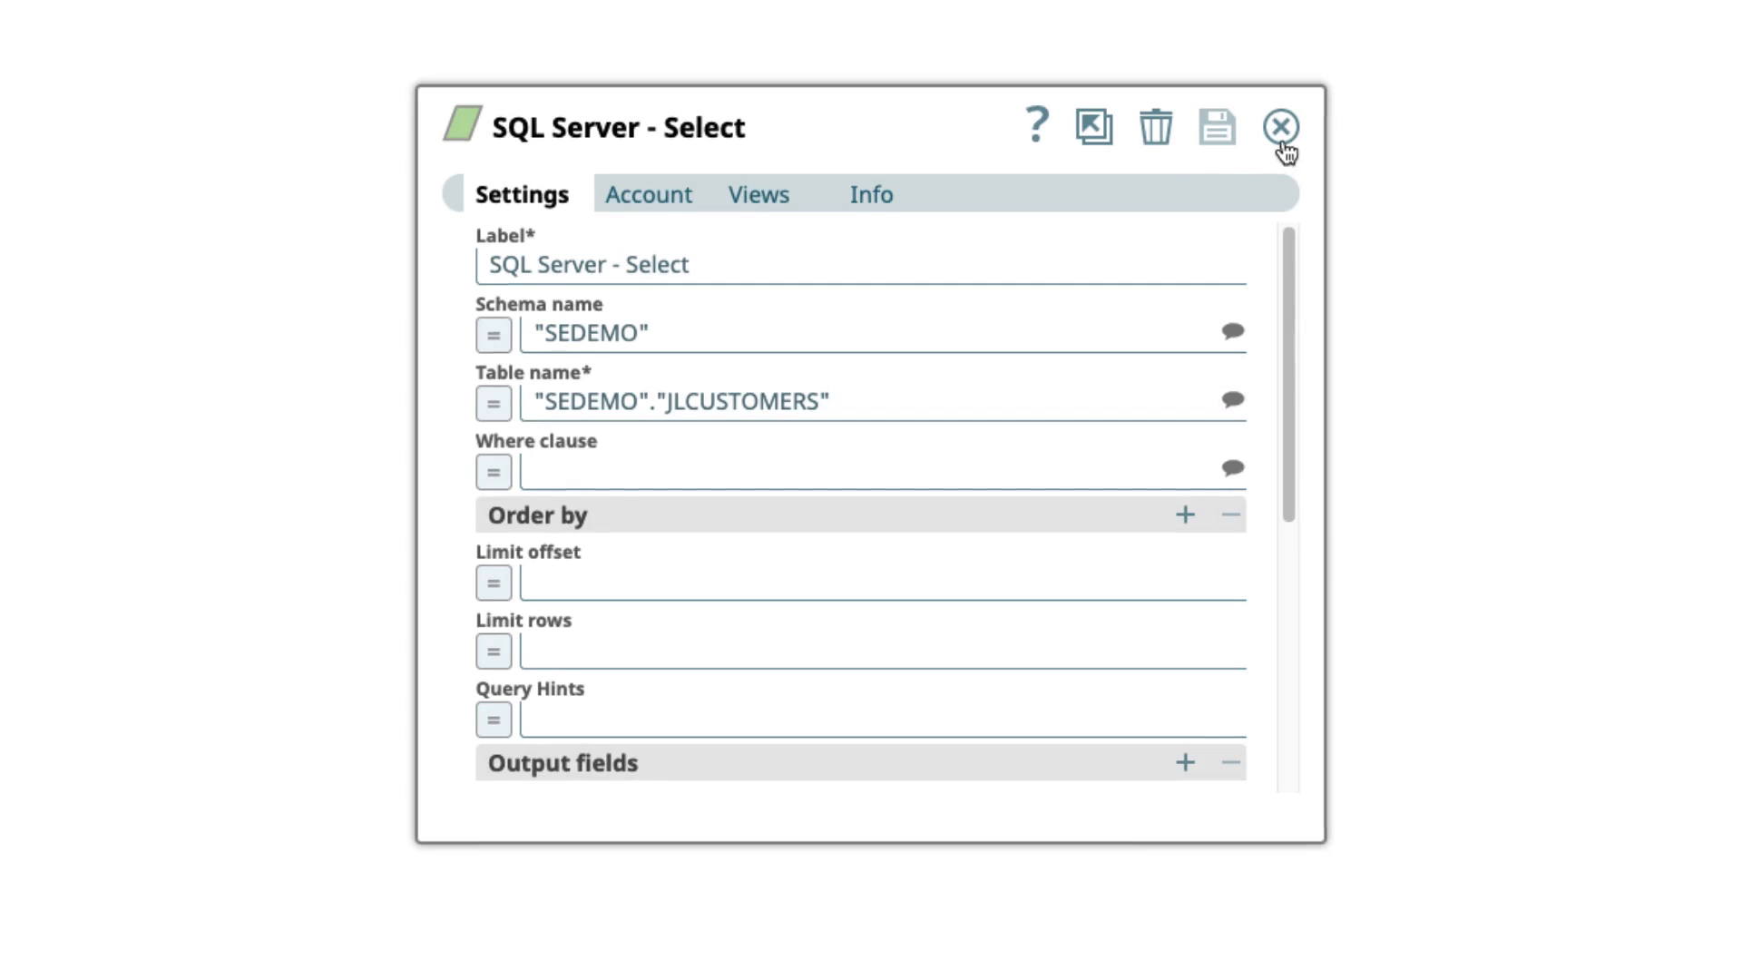
Step: Validate the pipeline and review the customer rows previewed from the Select snap
left_click(1279, 125)
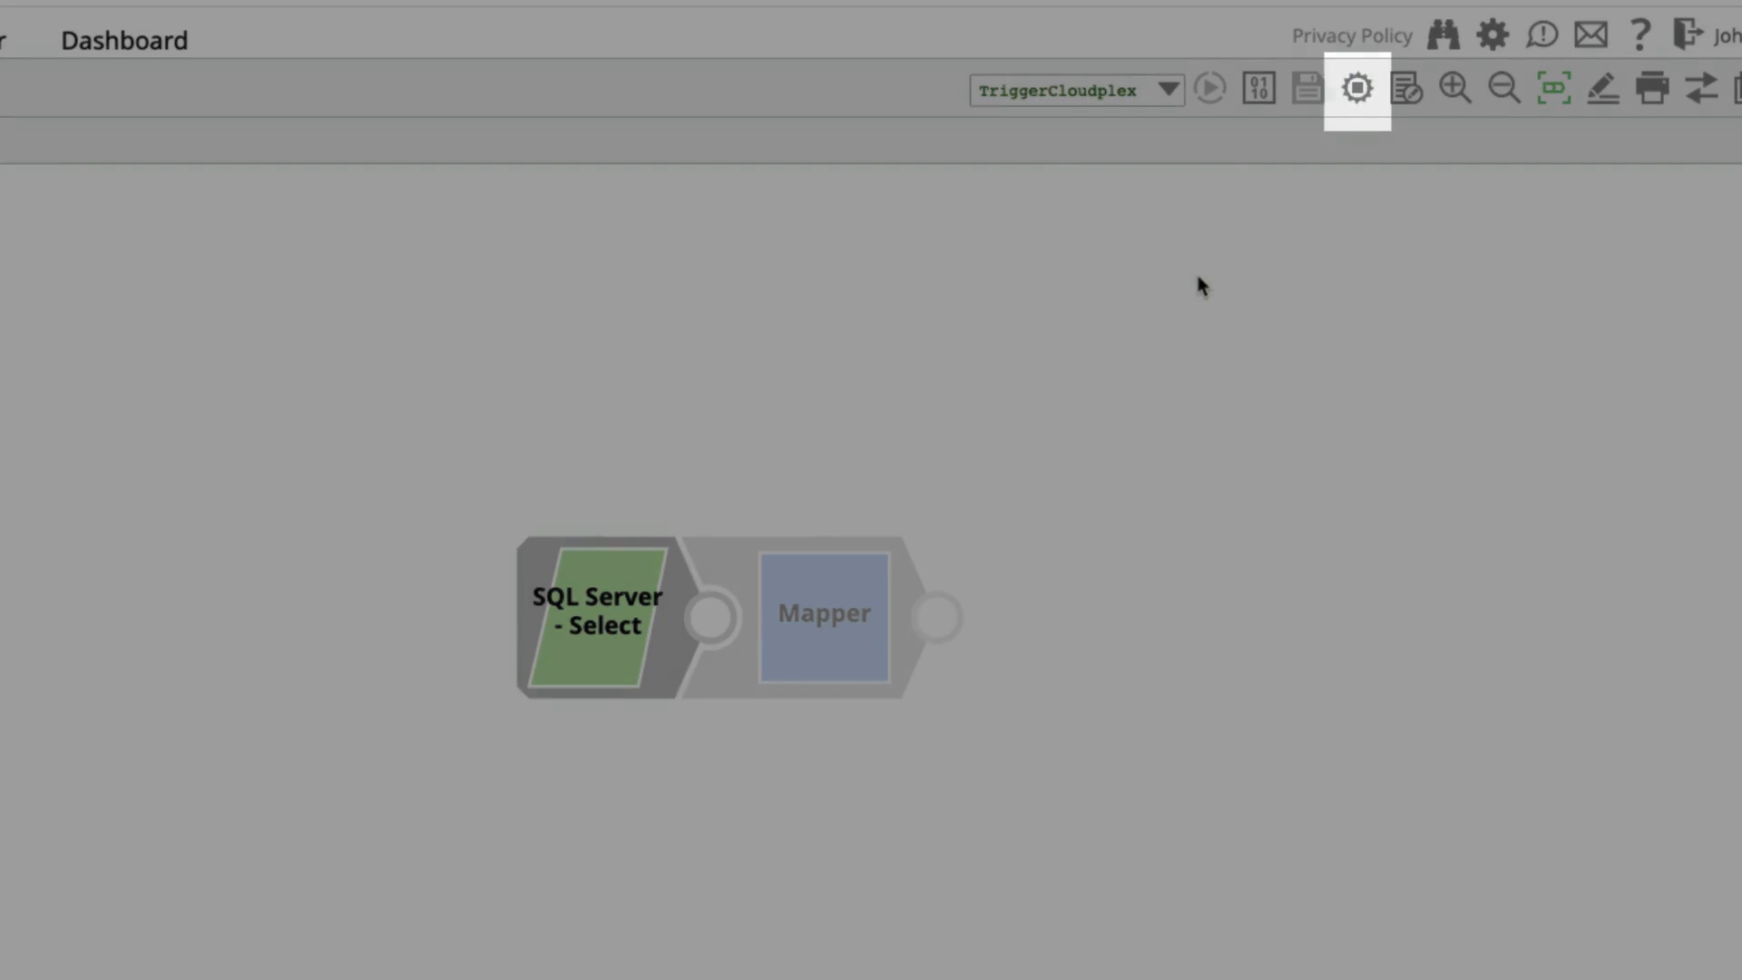
left_click(1356, 89)
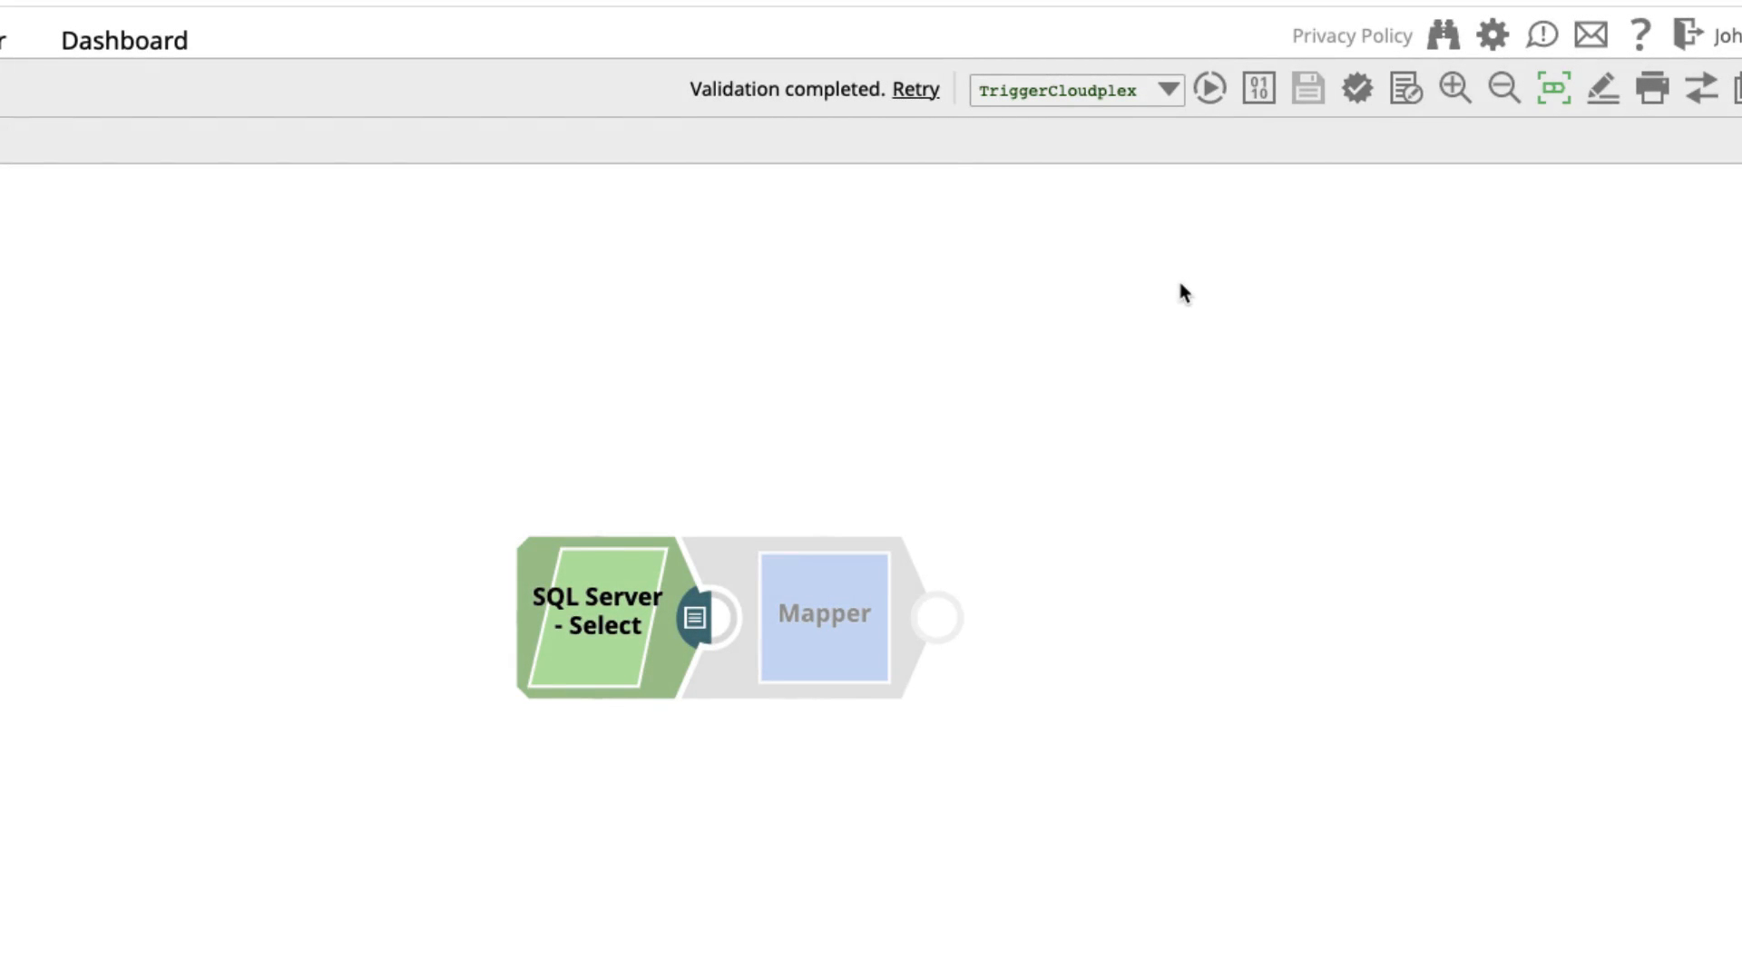
mouse_move(1065, 558)
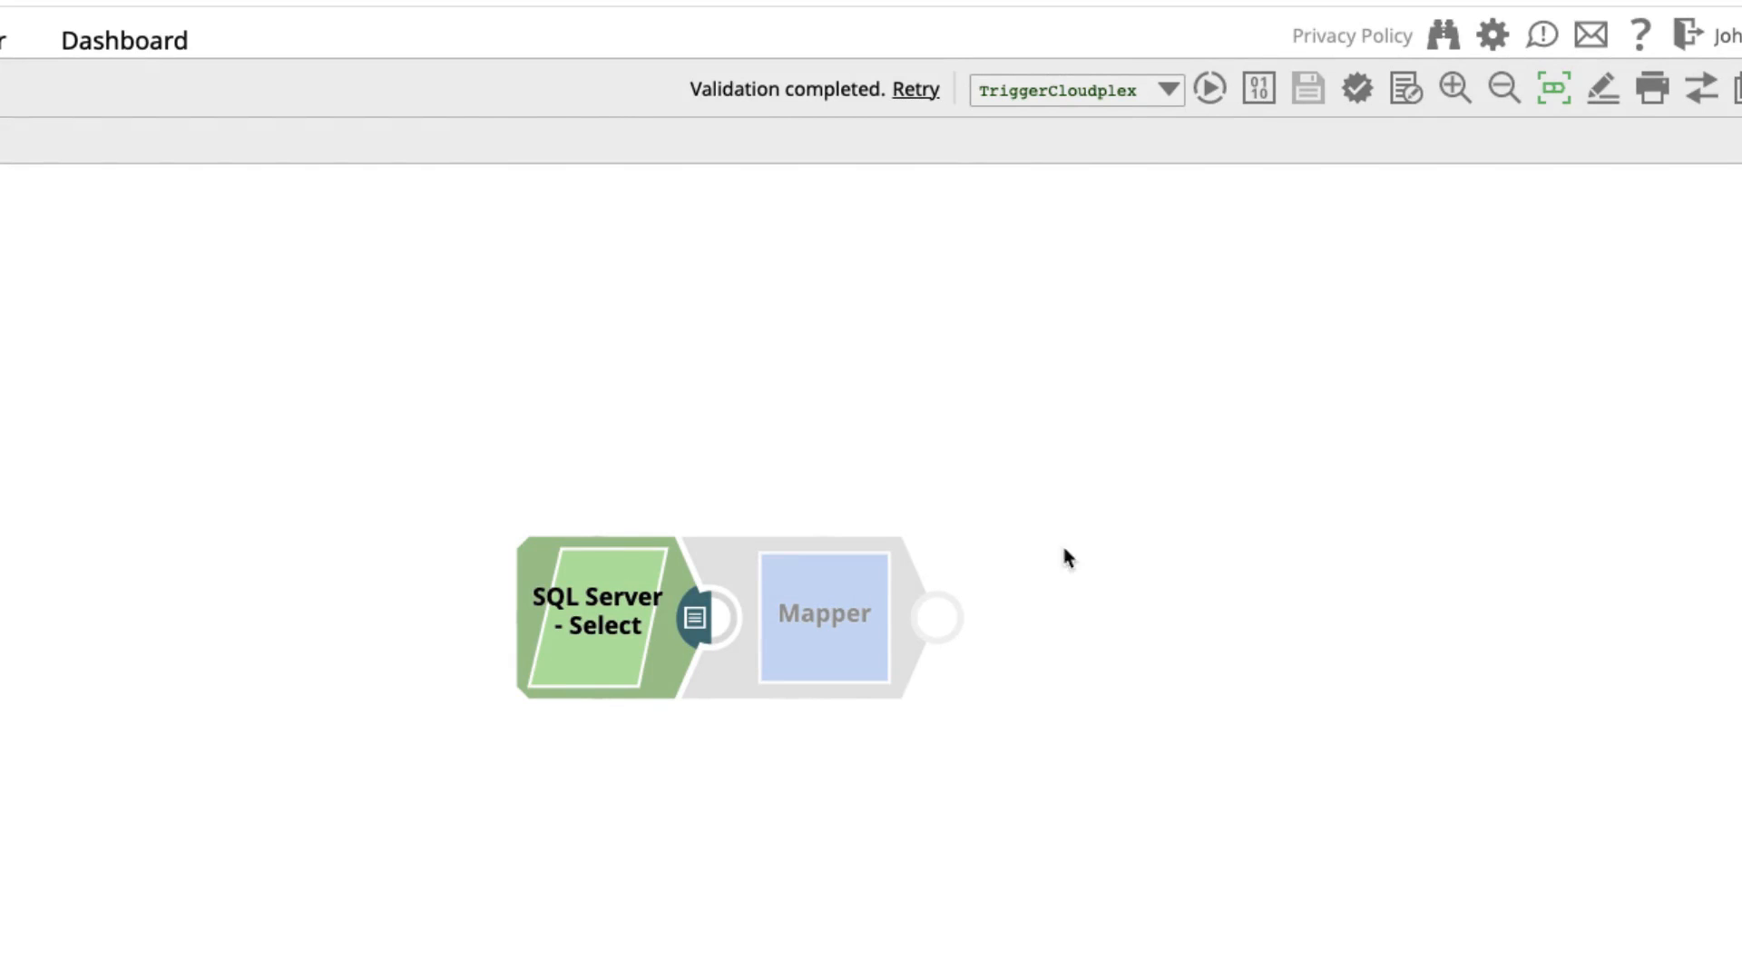
mouse_move(700, 642)
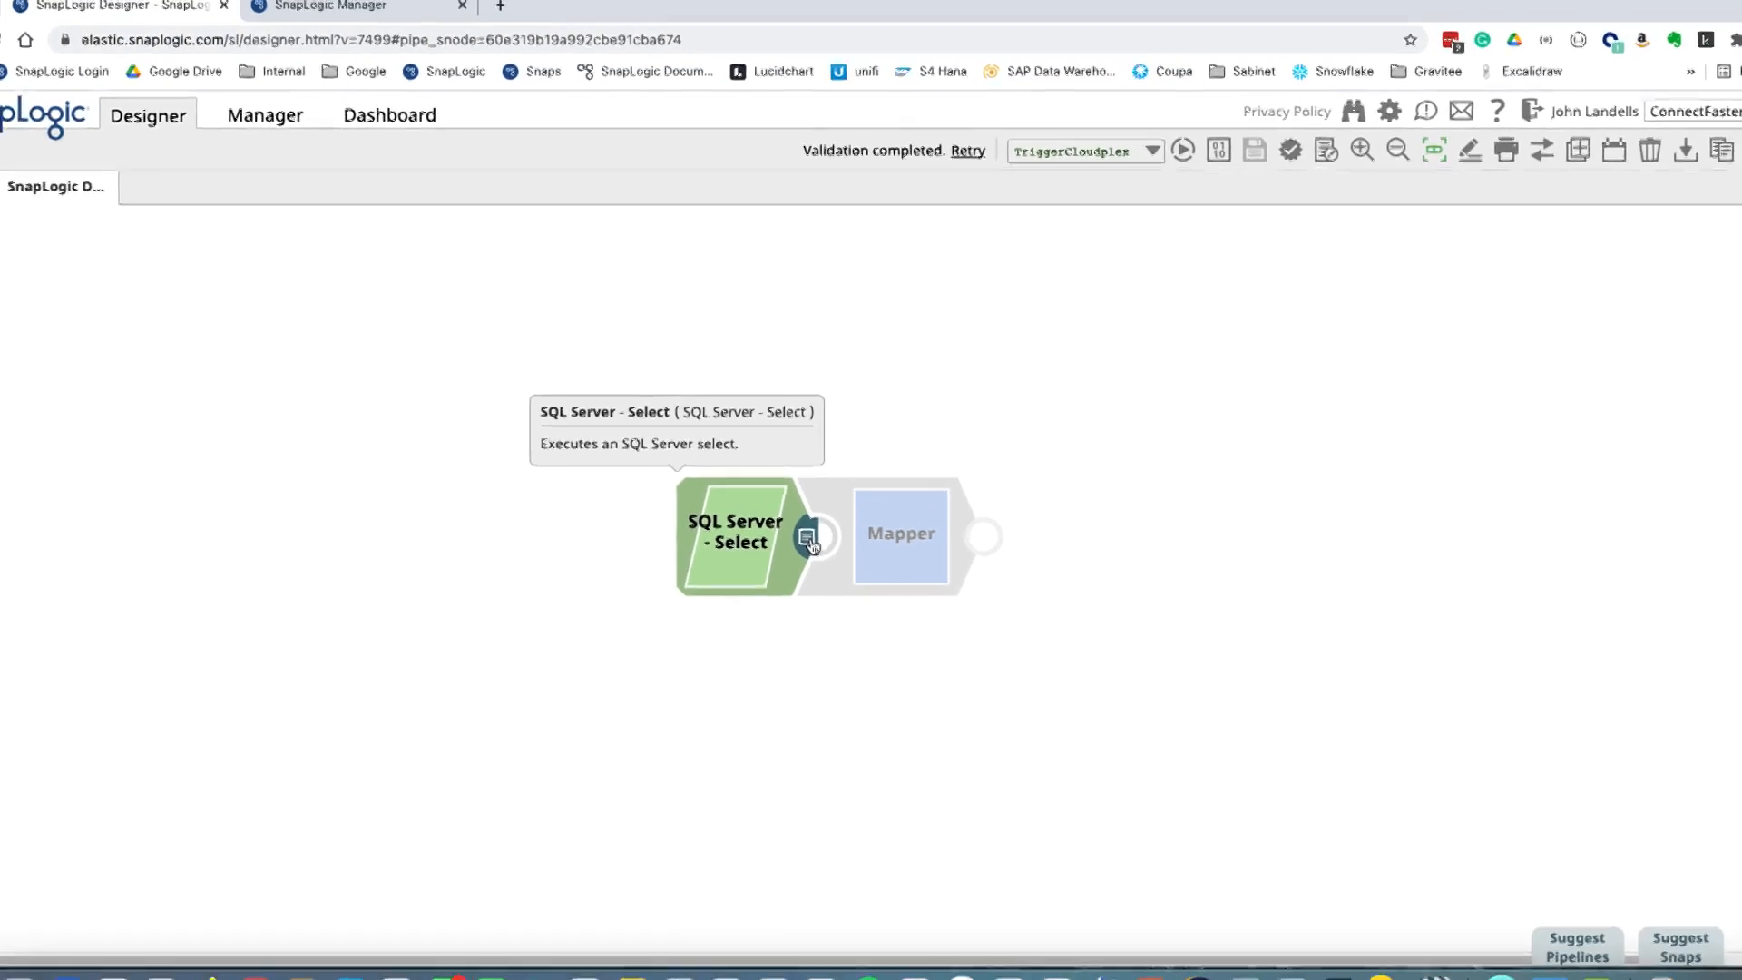
left_click(808, 543)
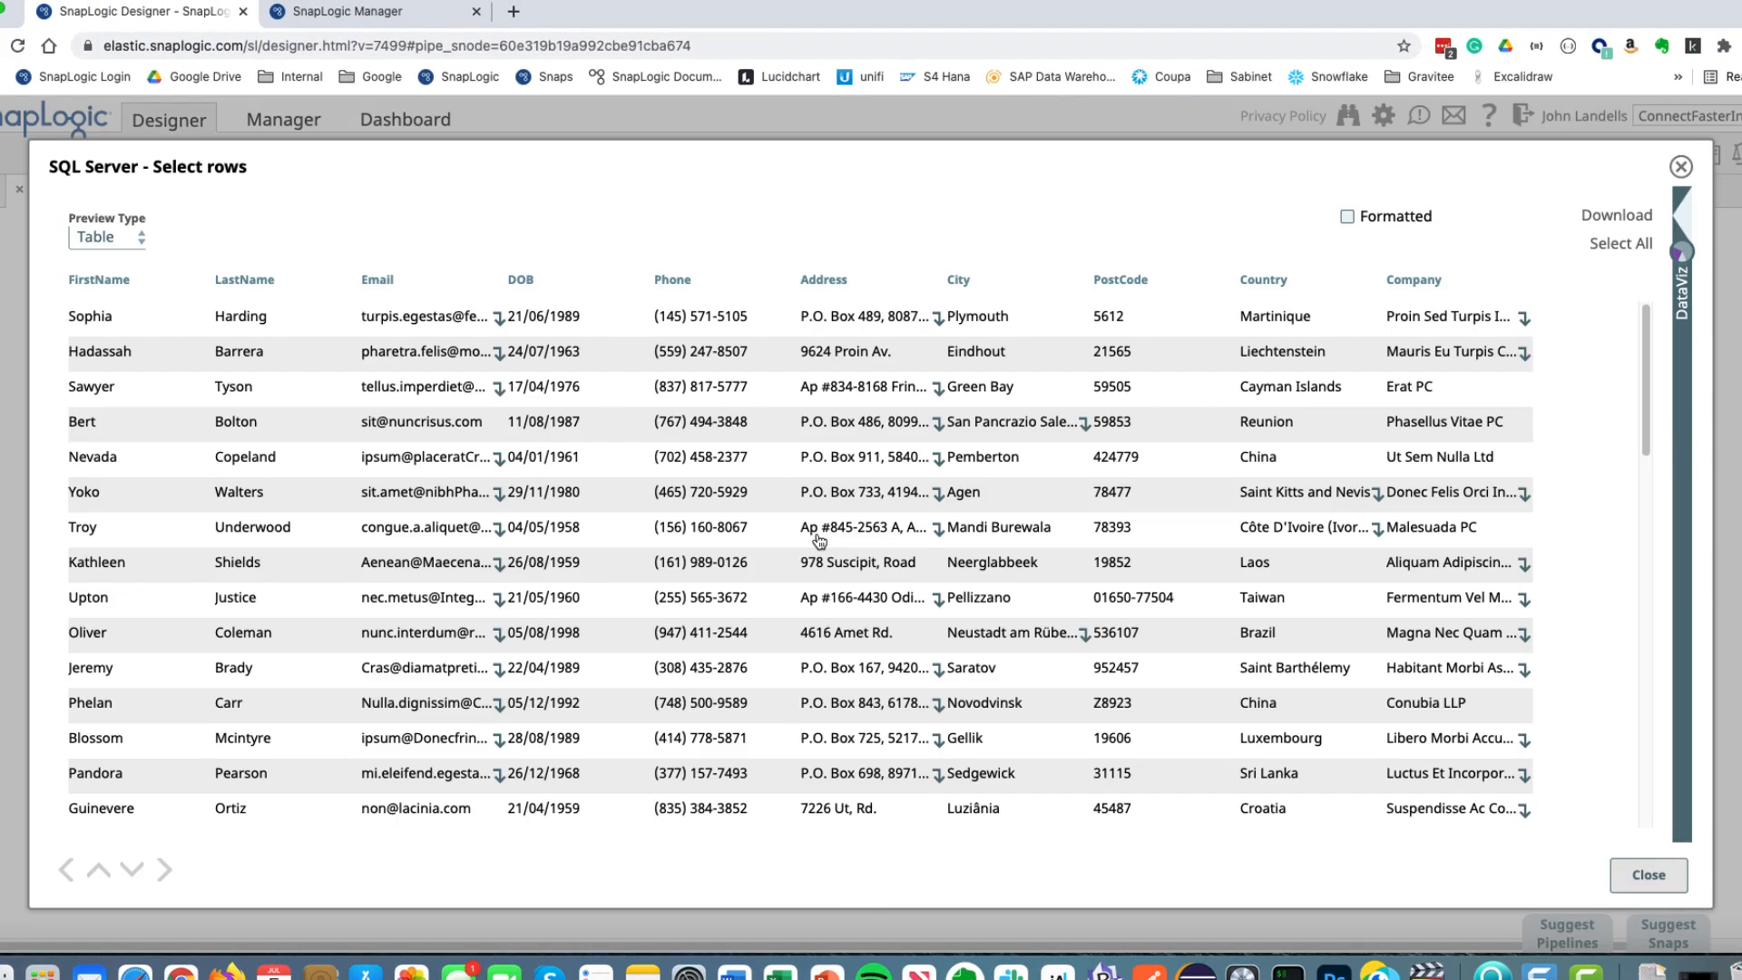
mouse_move(1507, 680)
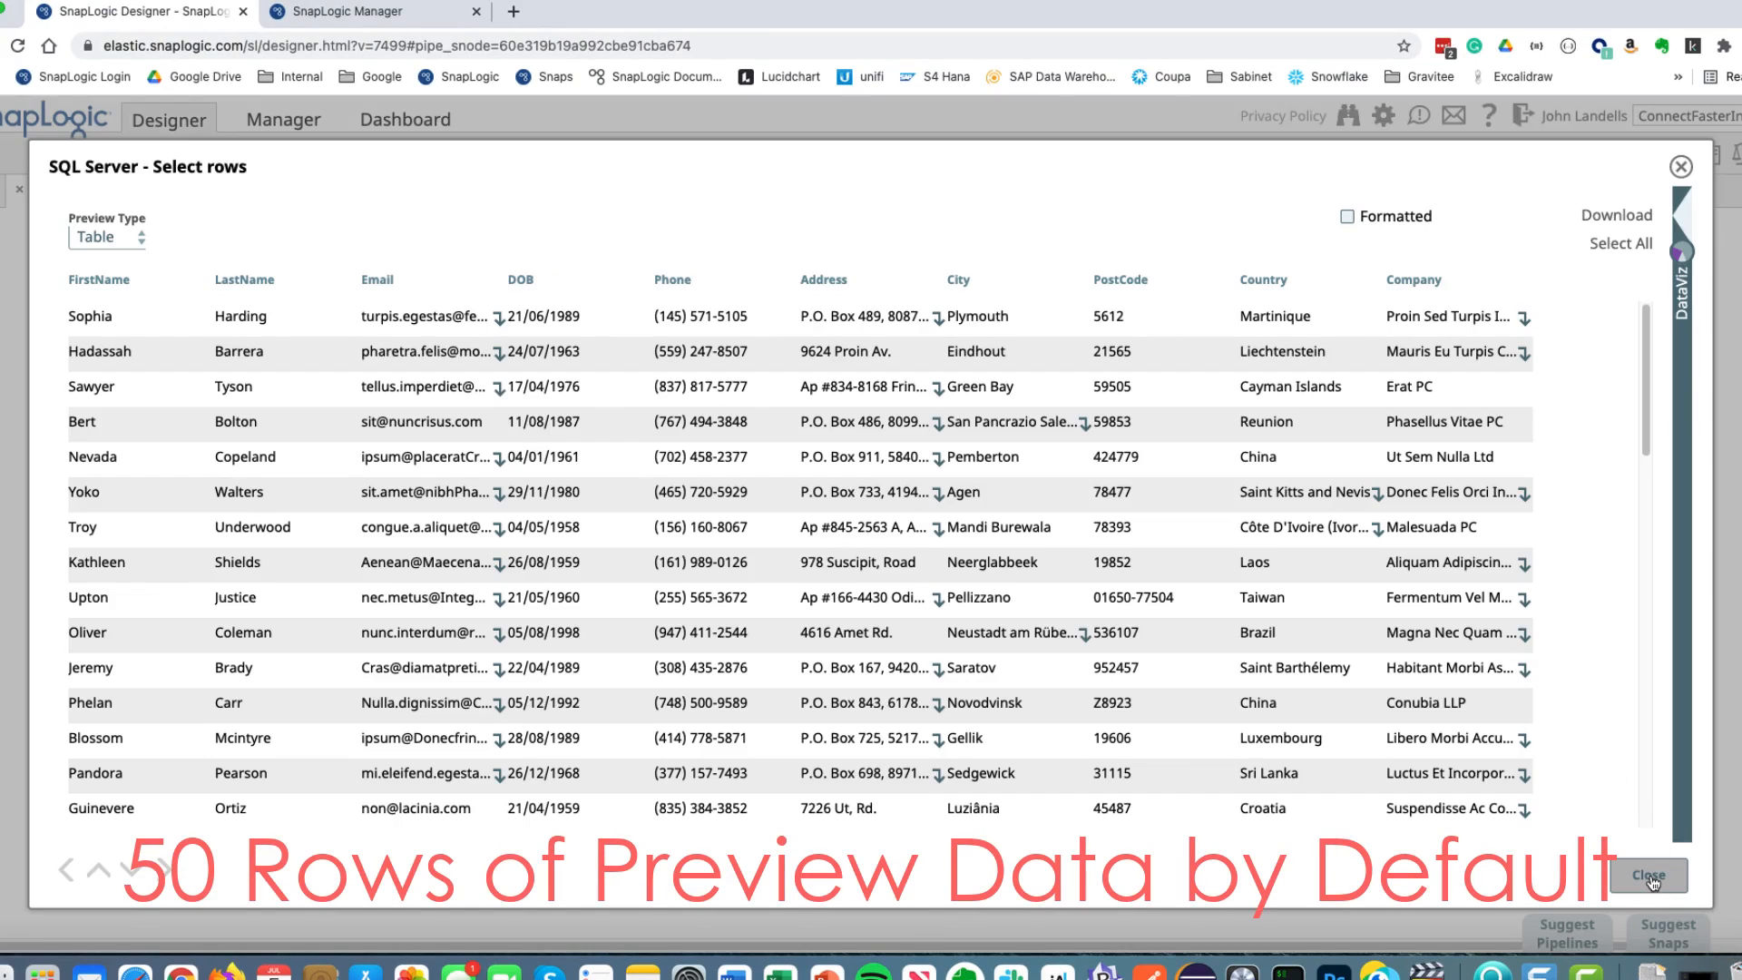
left_click(1649, 874)
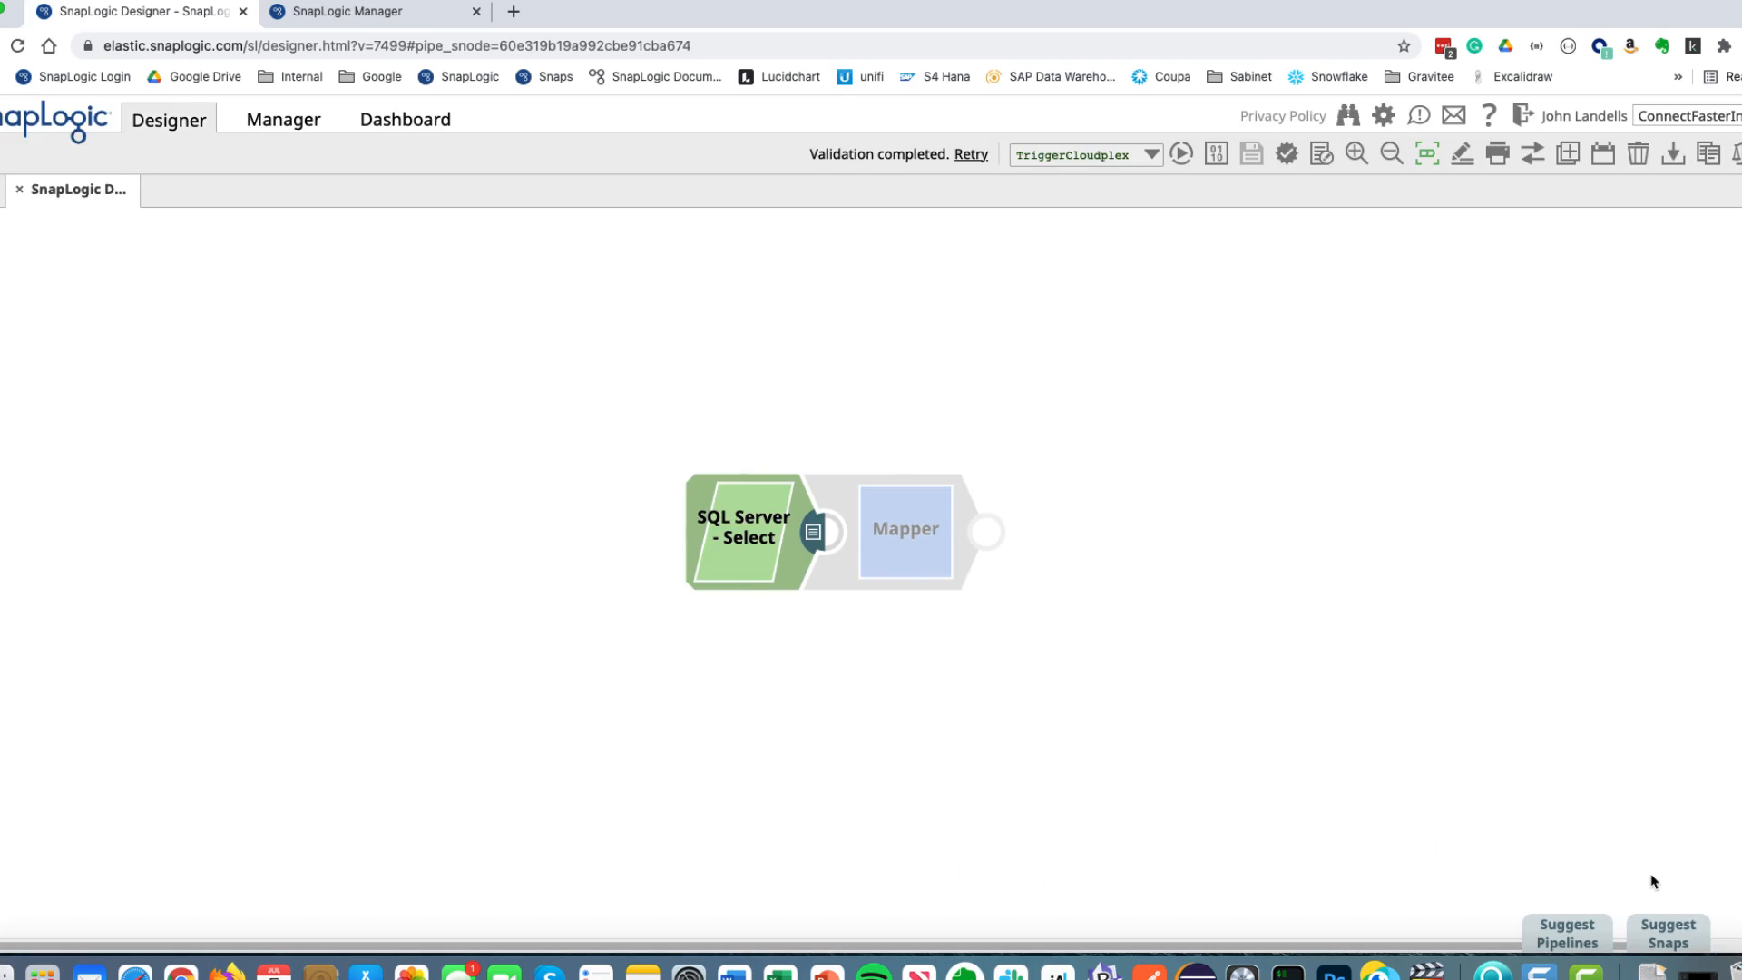
mouse_move(1671, 864)
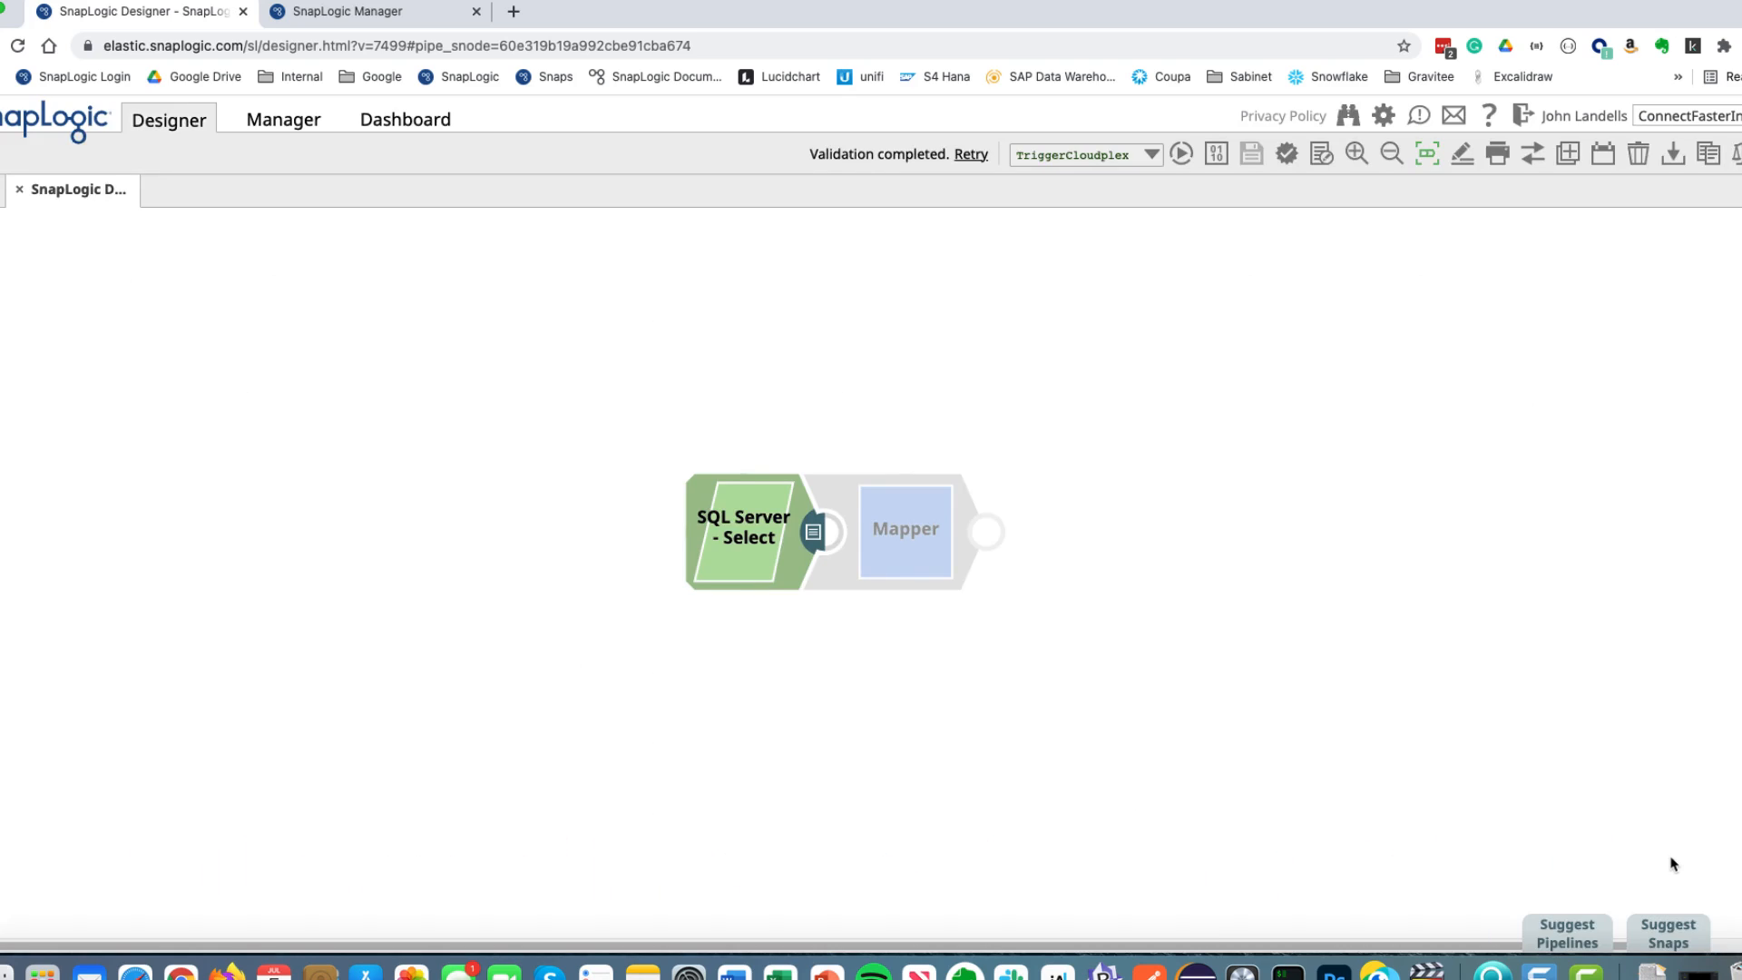
Step: Attach a Mapper snap downstream of SQL Server - Select from Suggested Snaps
left_click(904, 528)
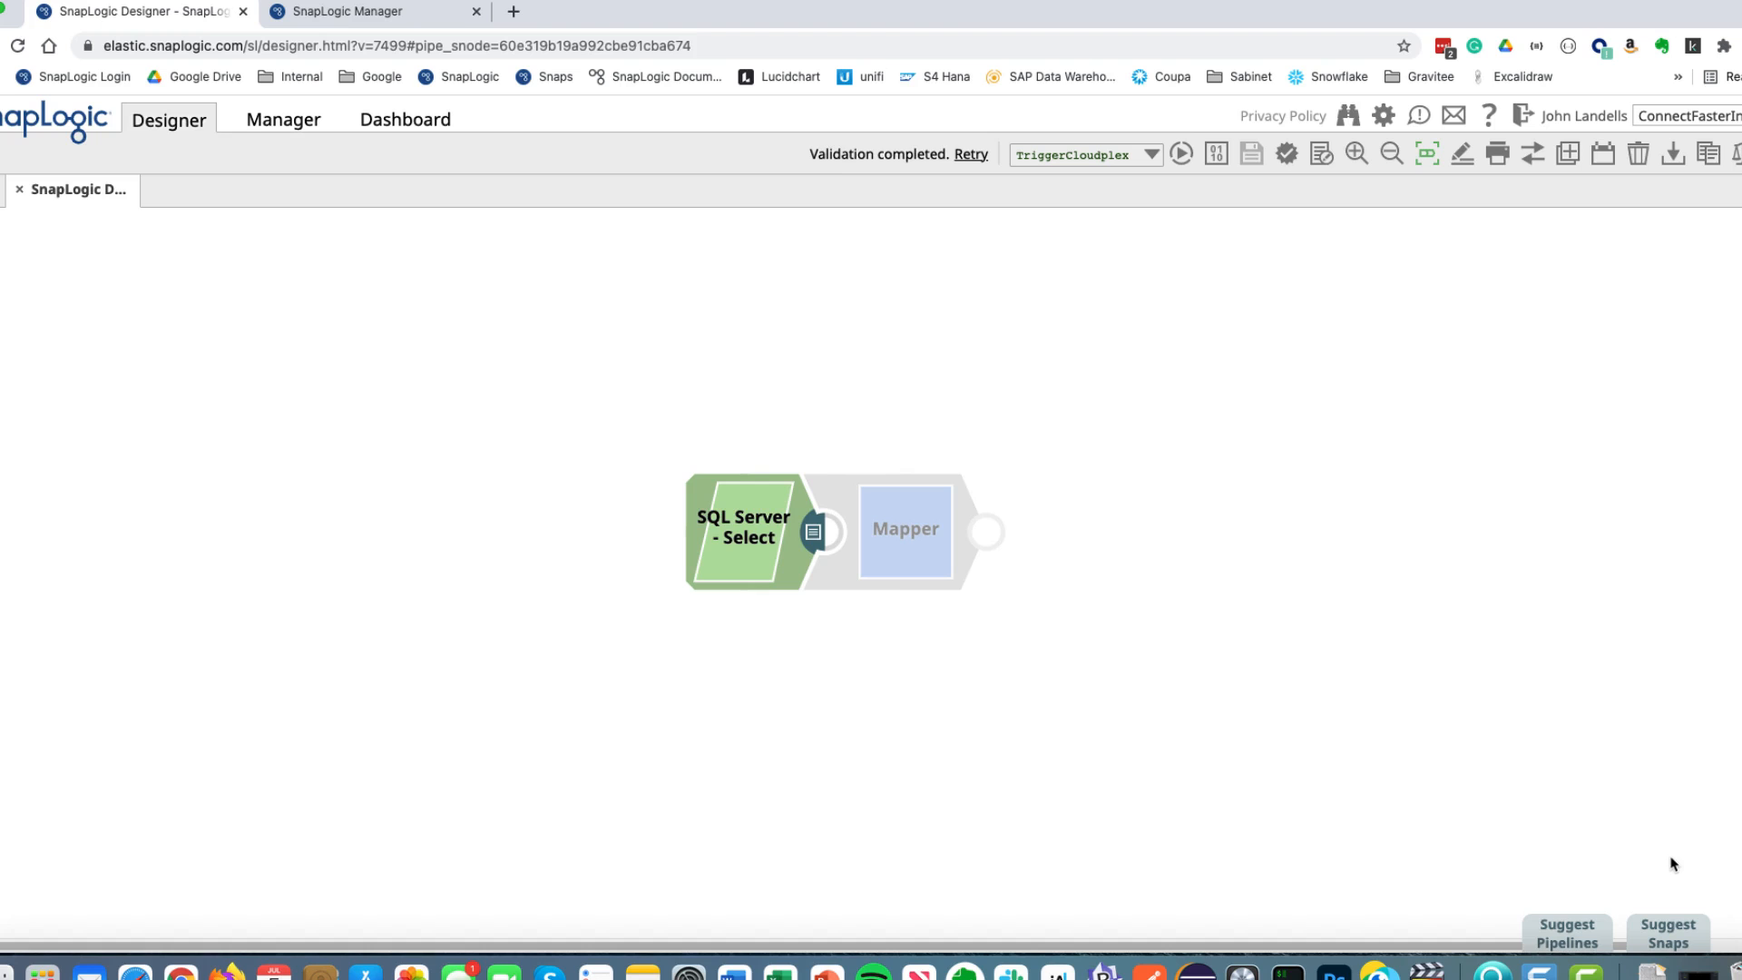
mouse_move(1680, 884)
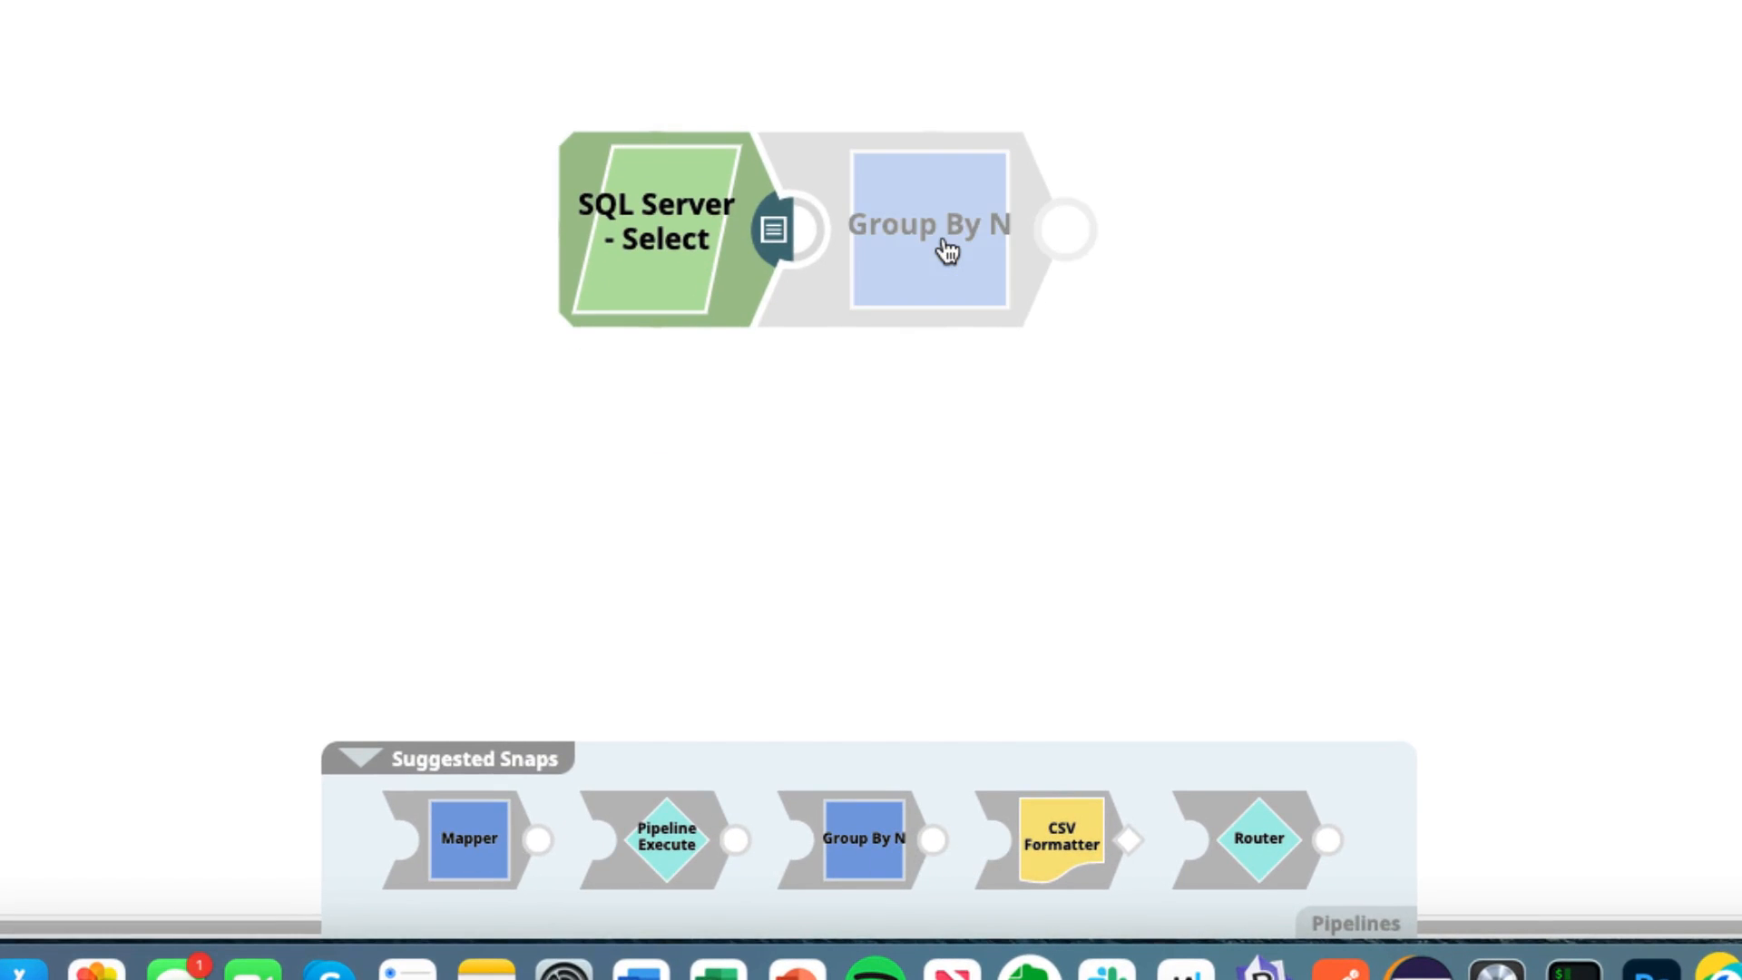
left_click(468, 838)
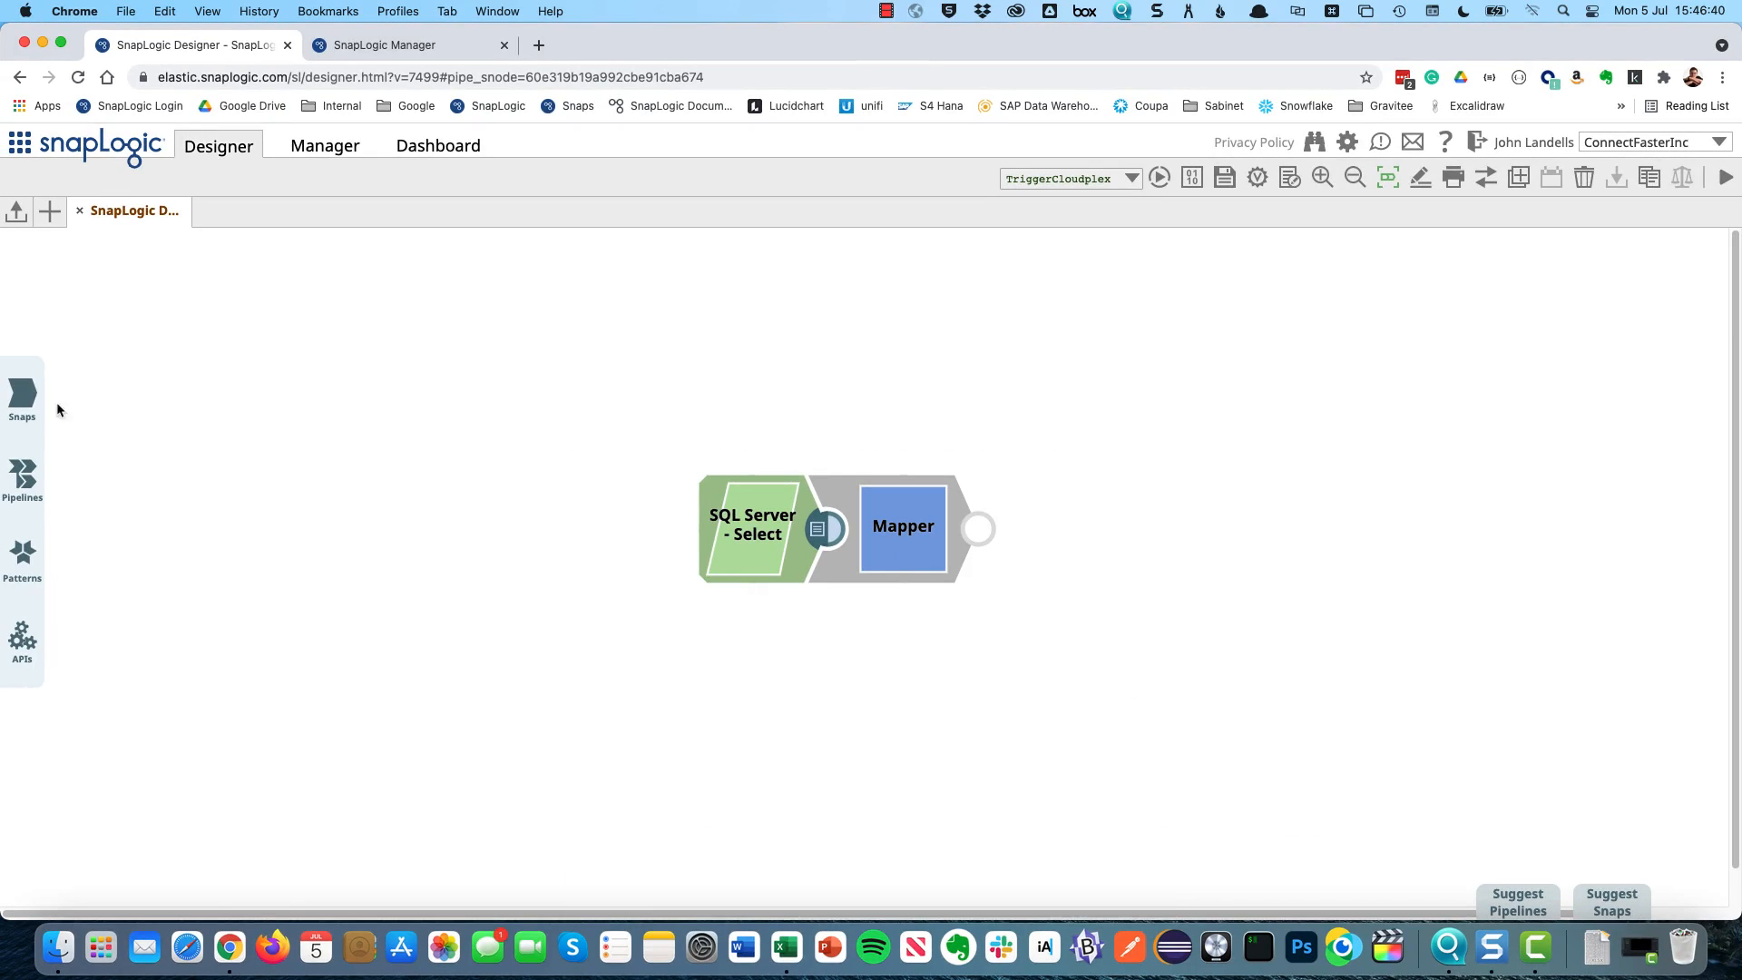
Step: Search 'snow', place Snowflake - Insert after the Mapper and show its settings
left_click(22, 400)
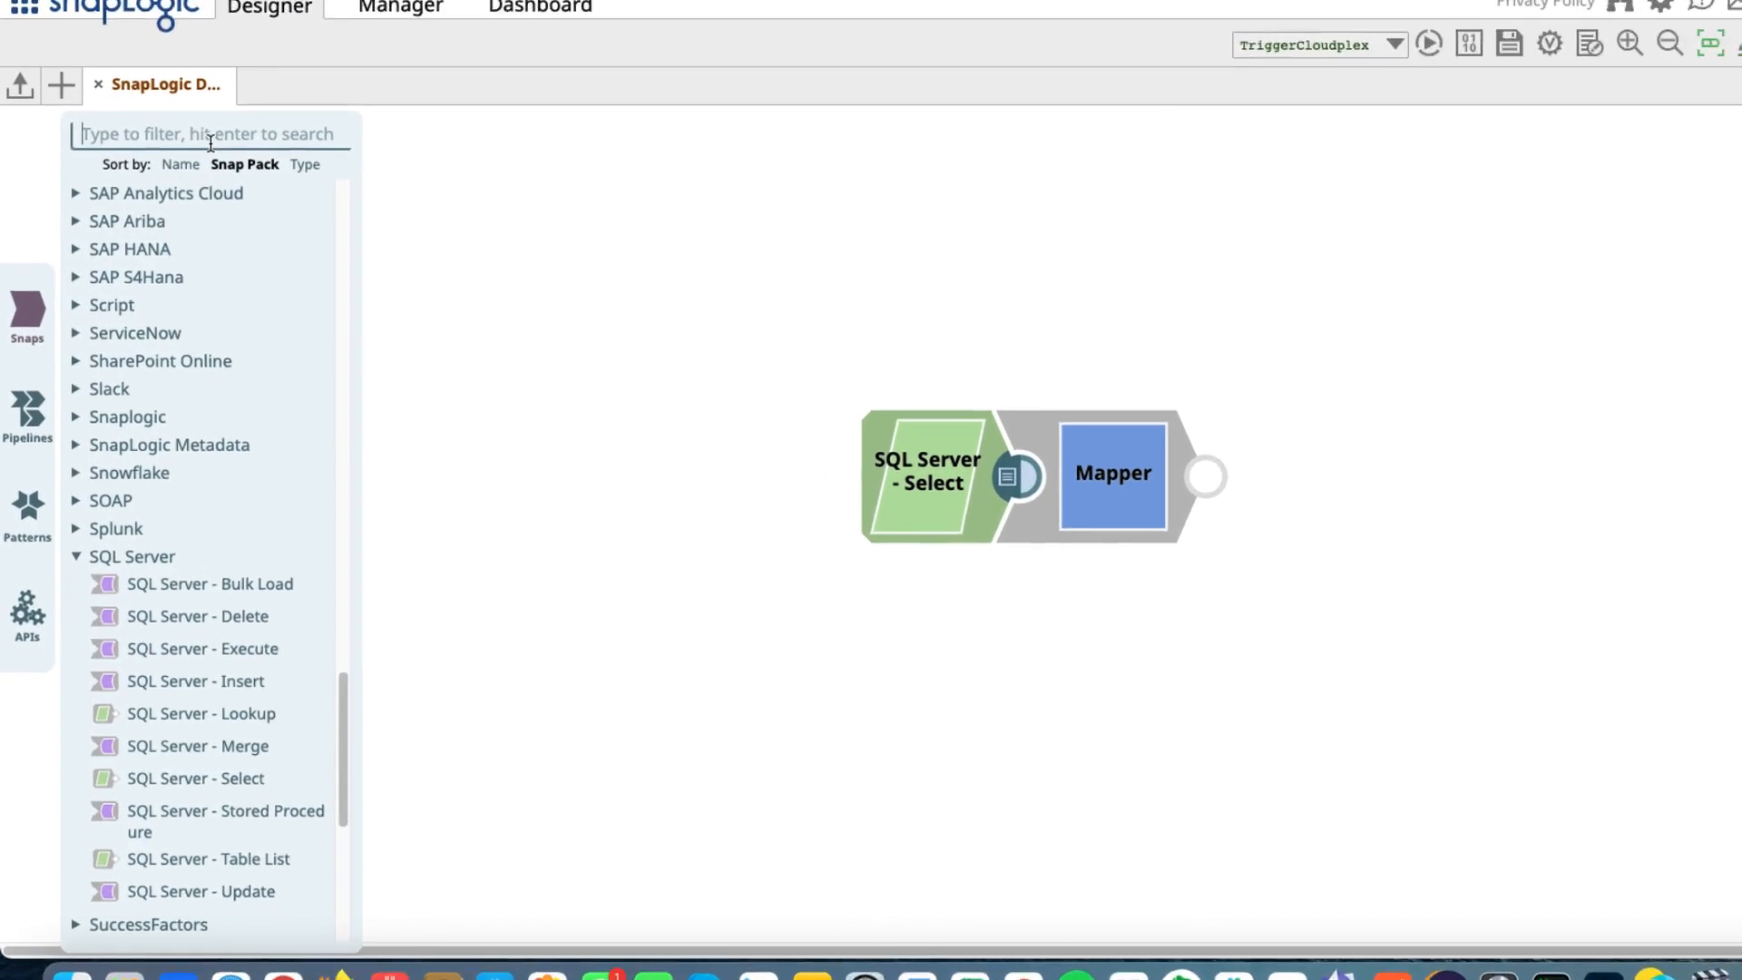
type("snow")
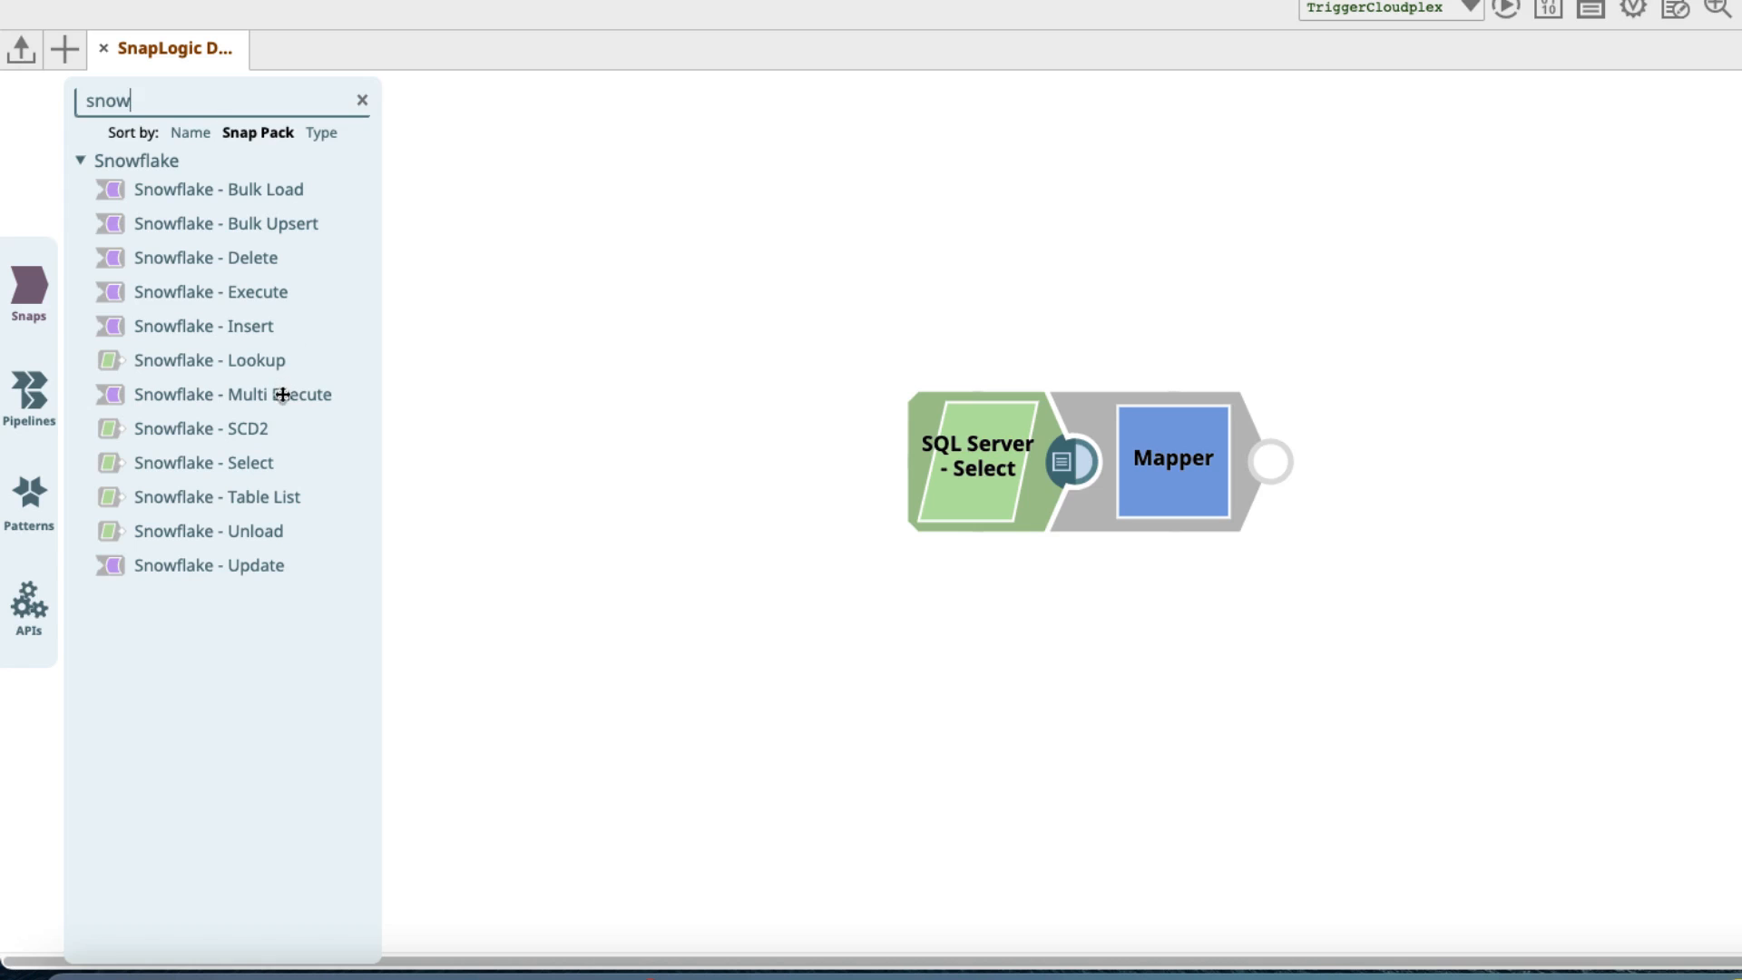
left_click_drag(232, 393, 1072, 450)
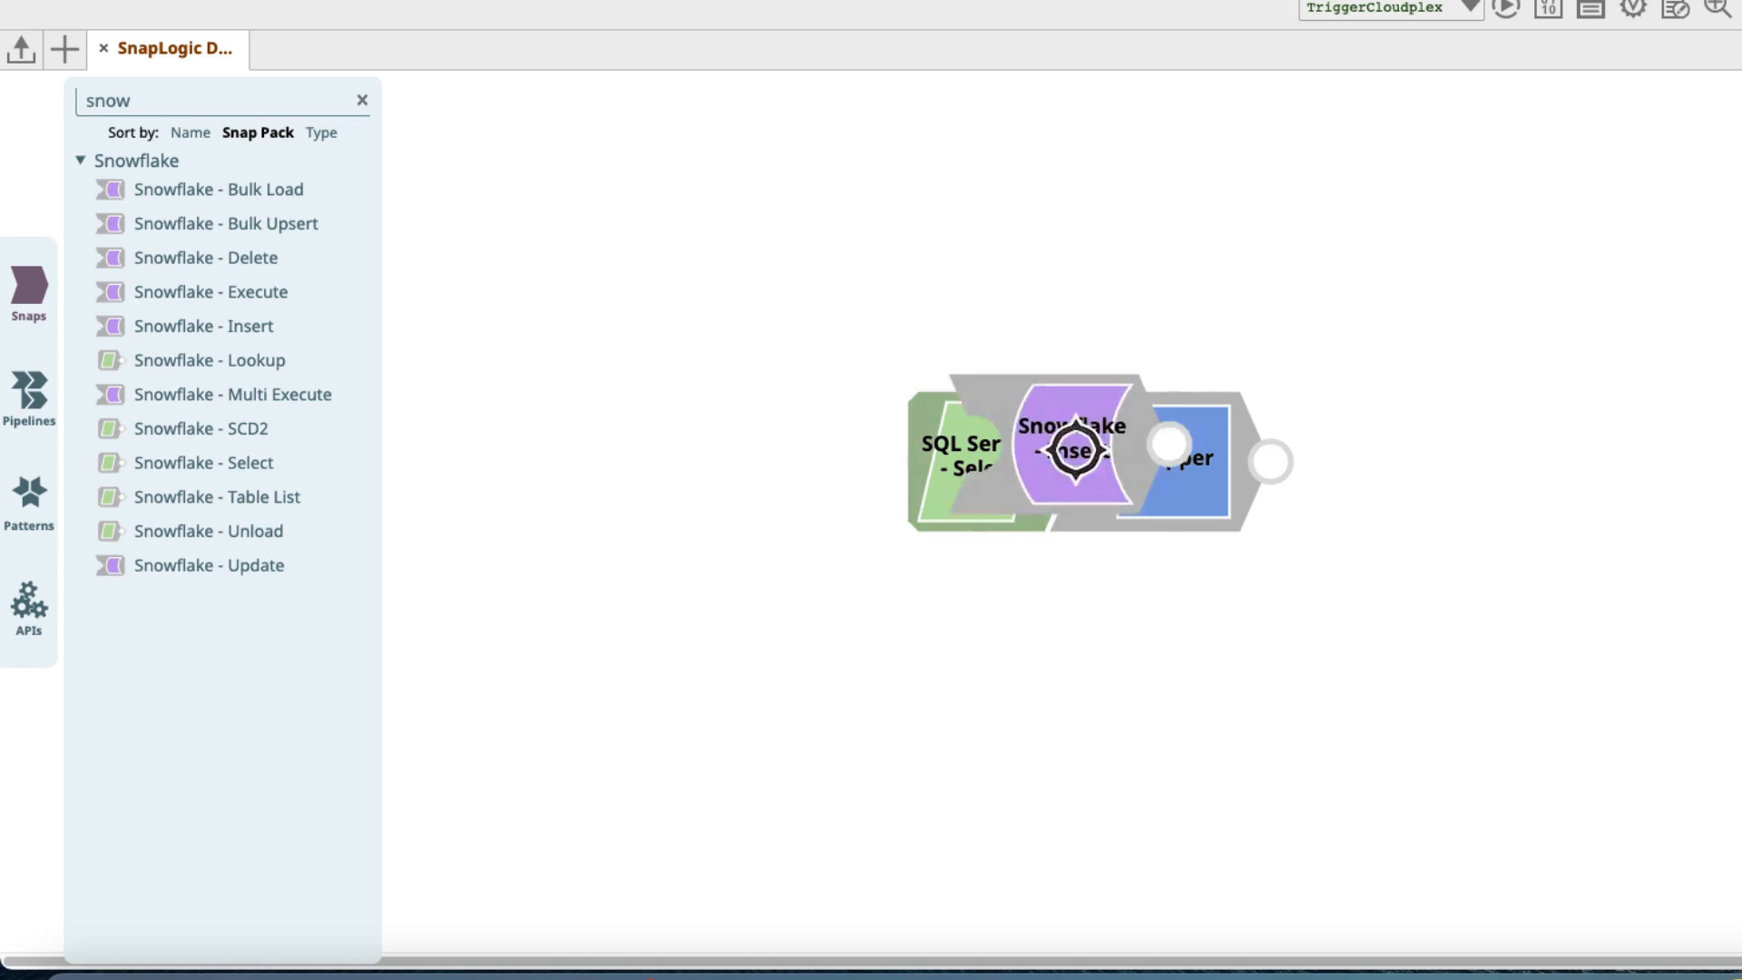
double_click(1070, 450)
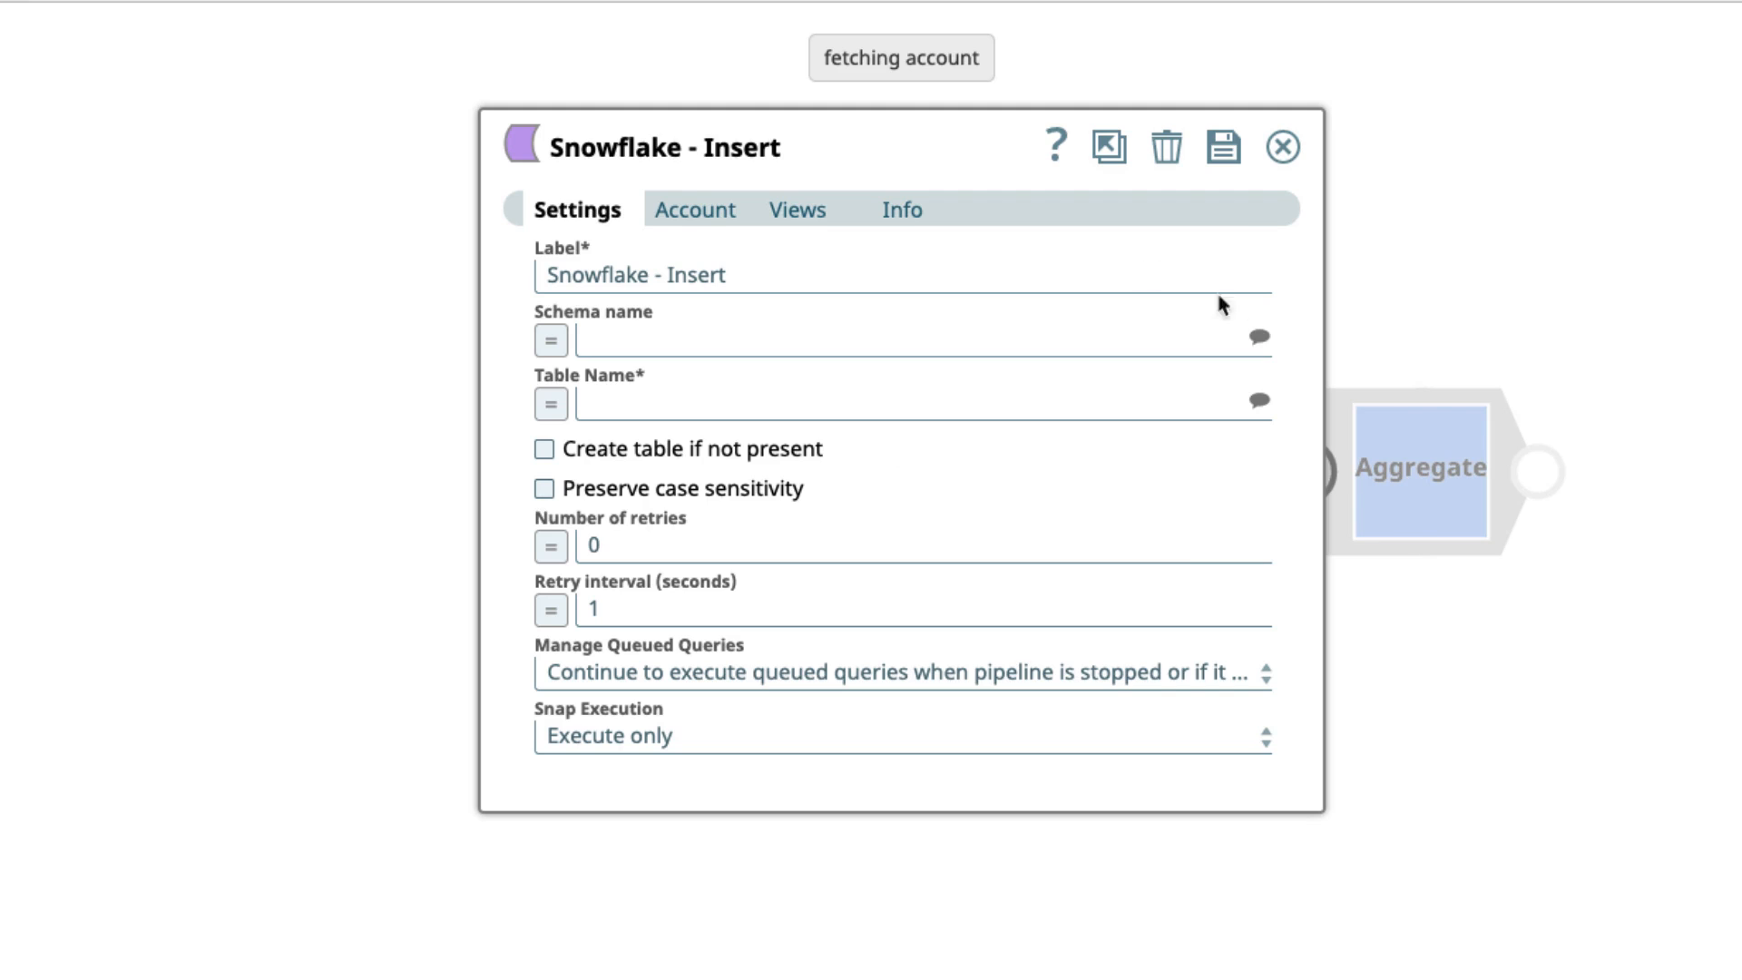
Step: Target the Snowflake Insert at schema "JLDEMO", table "JLDEMO"."CUSTOMERS"
left_click(889, 339)
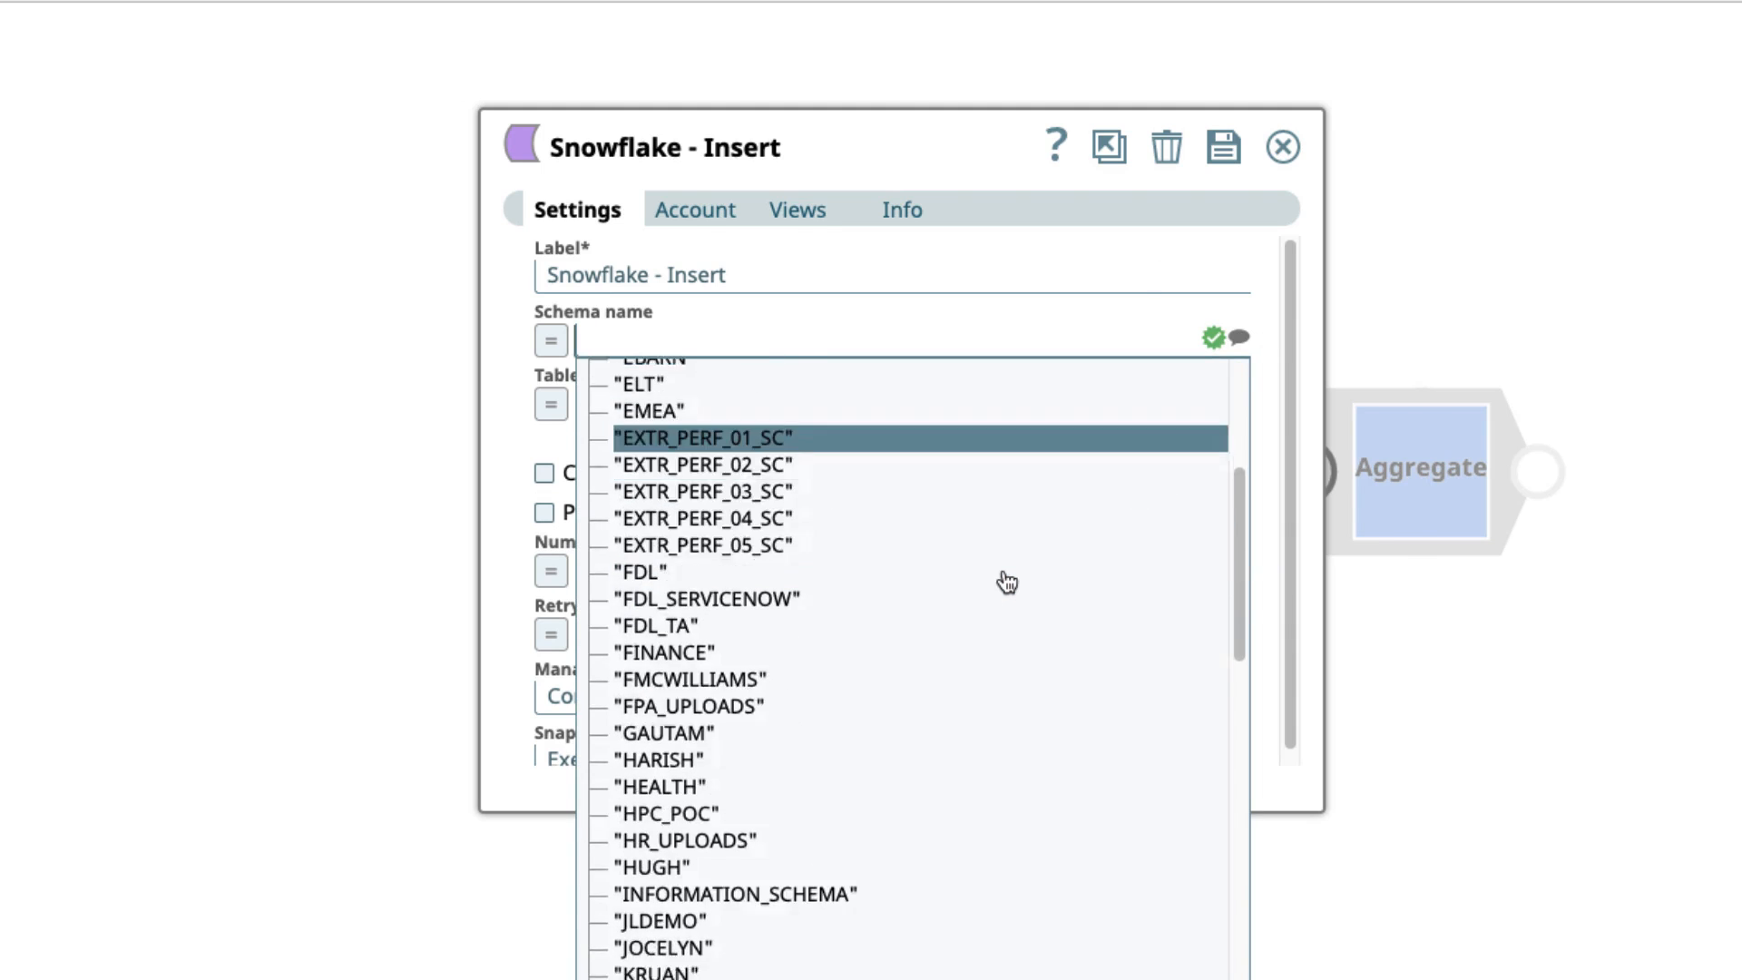
left_click(657, 920)
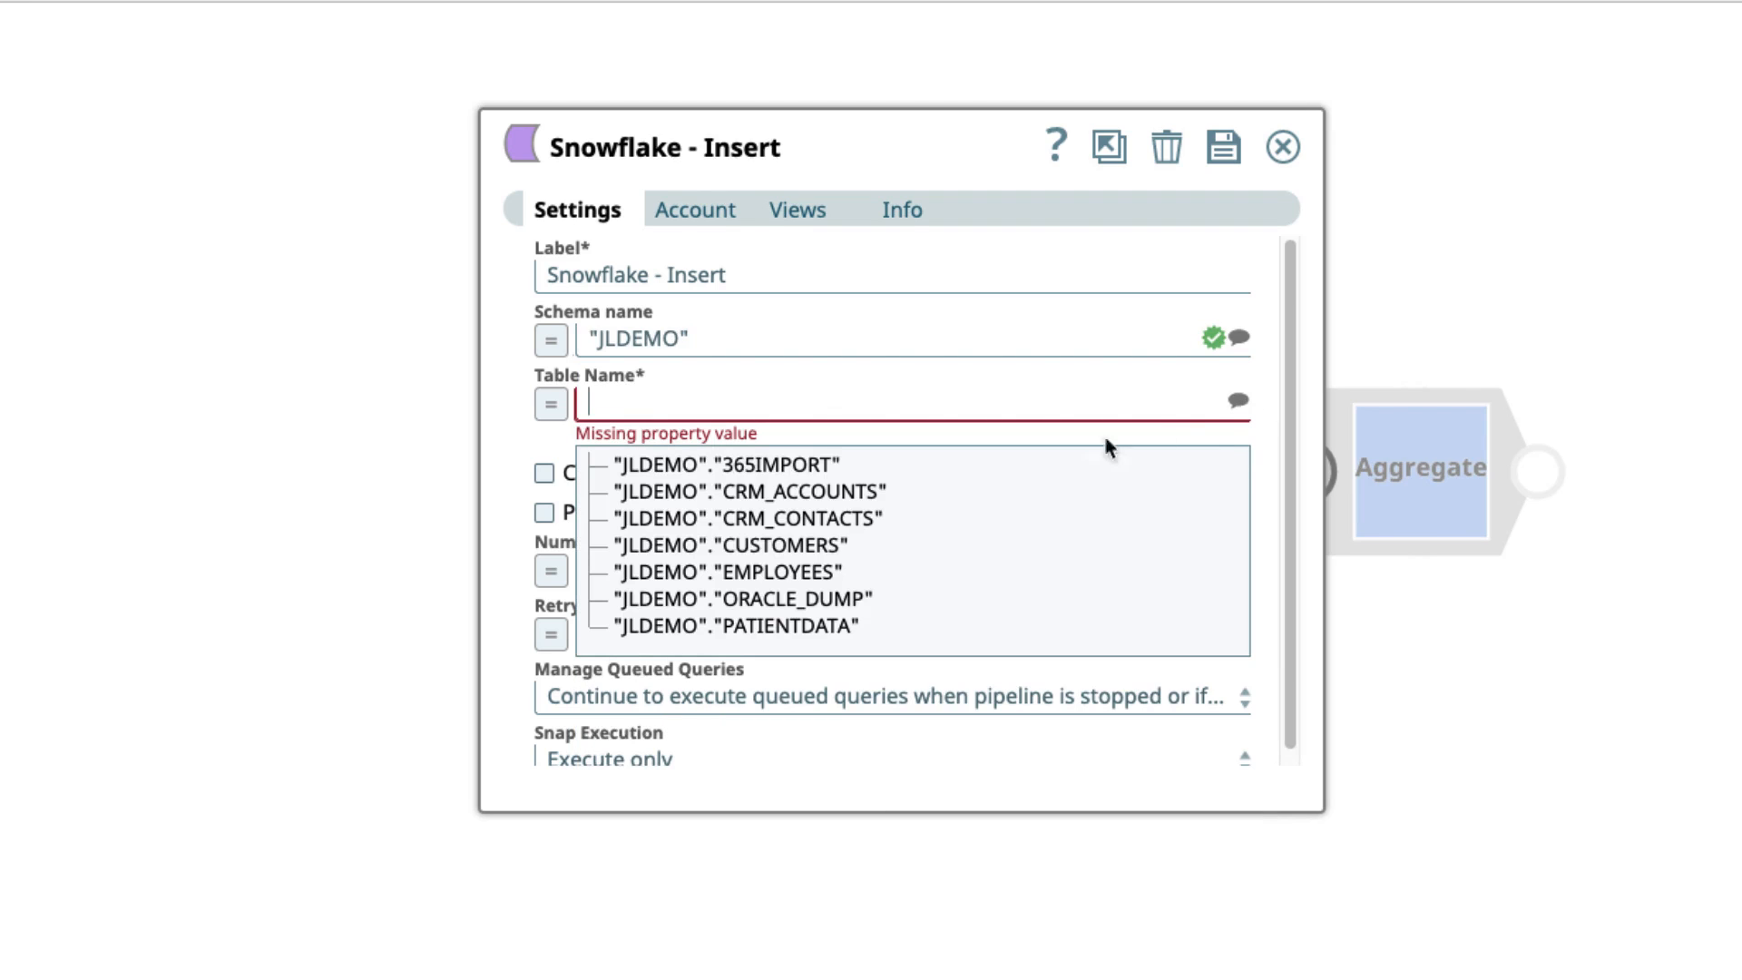
left_click(724, 544)
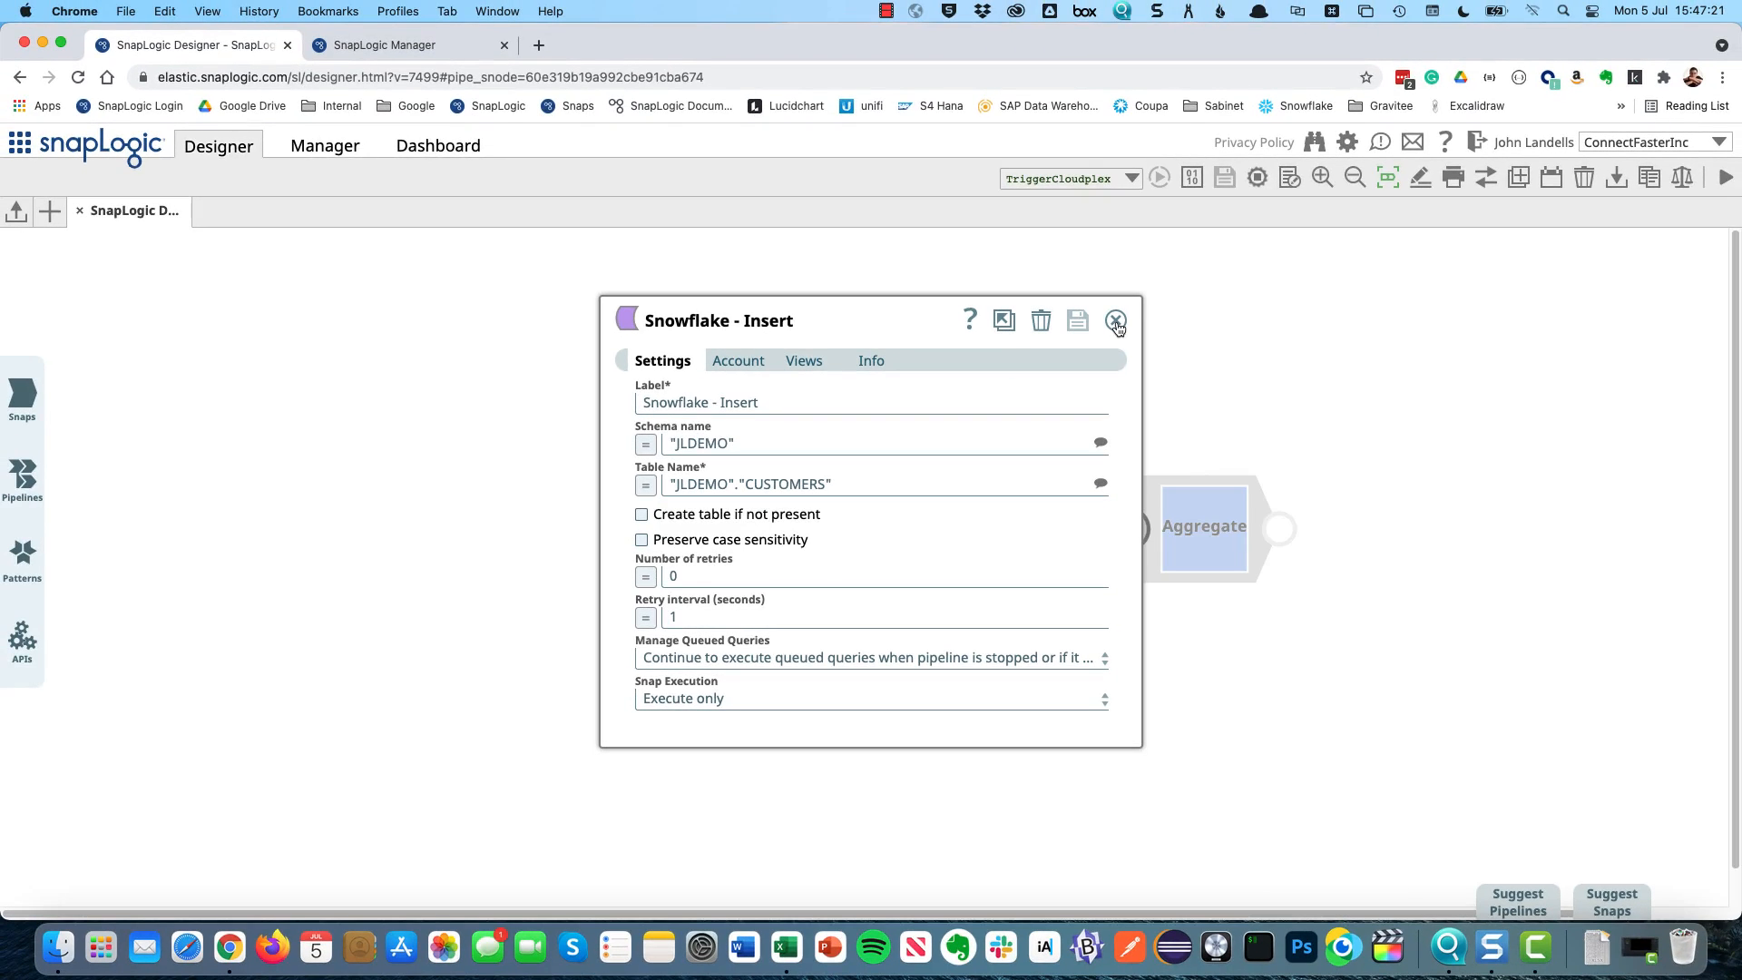
Step: Save the Snowflake snap, validate, and tick all five CUSTOMERS target fields in the Mapper
left_click(1116, 319)
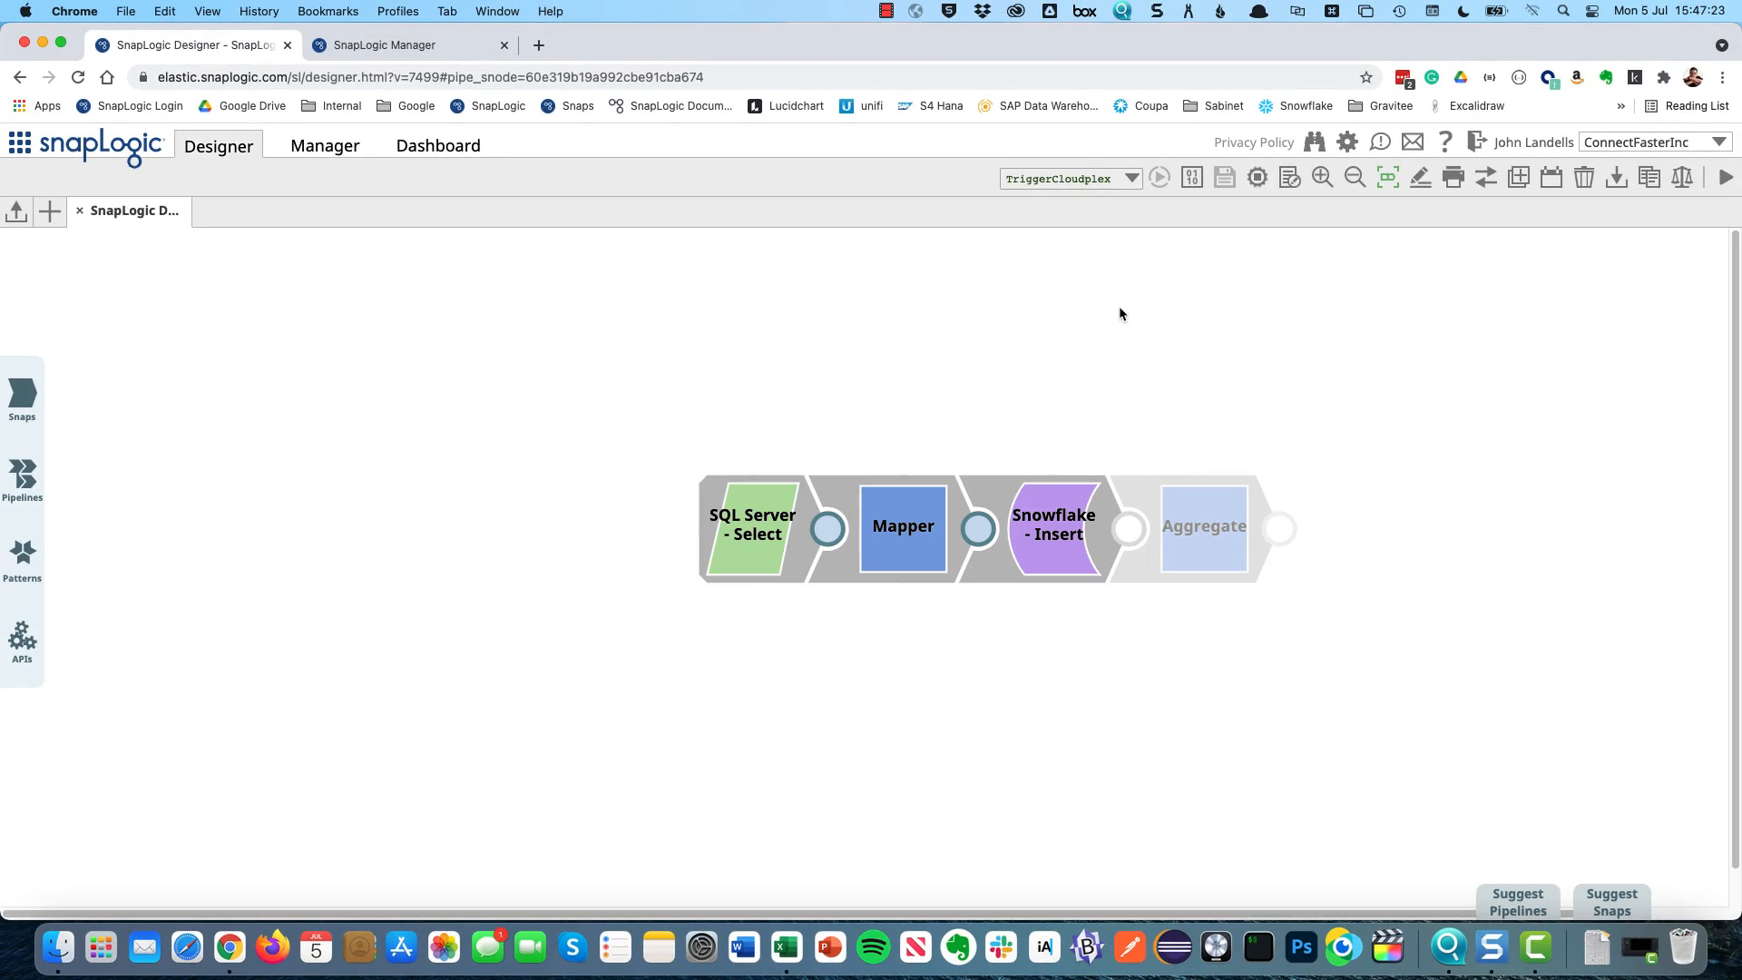
left_click(1255, 178)
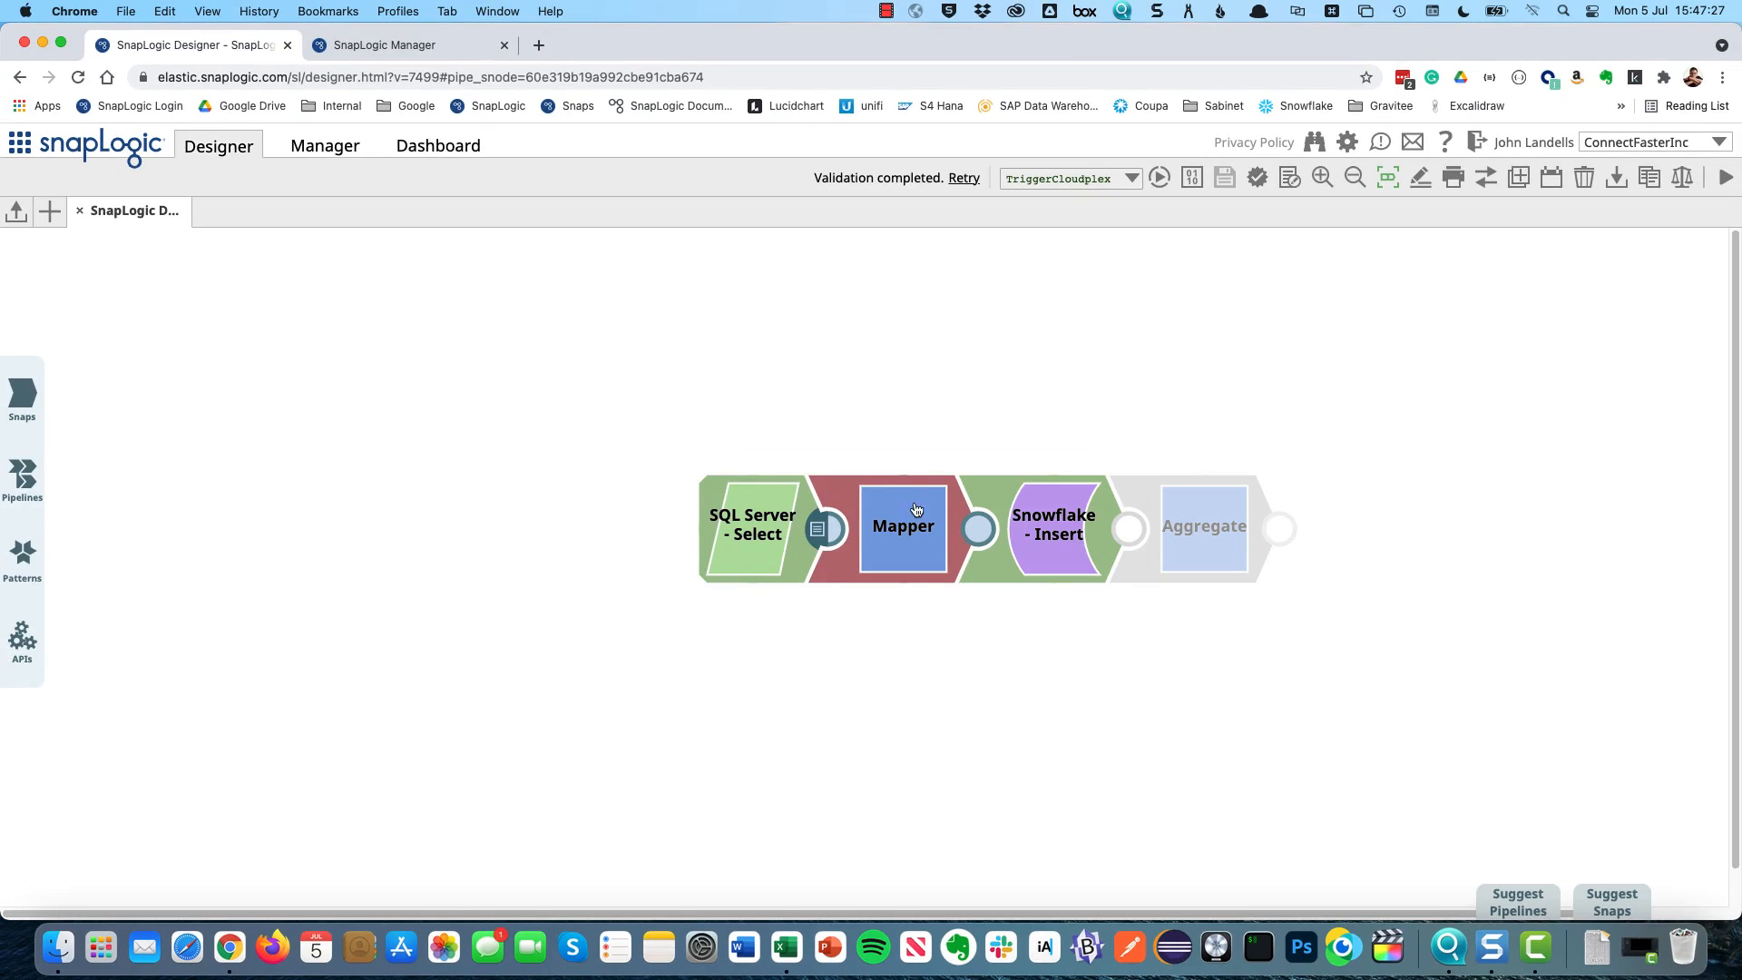
double_click(901, 526)
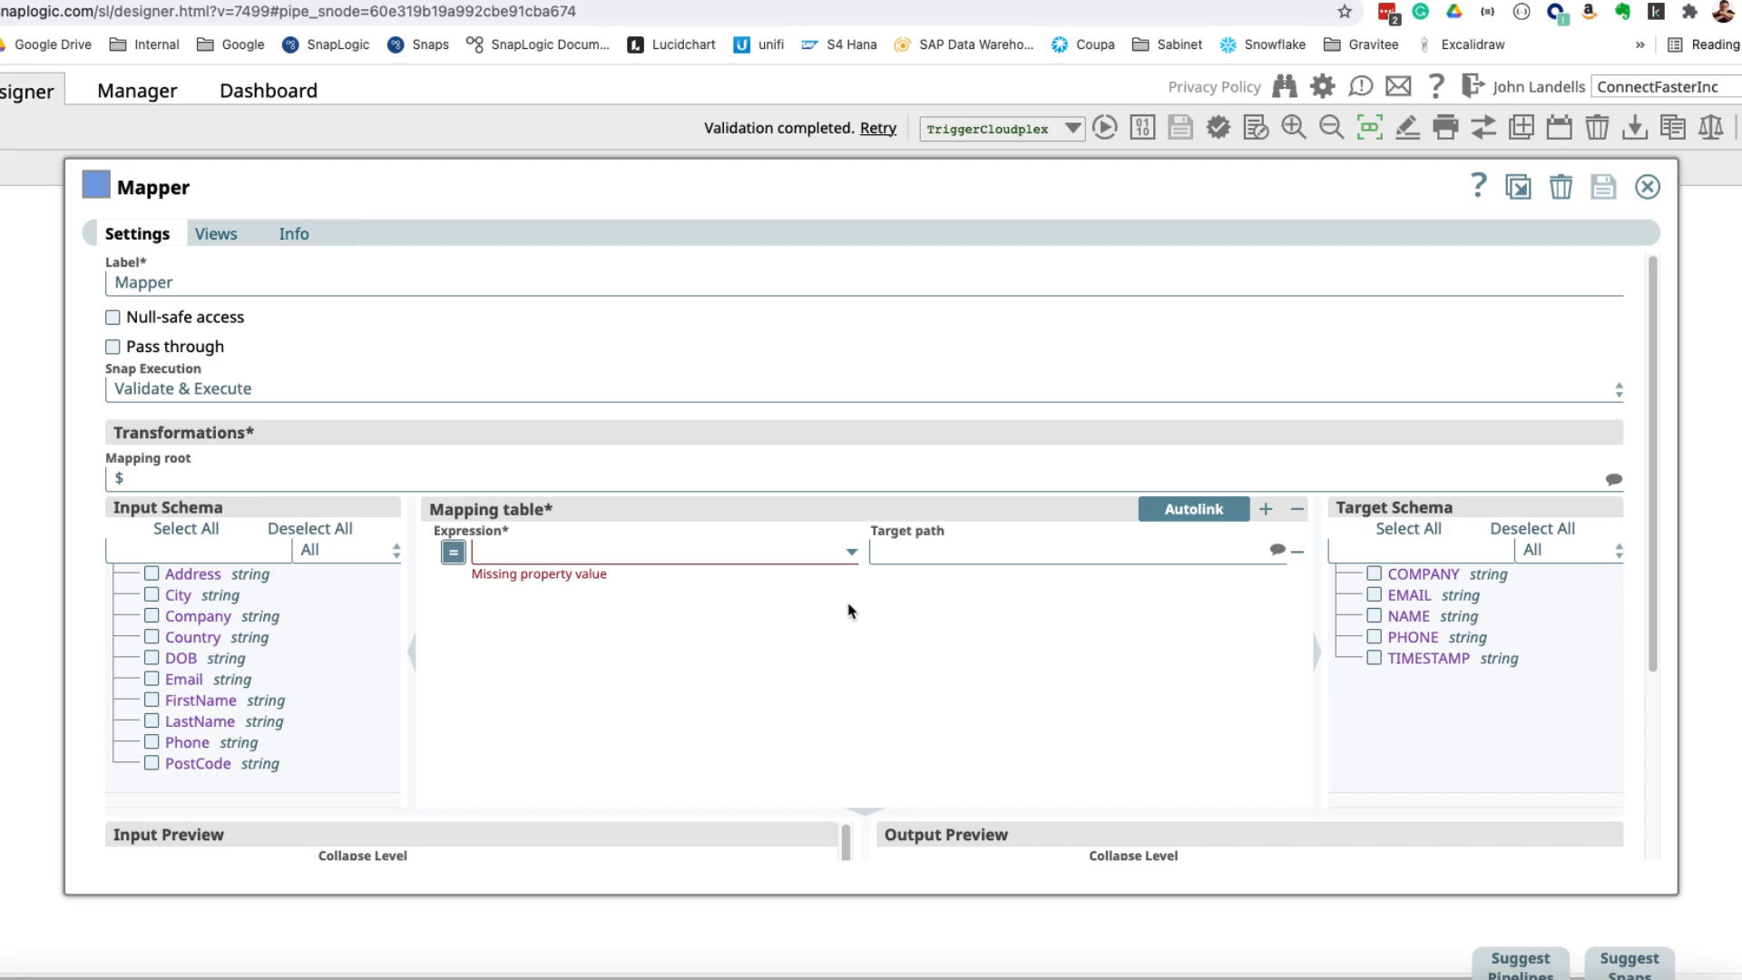
mouse_move(853, 621)
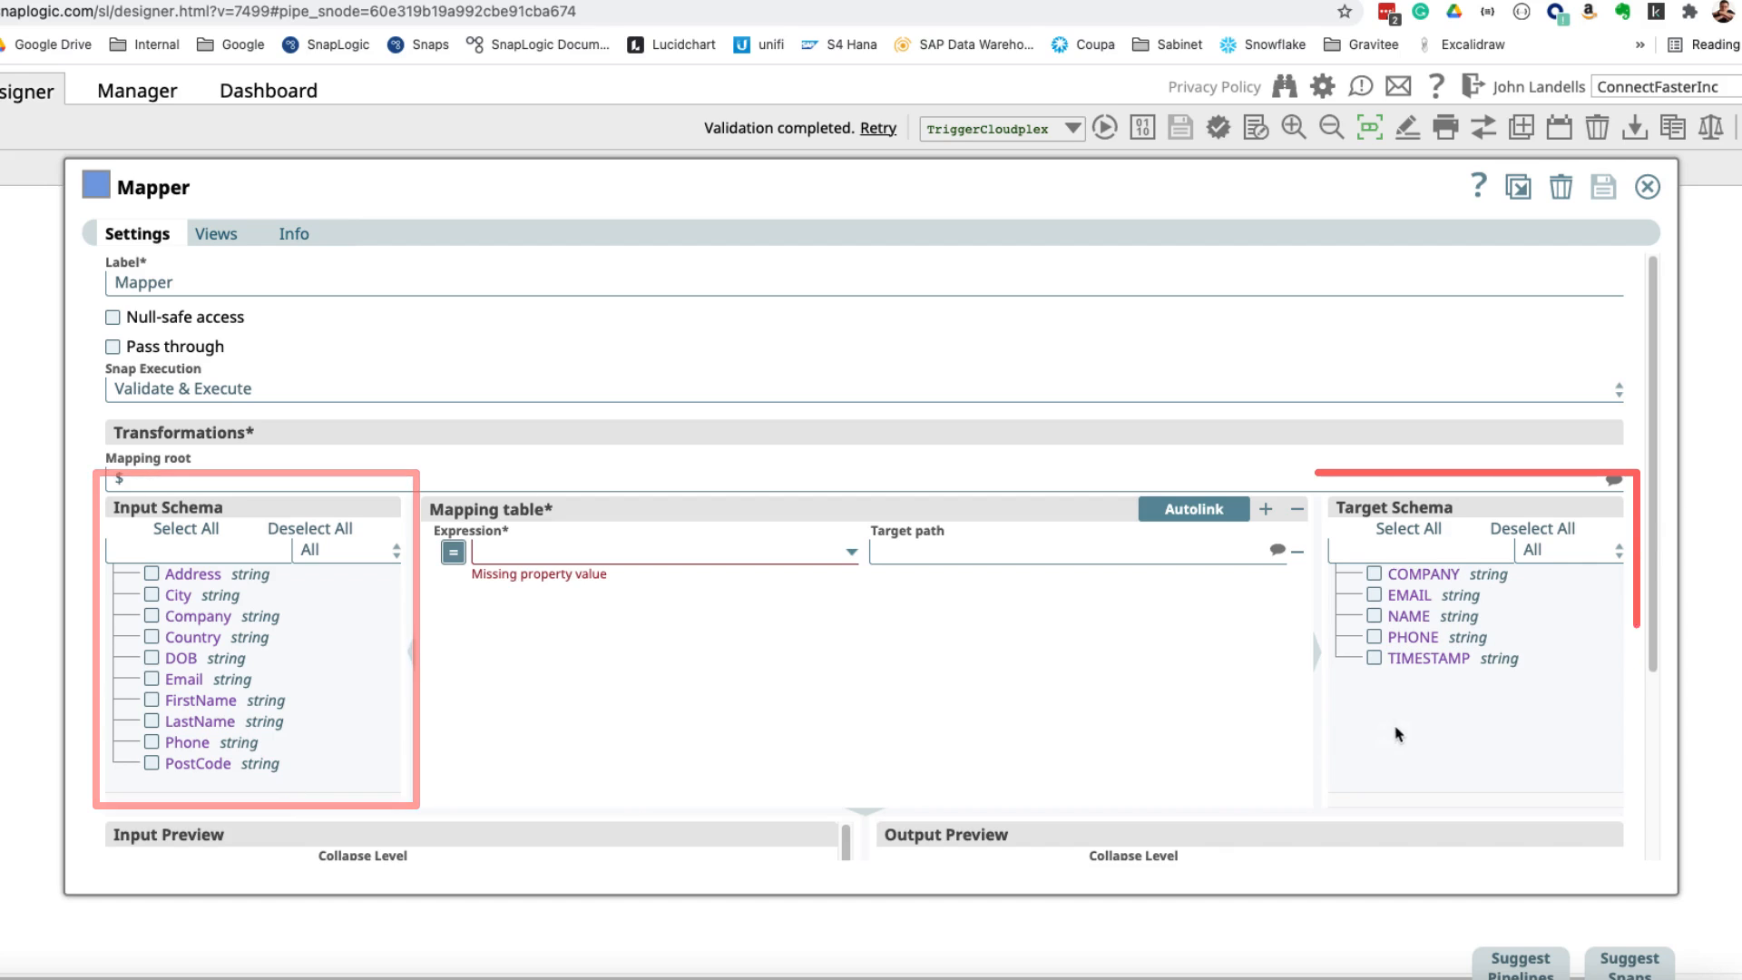
left_click(1408, 528)
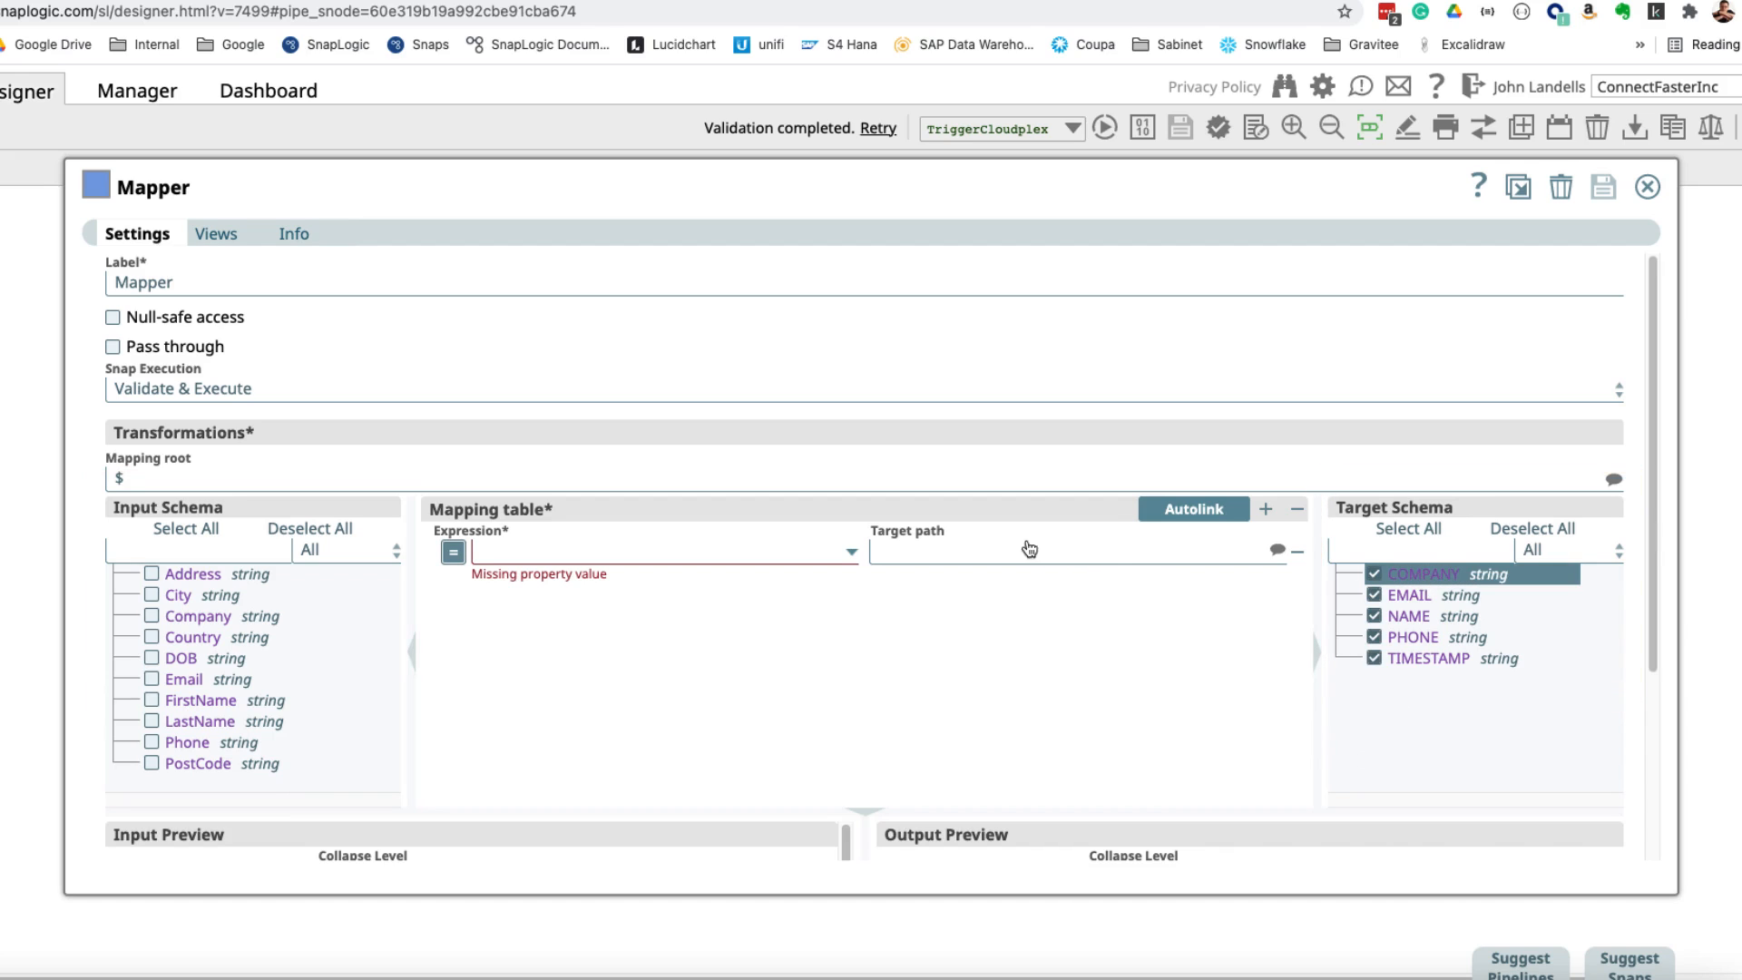
Step: Add the five target rows and map $Company, $Email and $Phone to COMPANY, EMAIL, PHONE
left_click(1192, 508)
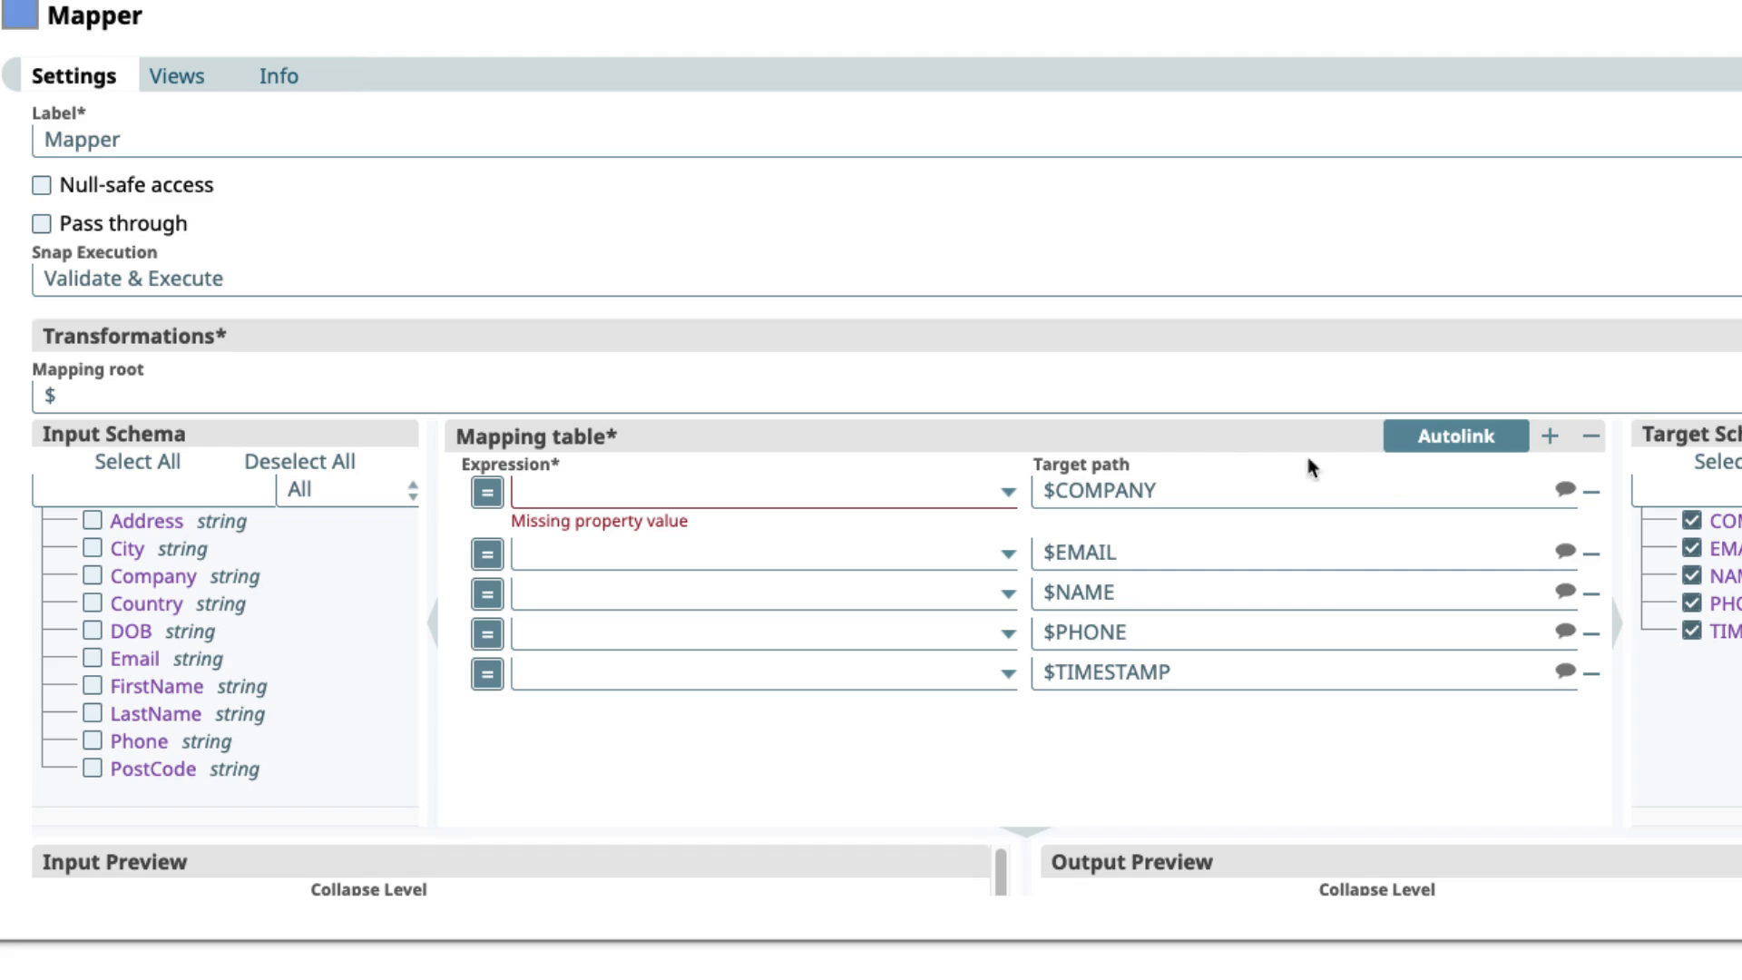
mouse_move(174, 602)
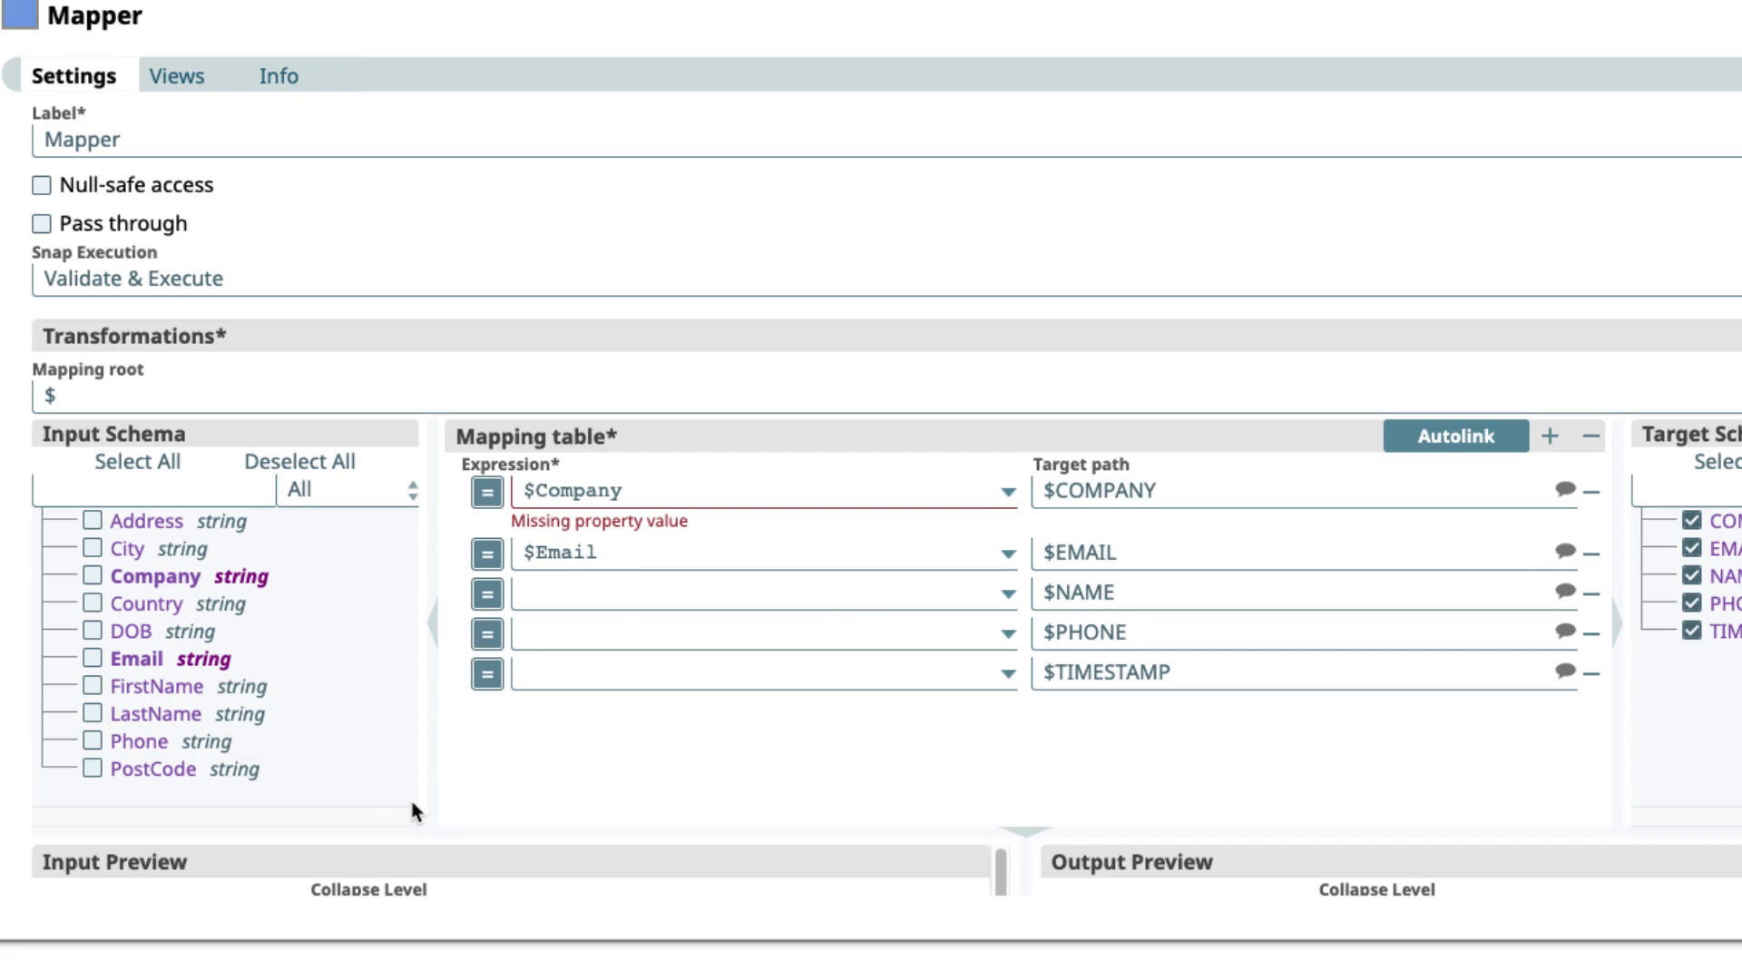
left_click(139, 740)
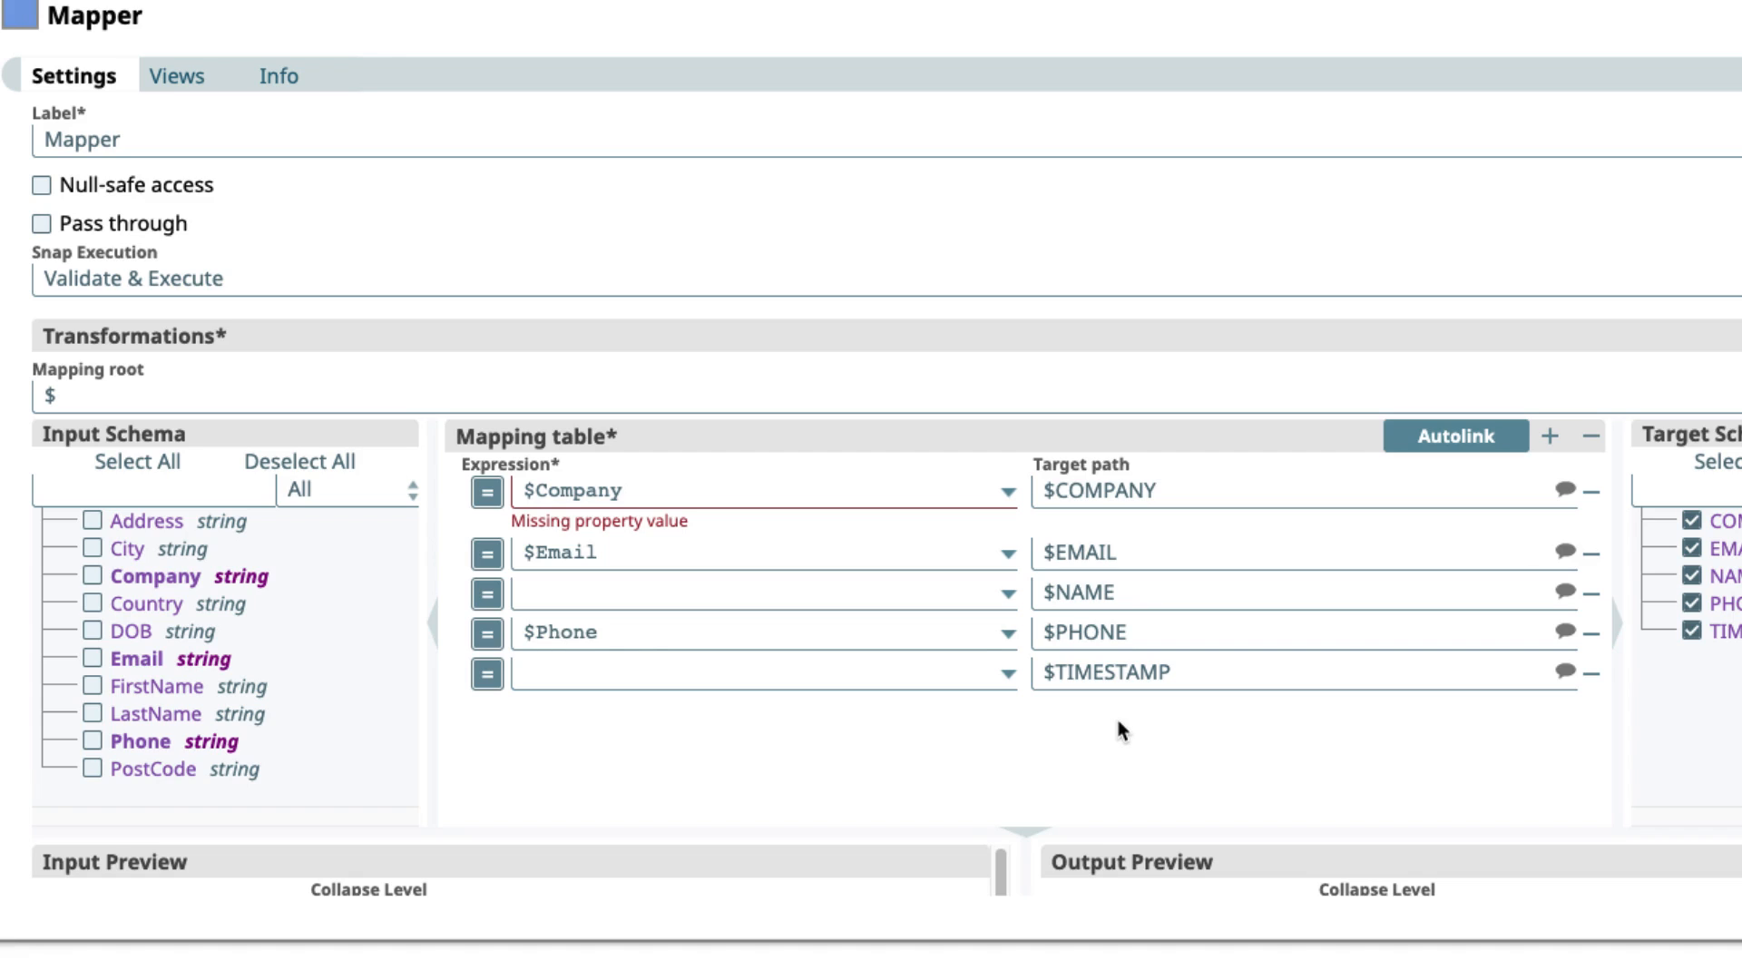
mouse_move(1107, 746)
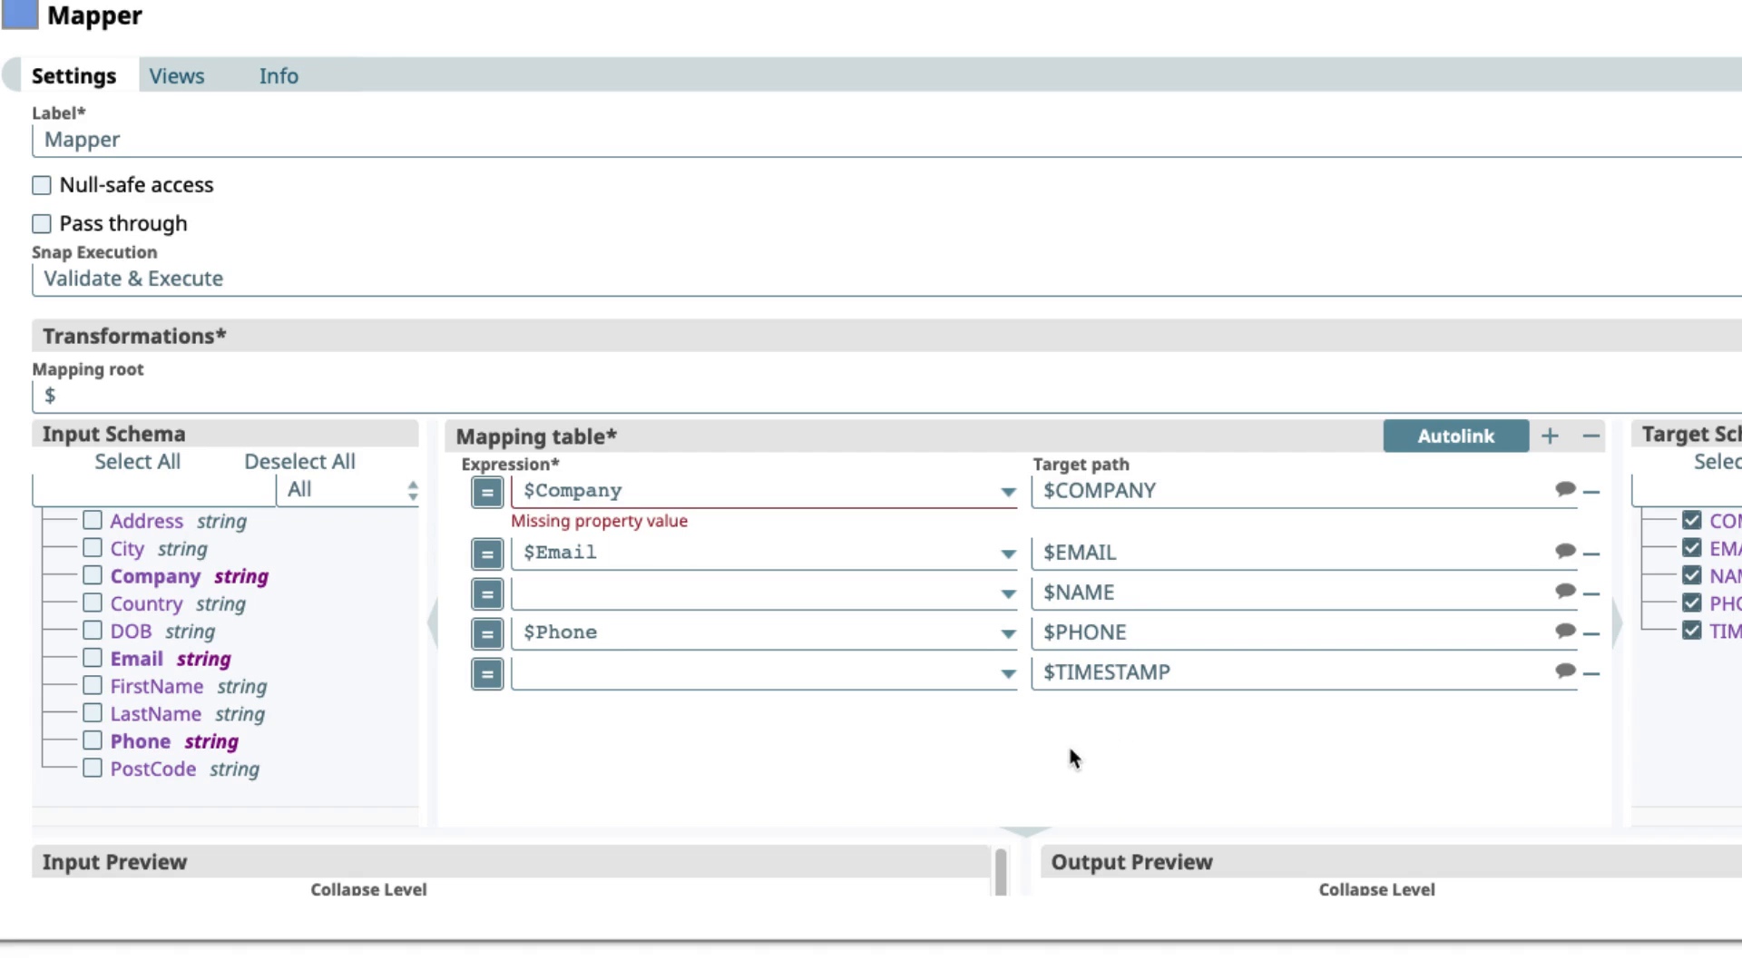
mouse_move(885, 671)
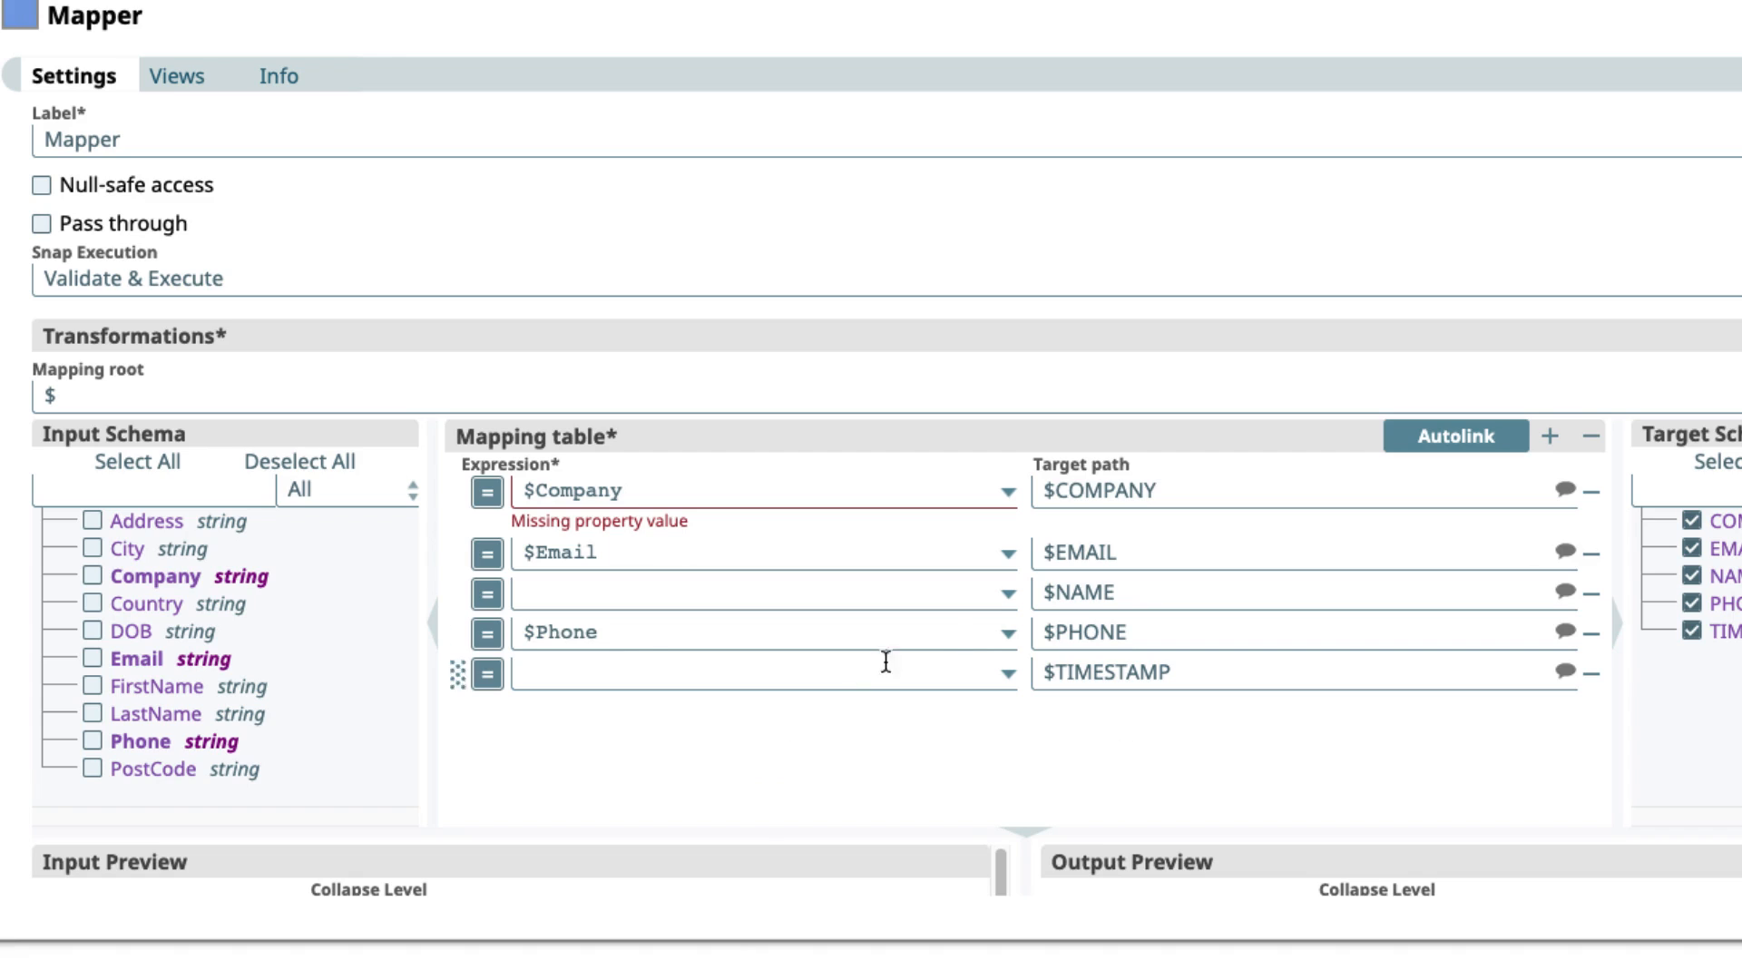
Step: Map NAME to $FirstName + " " + $LastName
left_click(141, 740)
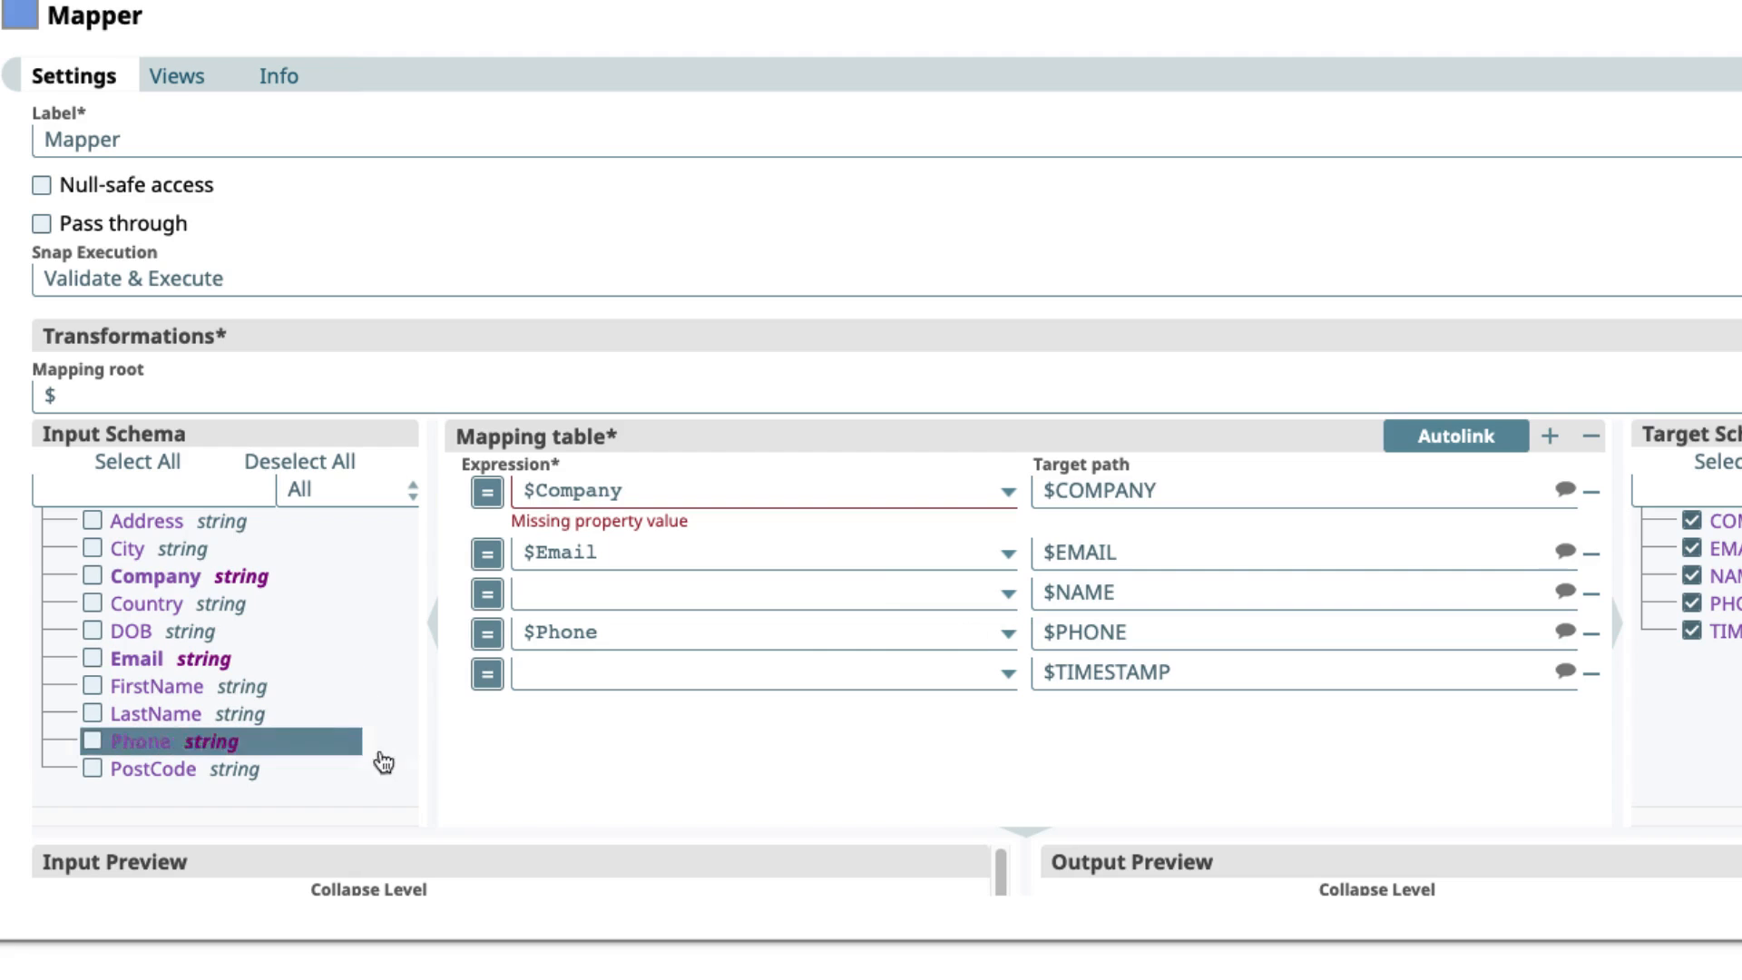
mouse_move(156, 713)
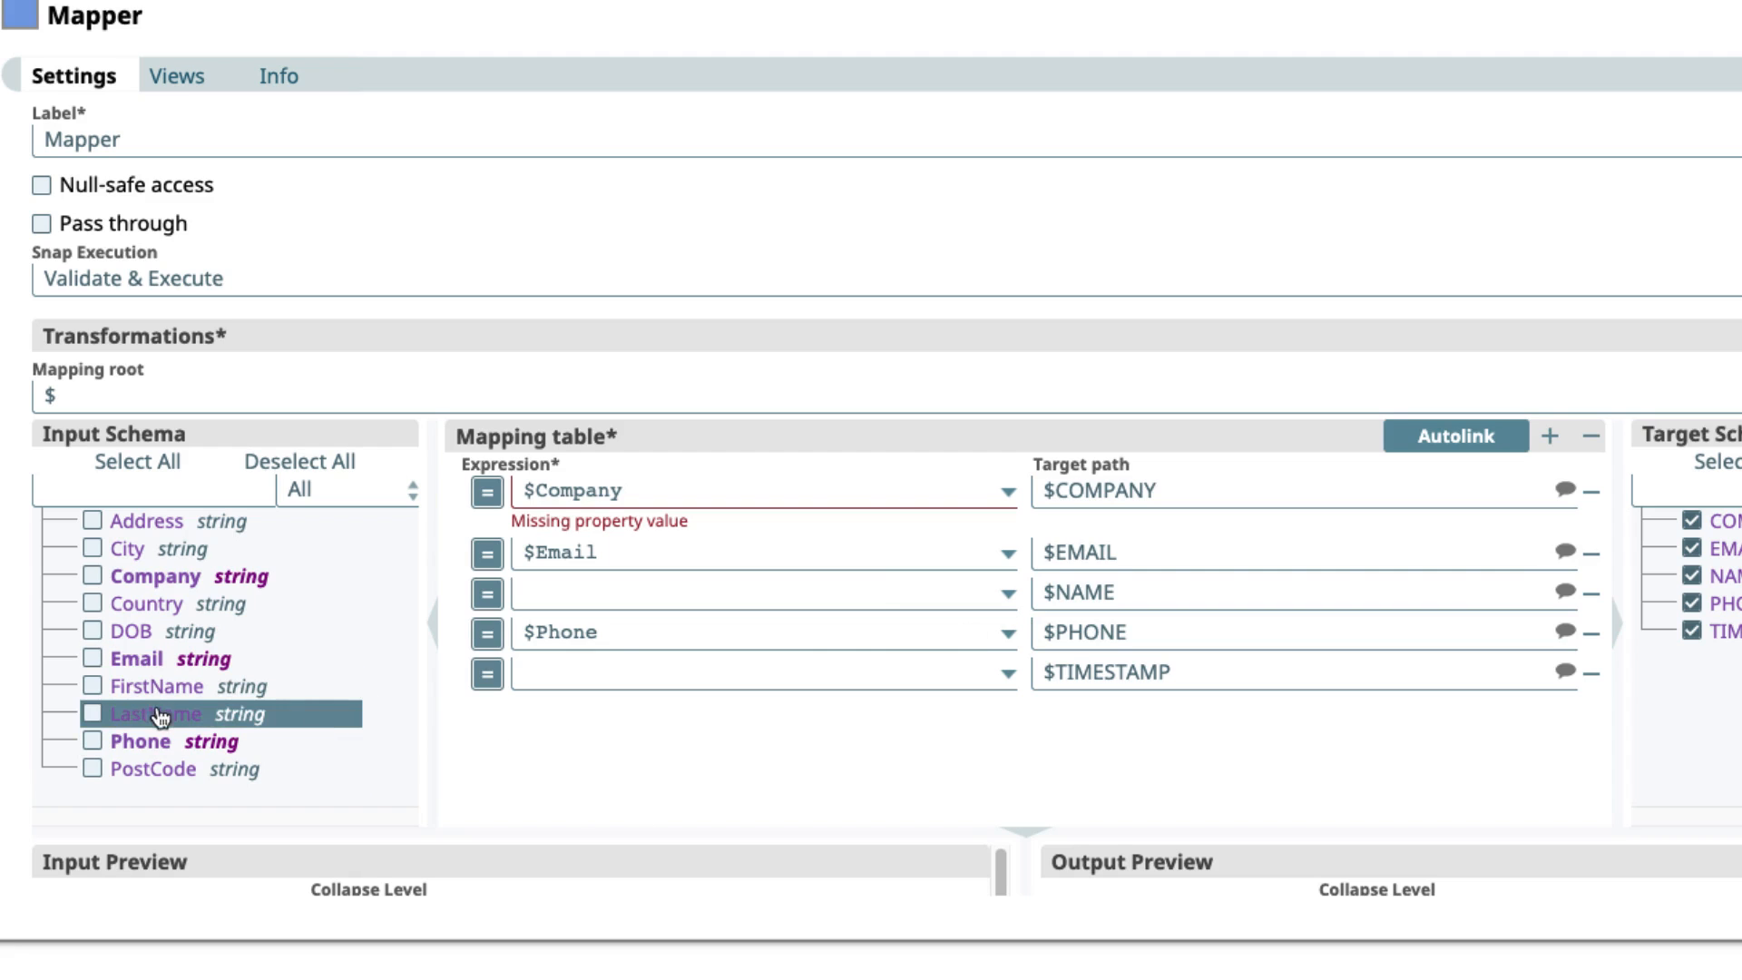
left_click_drag(156, 686, 644, 595)
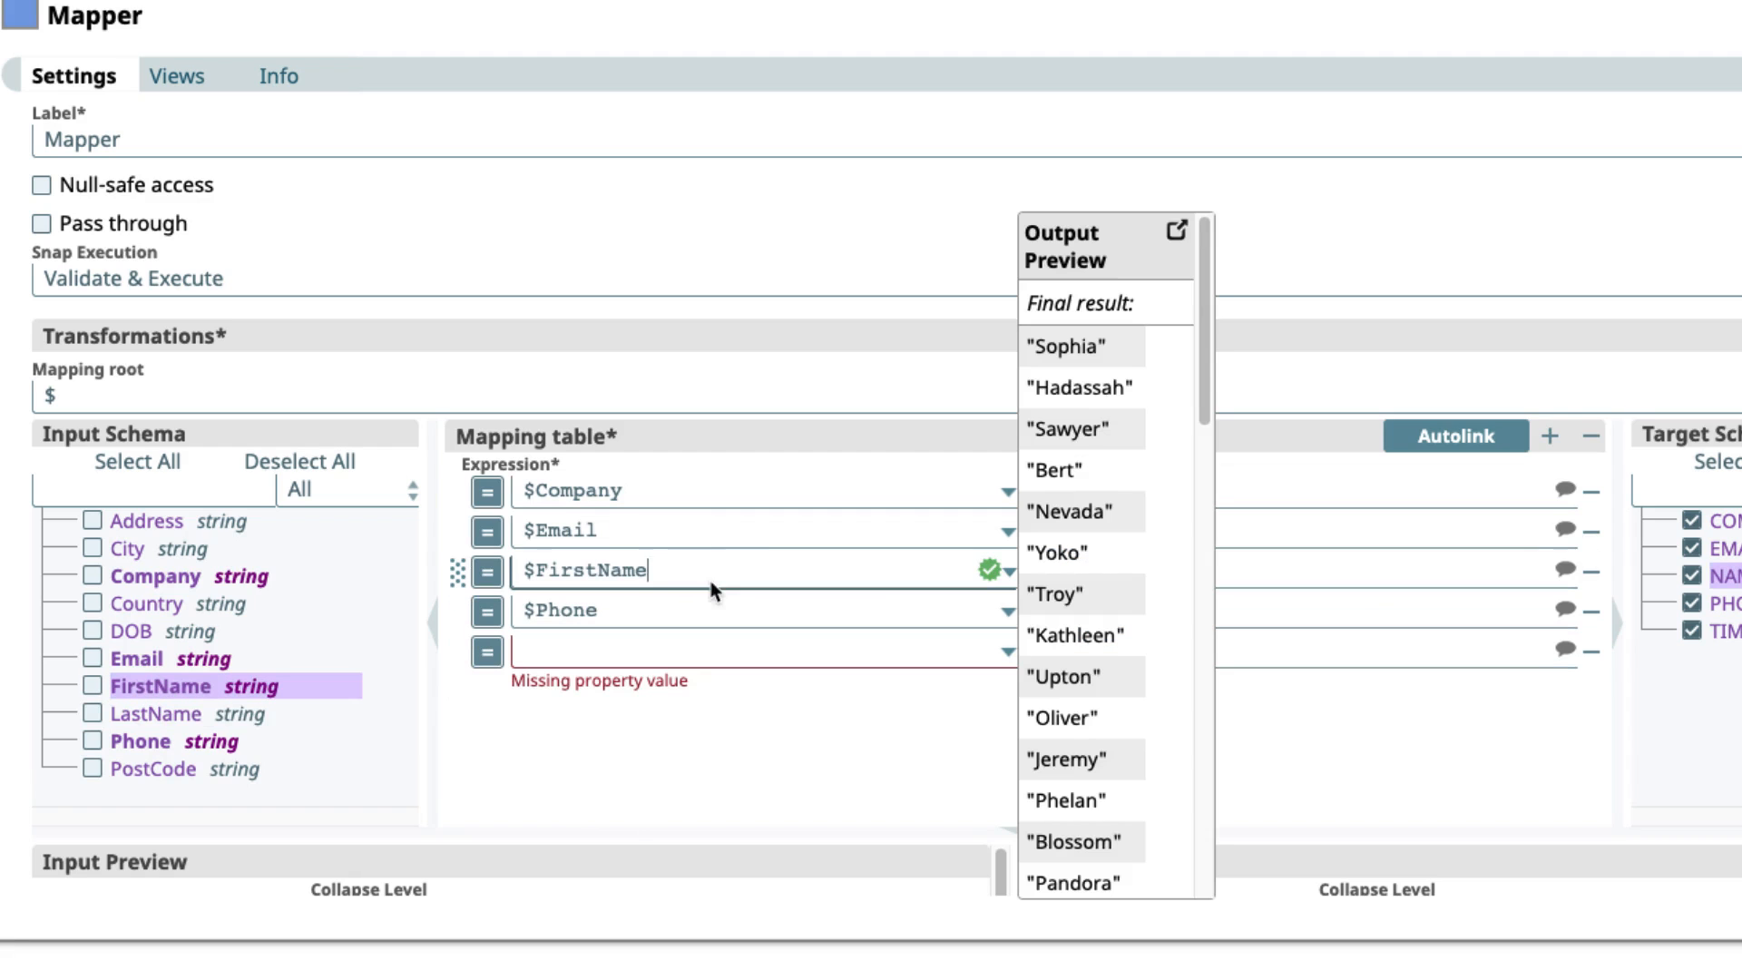
type("+ \" \" +$LastName")
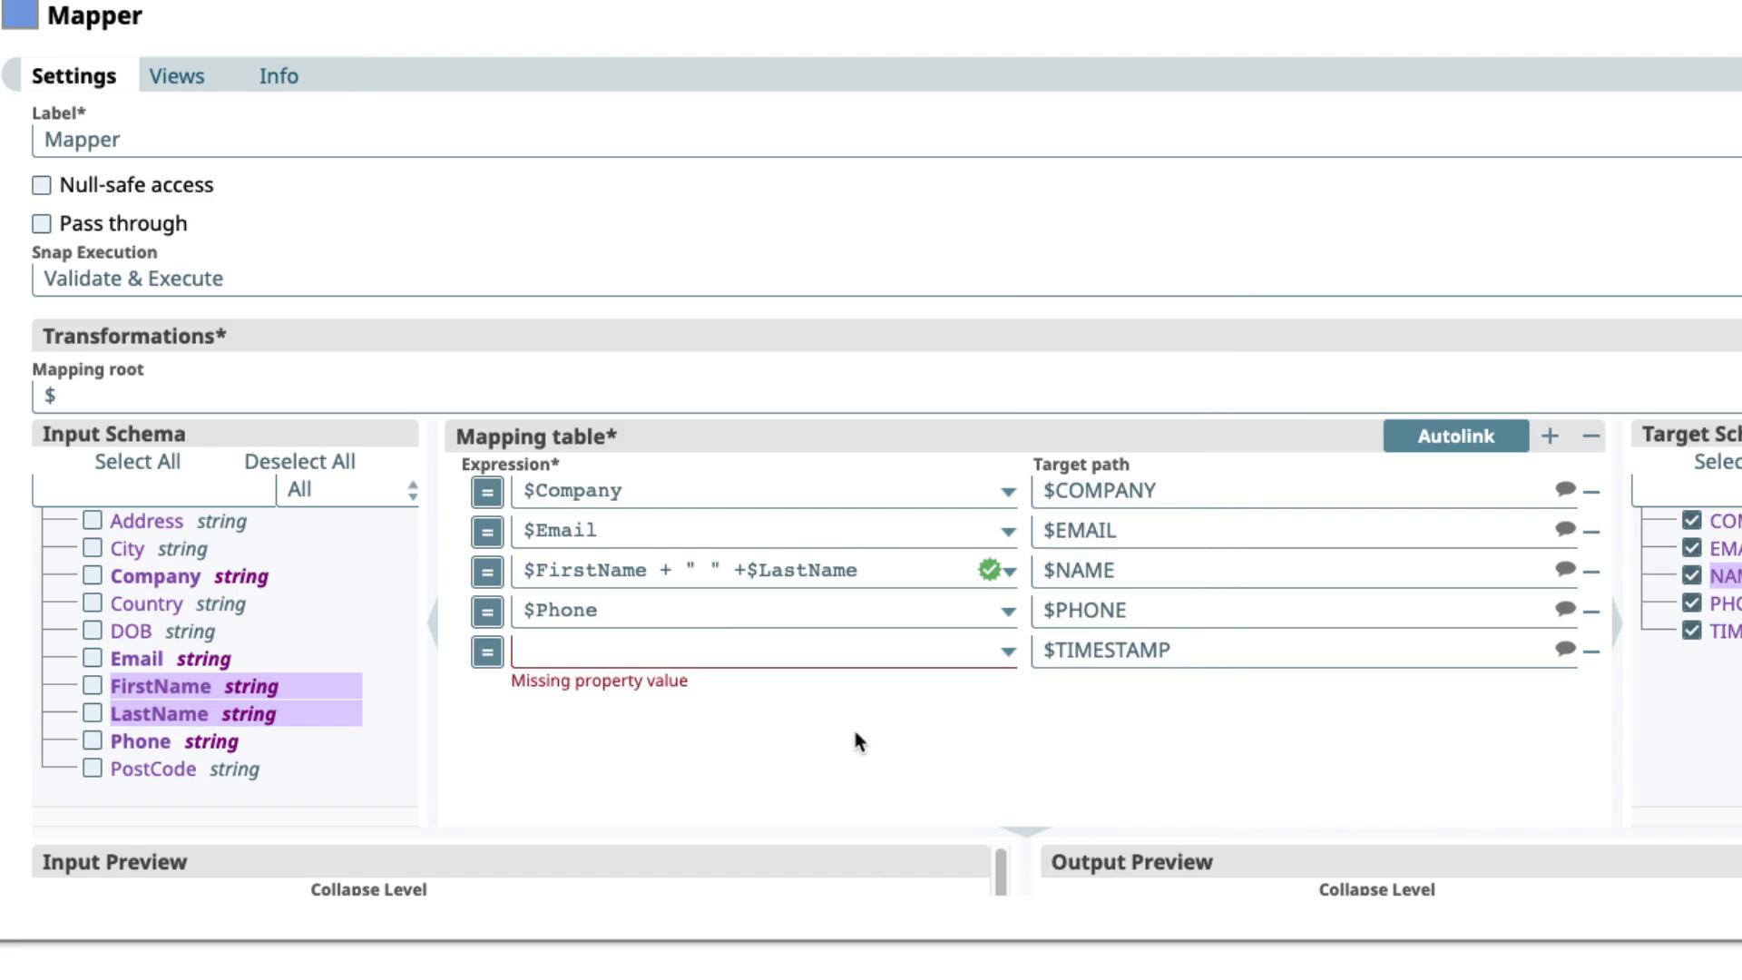
mouse_move(1083, 730)
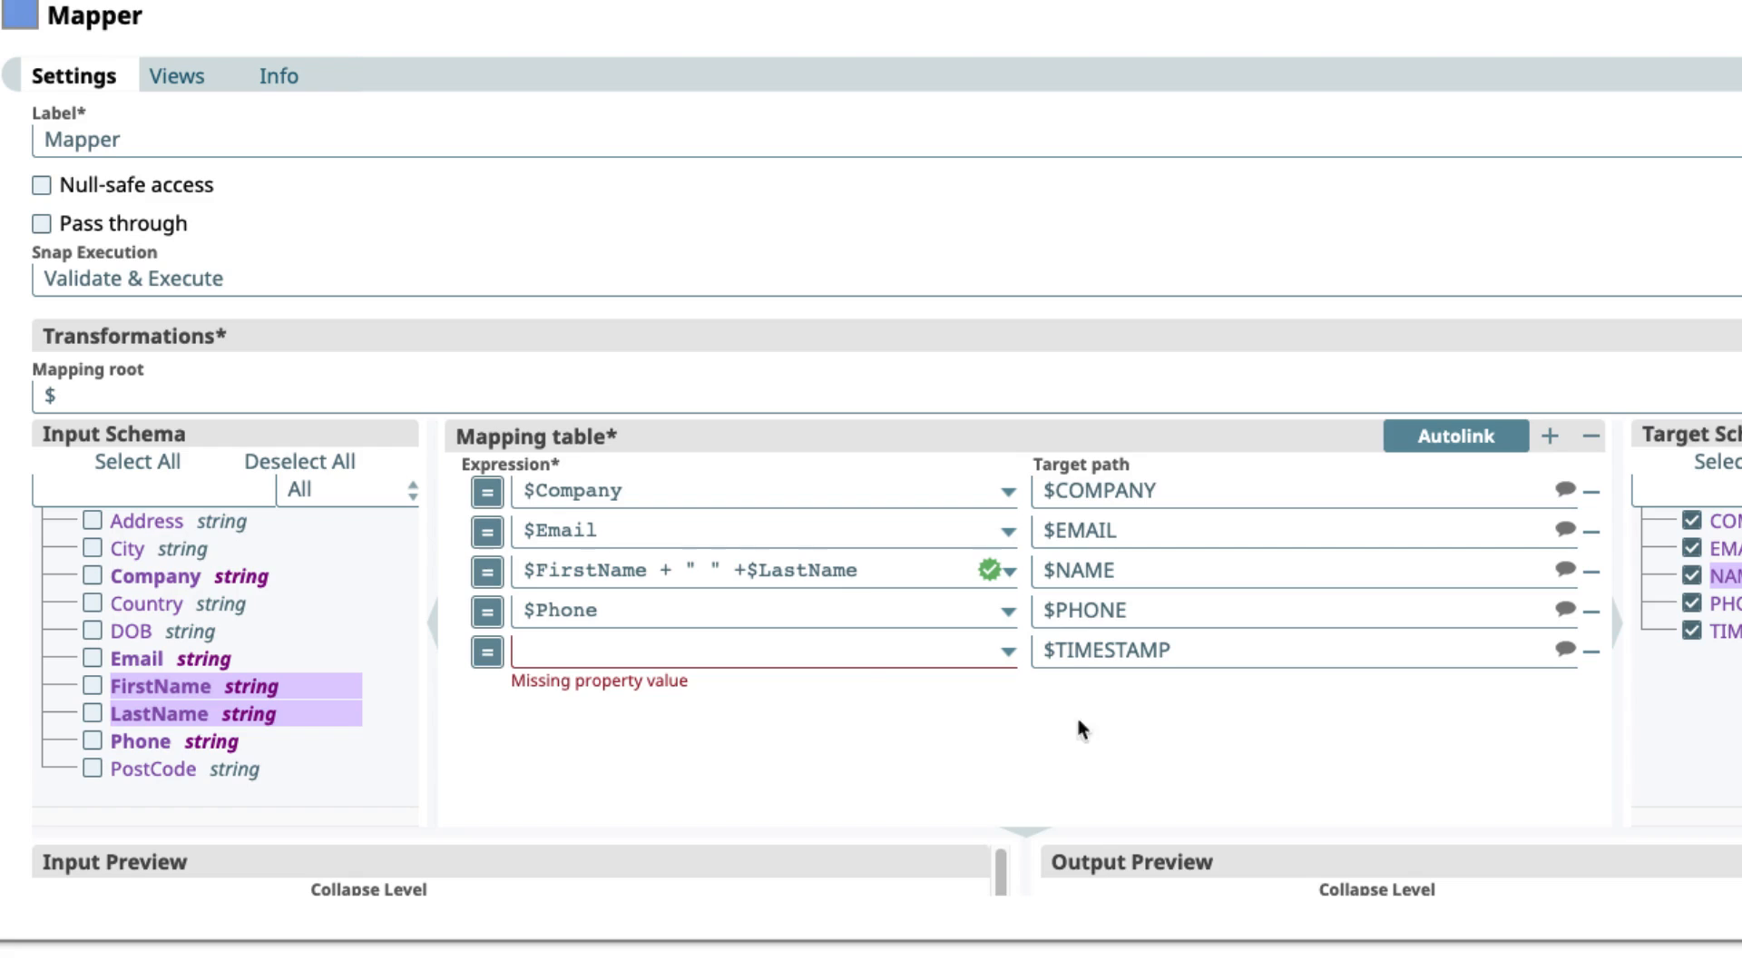
mouse_move(467, 809)
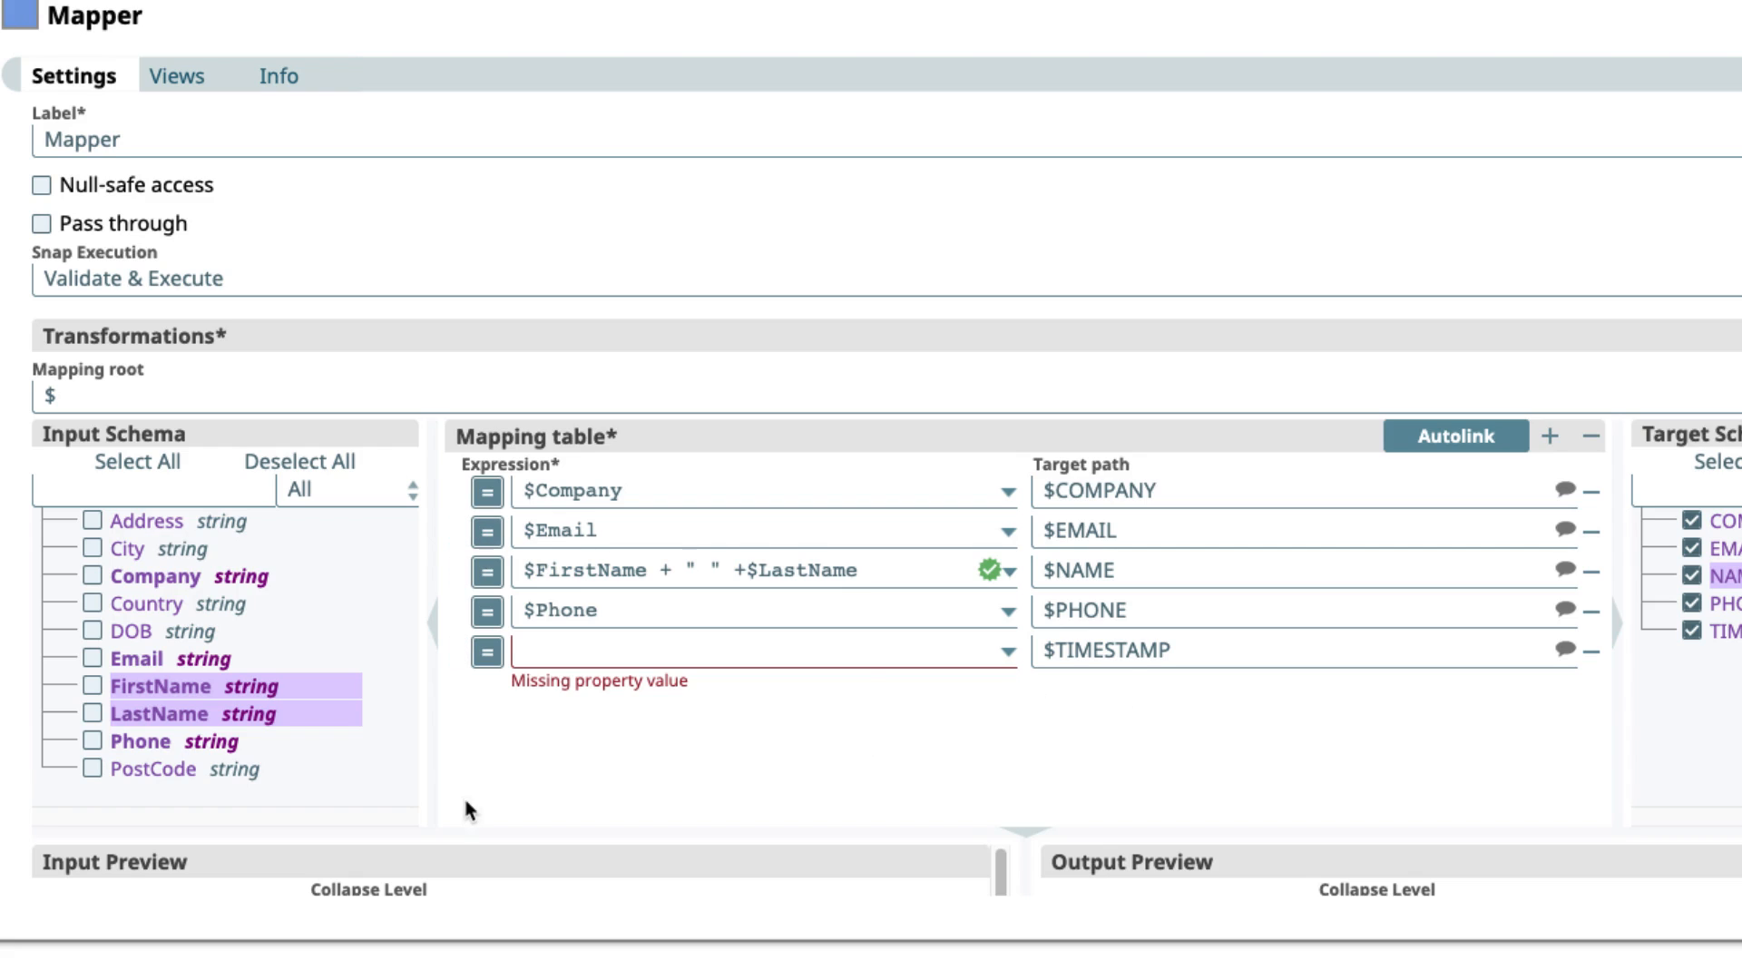
mouse_move(700, 820)
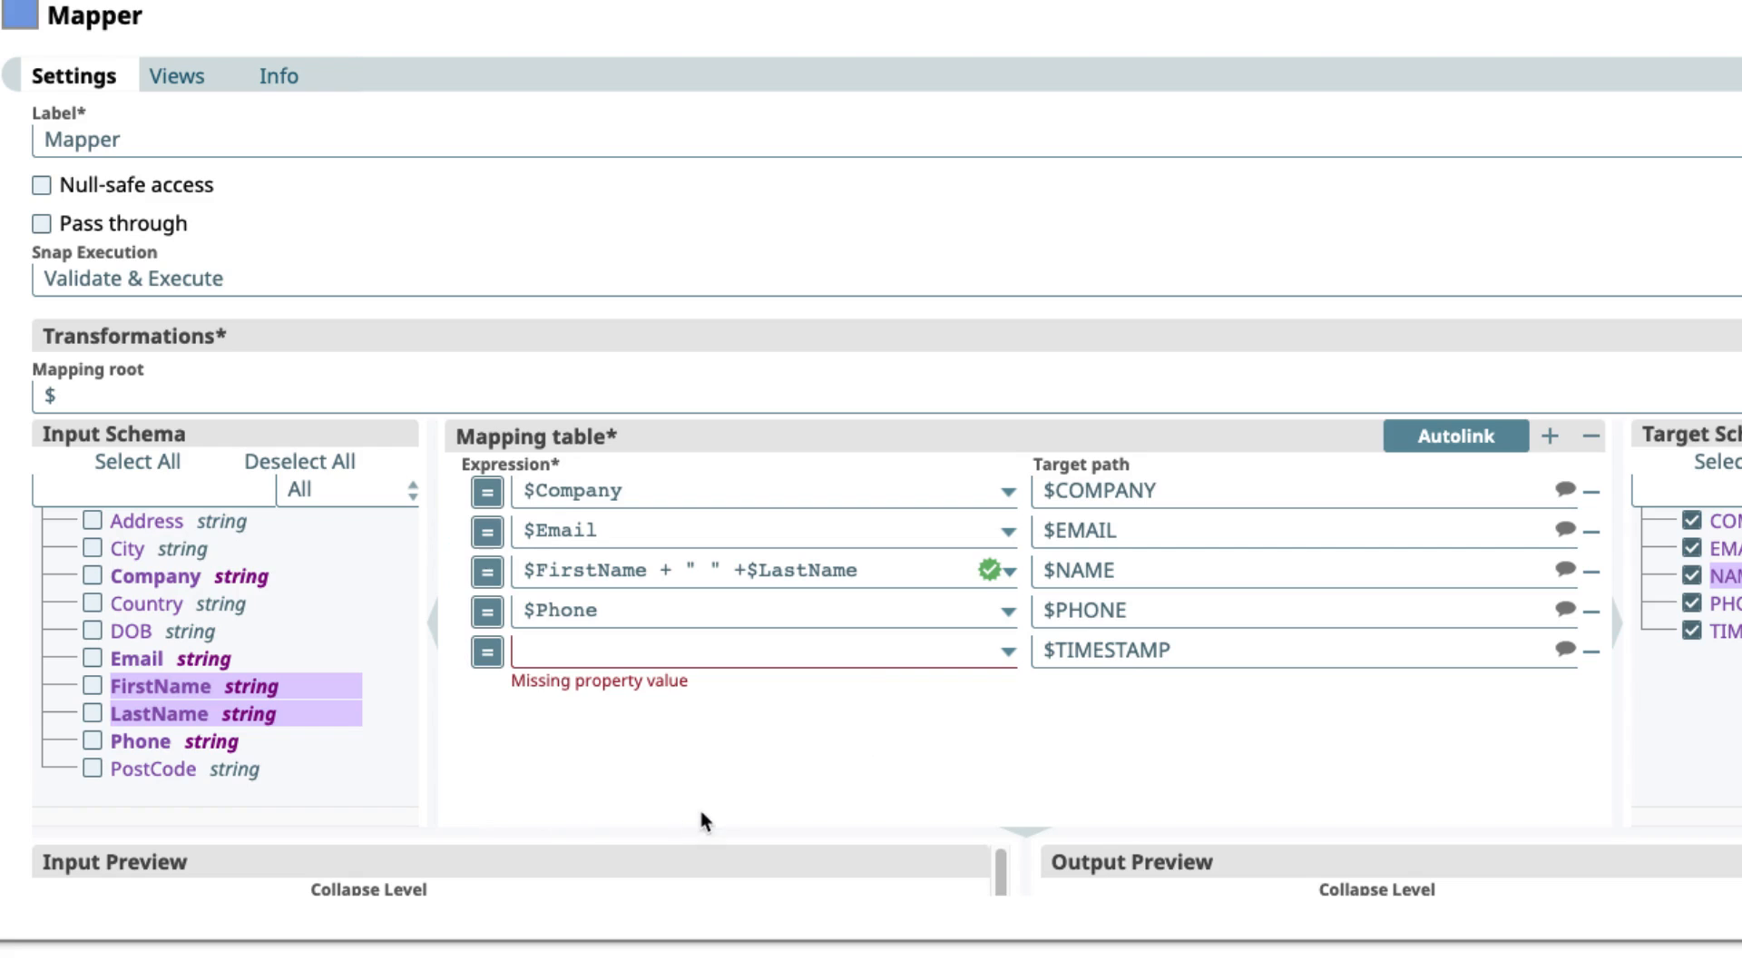
mouse_move(738, 820)
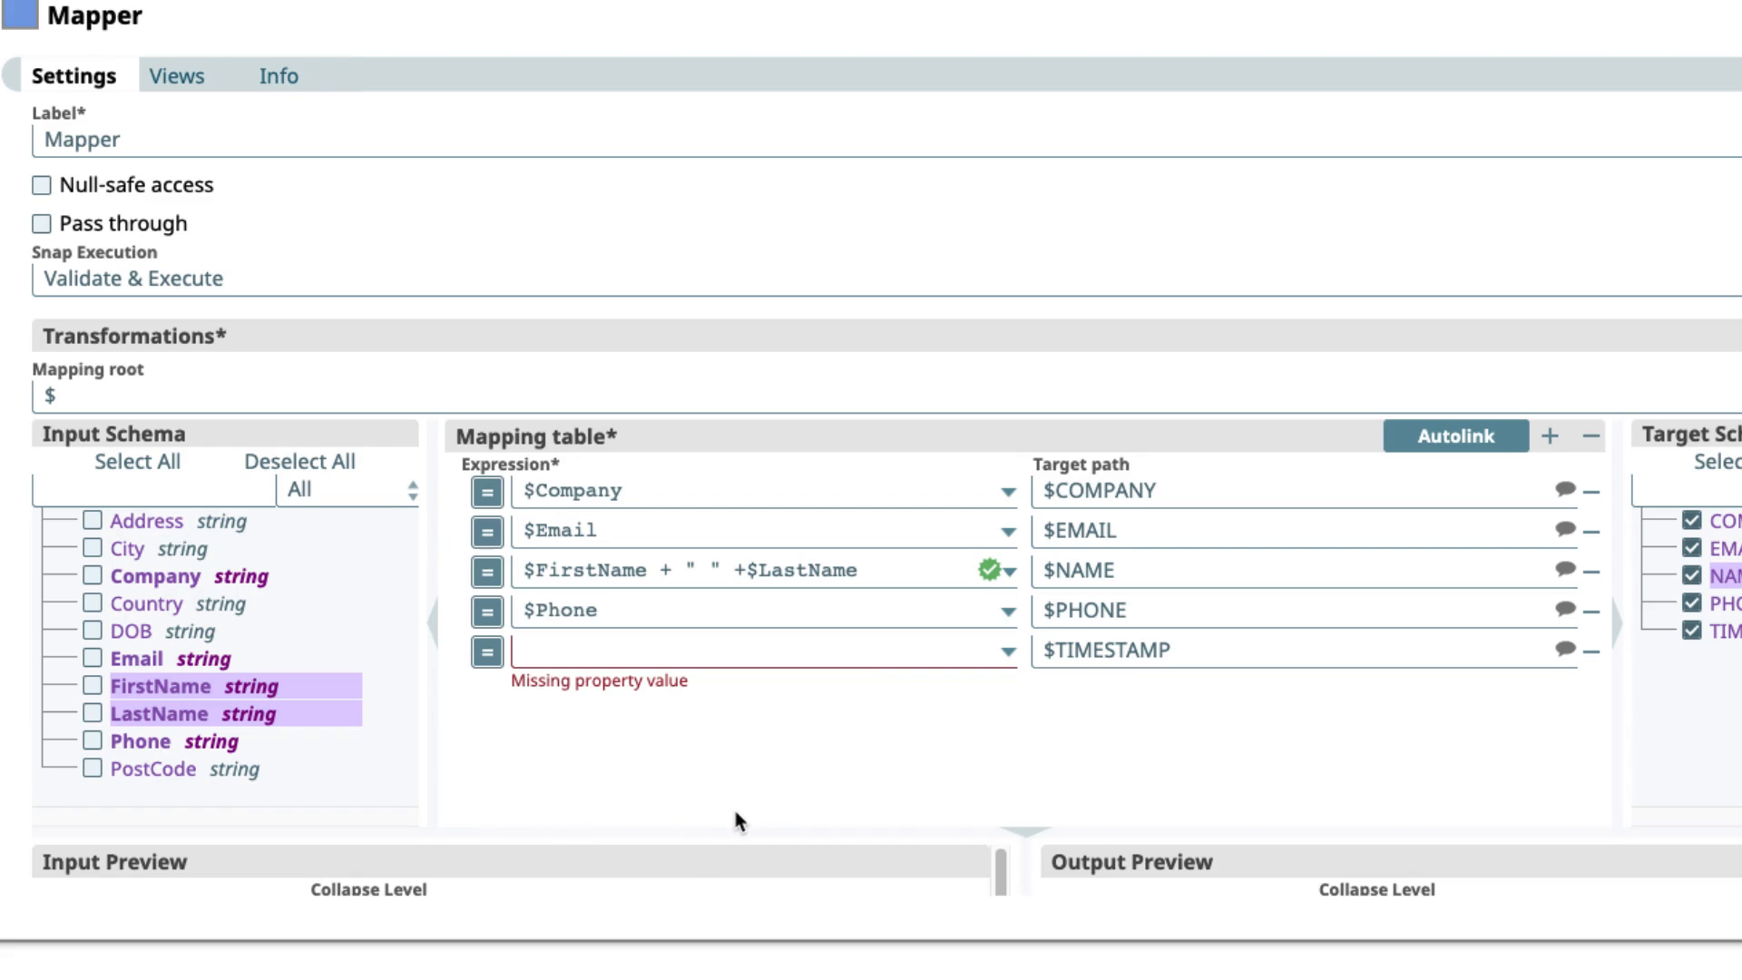
mouse_move(946, 729)
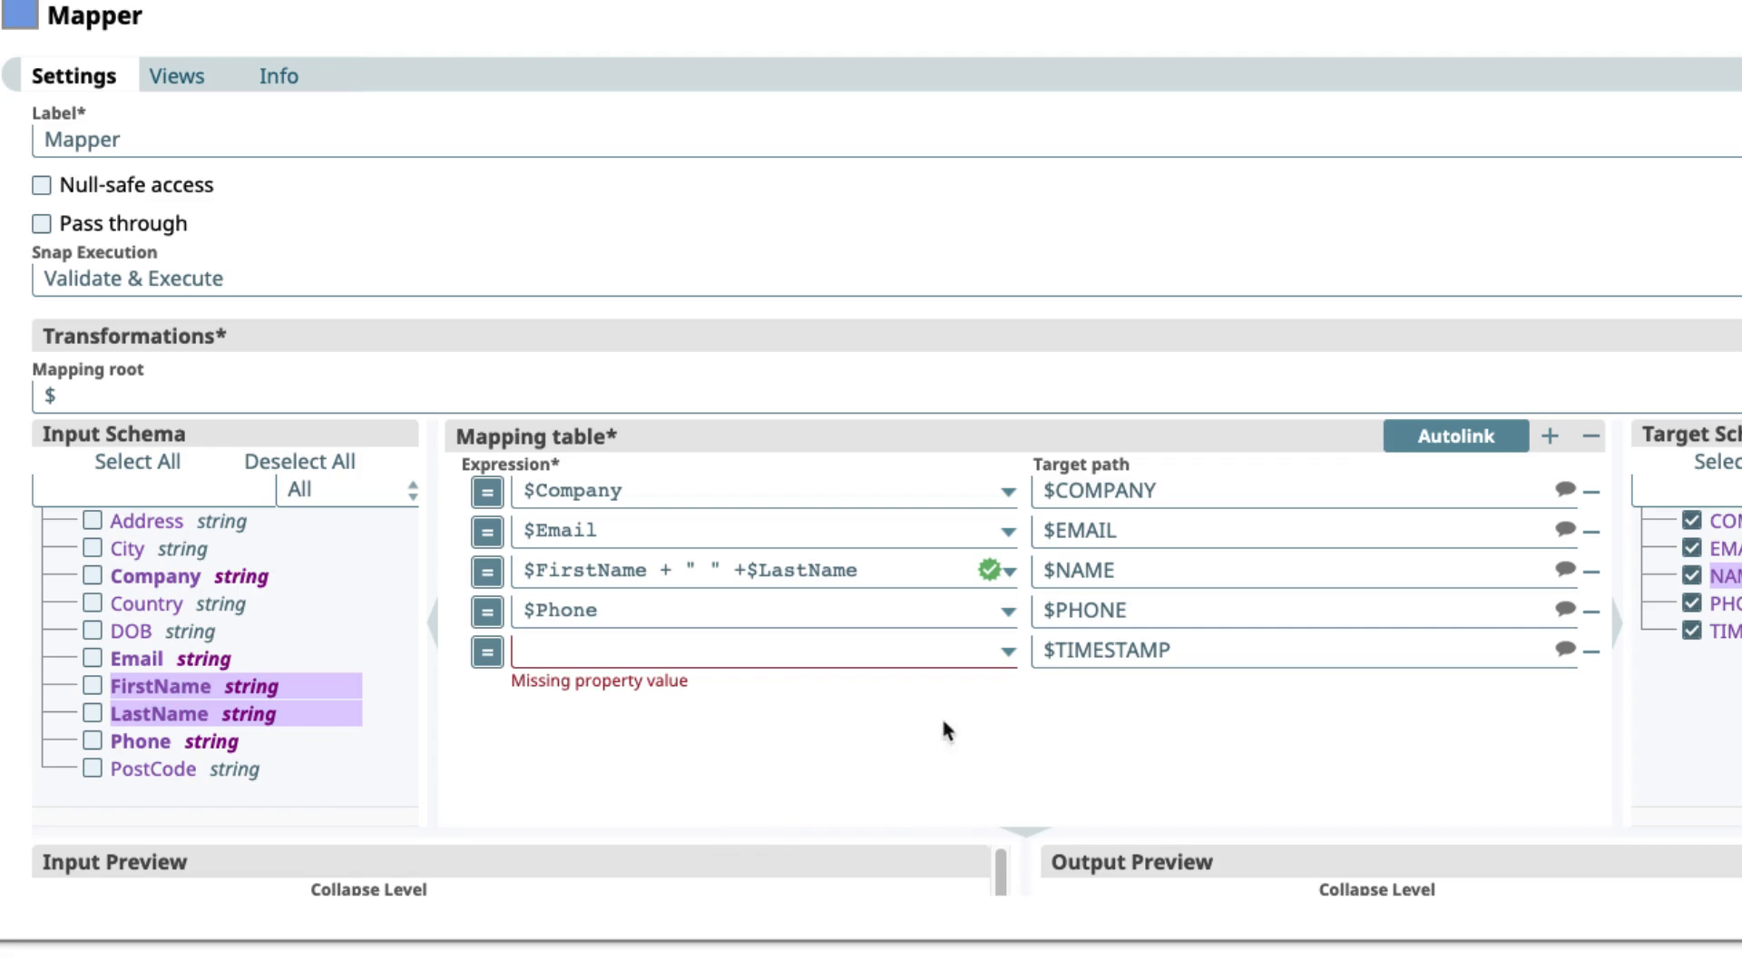
Step: Map TIMESTAMP to Date.now() and verify the preview result shows a datetime value
left_click(755, 650)
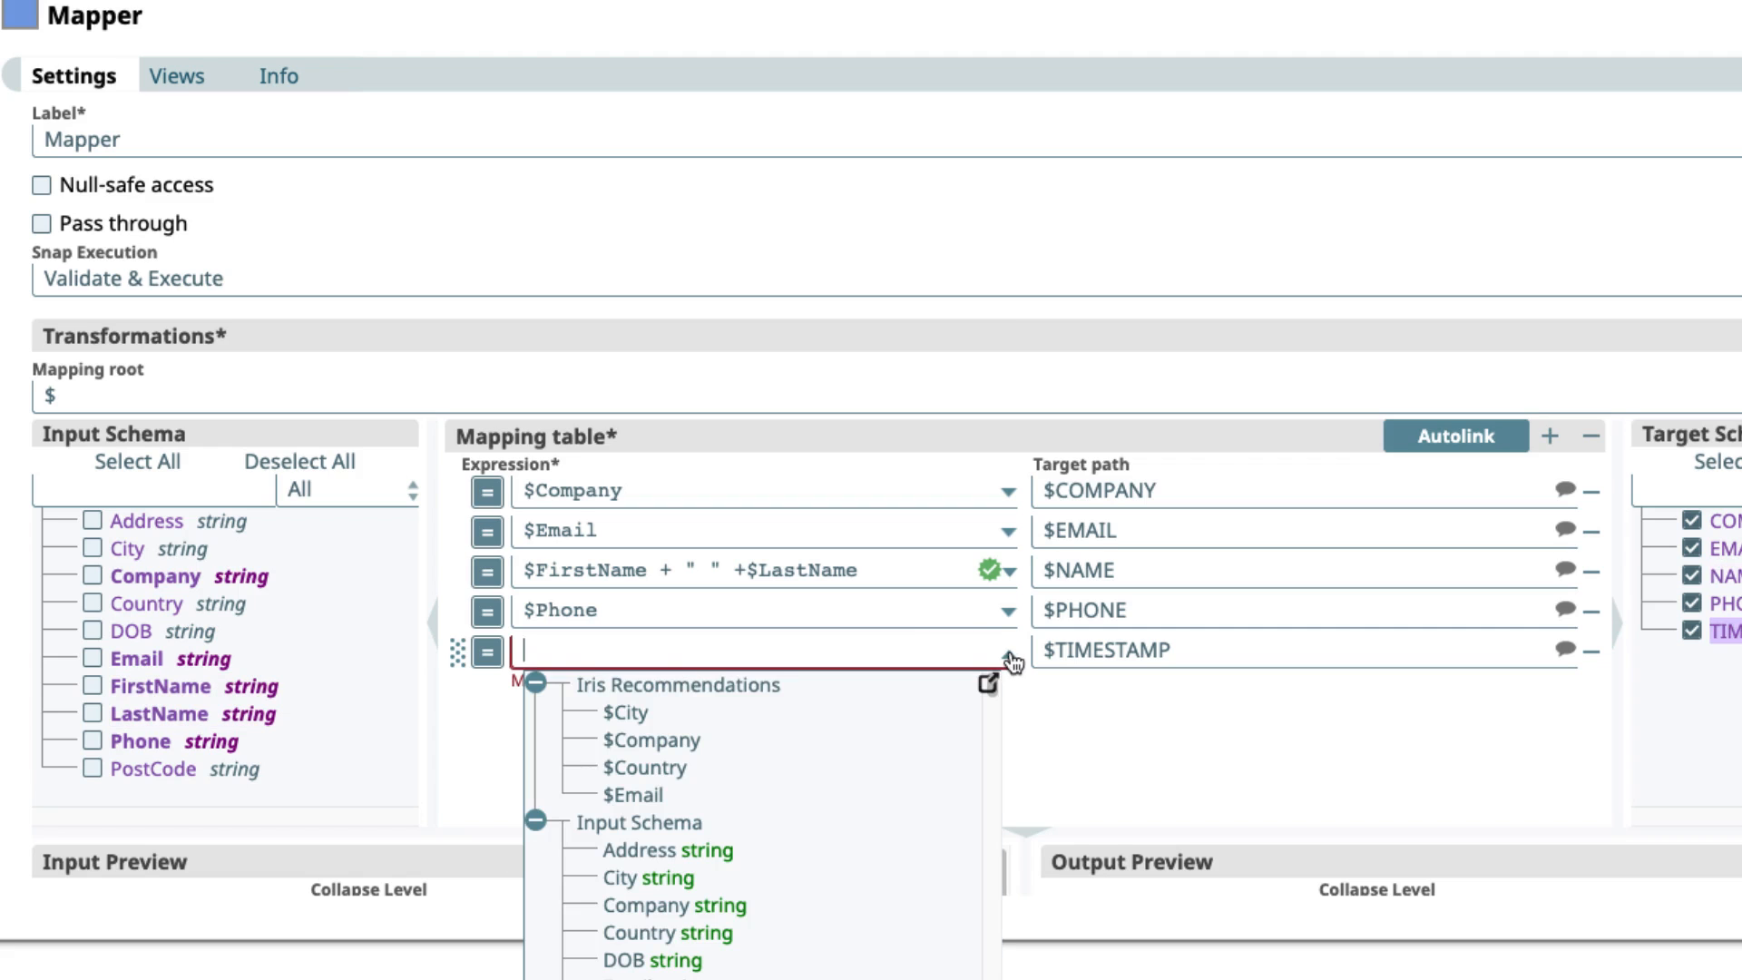
left_click(987, 684)
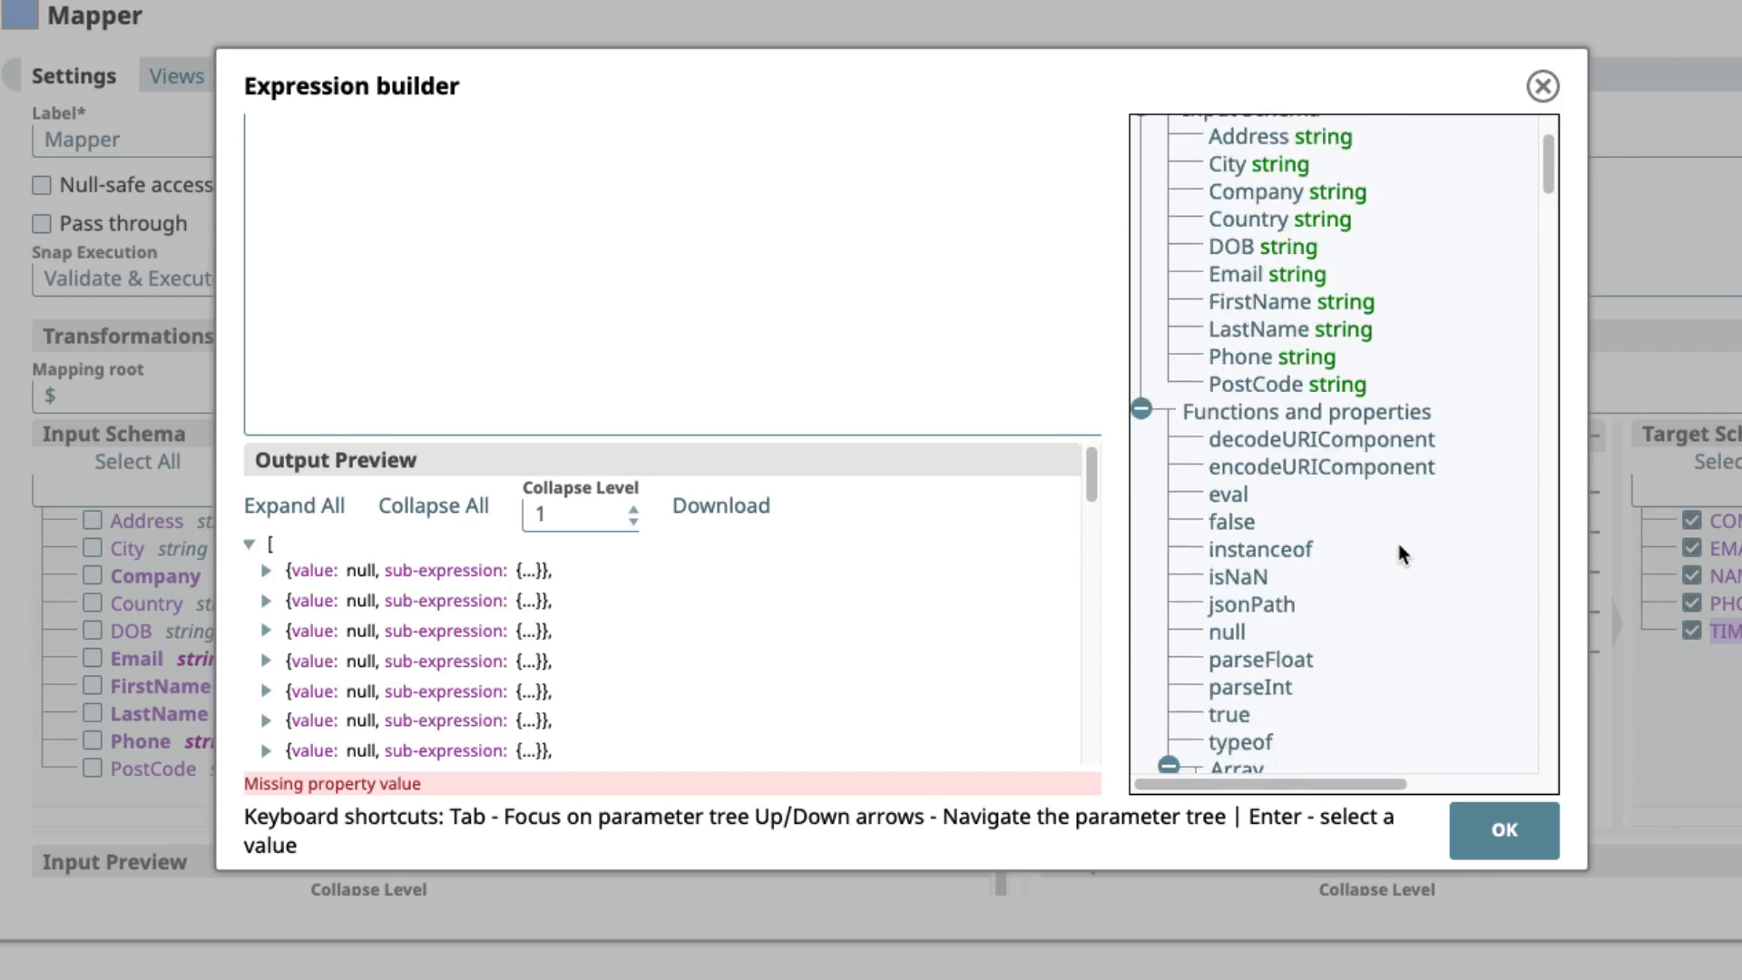
scroll("down", 3)
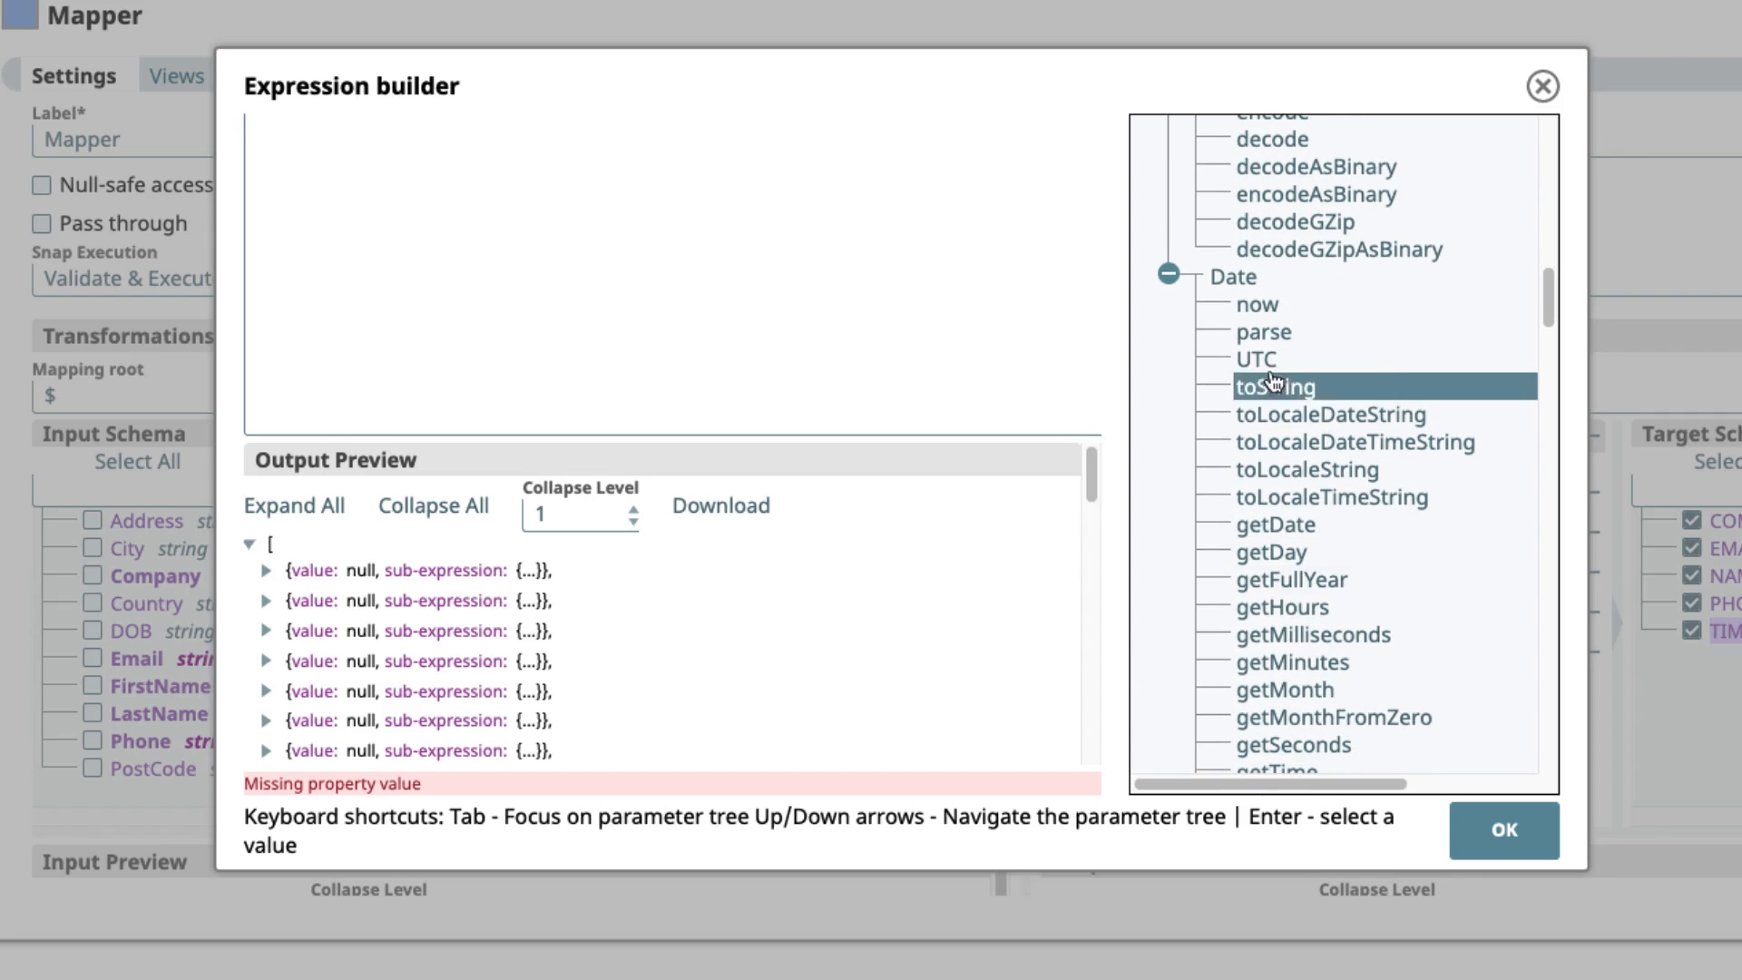
left_click(1256, 305)
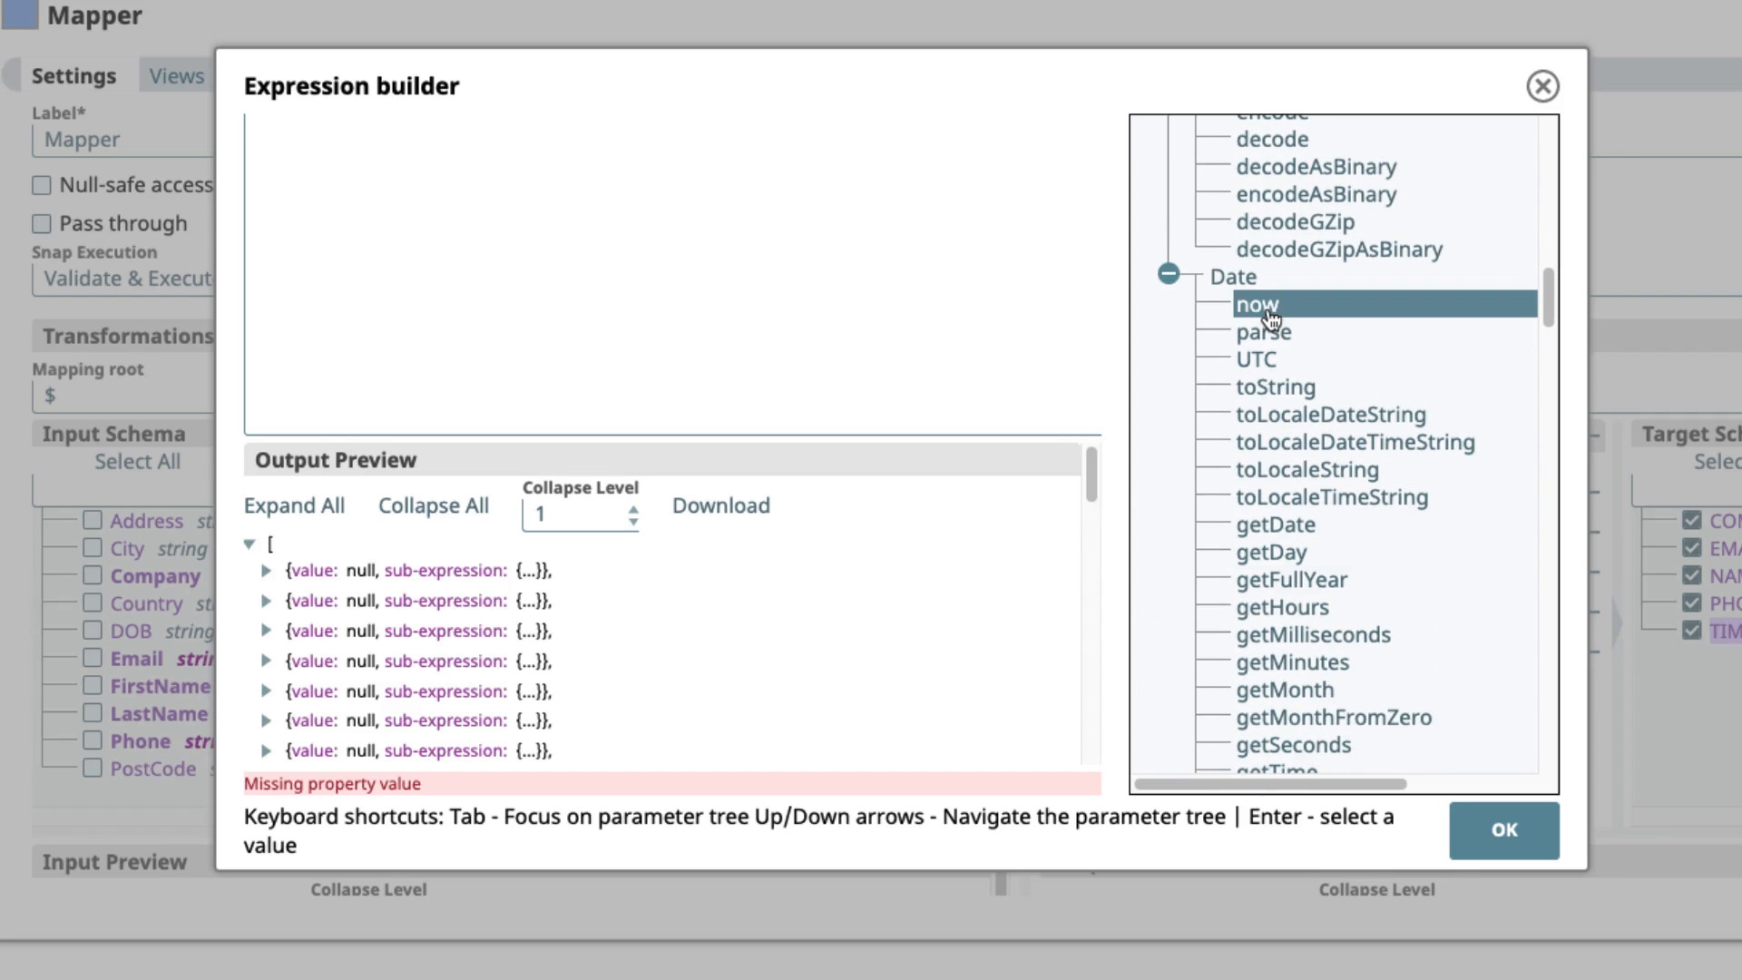
double_click(1256, 303)
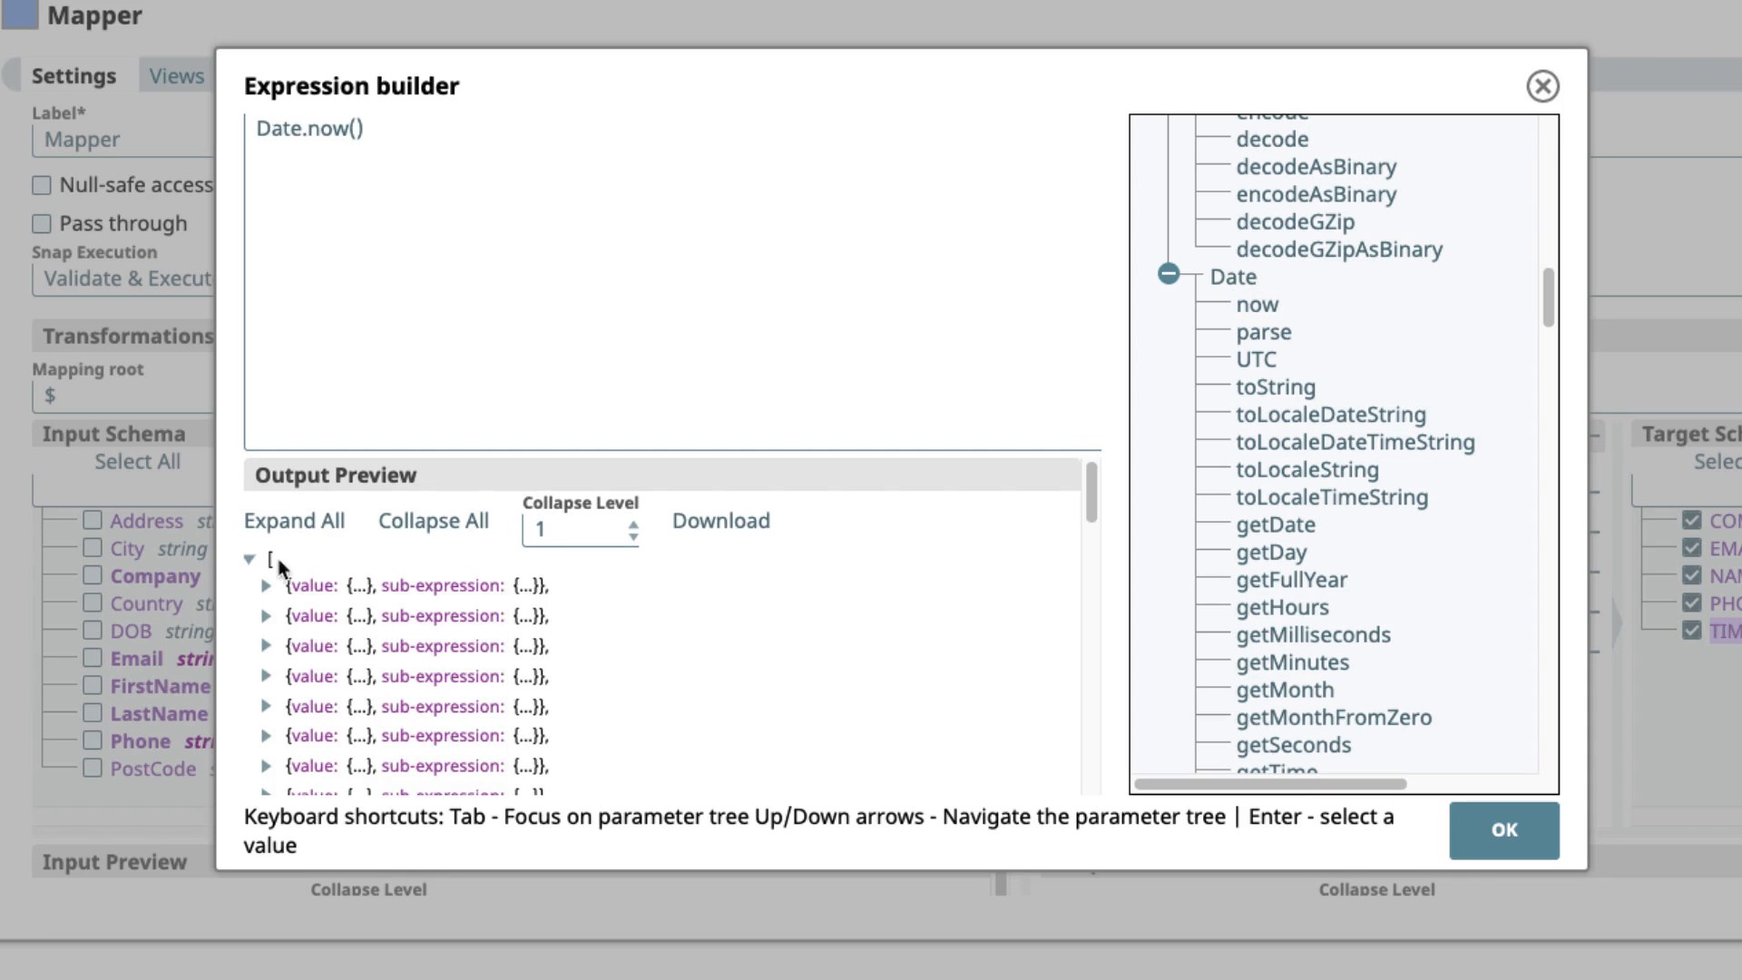
left_click(267, 586)
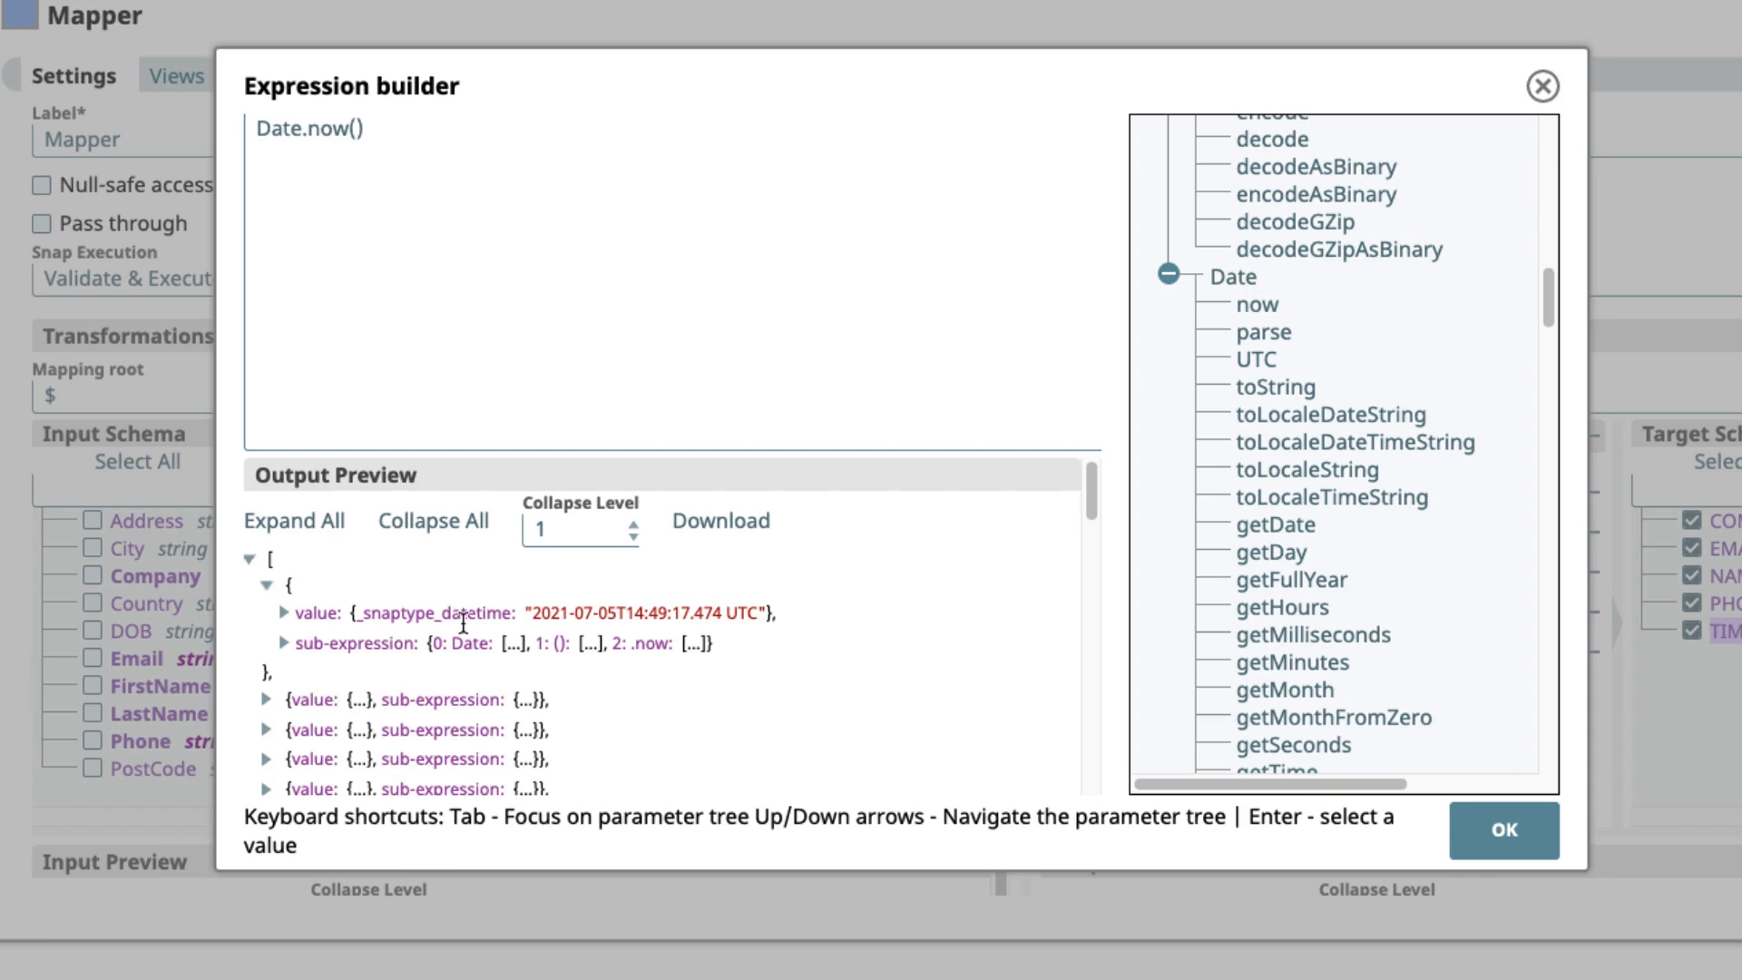
mouse_move(784, 669)
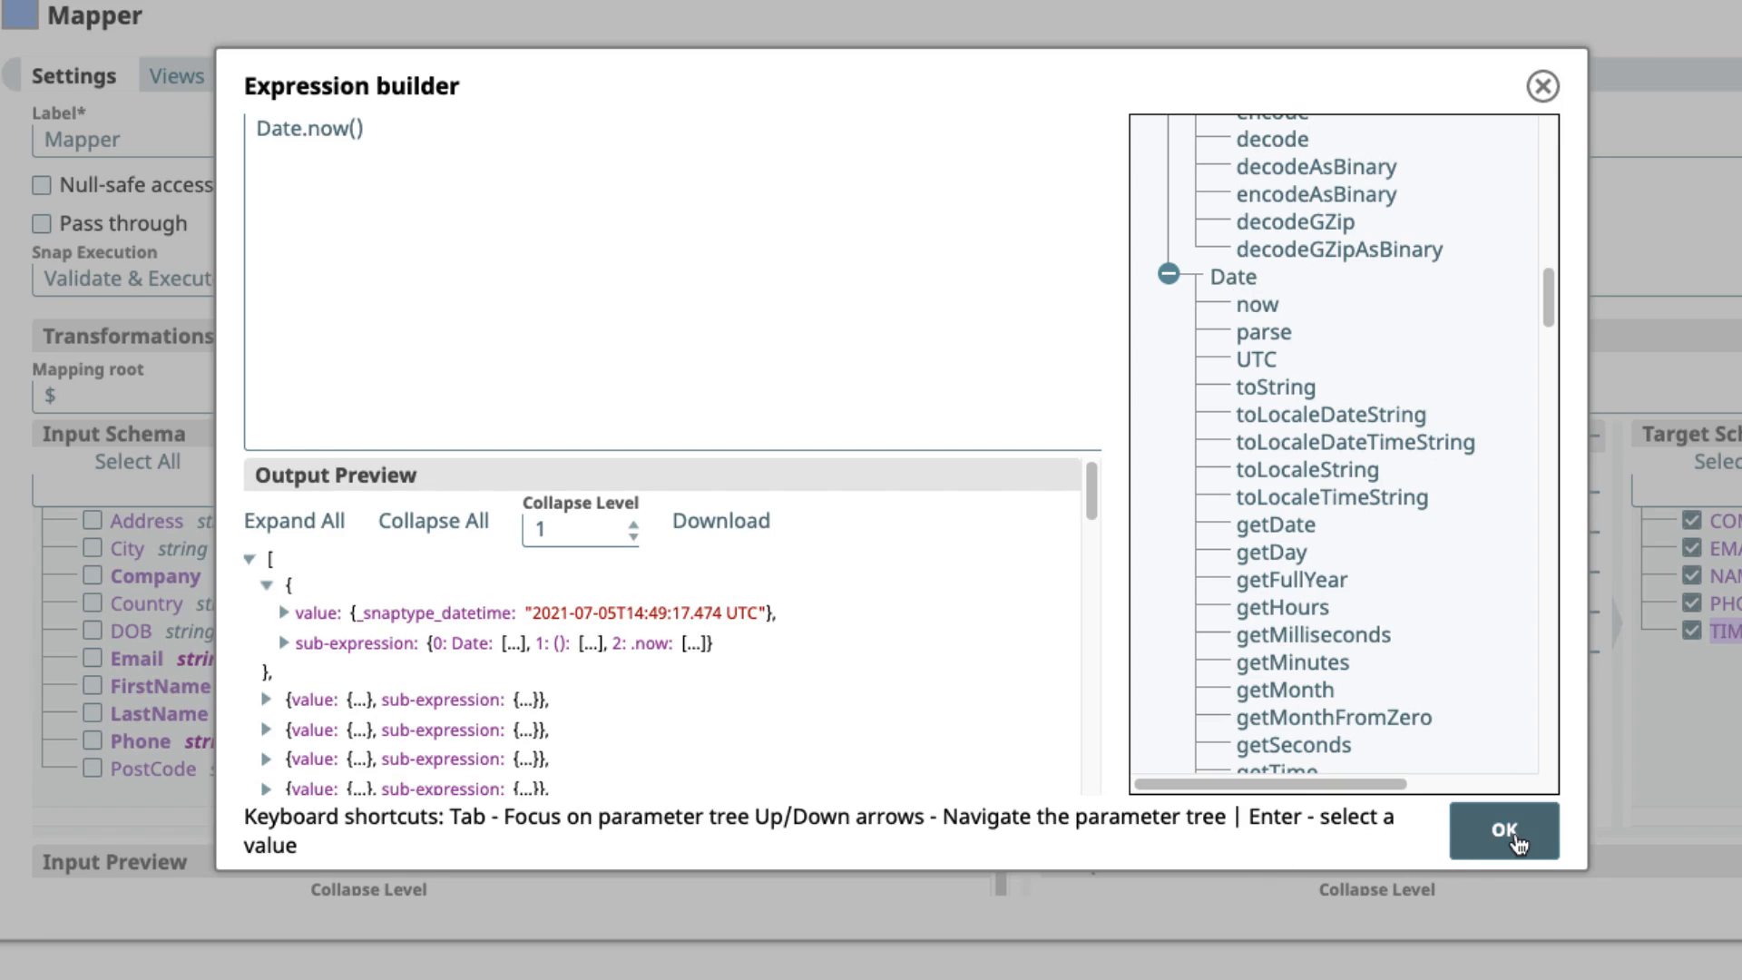
left_click(1502, 831)
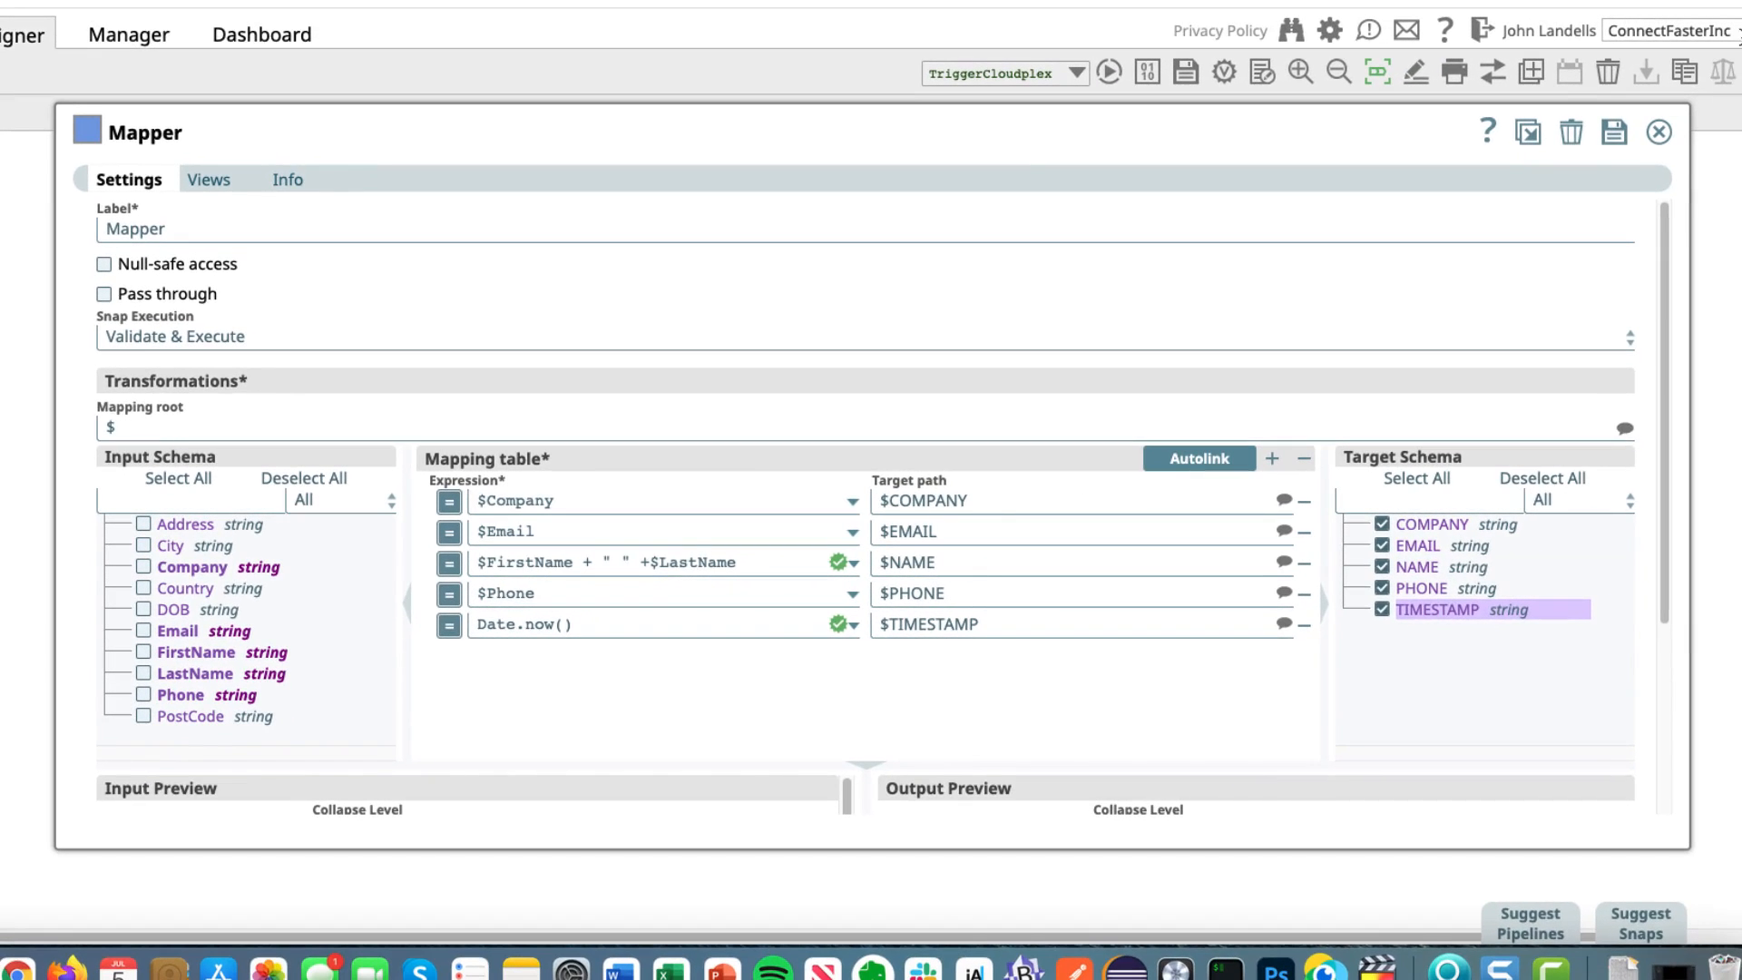
Step: Save the Mapper's five field mappings and close its settings
left_click(1615, 132)
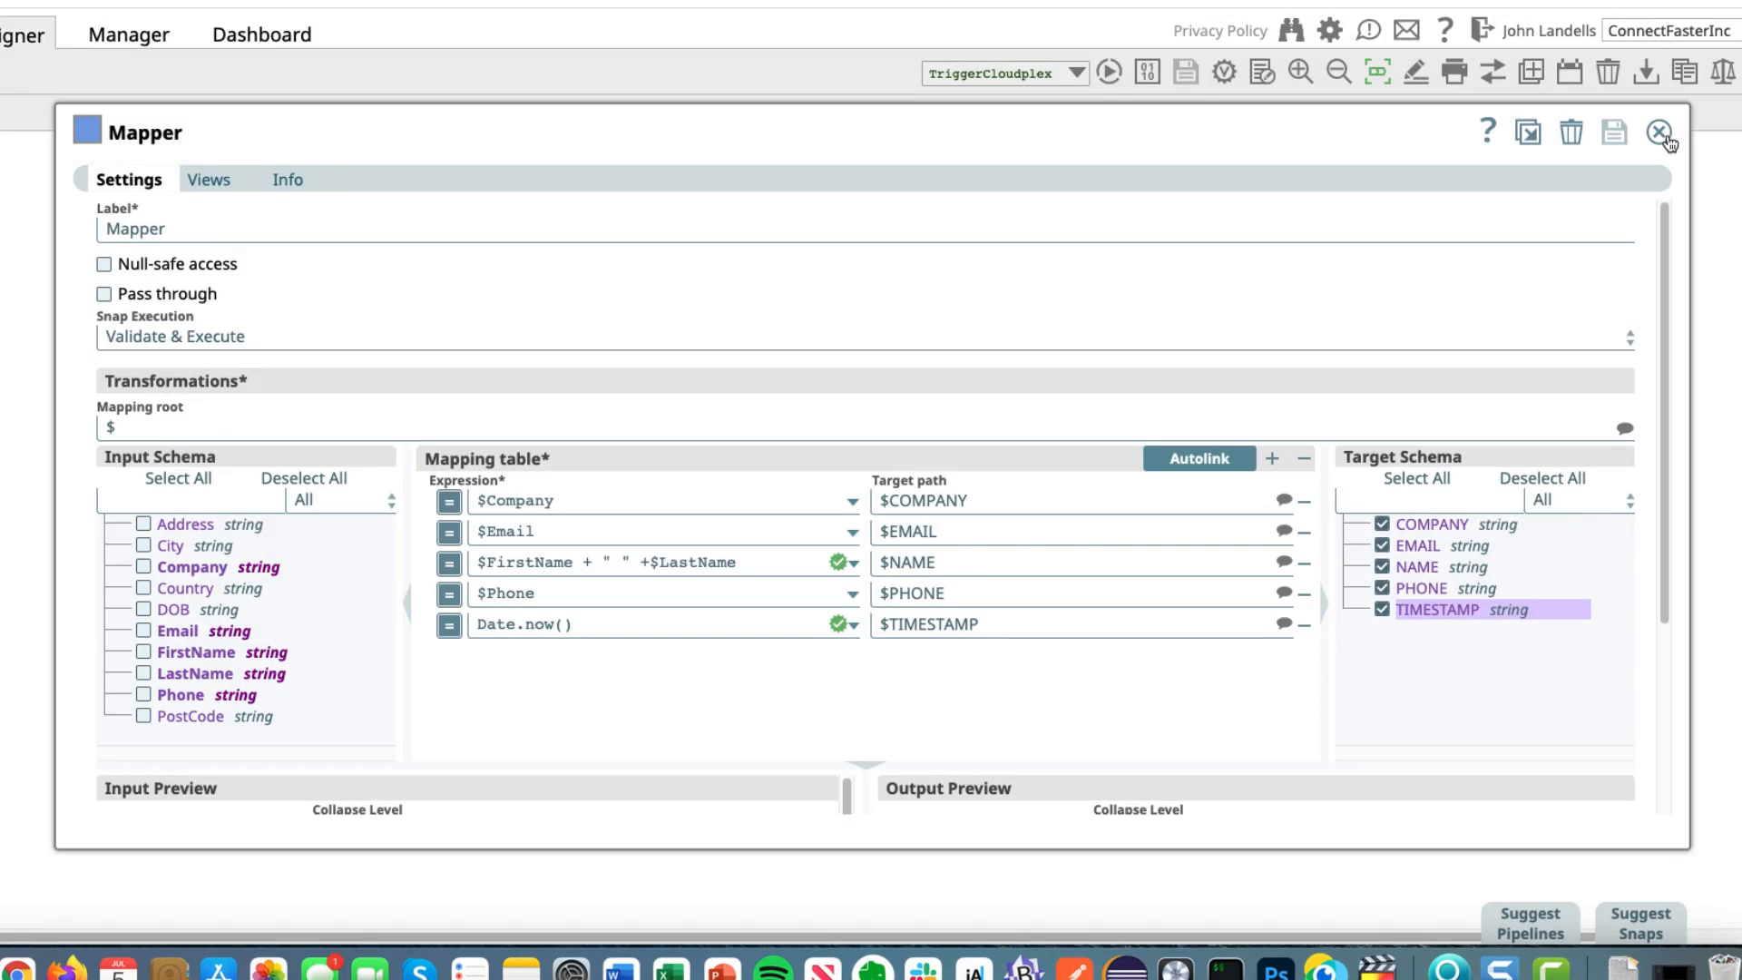
left_click(1664, 131)
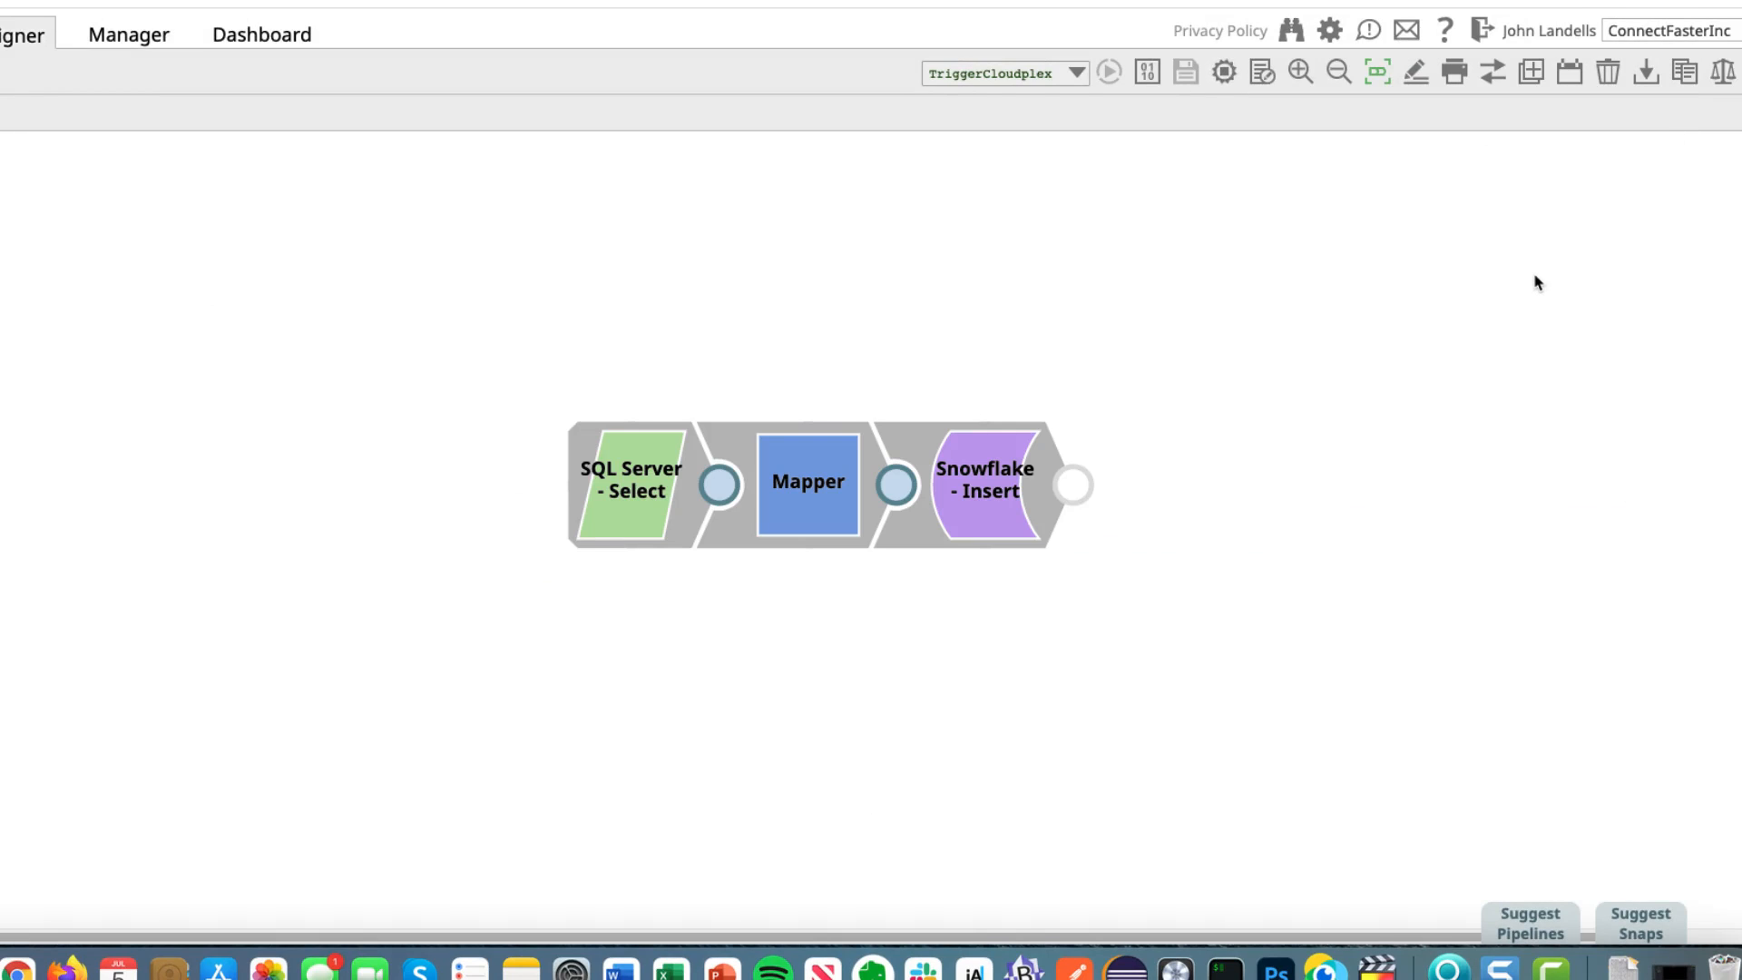
mouse_move(1530, 254)
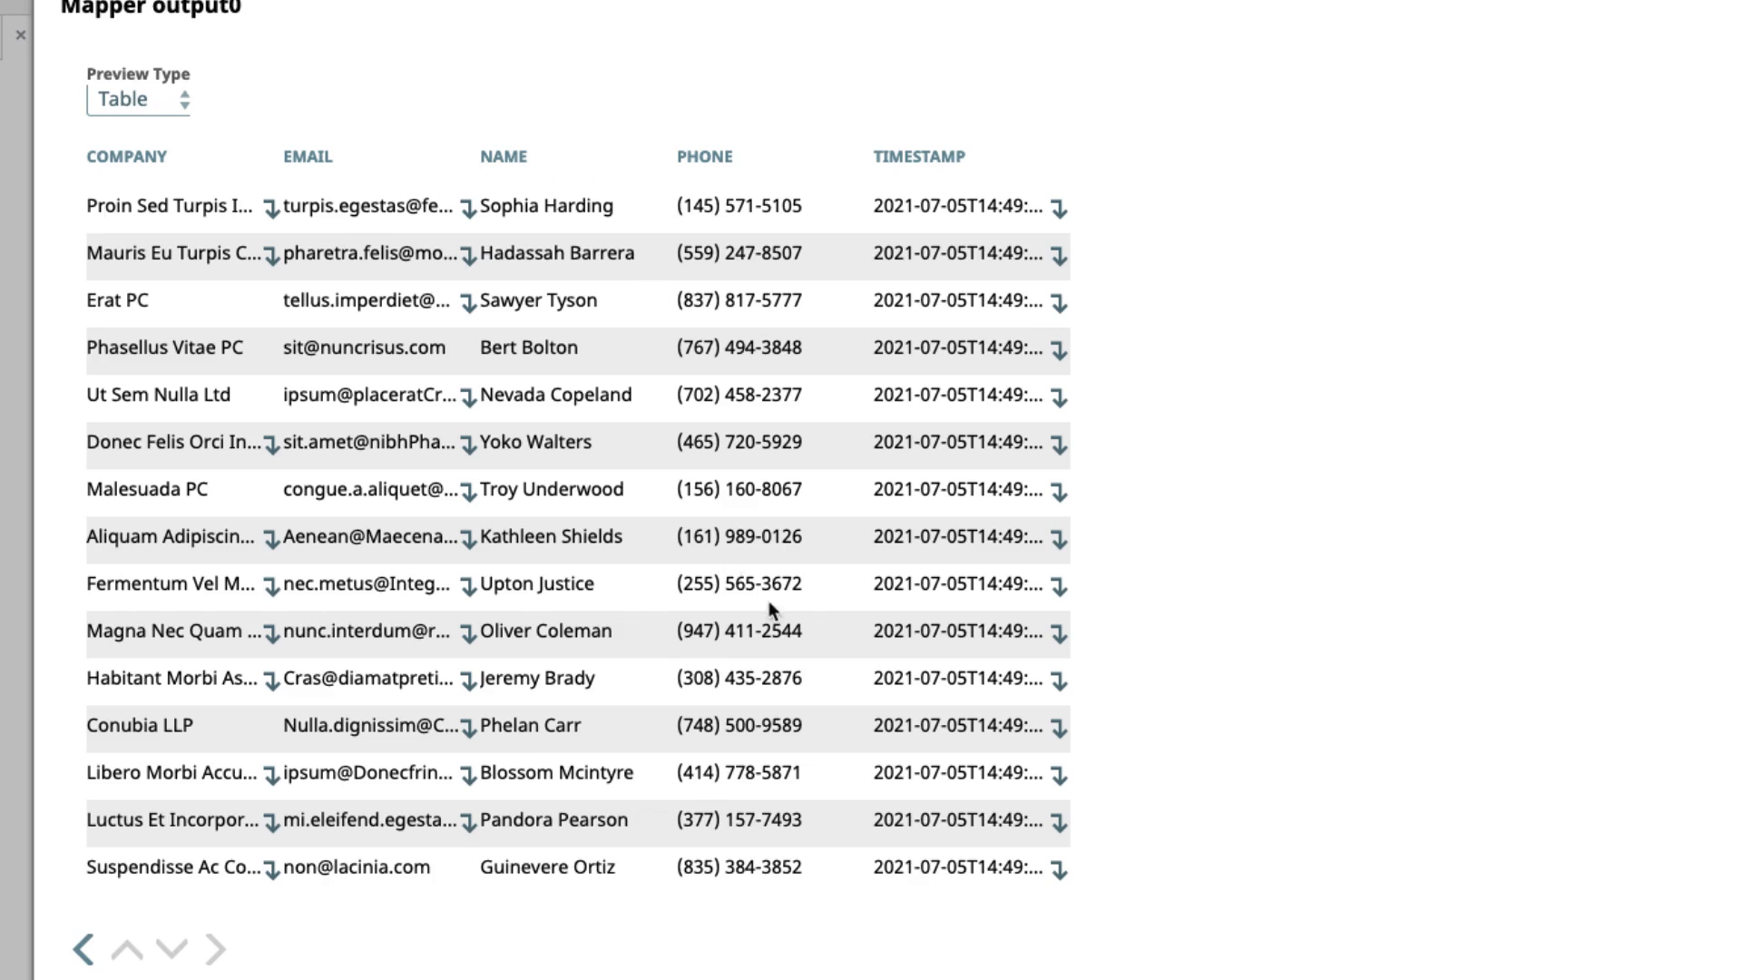
mouse_move(1621, 626)
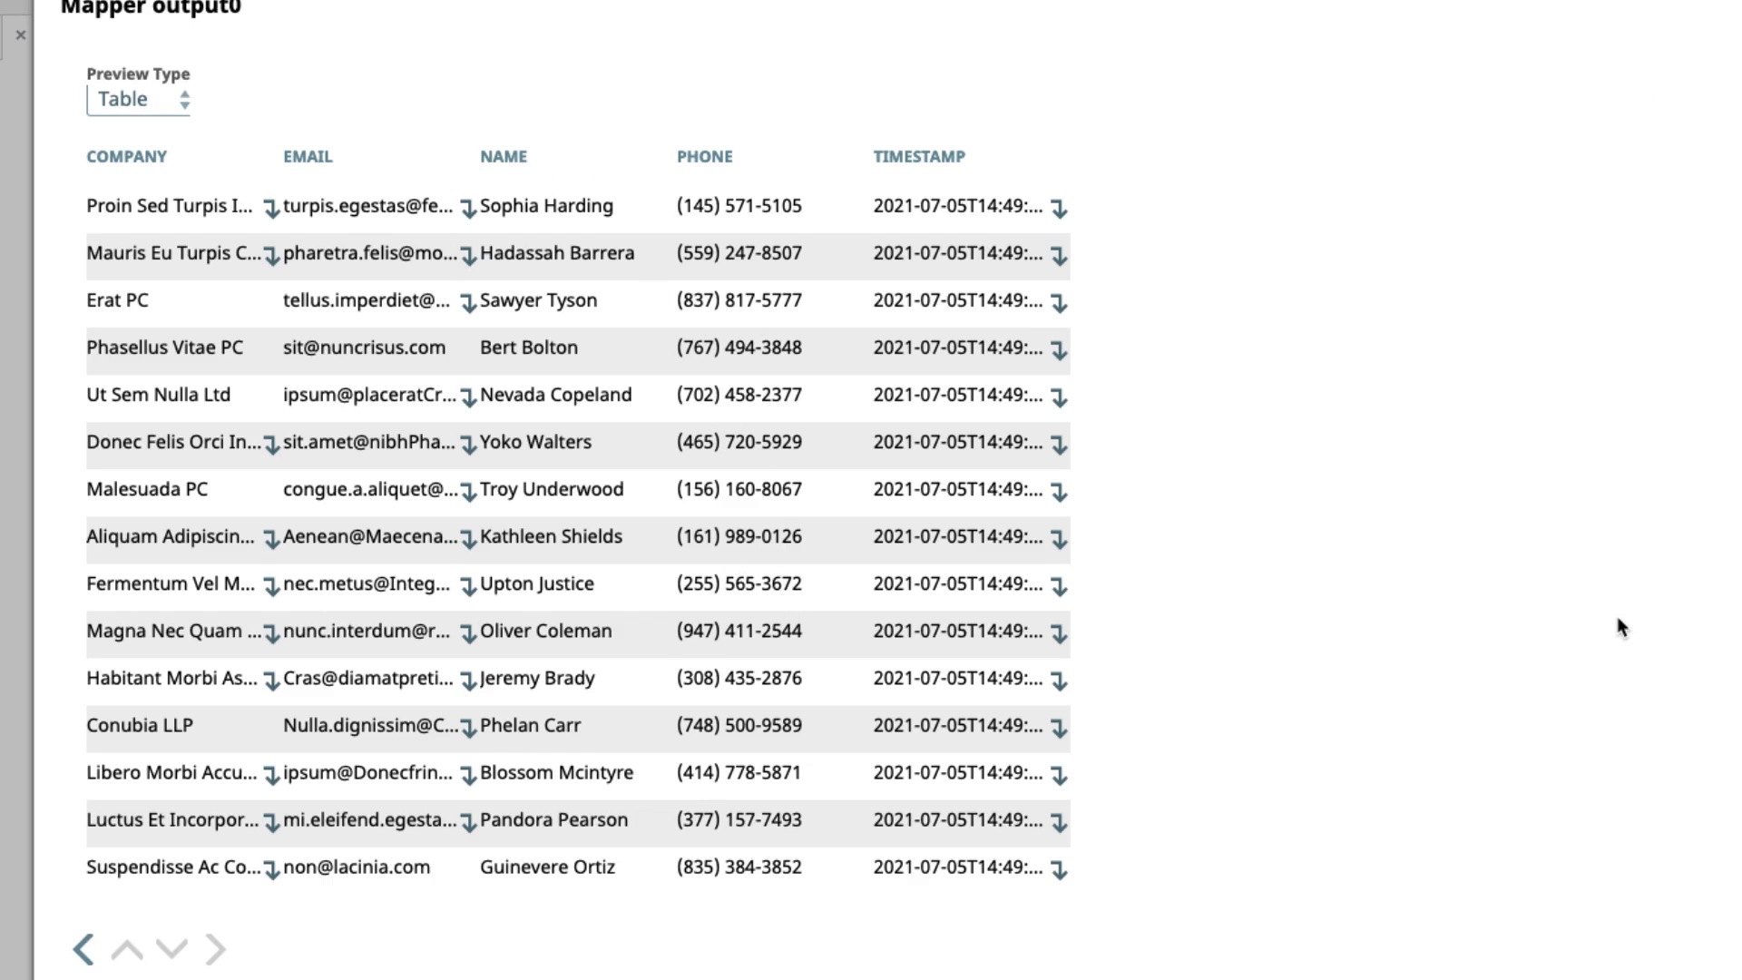
mouse_move(1355, 913)
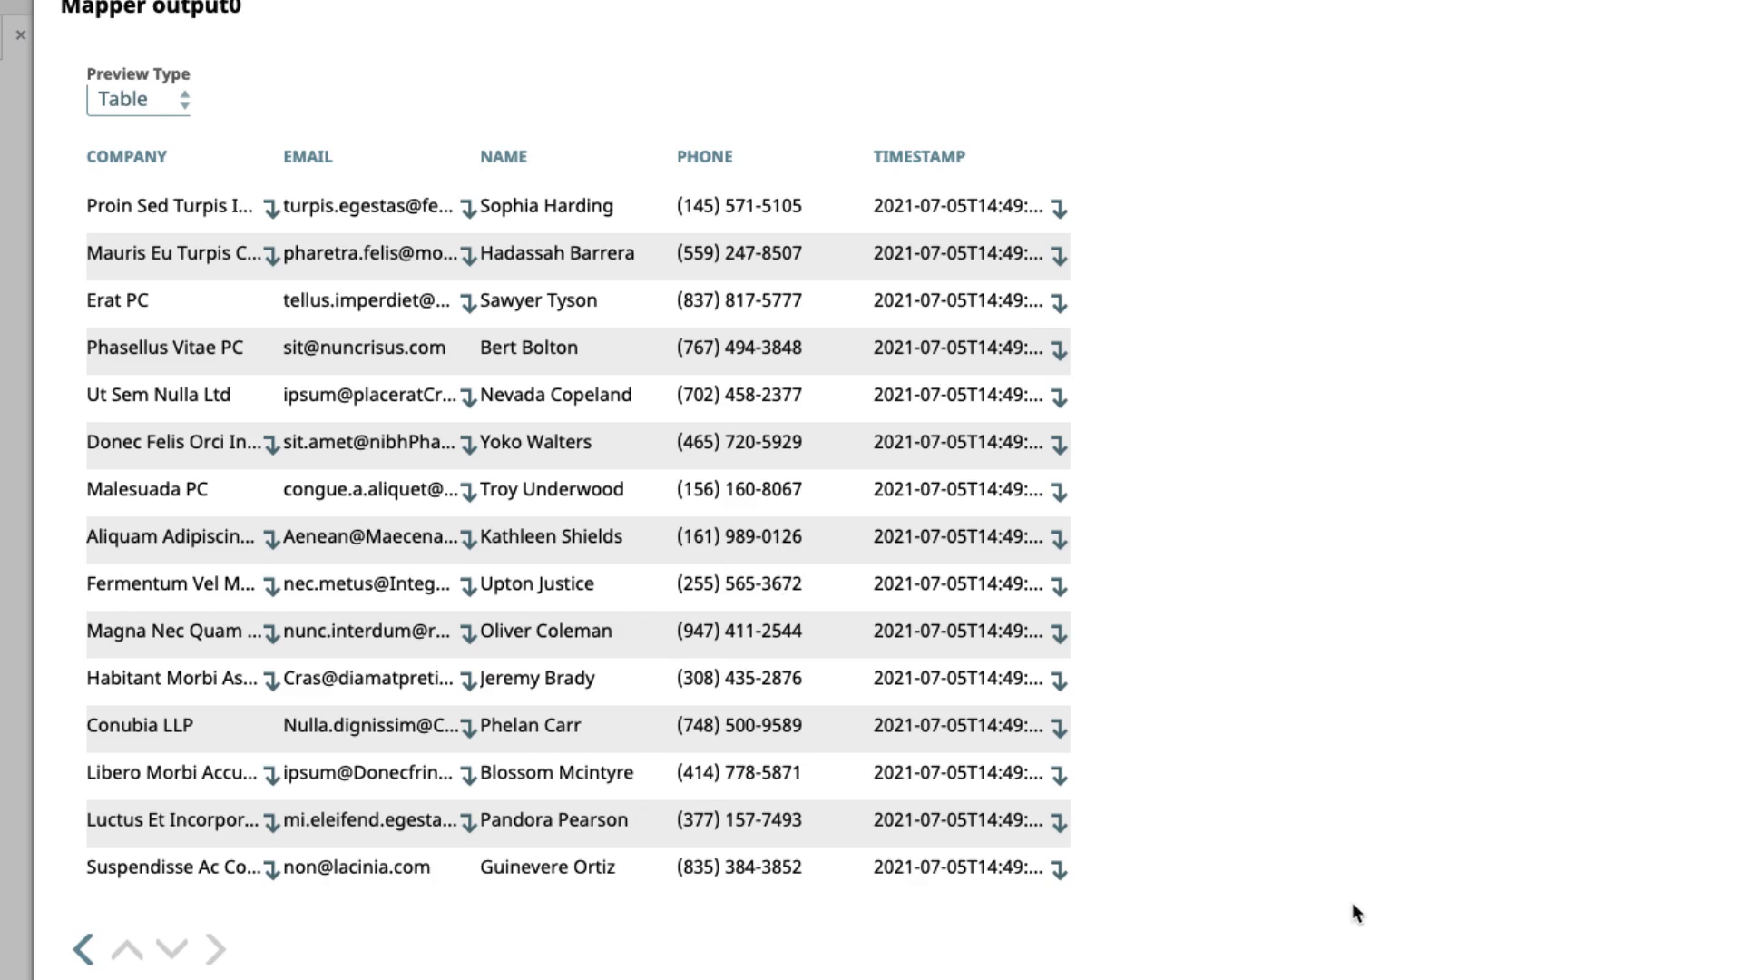
Step: Reopen the Mapper output preview and switch it from Table to JSON records
left_click(15, 34)
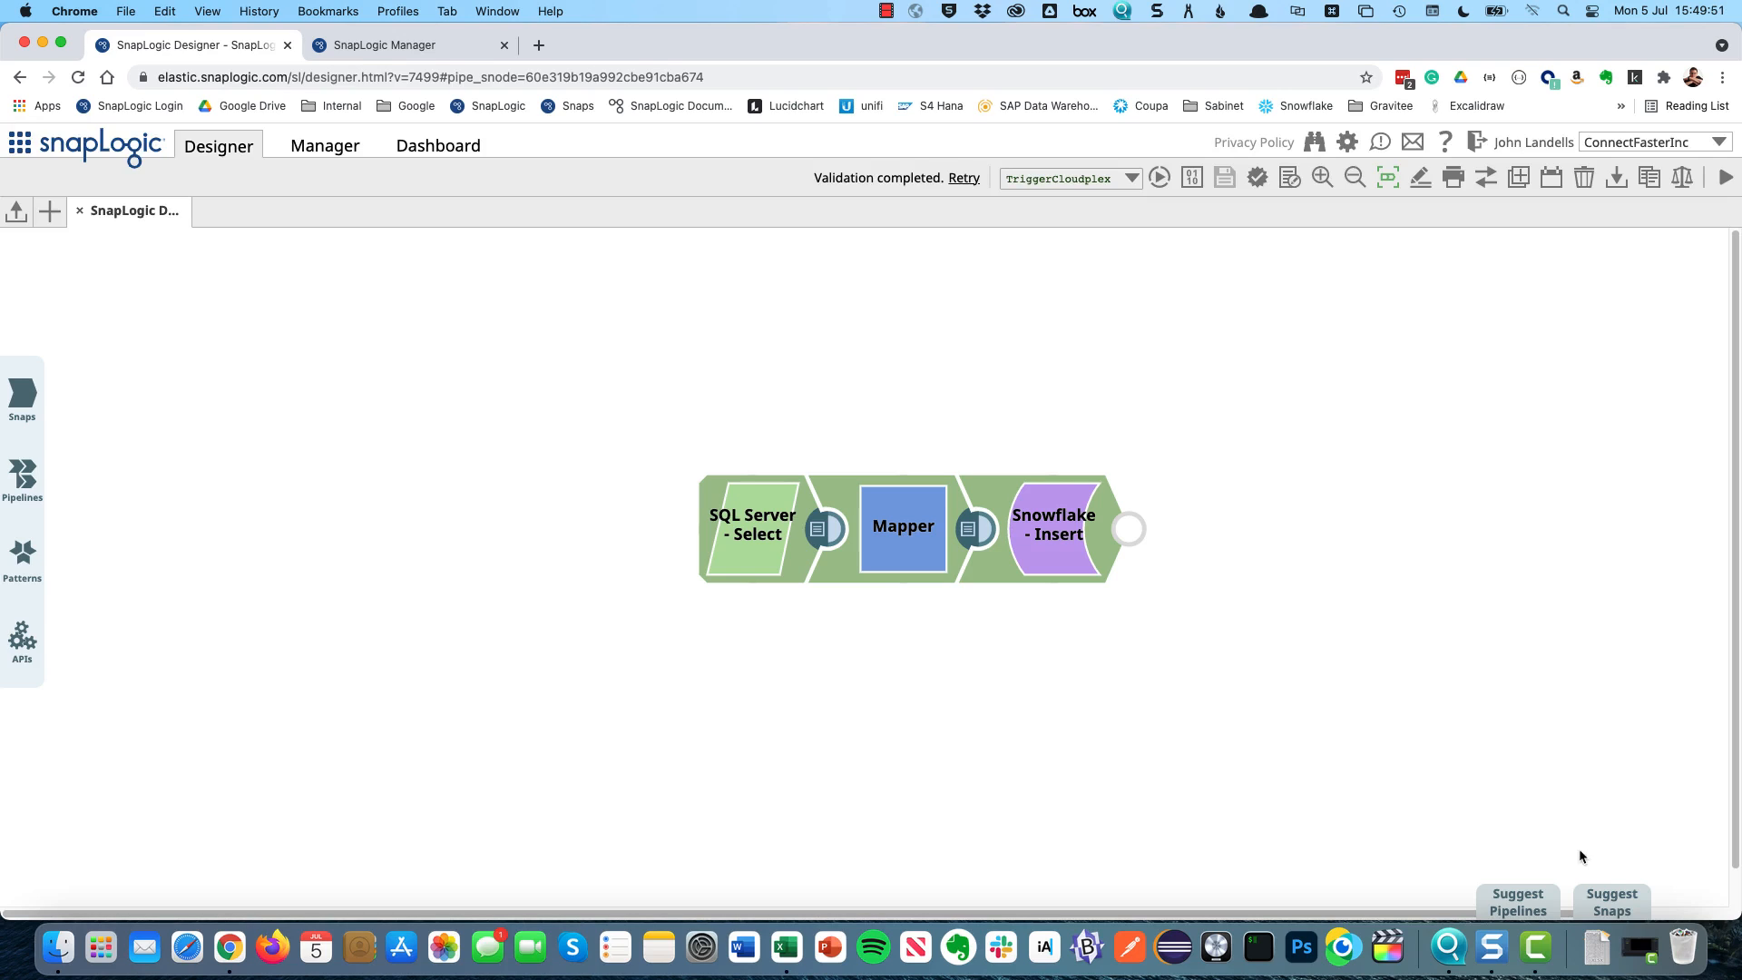
mouse_move(1560, 853)
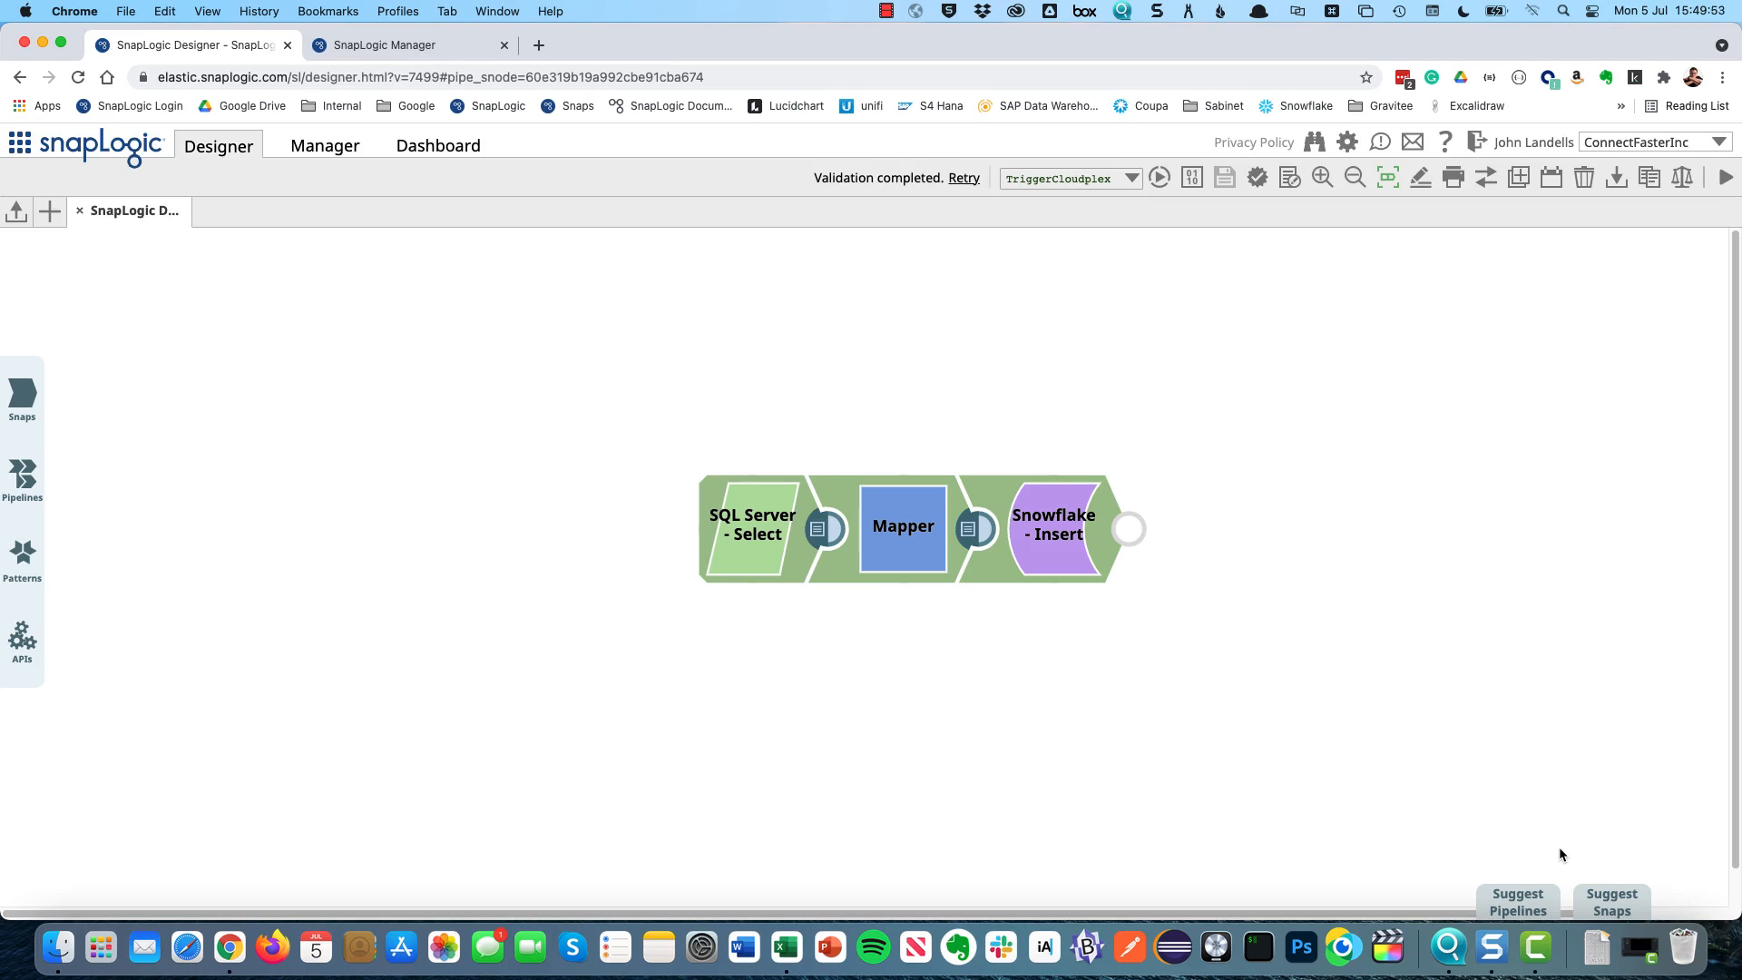
mouse_move(978, 684)
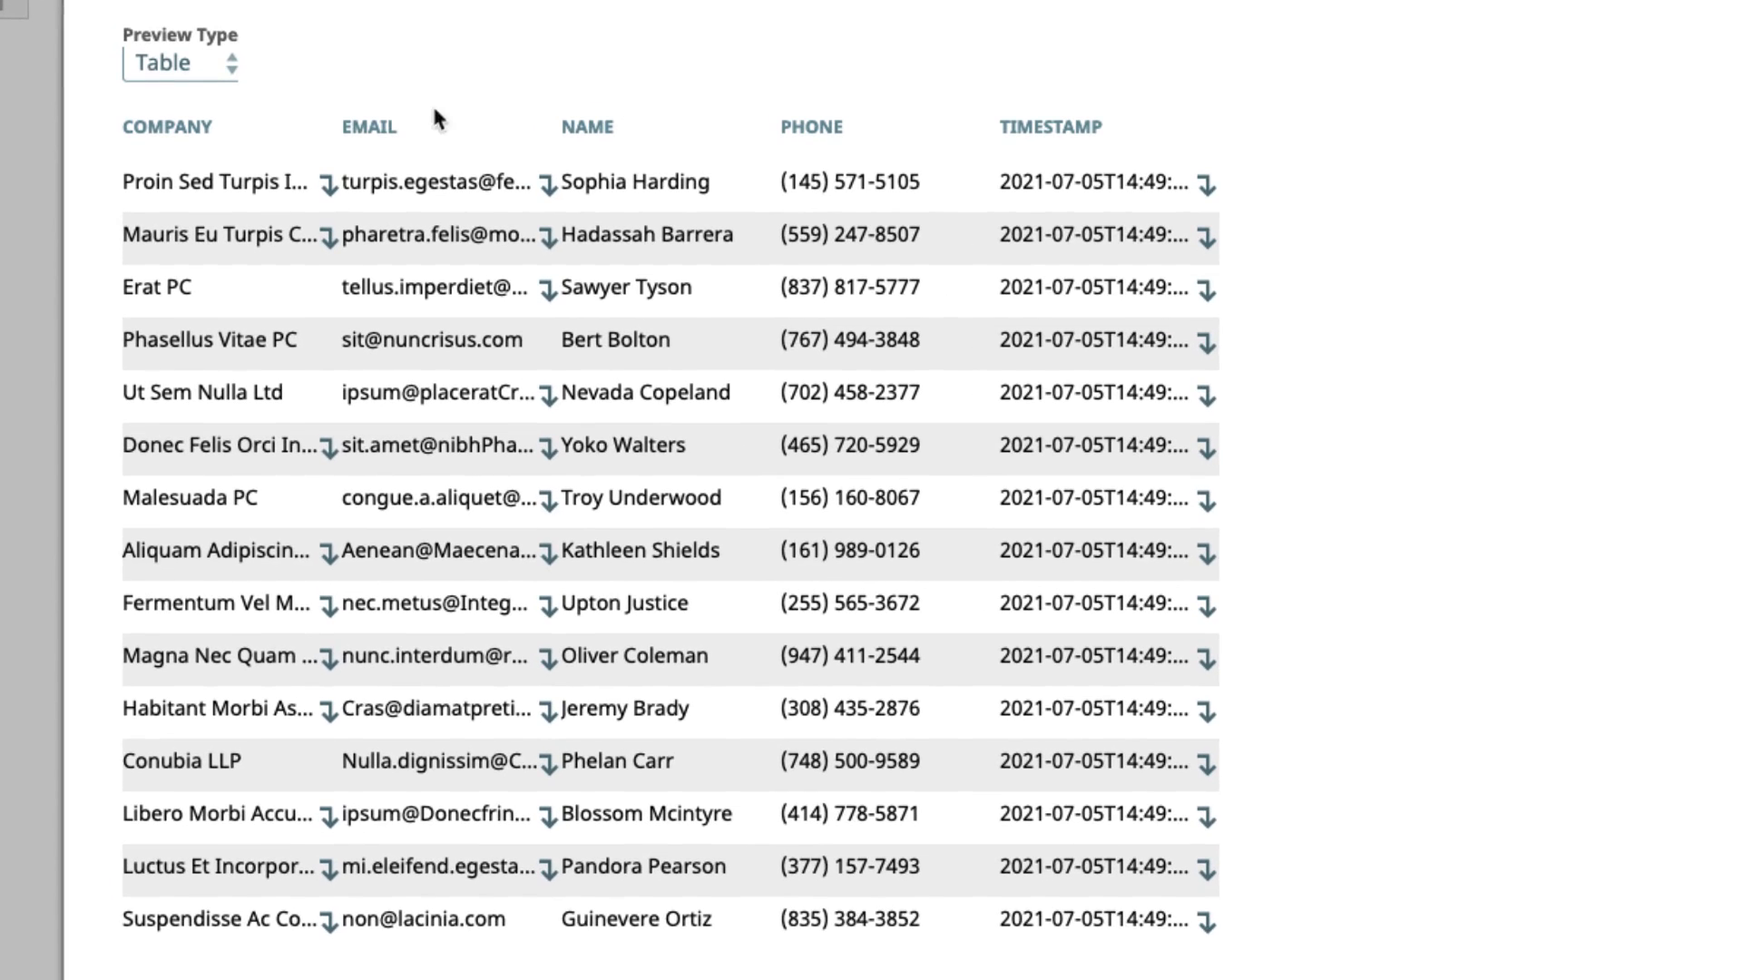
left_click(179, 62)
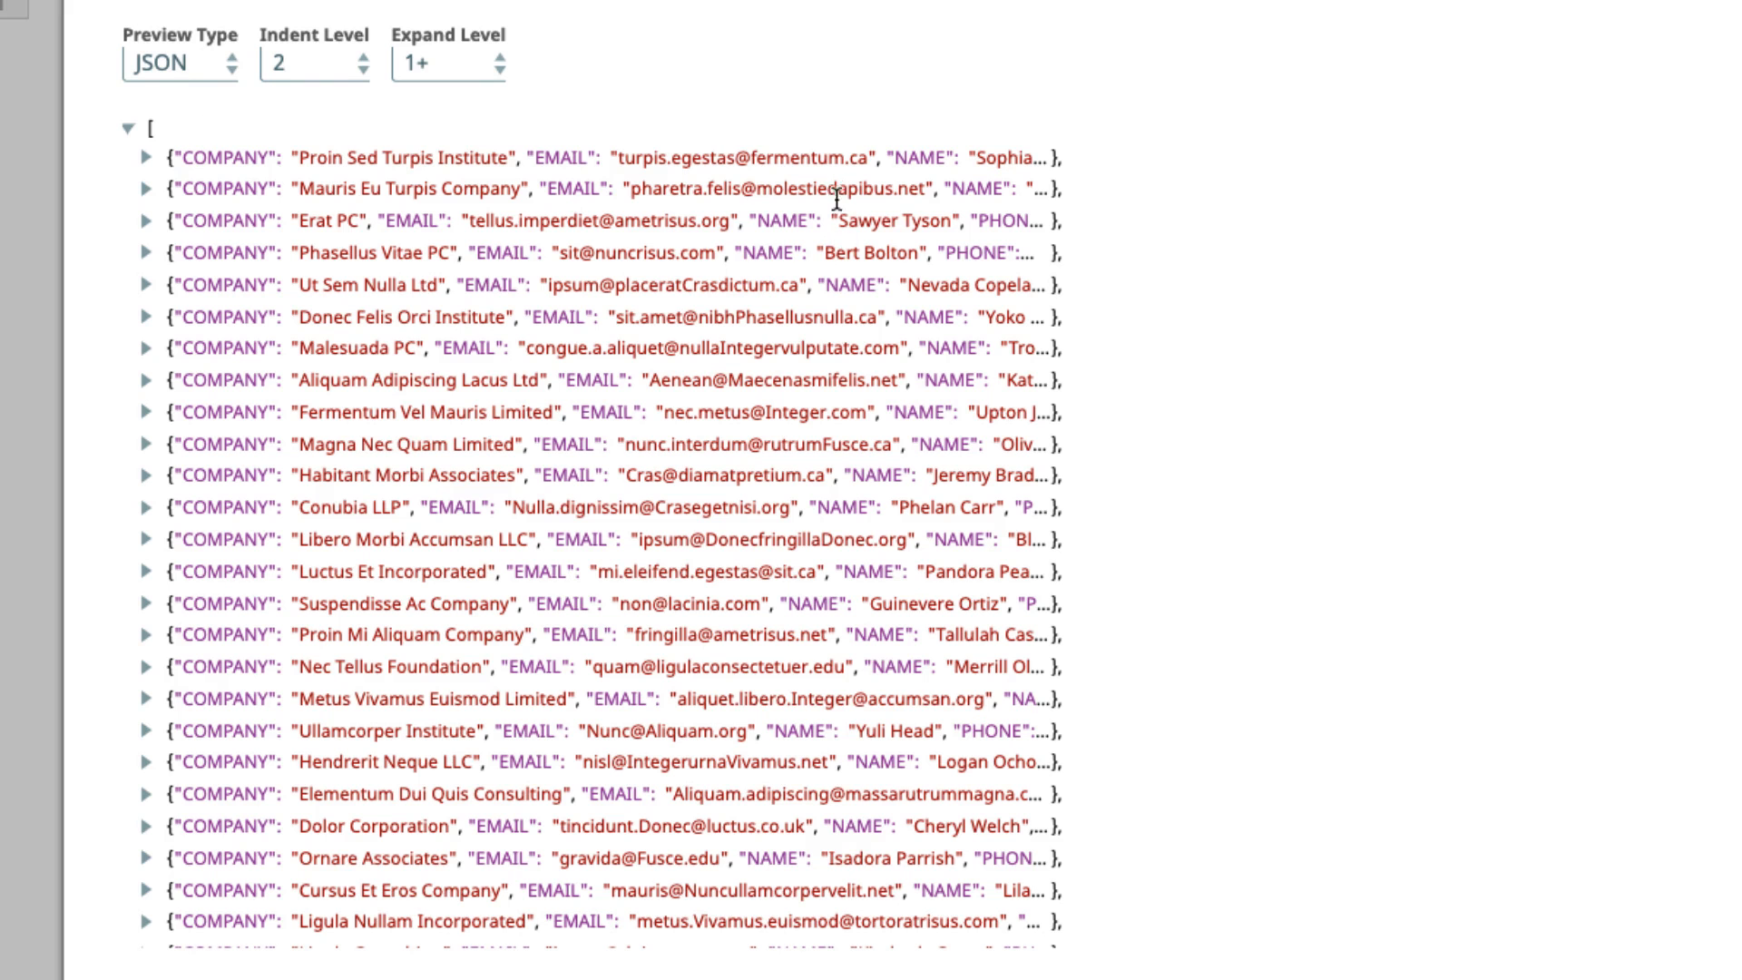
mouse_move(850, 720)
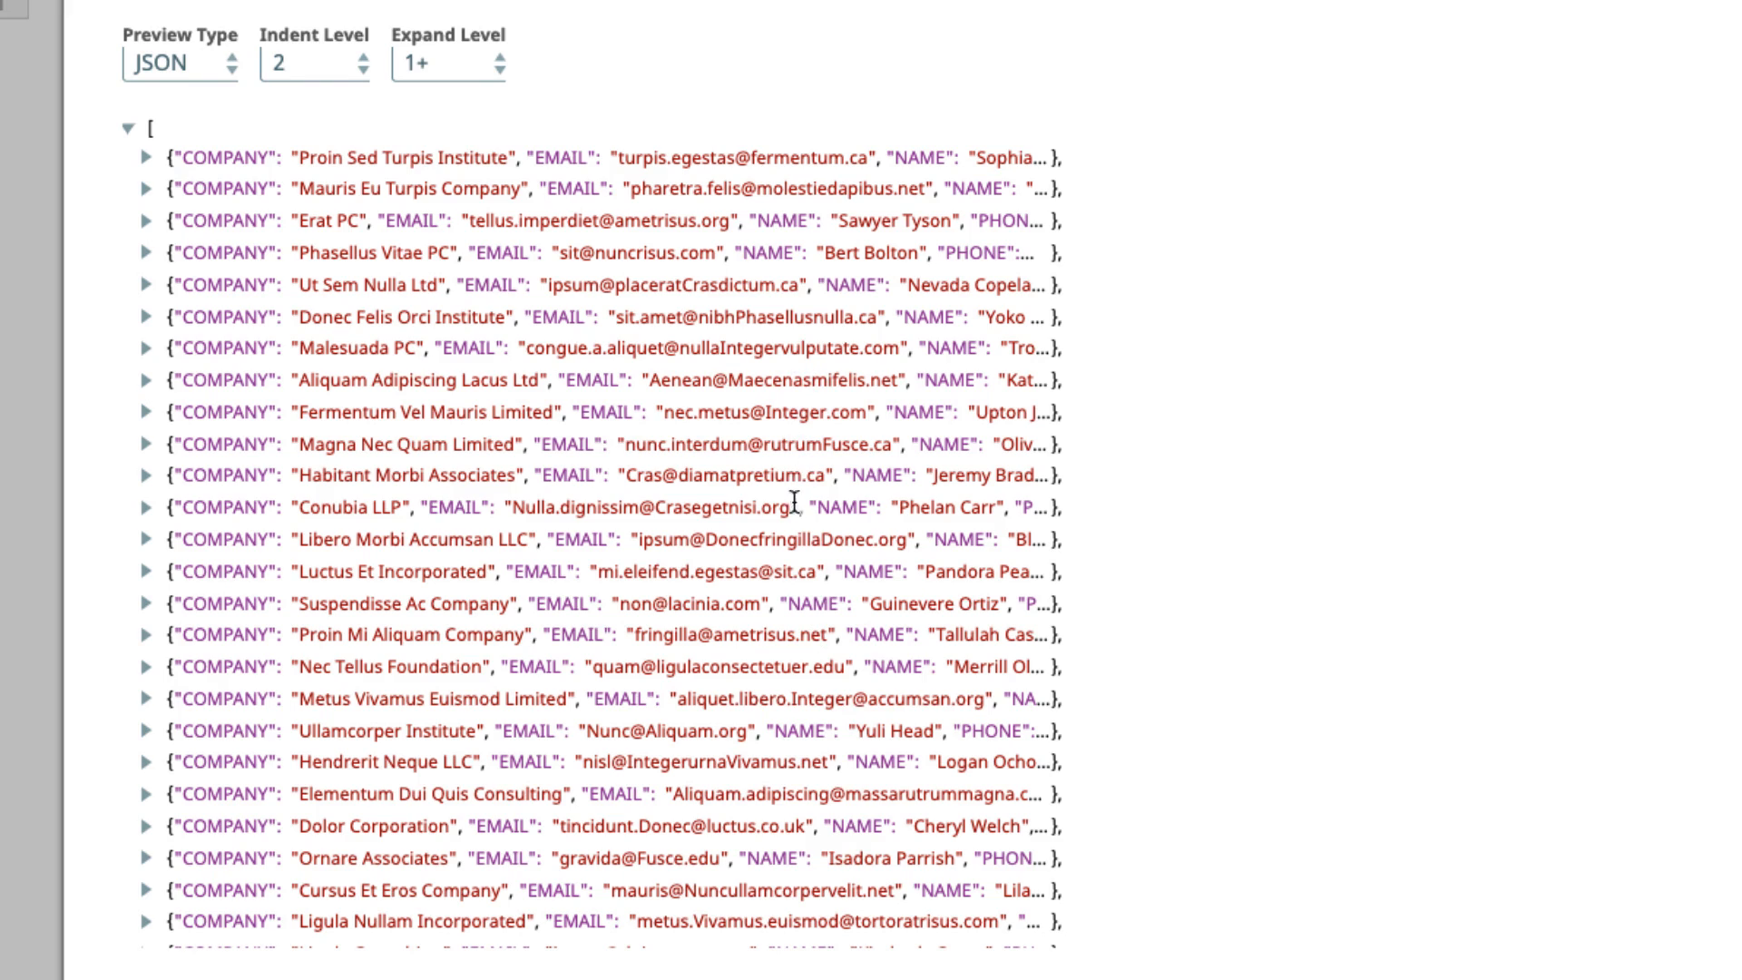
mouse_move(809, 670)
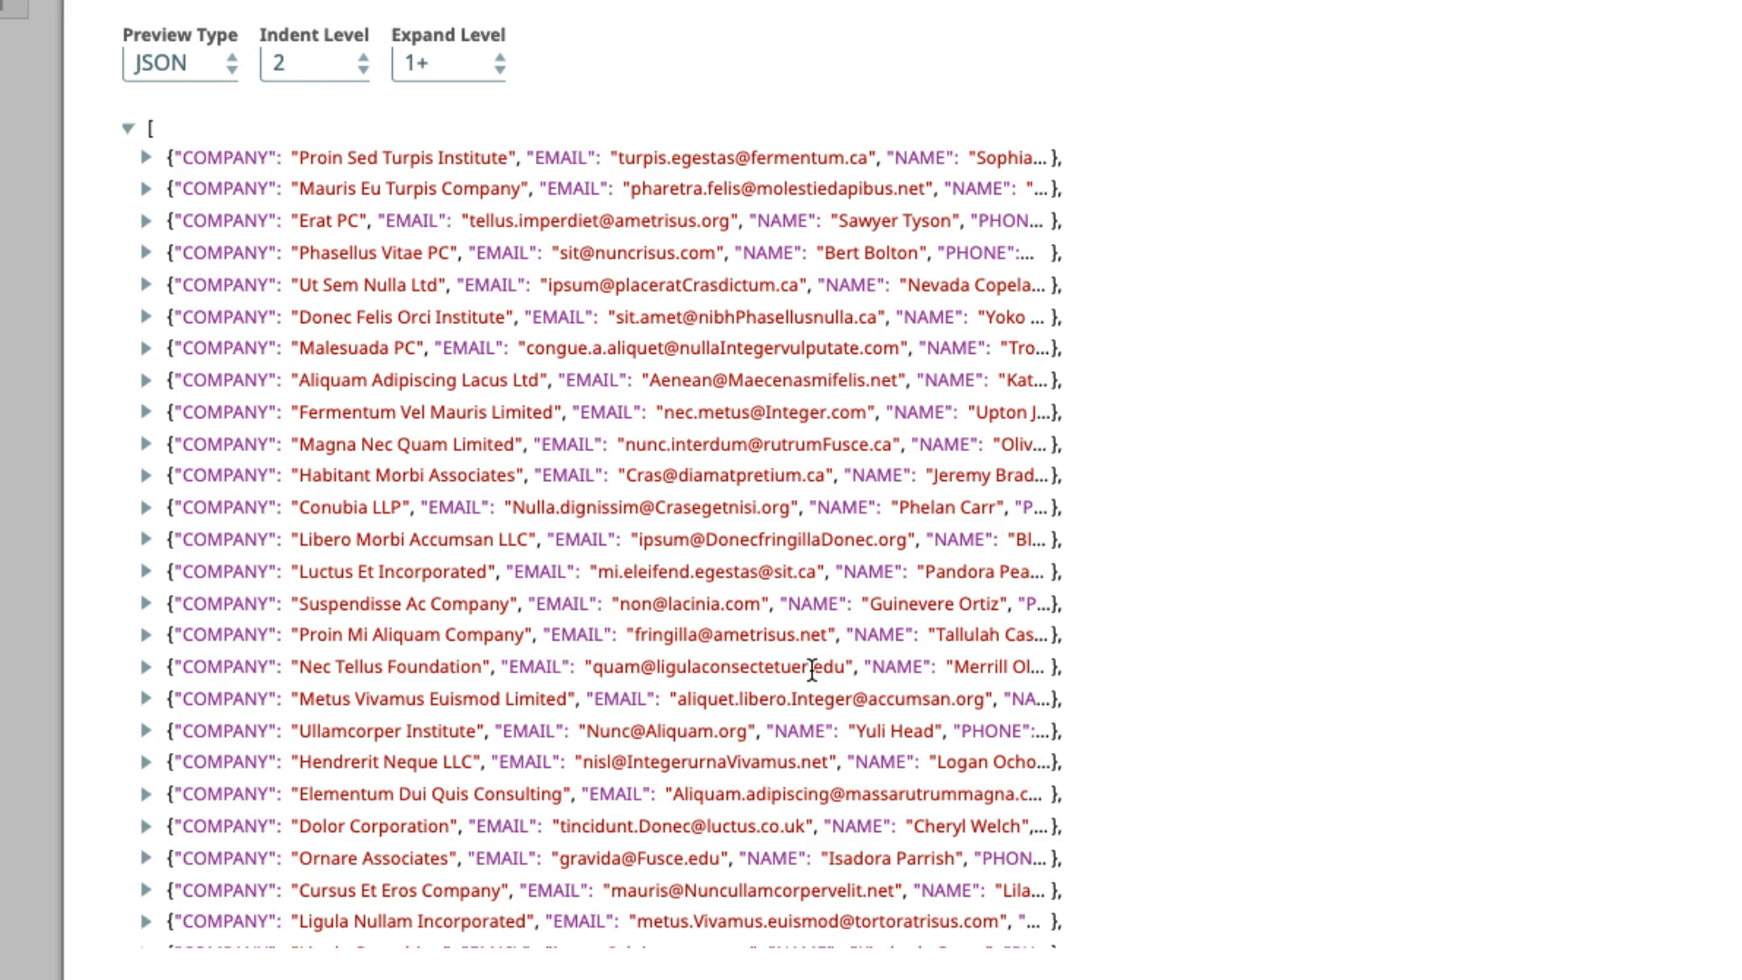
mouse_move(856, 795)
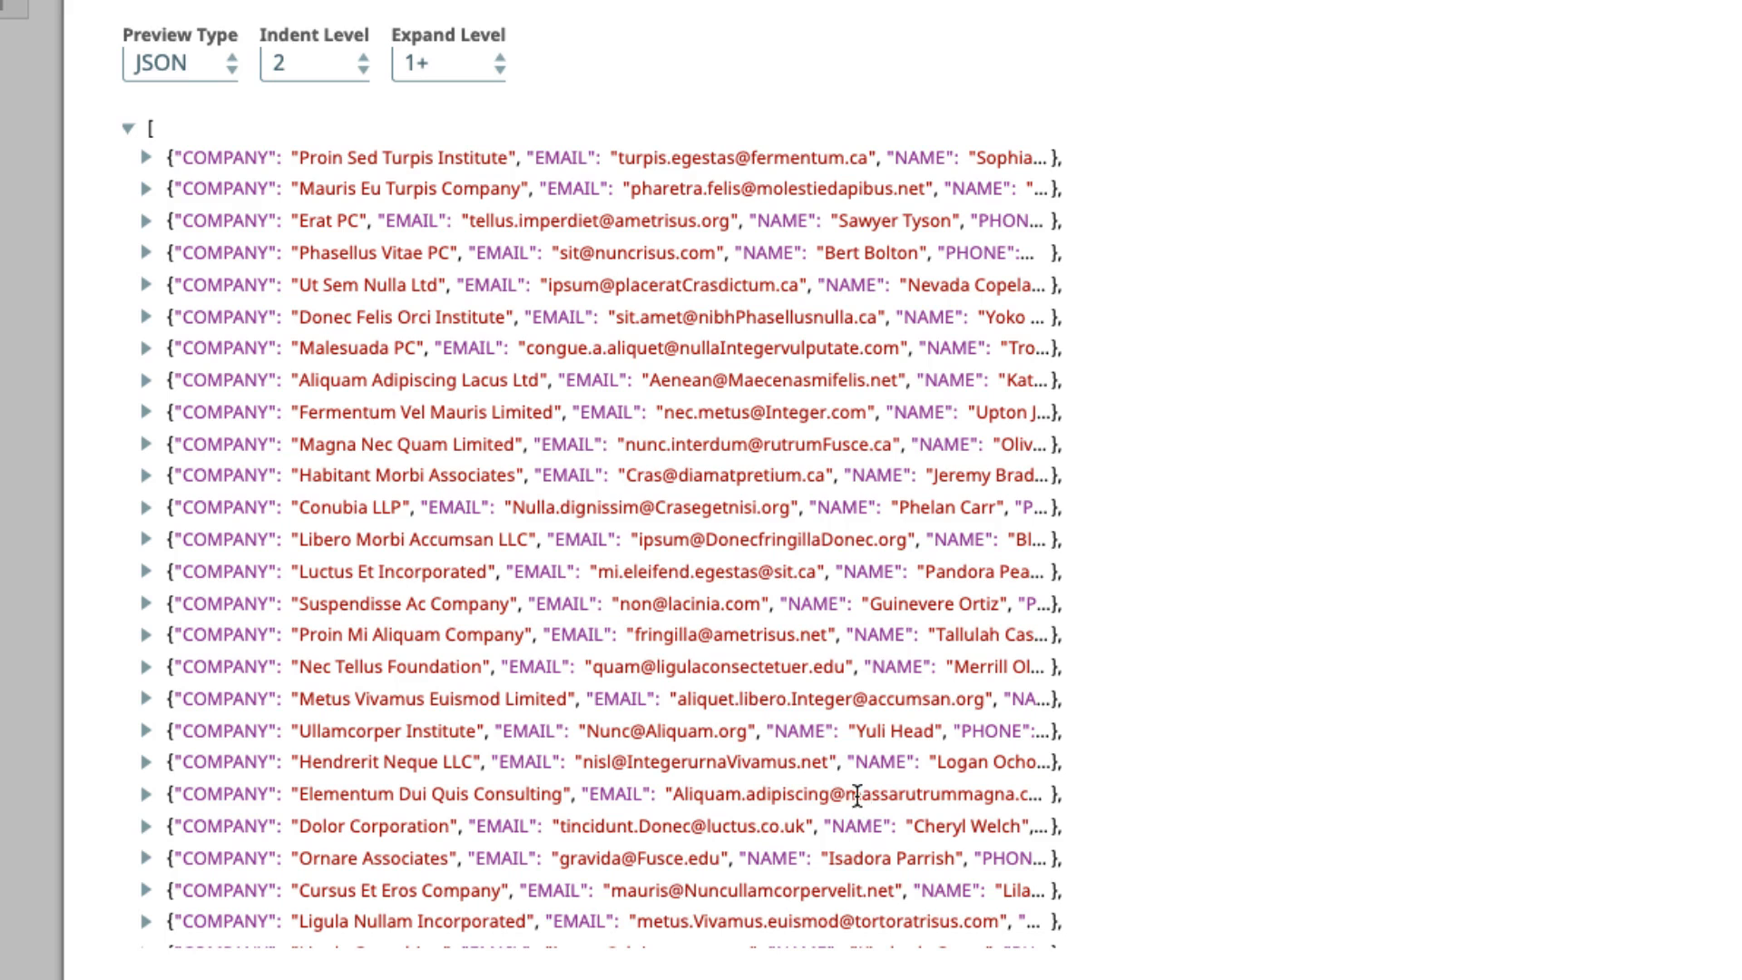
mouse_move(731, 858)
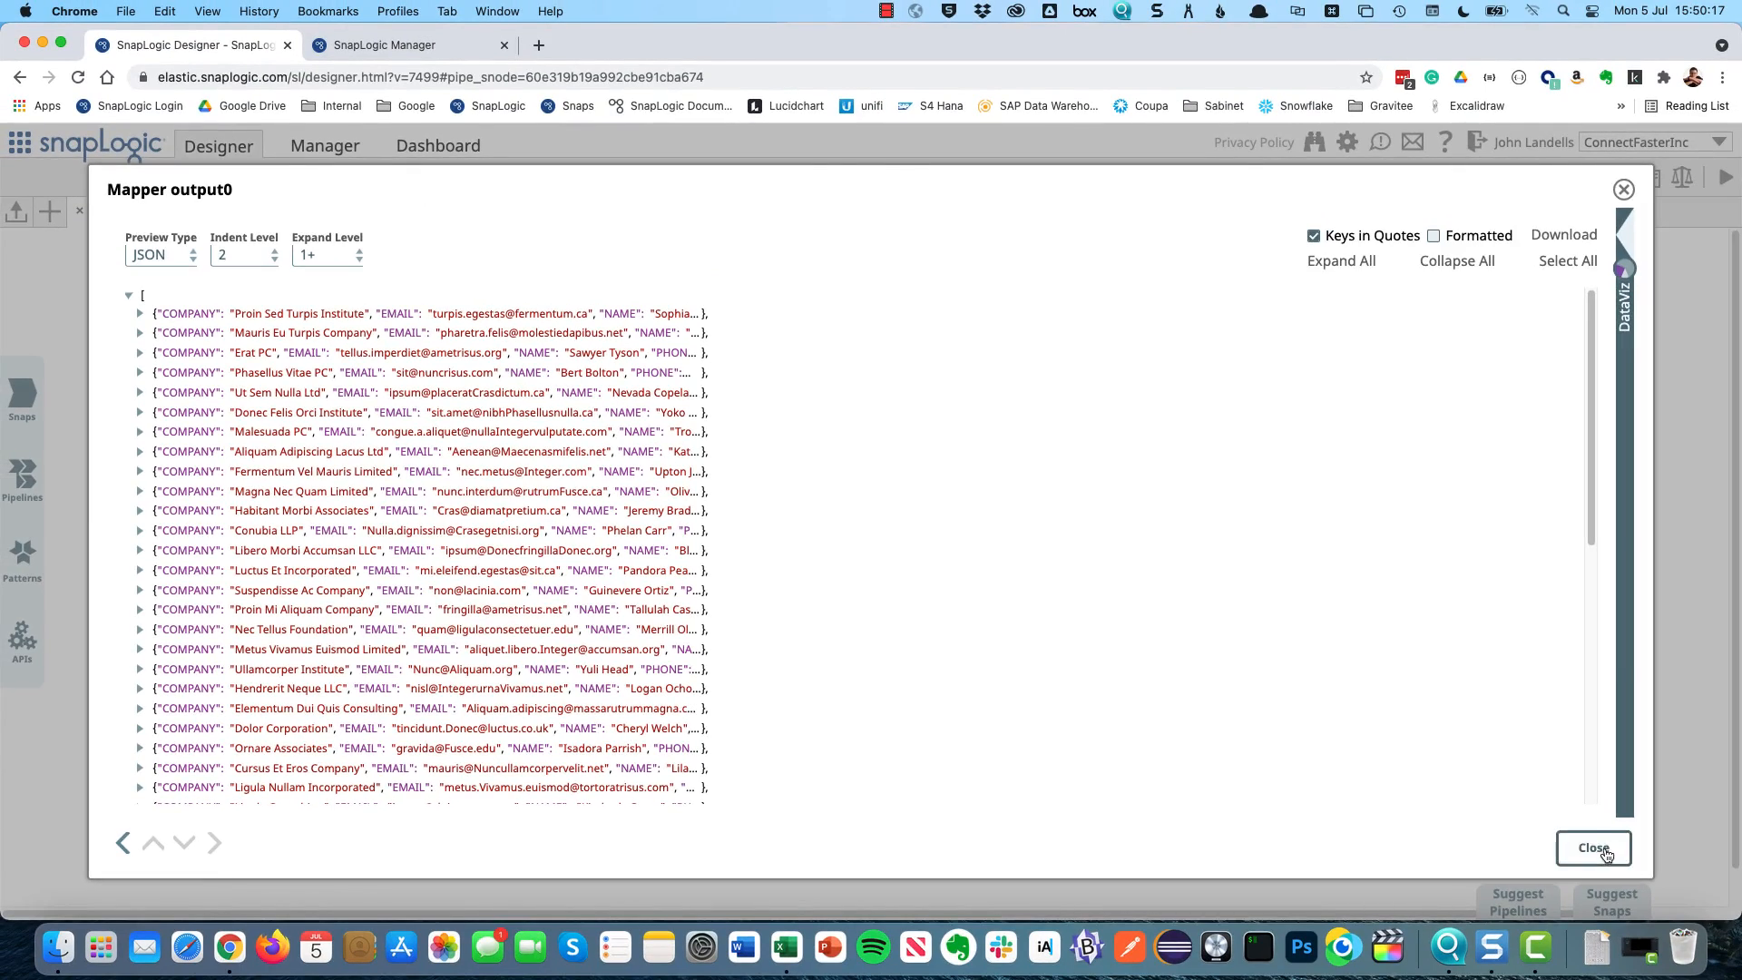
Step: Place a Router snap from the Flow category onto the canvas and bring up its settings
left_click(1591, 847)
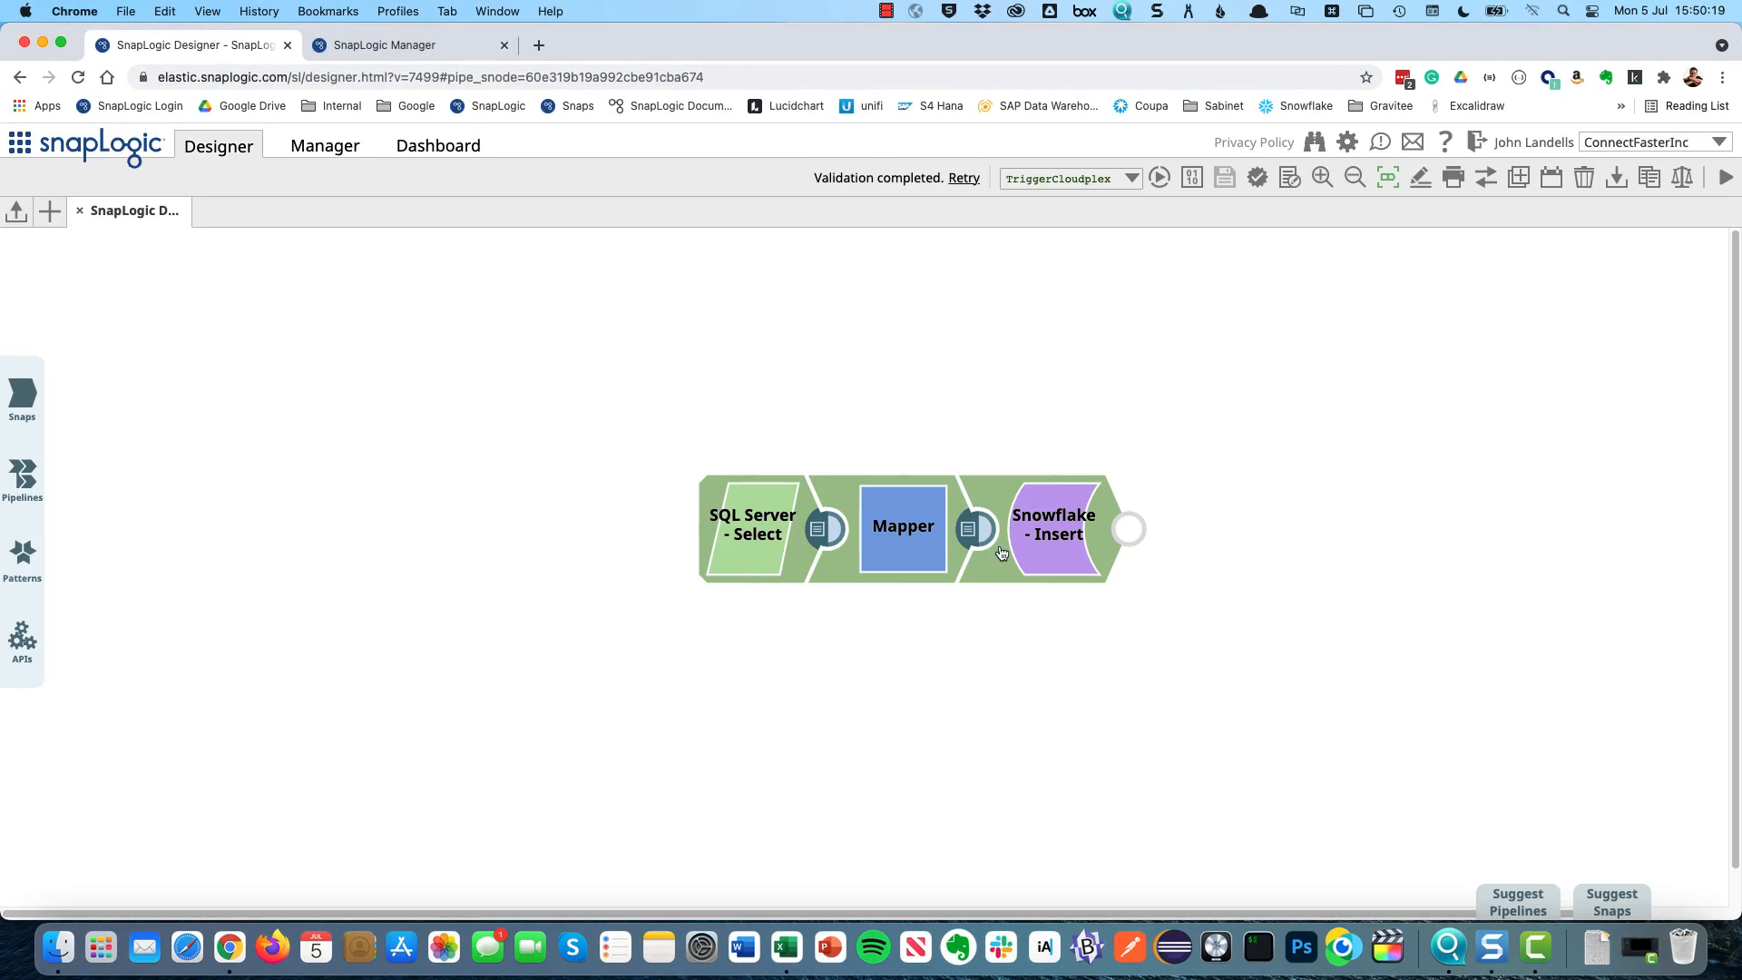
mouse_move(984, 537)
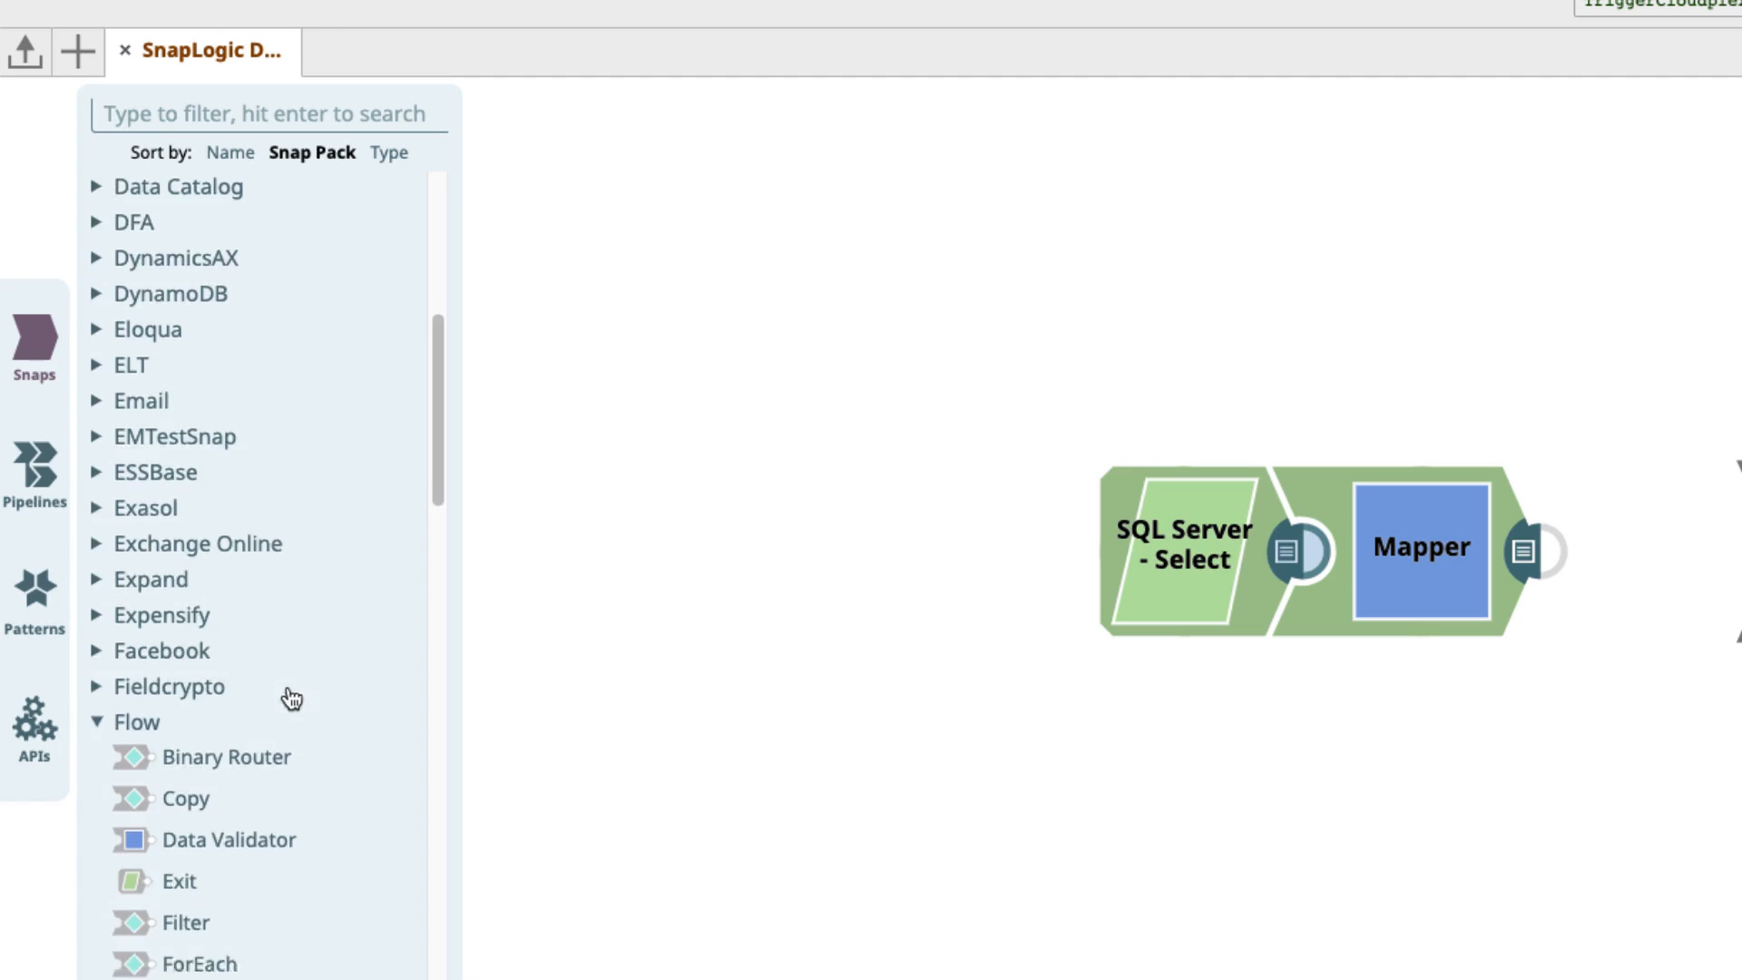
scroll("down", 3)
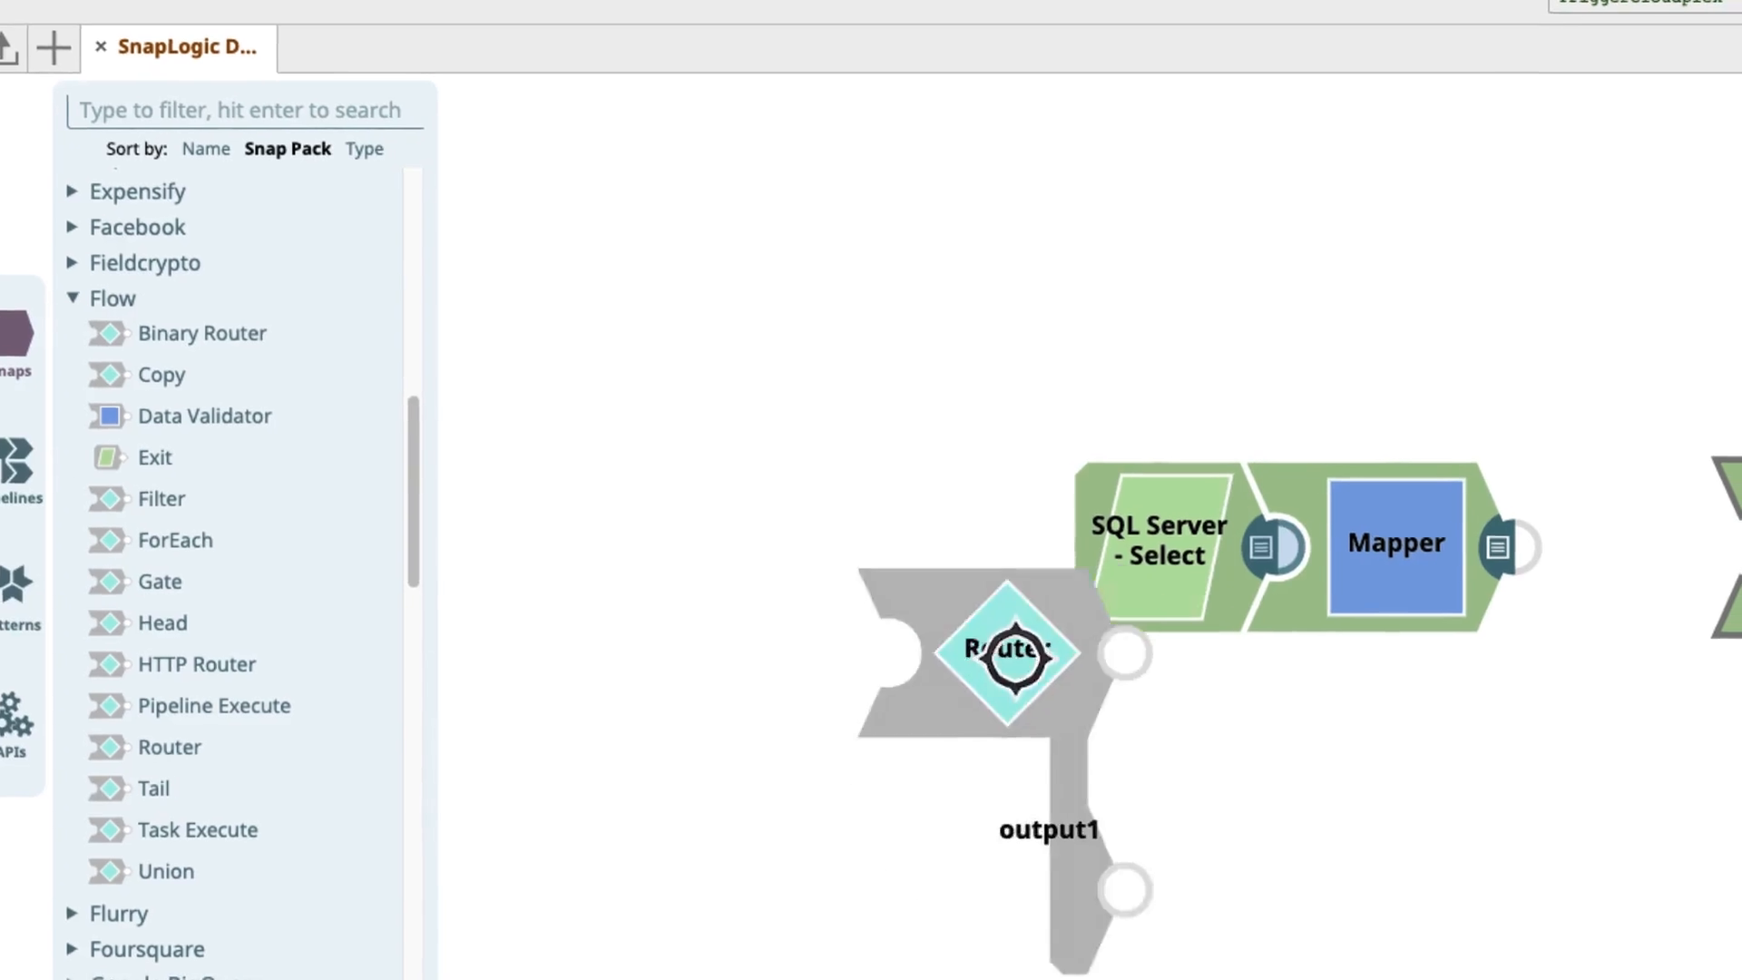
double_click(1003, 651)
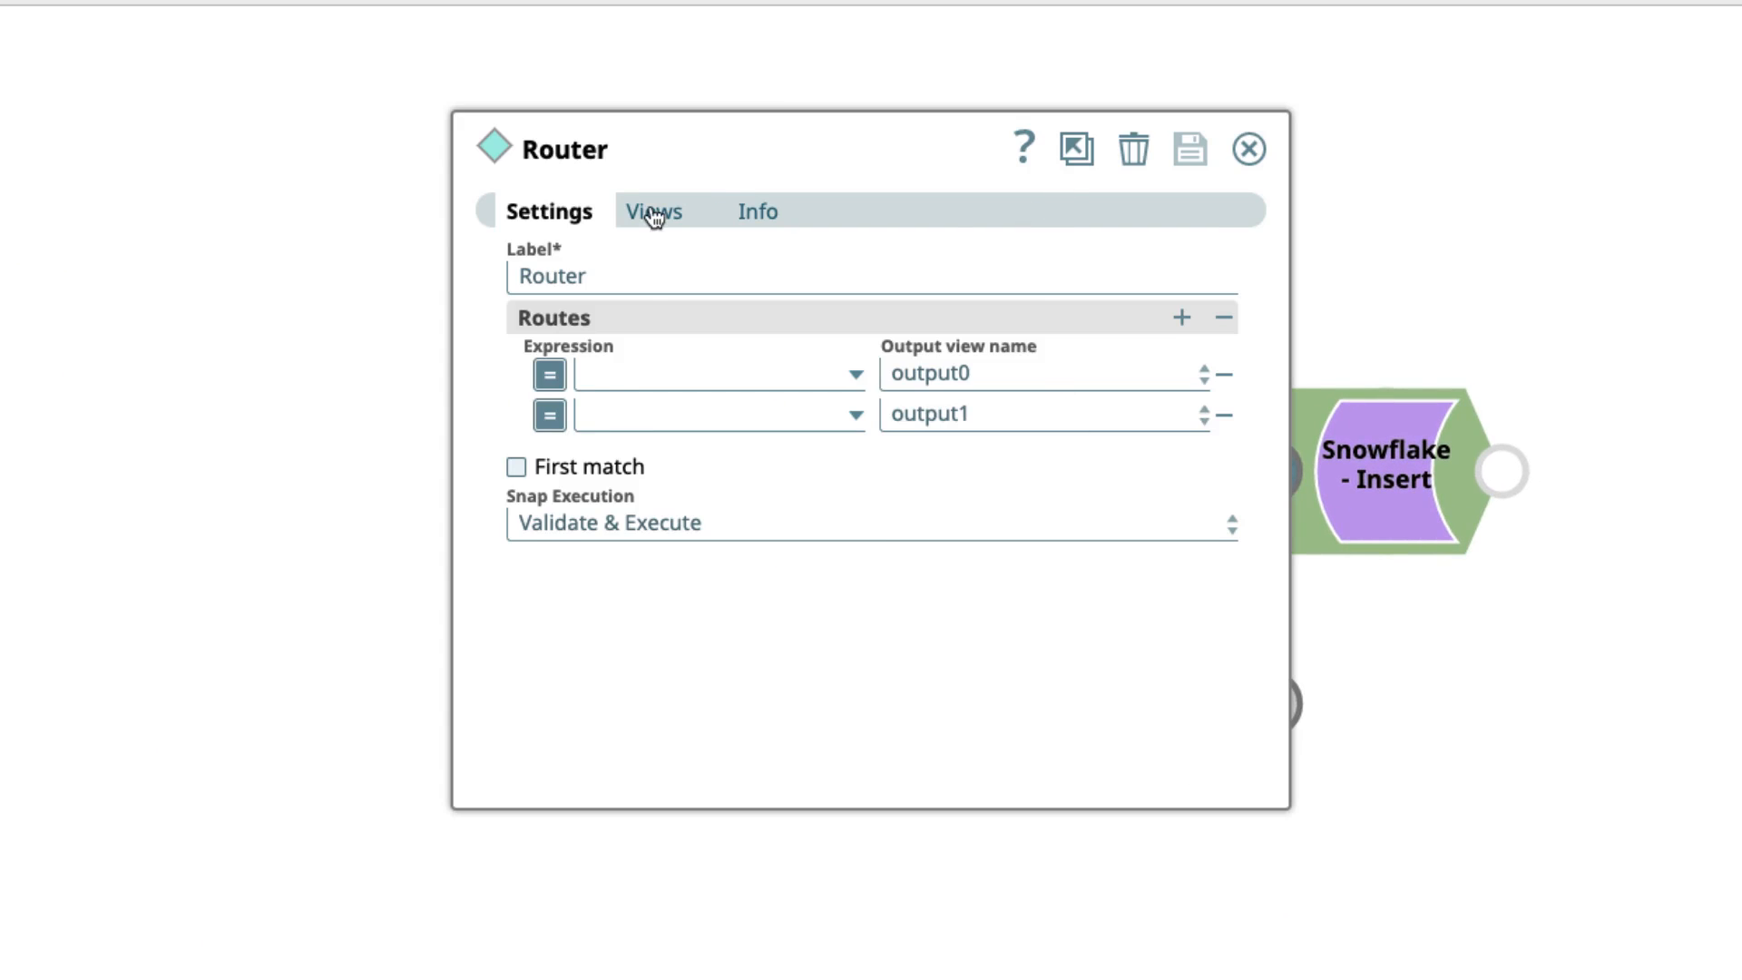
Step: Rename the Router's output0 to Regular Customer and output1 to Education in the Views tab
left_click(651, 211)
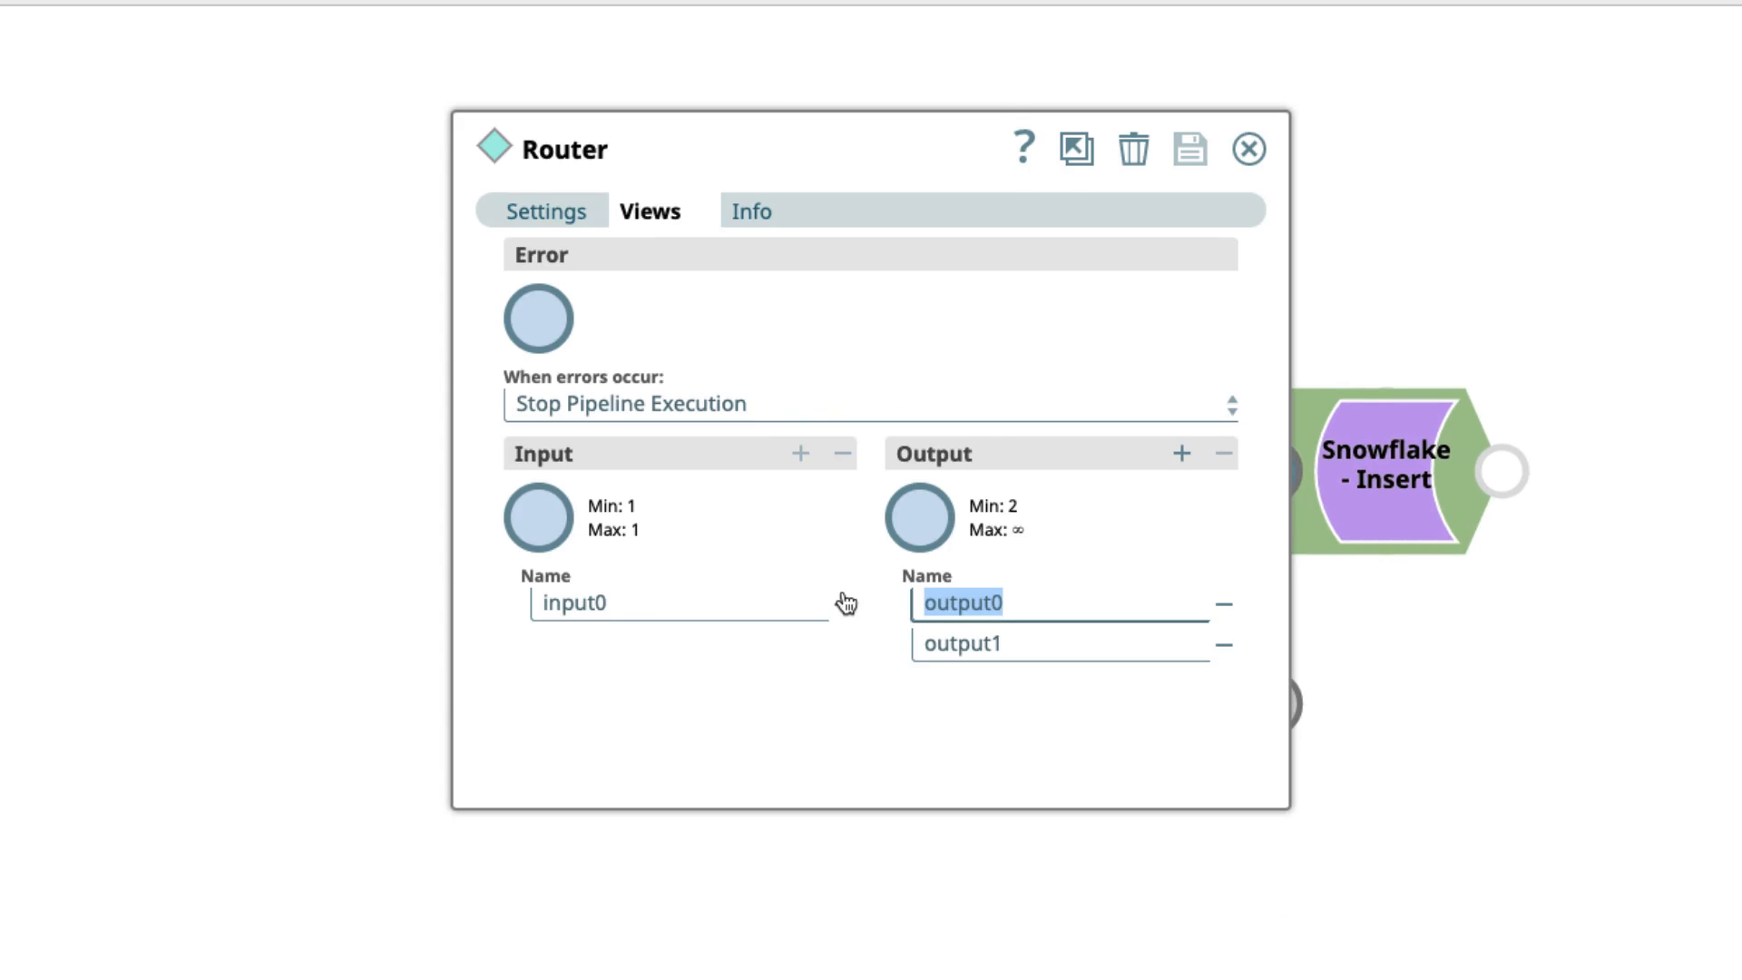
type("Regular Customer")
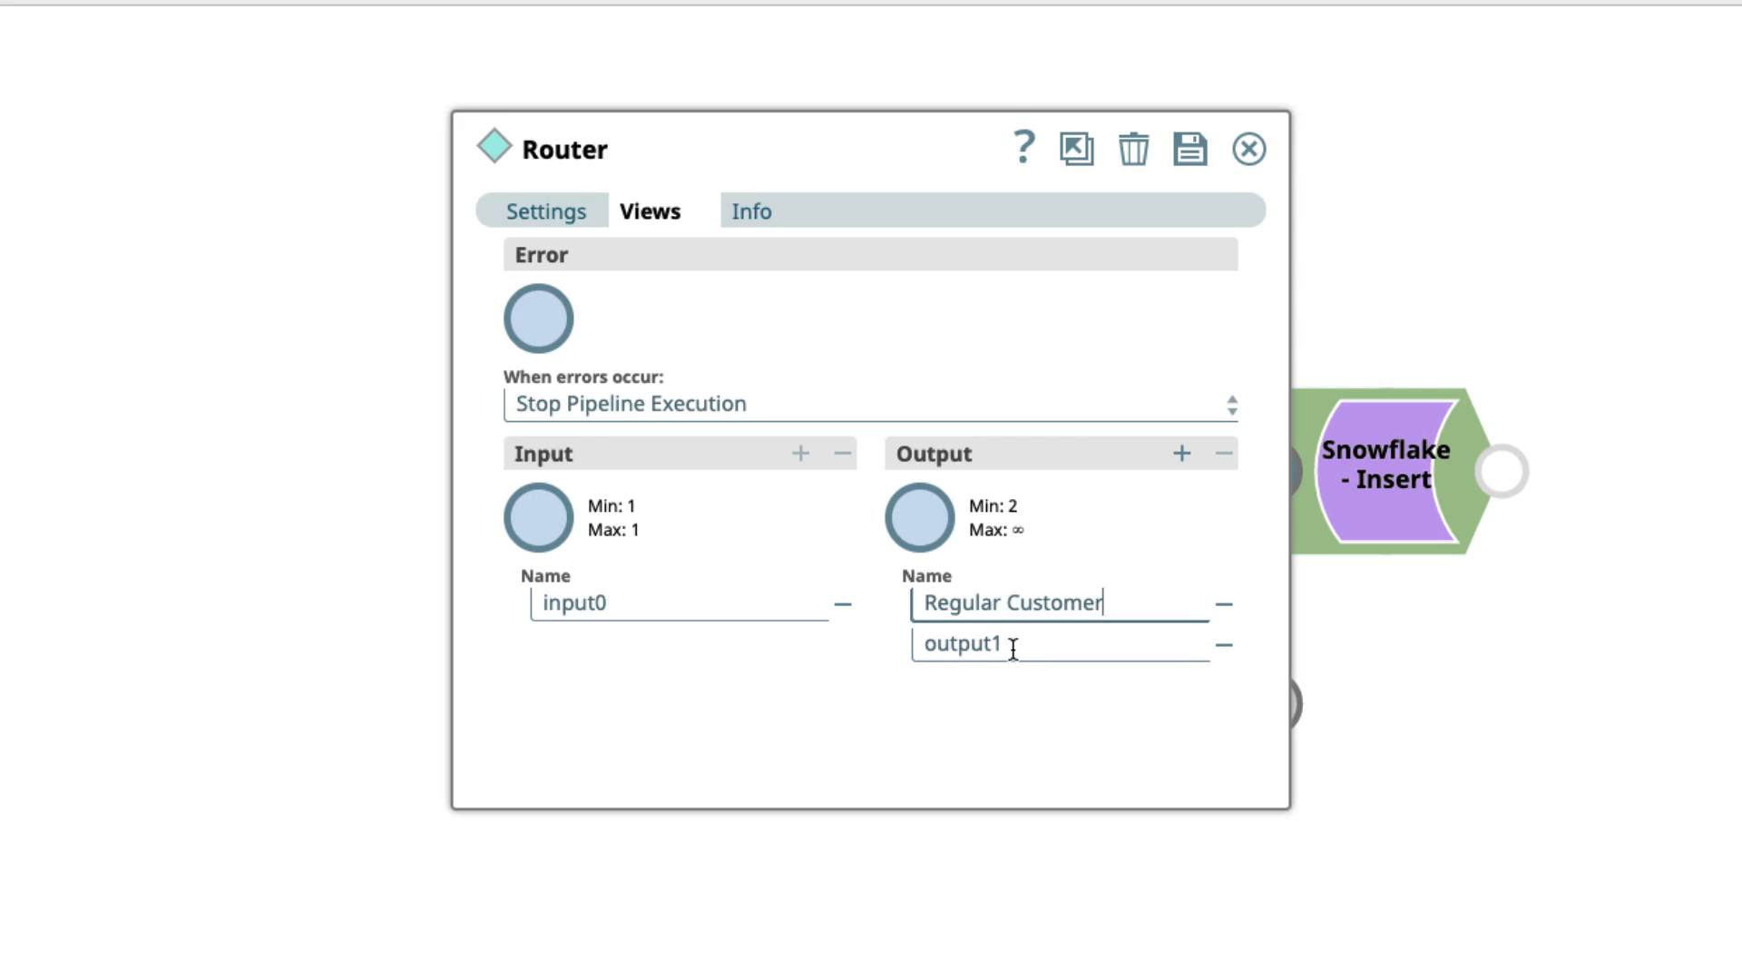
type("E")
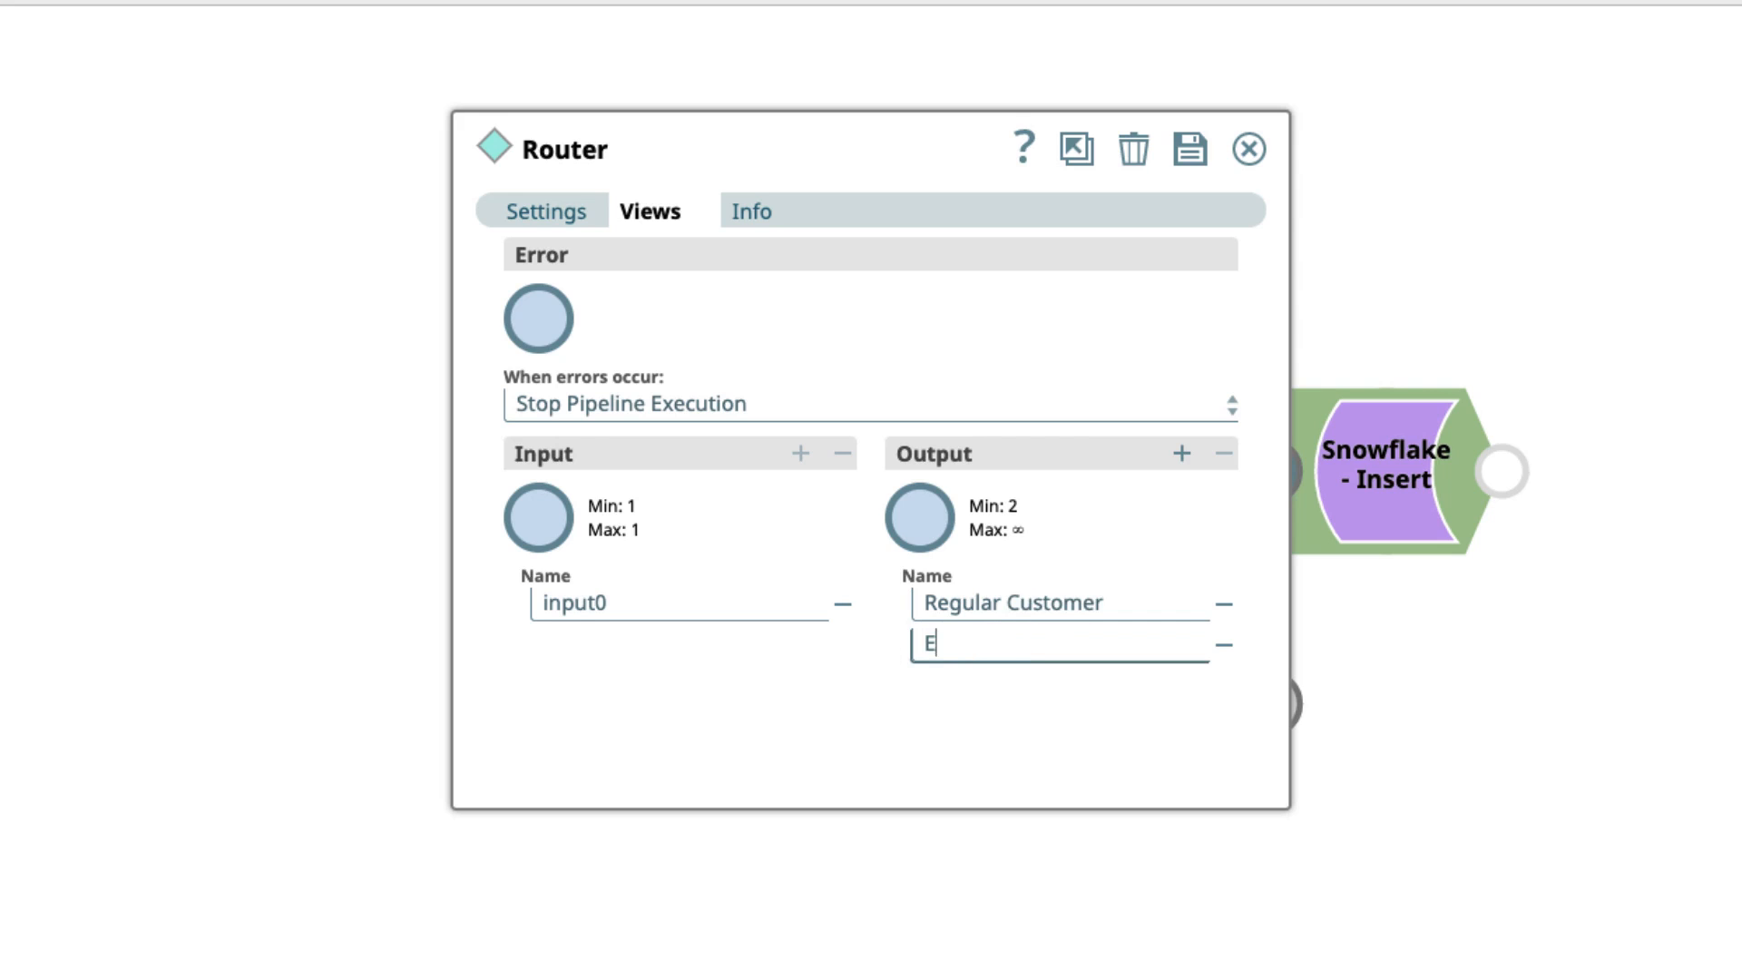
type("ducation")
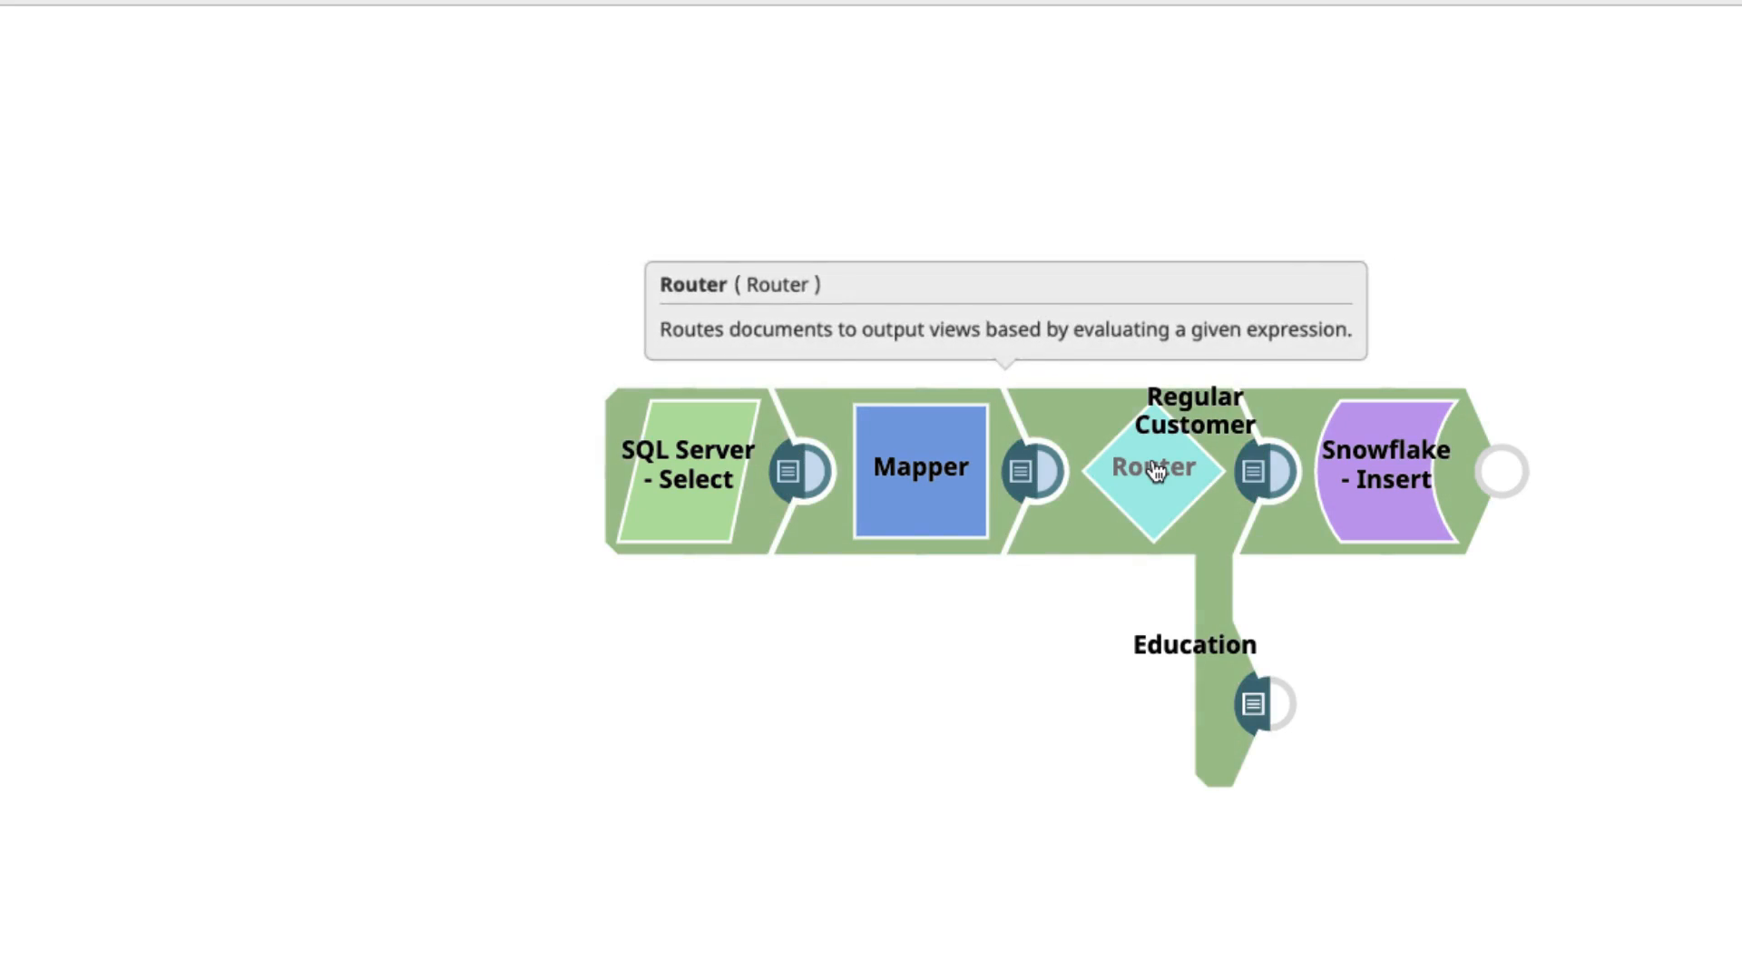
left_click(1154, 466)
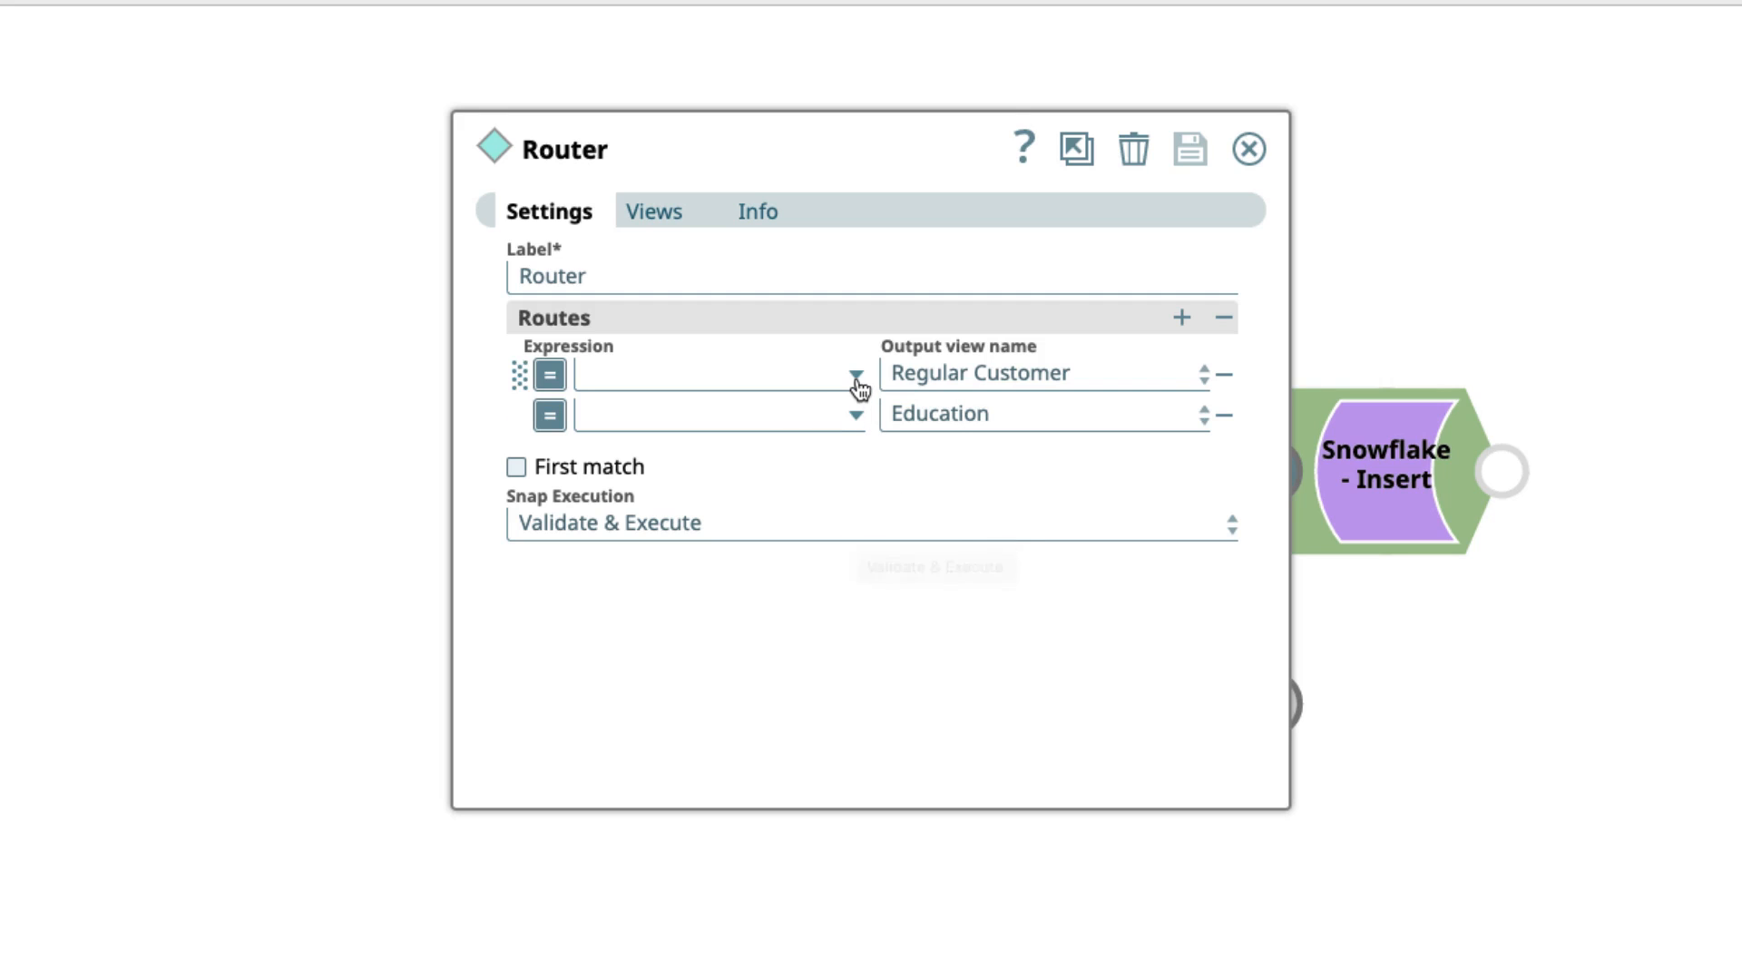
Step: Build the first route expression $EMAIL.endsWith('.edu') in the Expression builder and confirm it
left_click(850, 373)
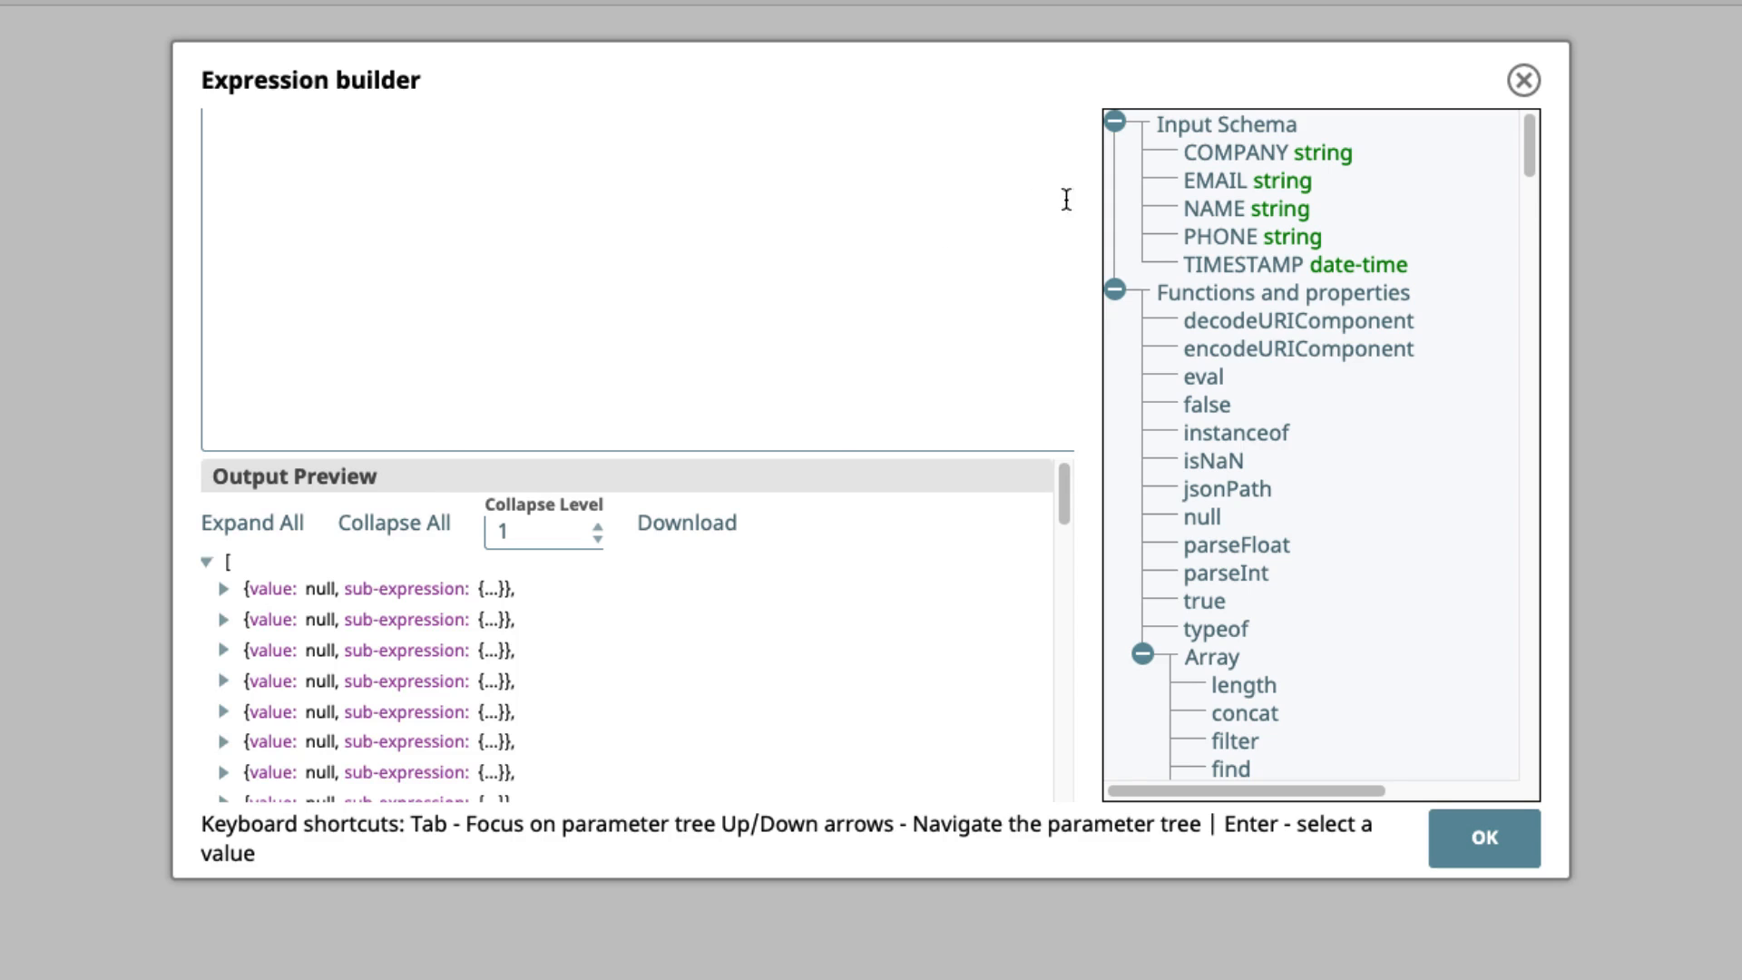
left_click(1252, 182)
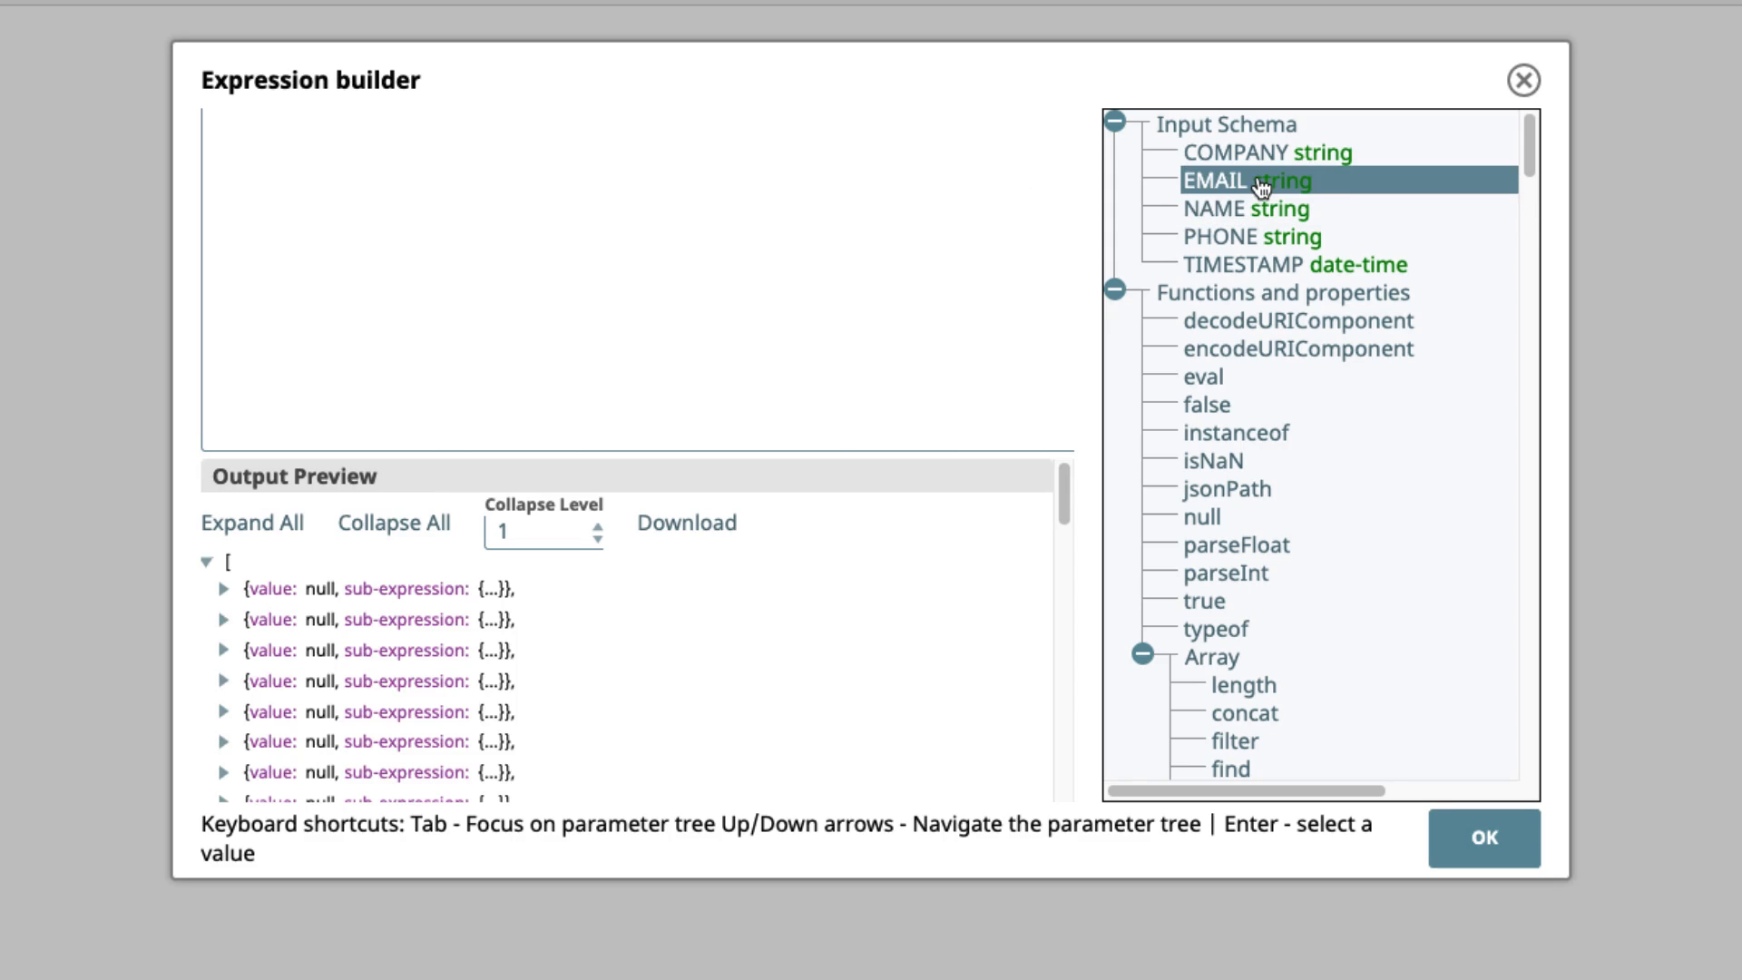
double_click(1233, 182)
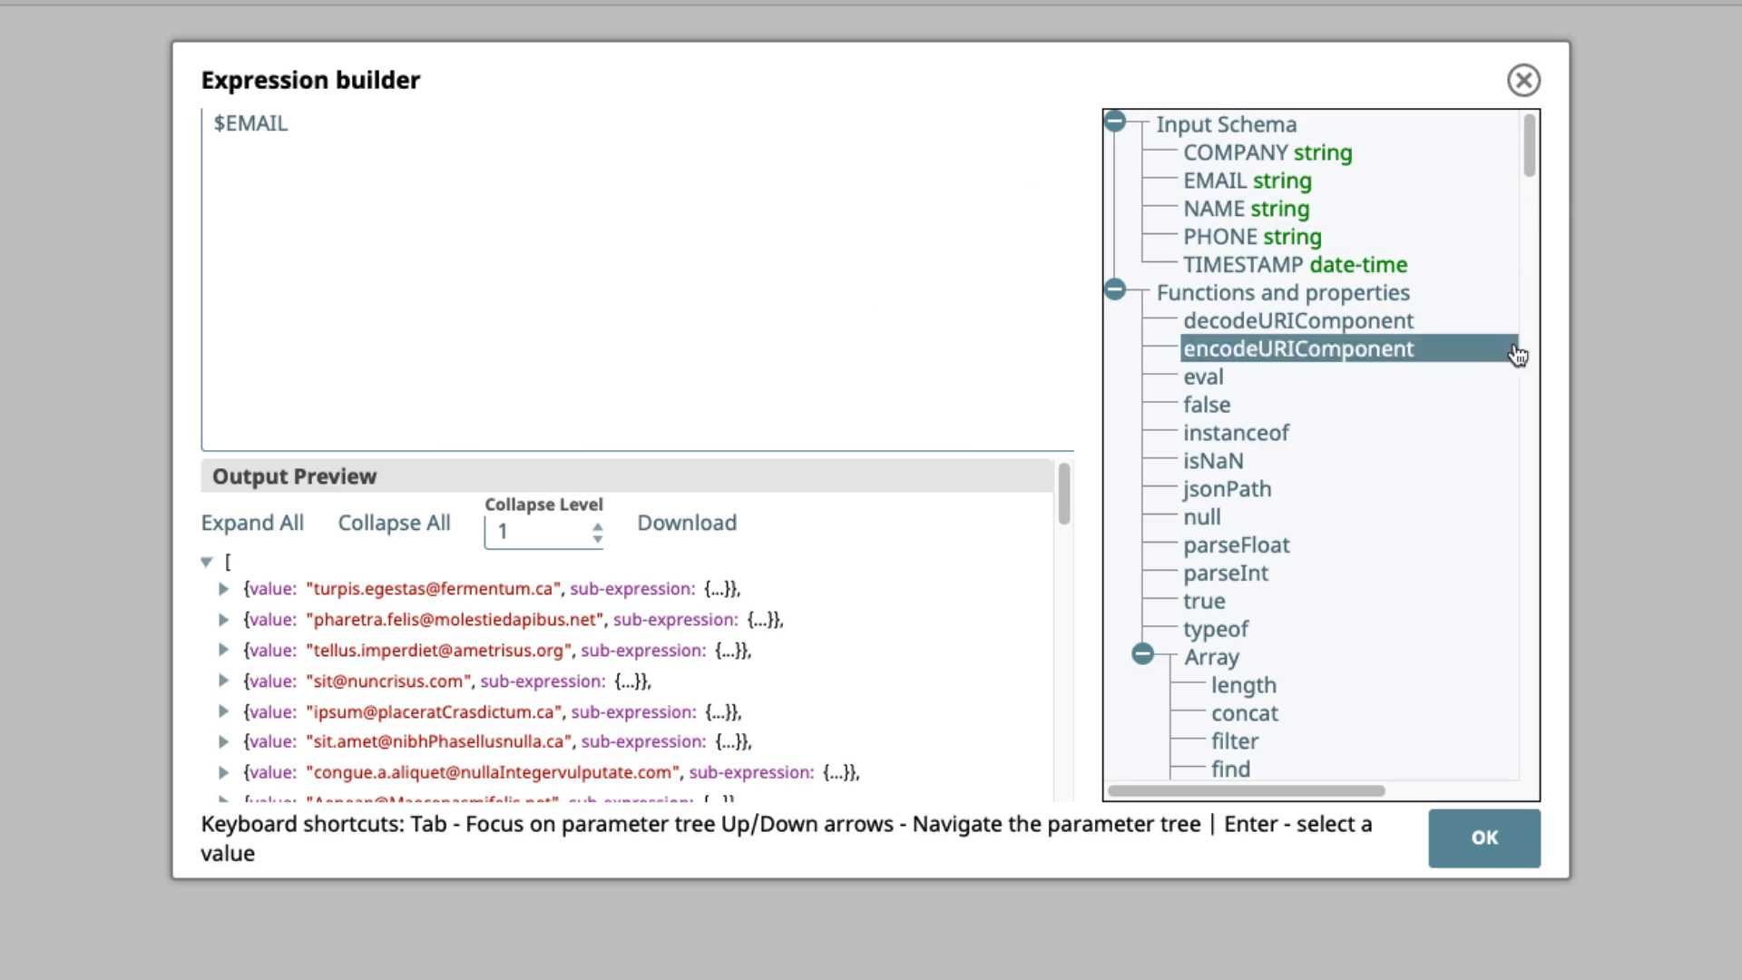
scroll("down", 3)
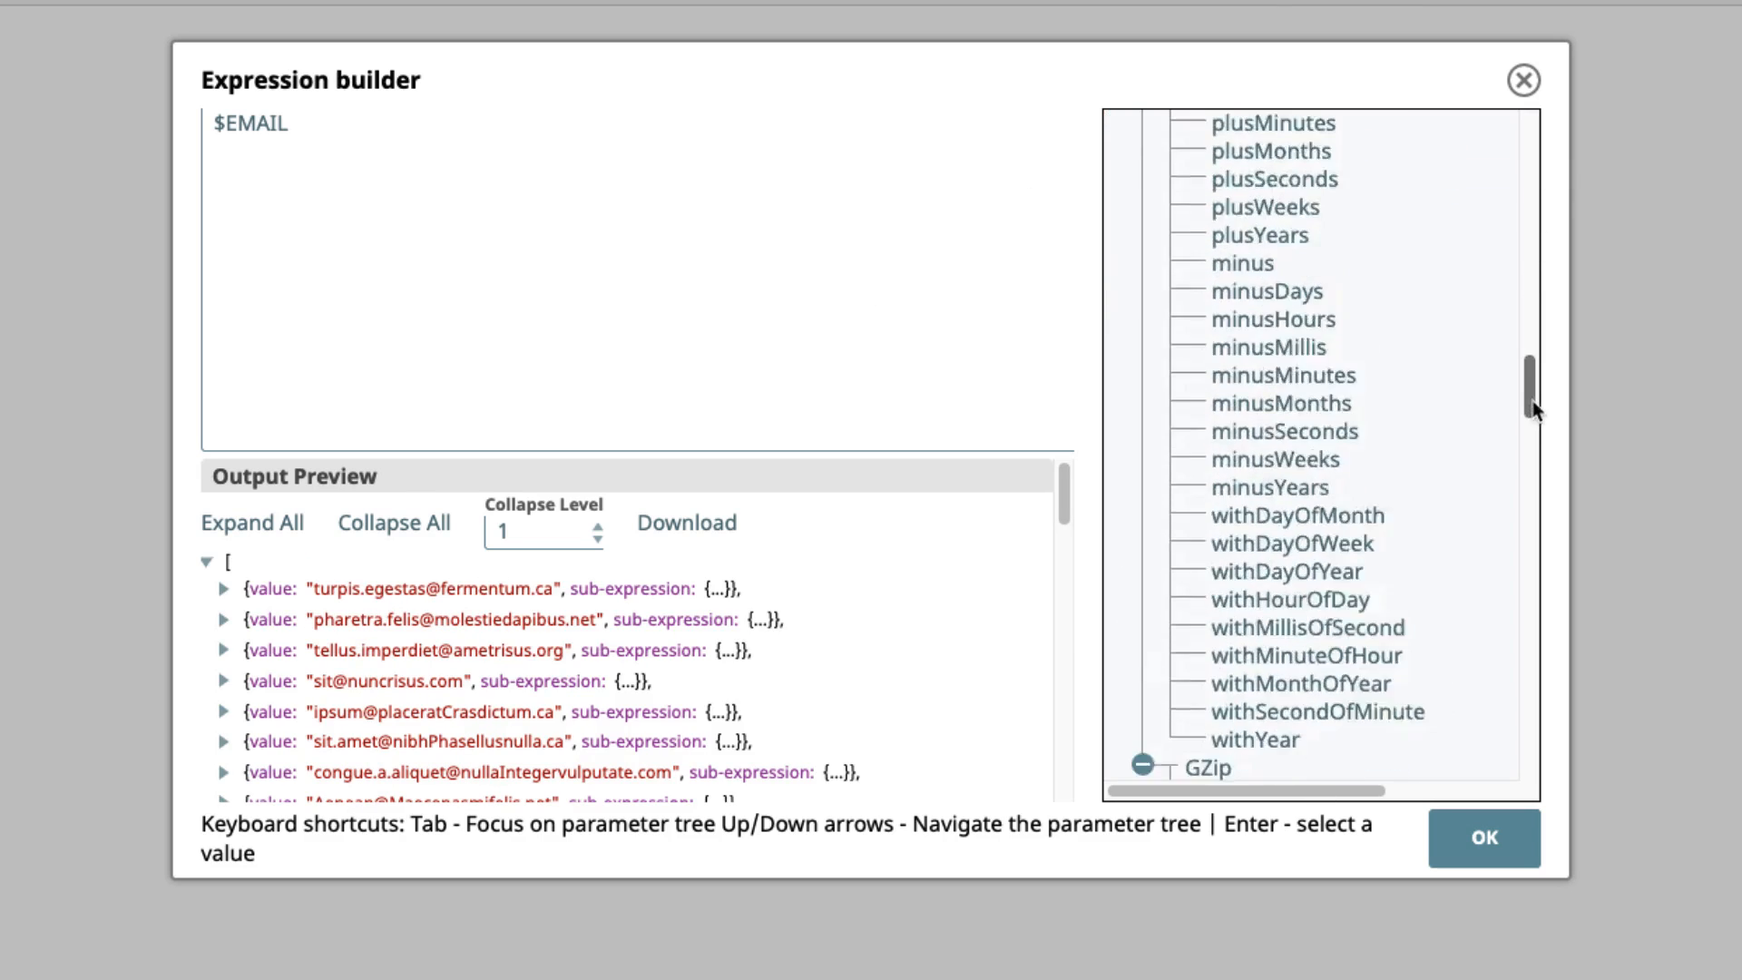
scroll("down", 3)
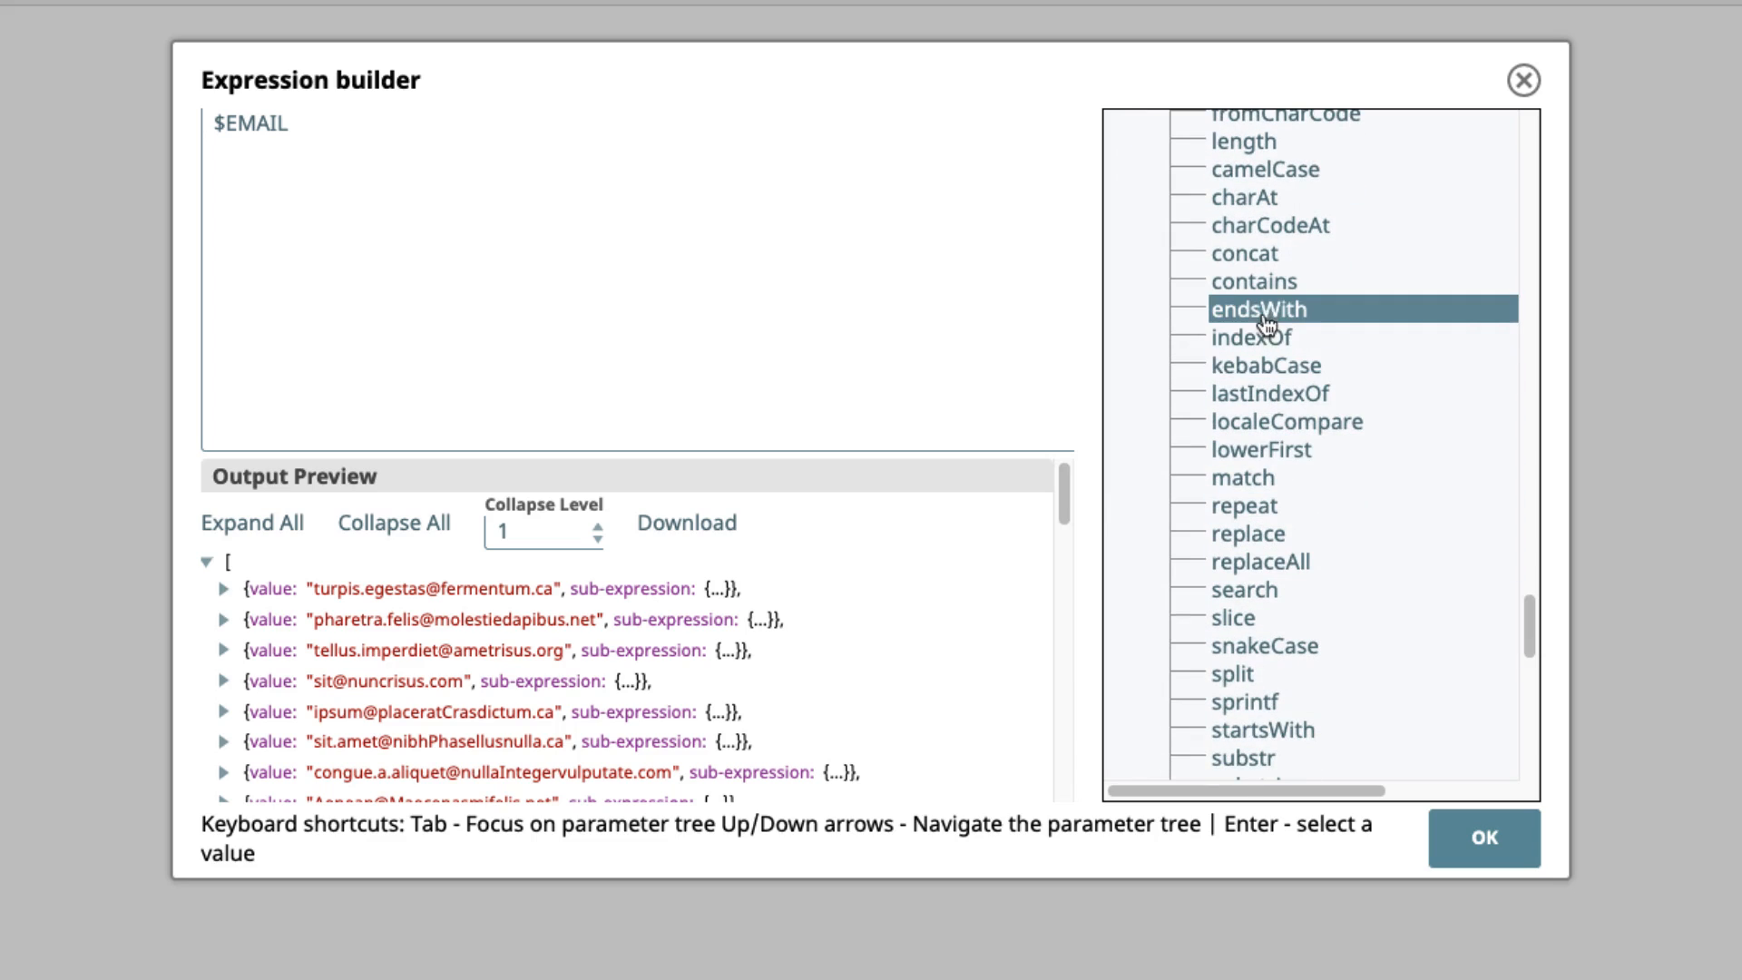
mouse_move(1323, 318)
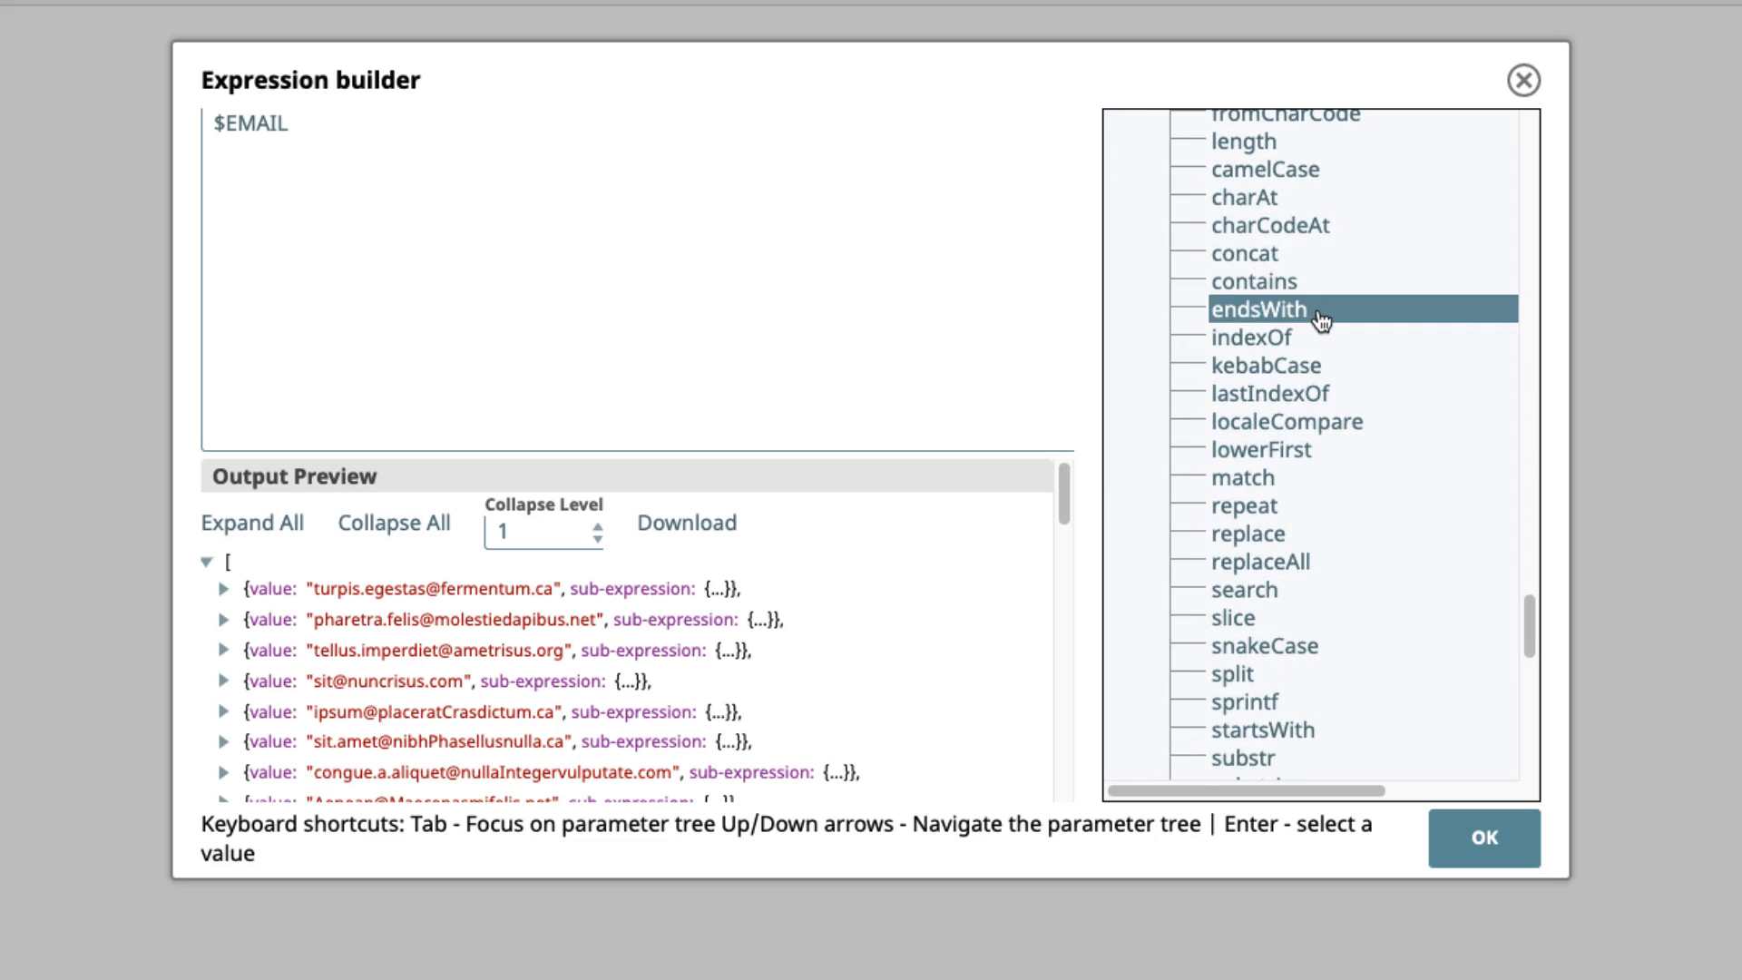
double_click(1269, 311)
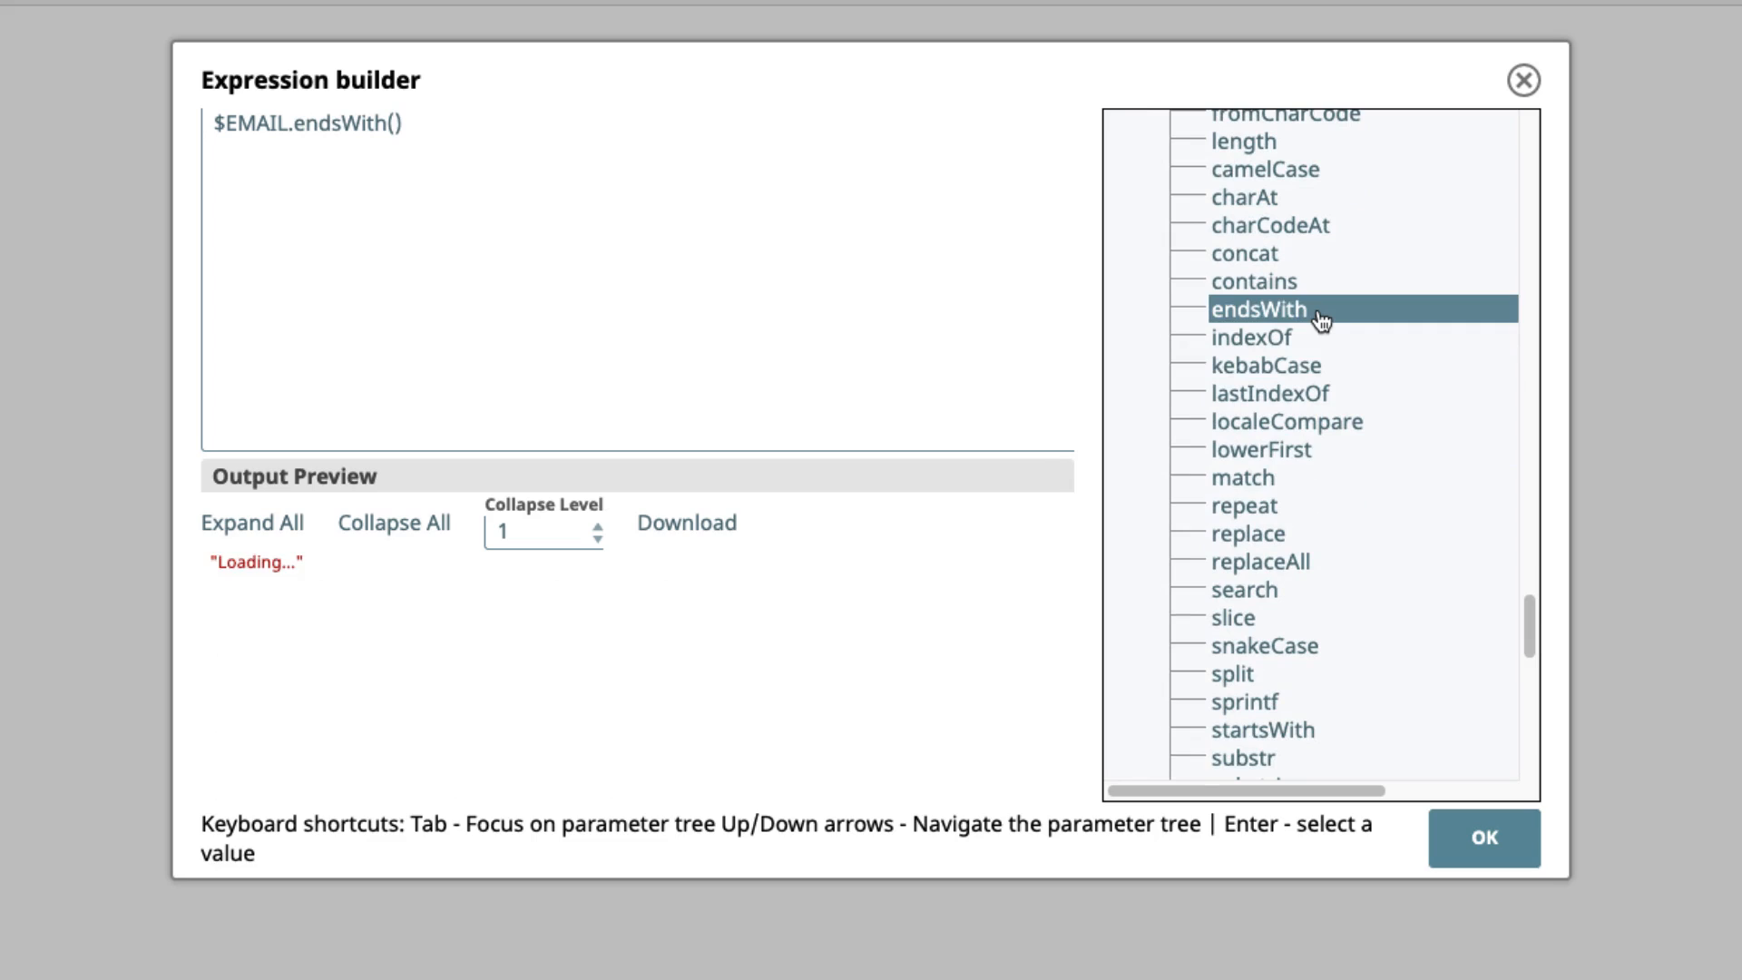
left_click(388, 123)
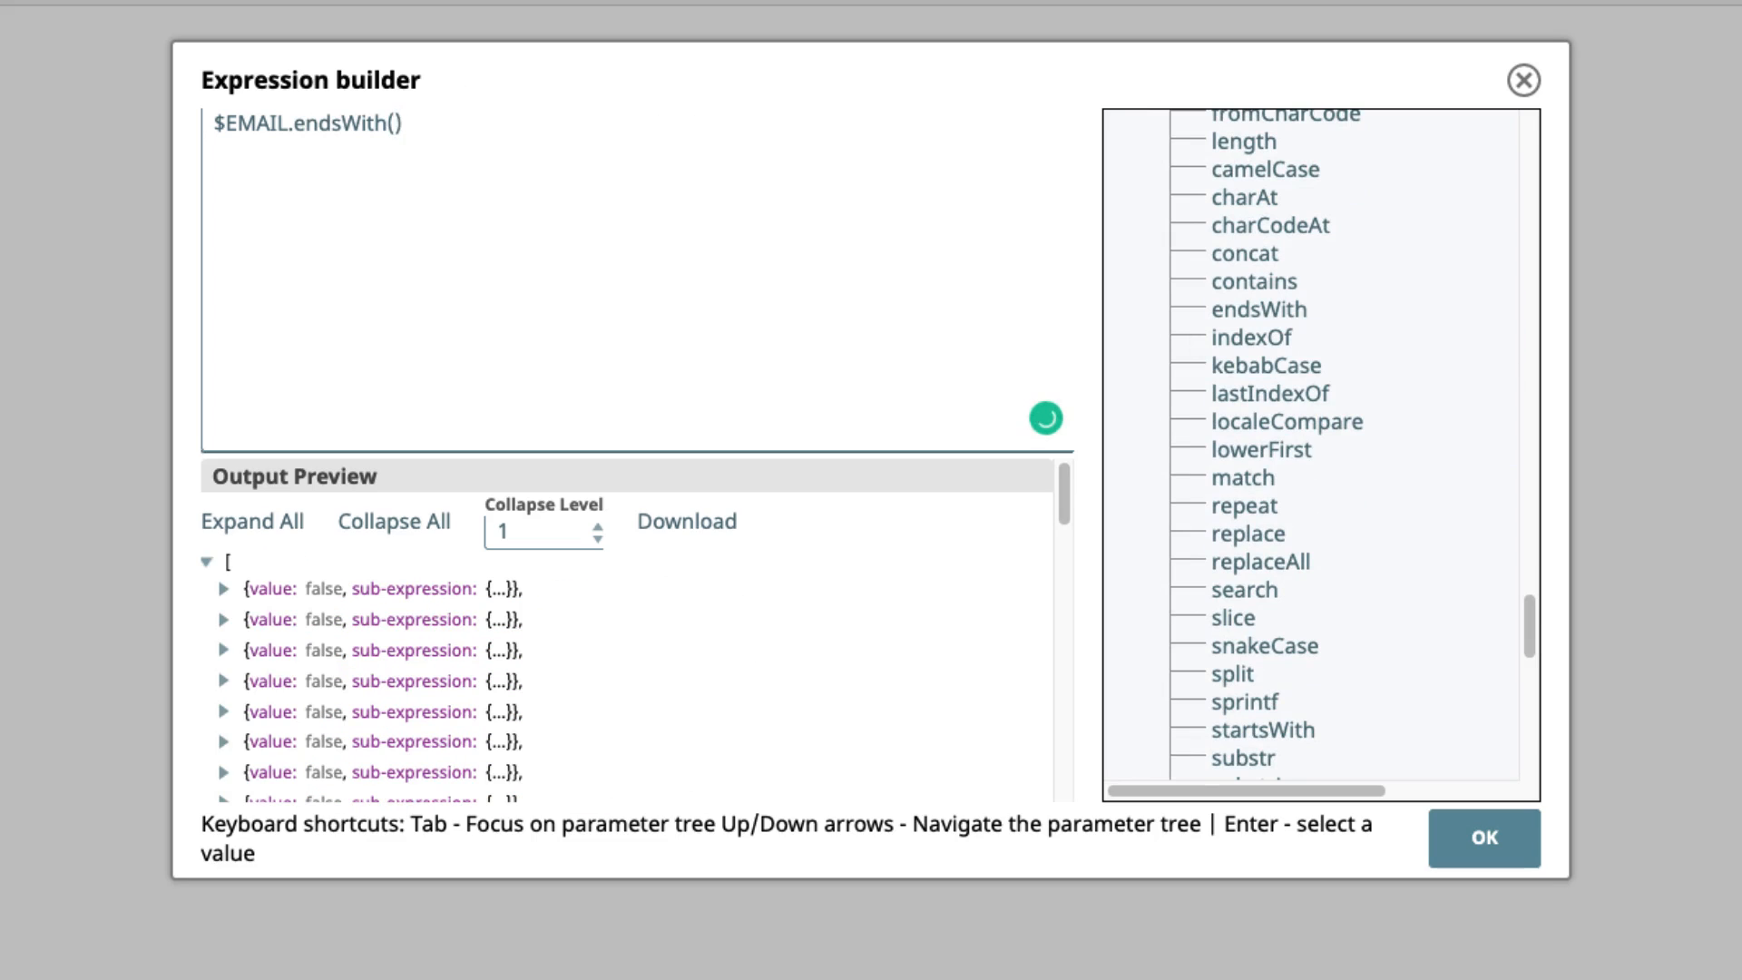
type("'.edu")
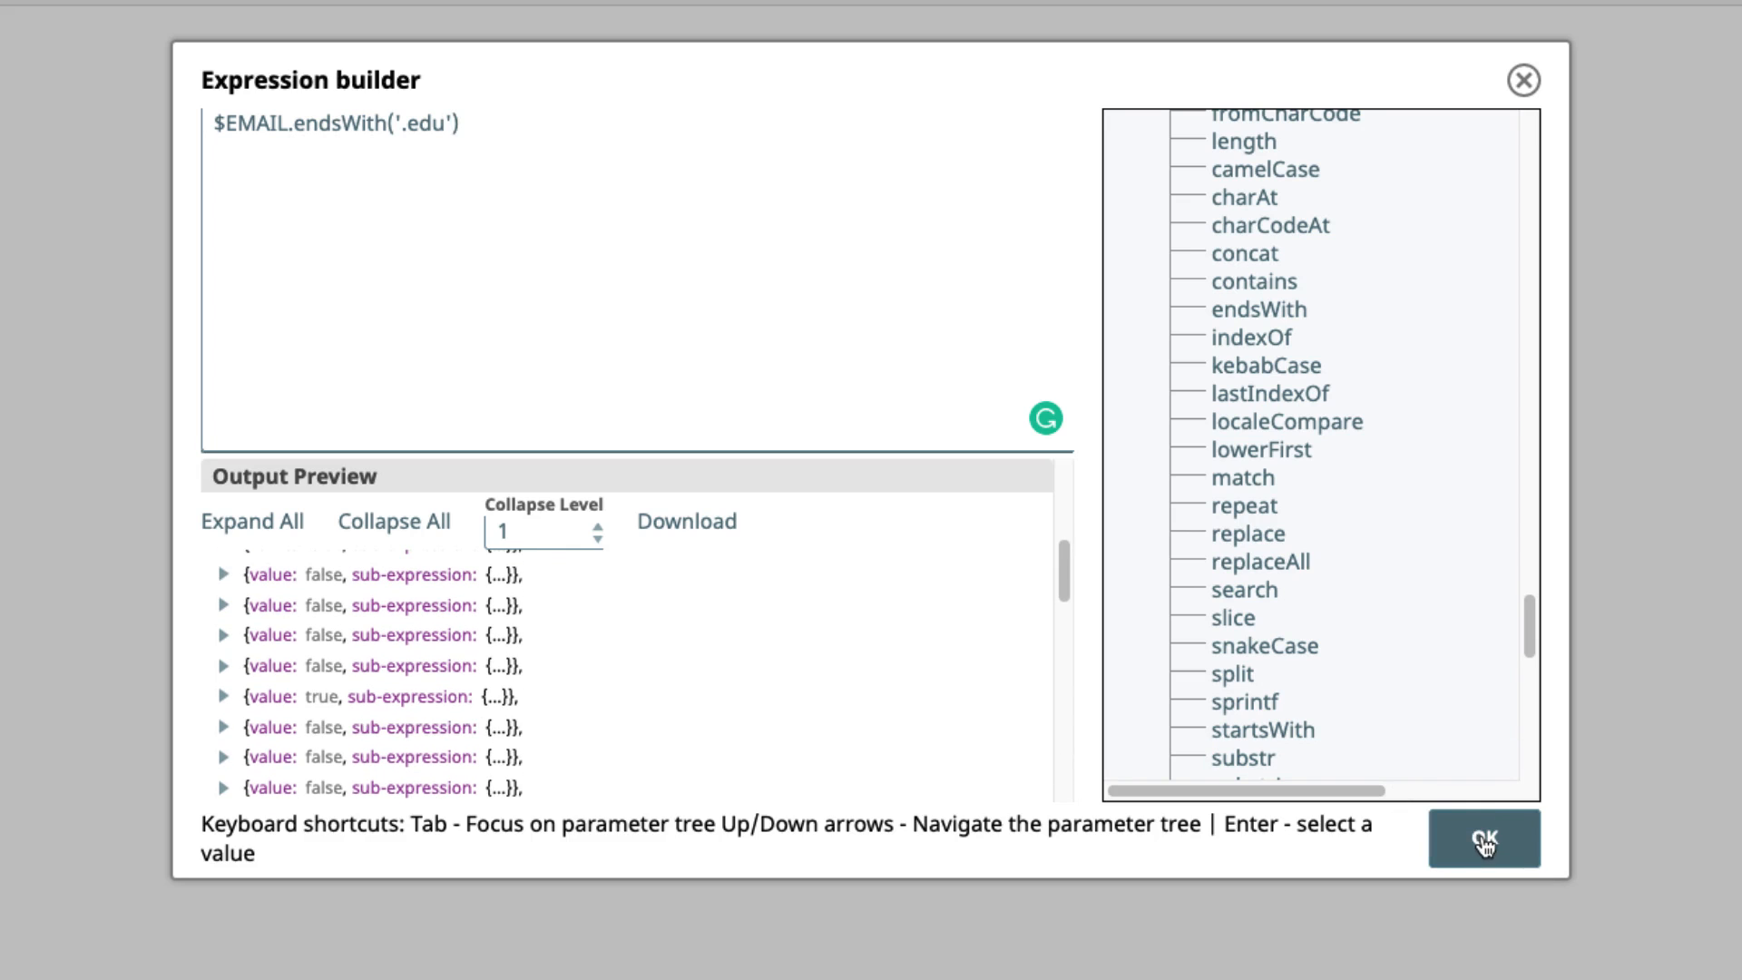
left_click(1483, 839)
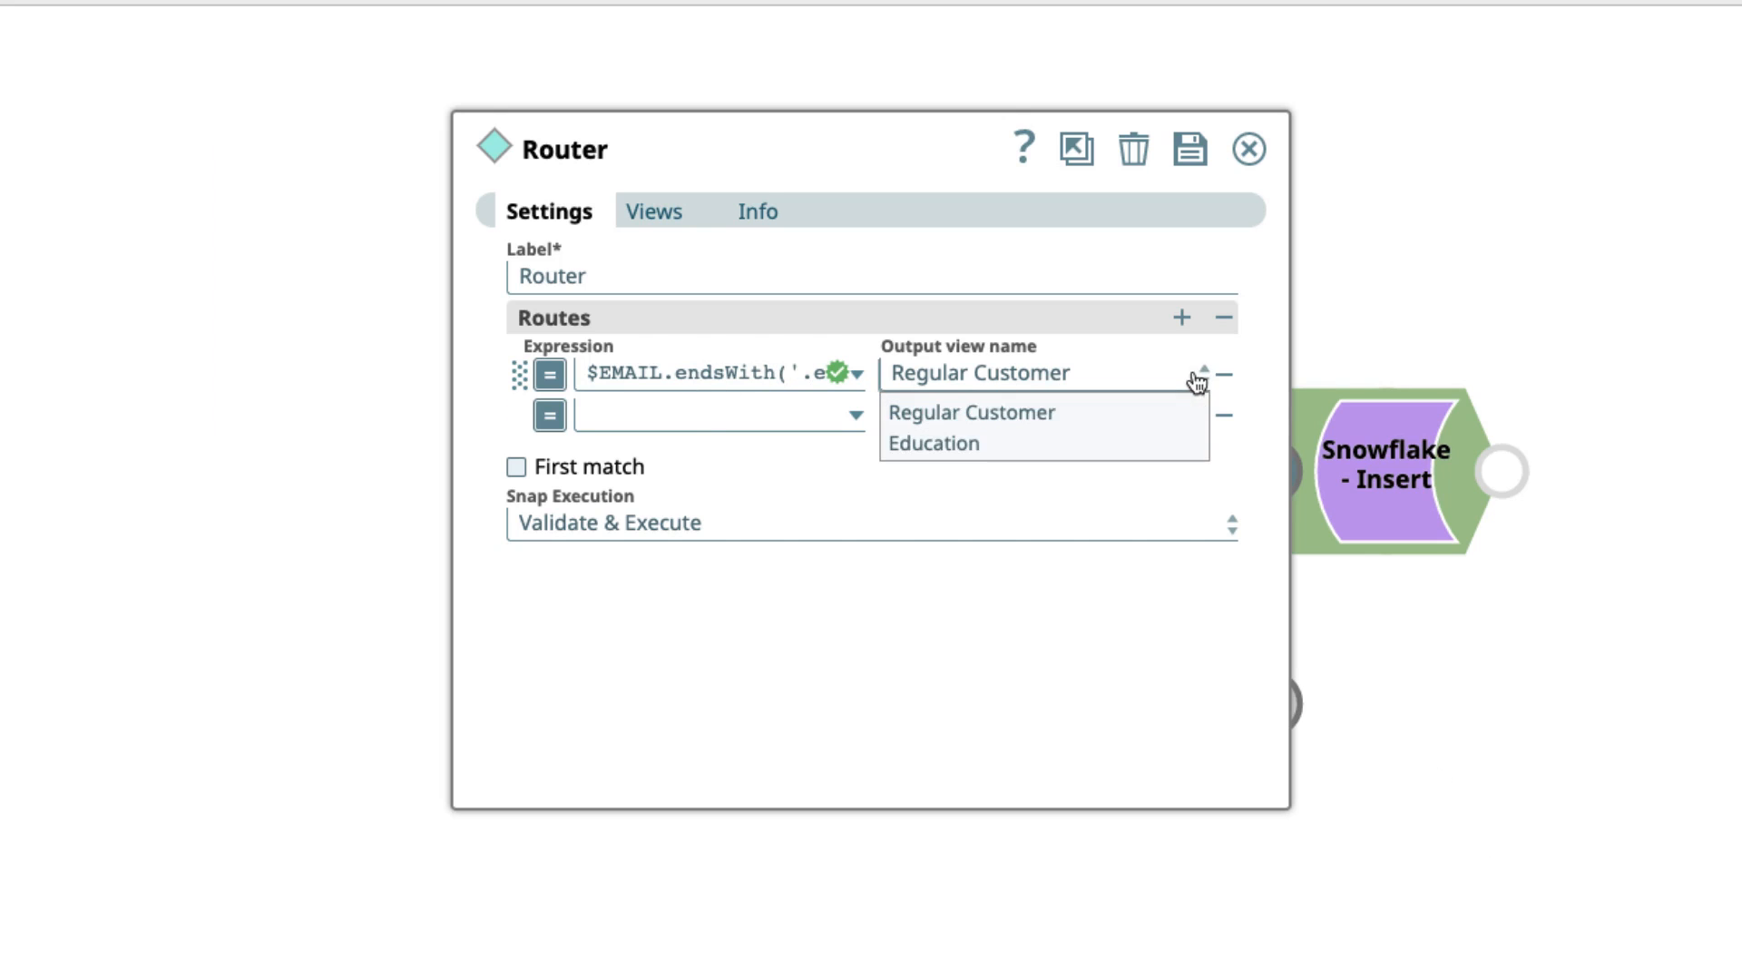
Step: Assign the .edu route to Education, the second to Regular Customer, with First match enabled
left_click(934, 443)
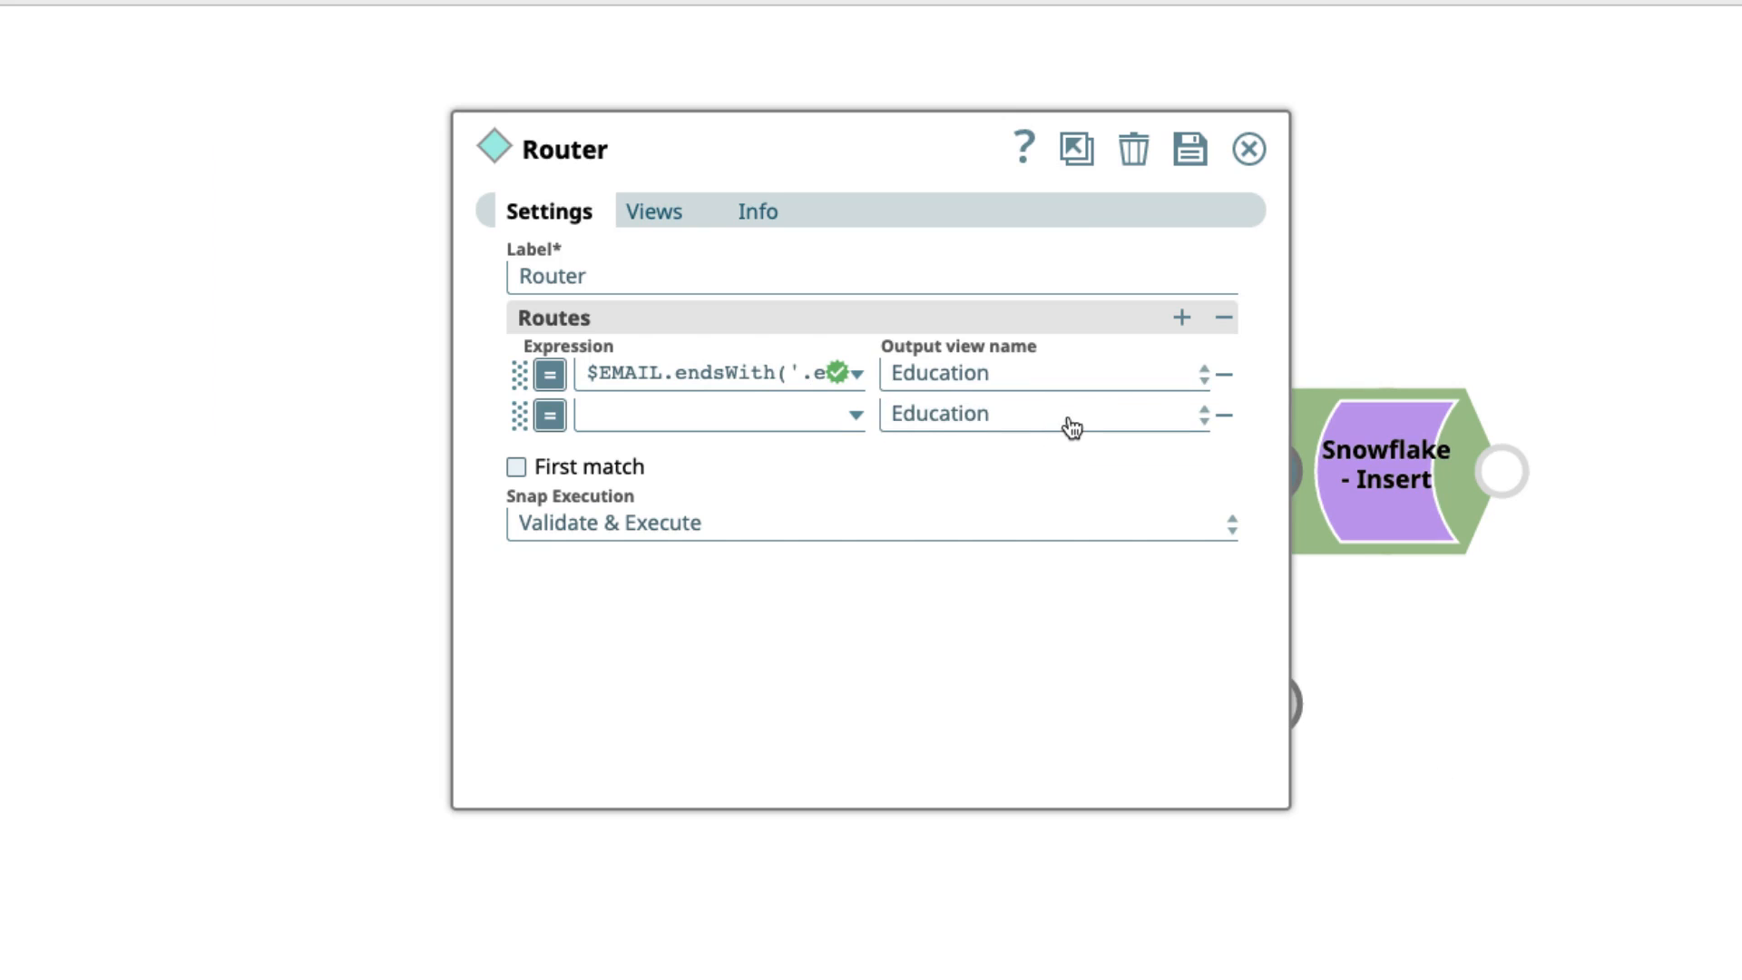
left_click(1041, 411)
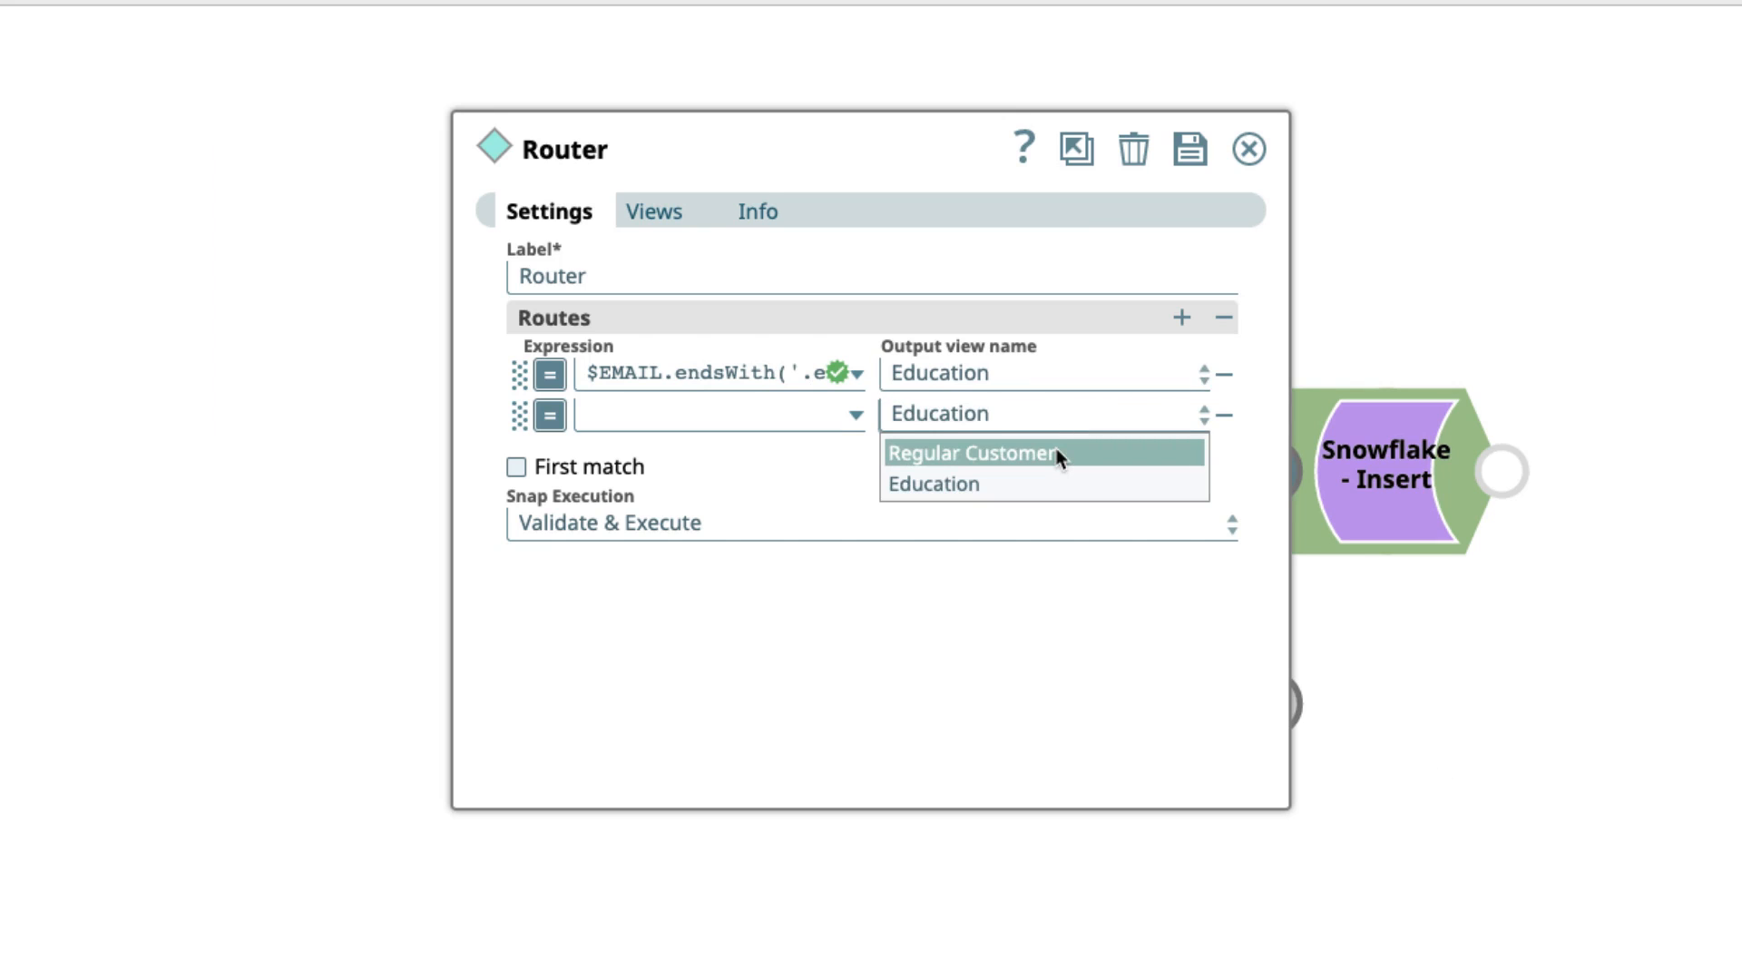
left_click(975, 452)
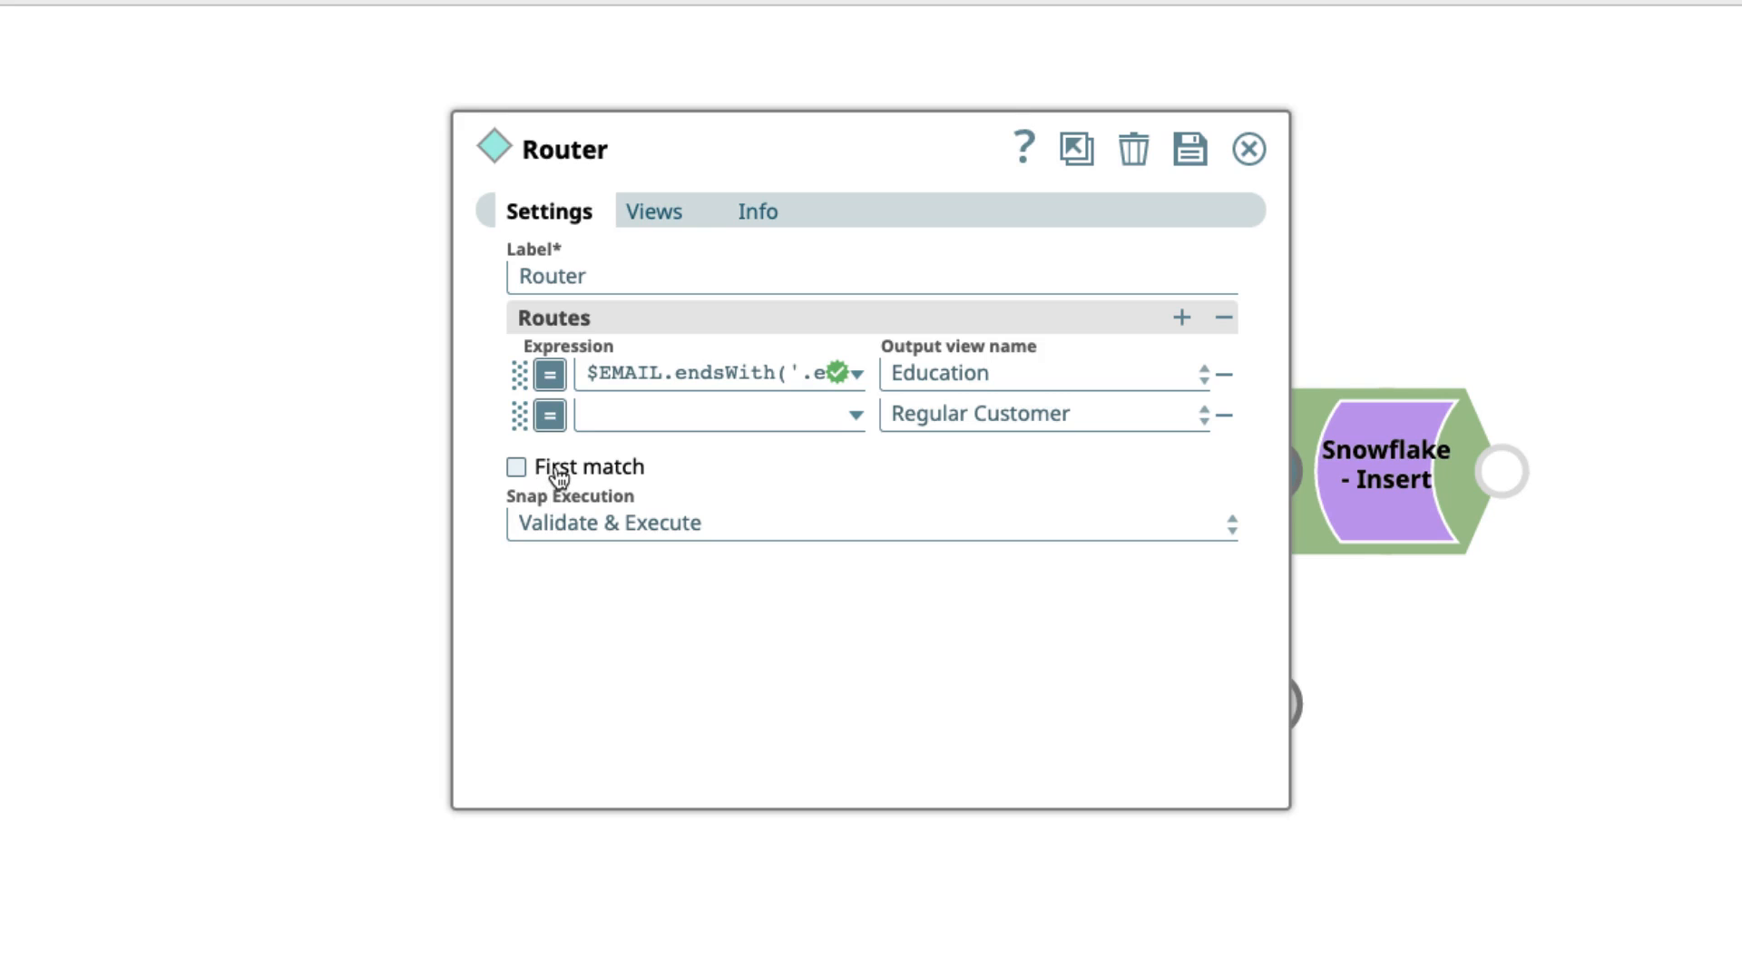
left_click(513, 466)
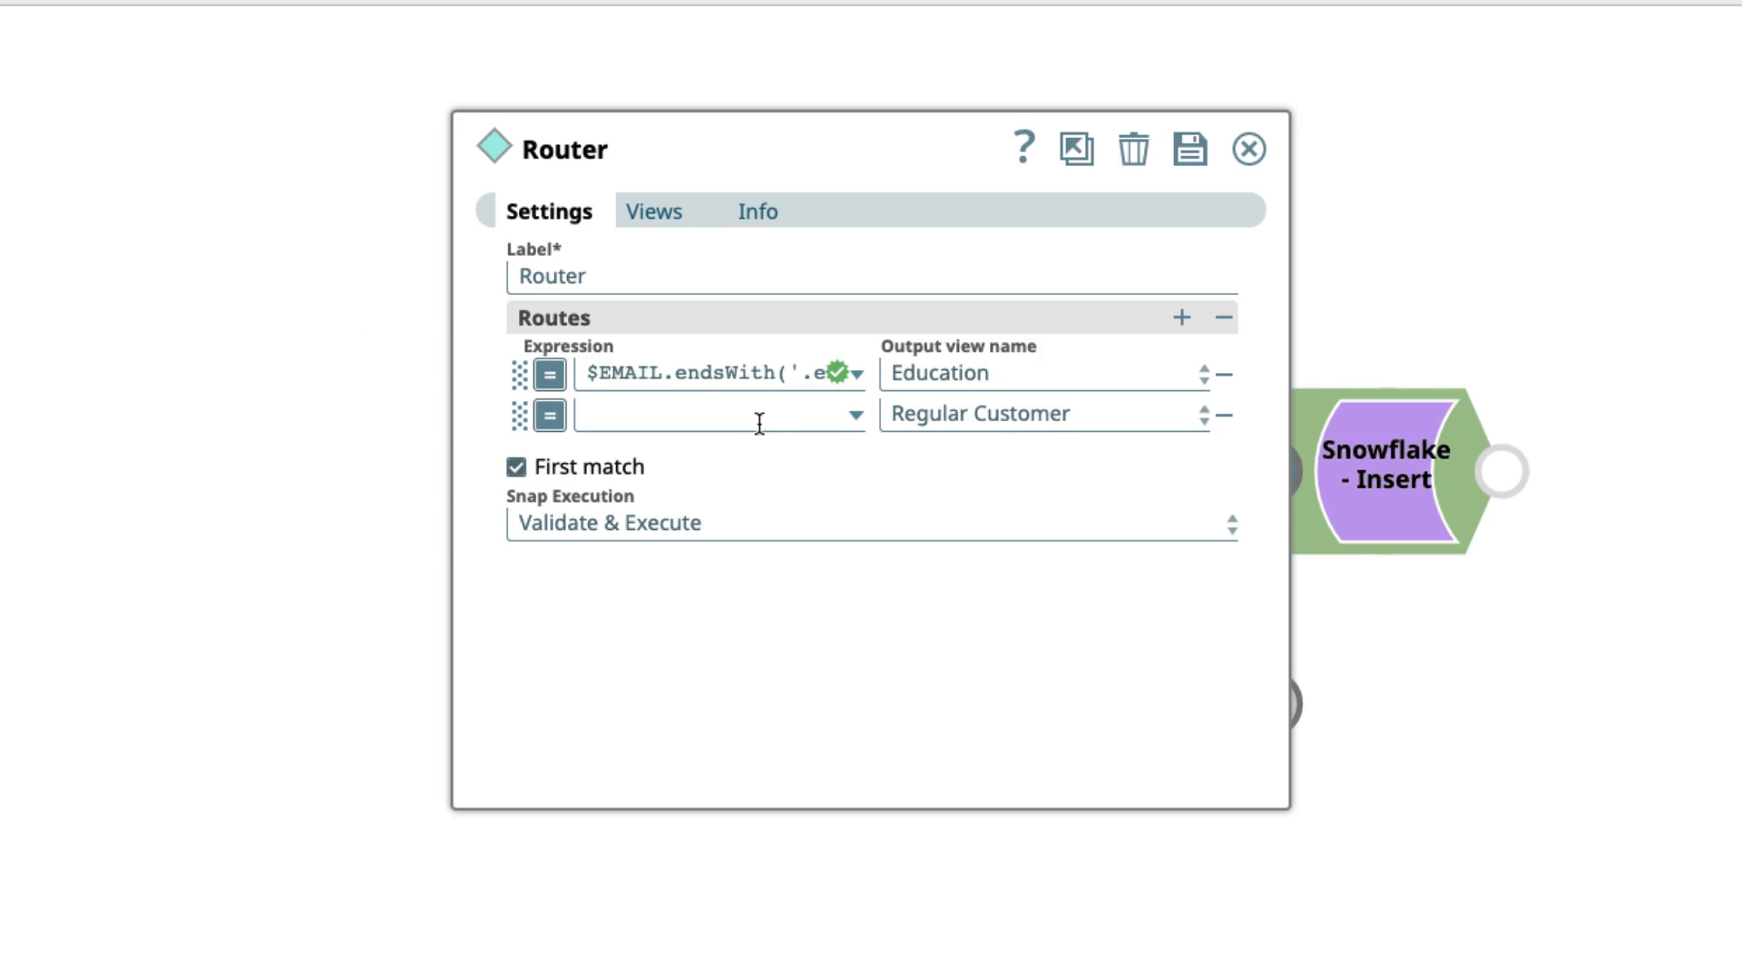
Step: Set the second route's expression to true, then save and close the Router
left_click(711, 414)
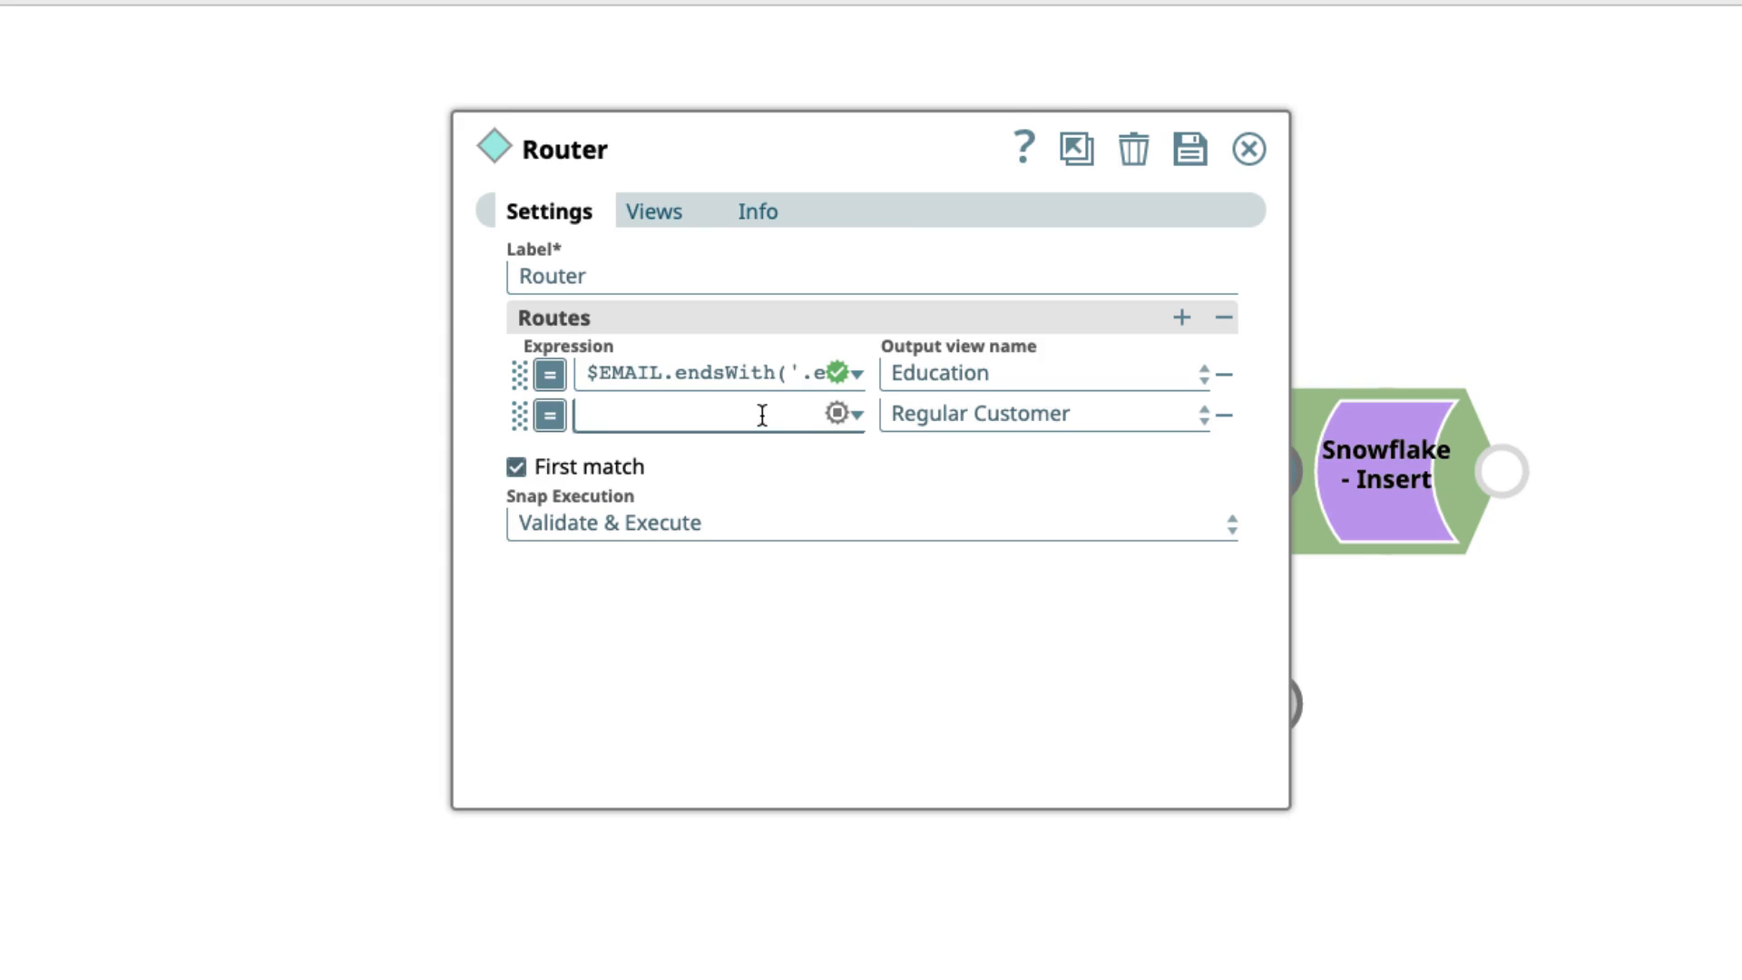
type("true")
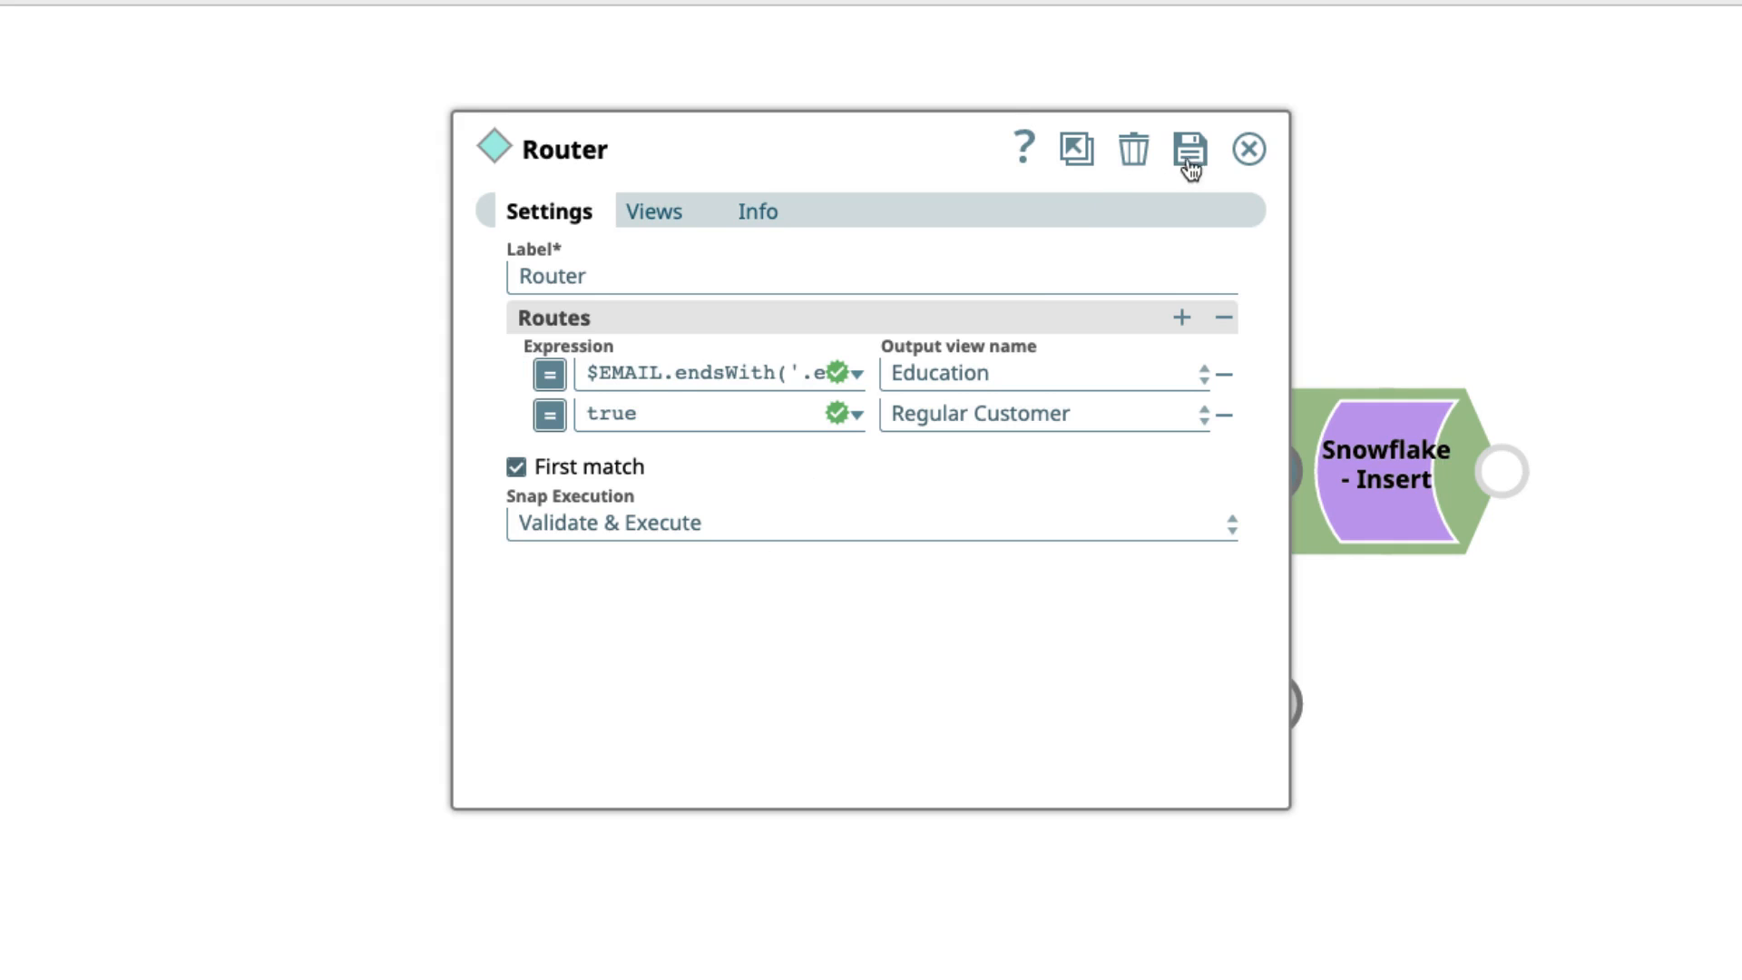
left_click(1188, 149)
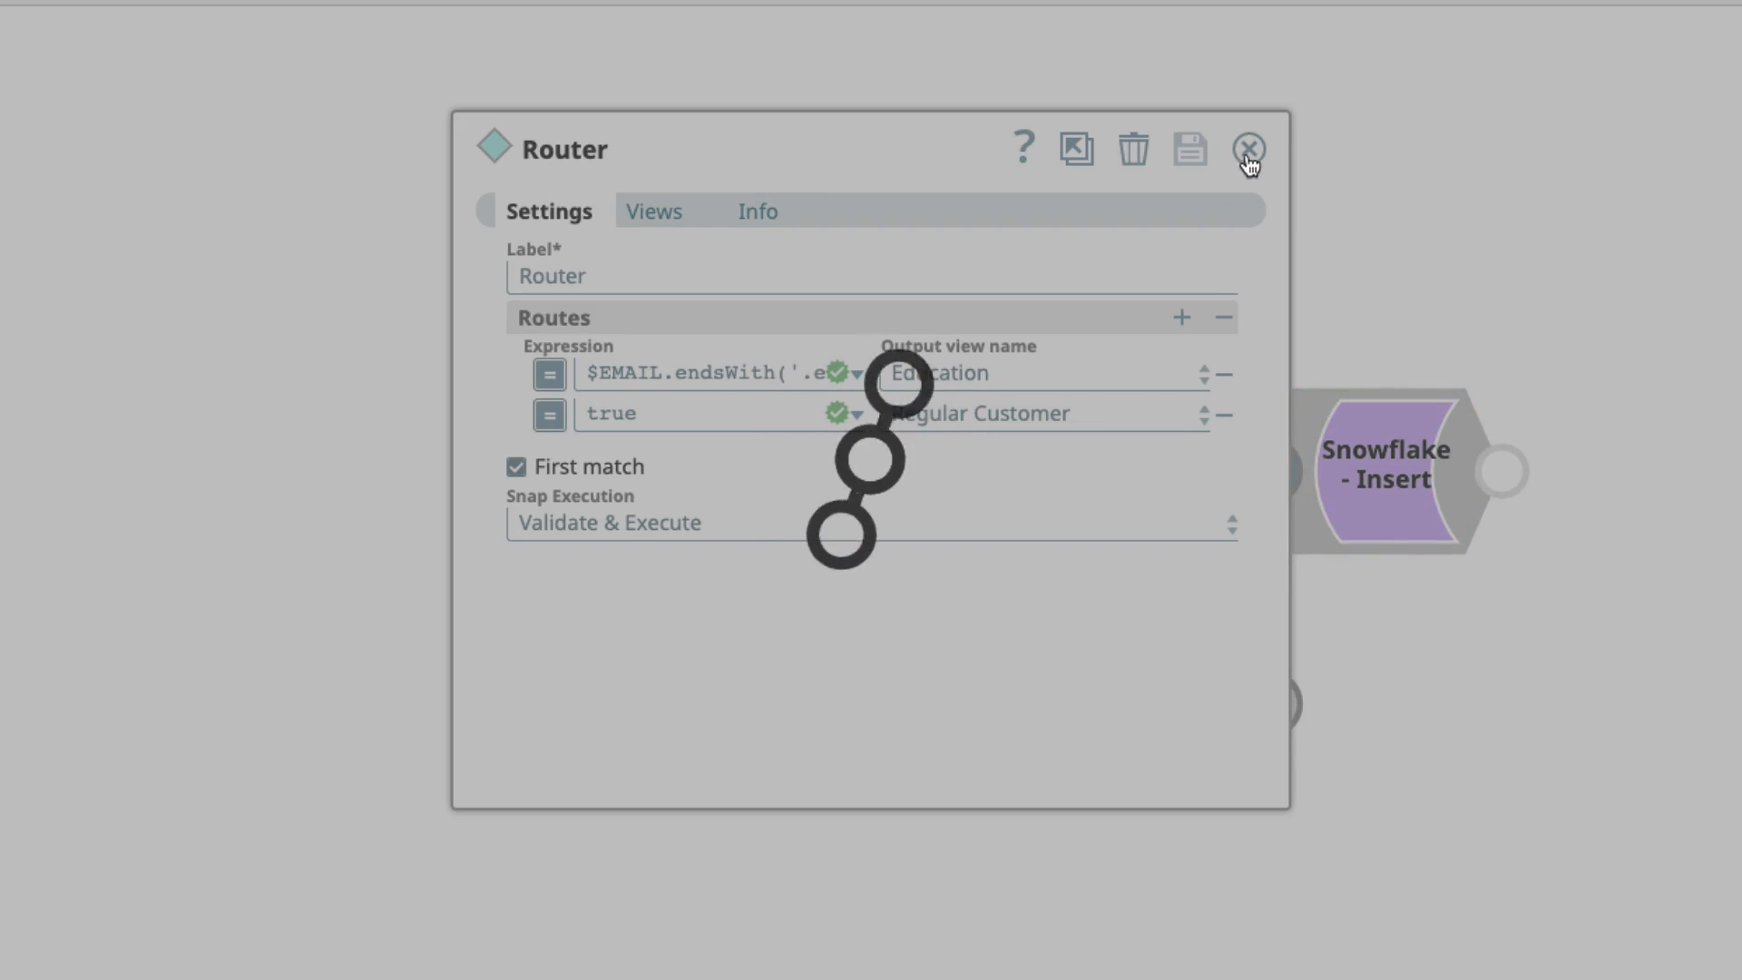
left_click(1246, 149)
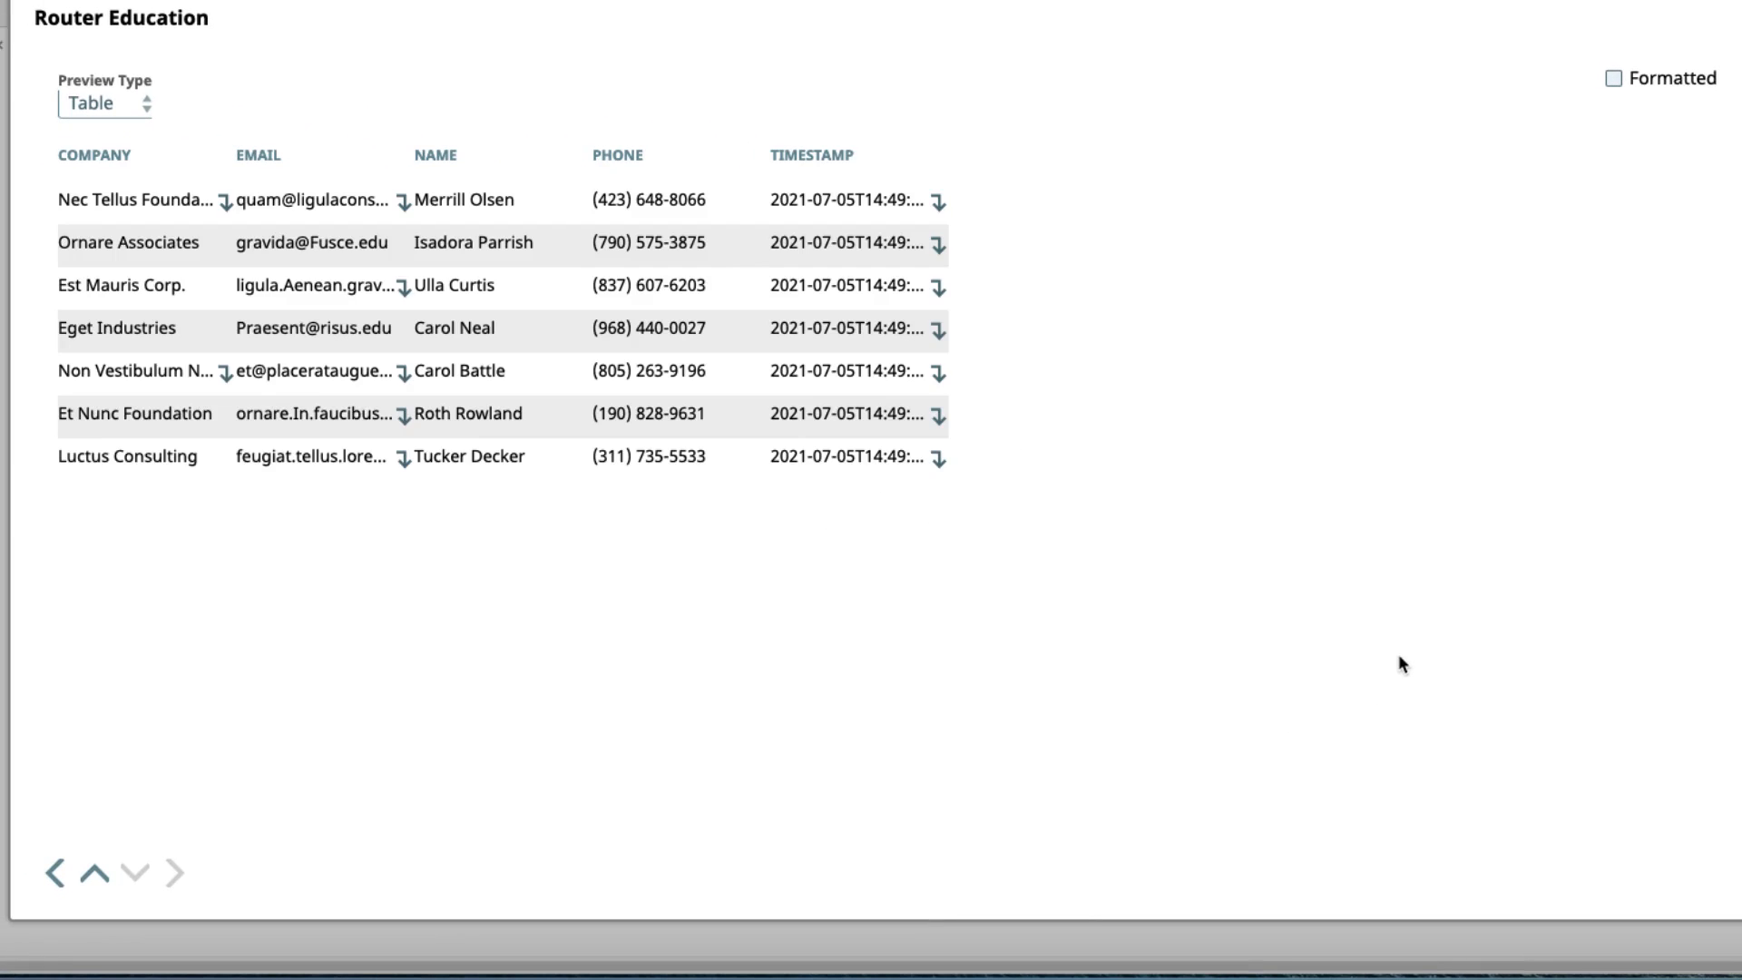
Step: View the Router's Education output preview as JSON, confirming .edu emails, then close it
left_click(103, 102)
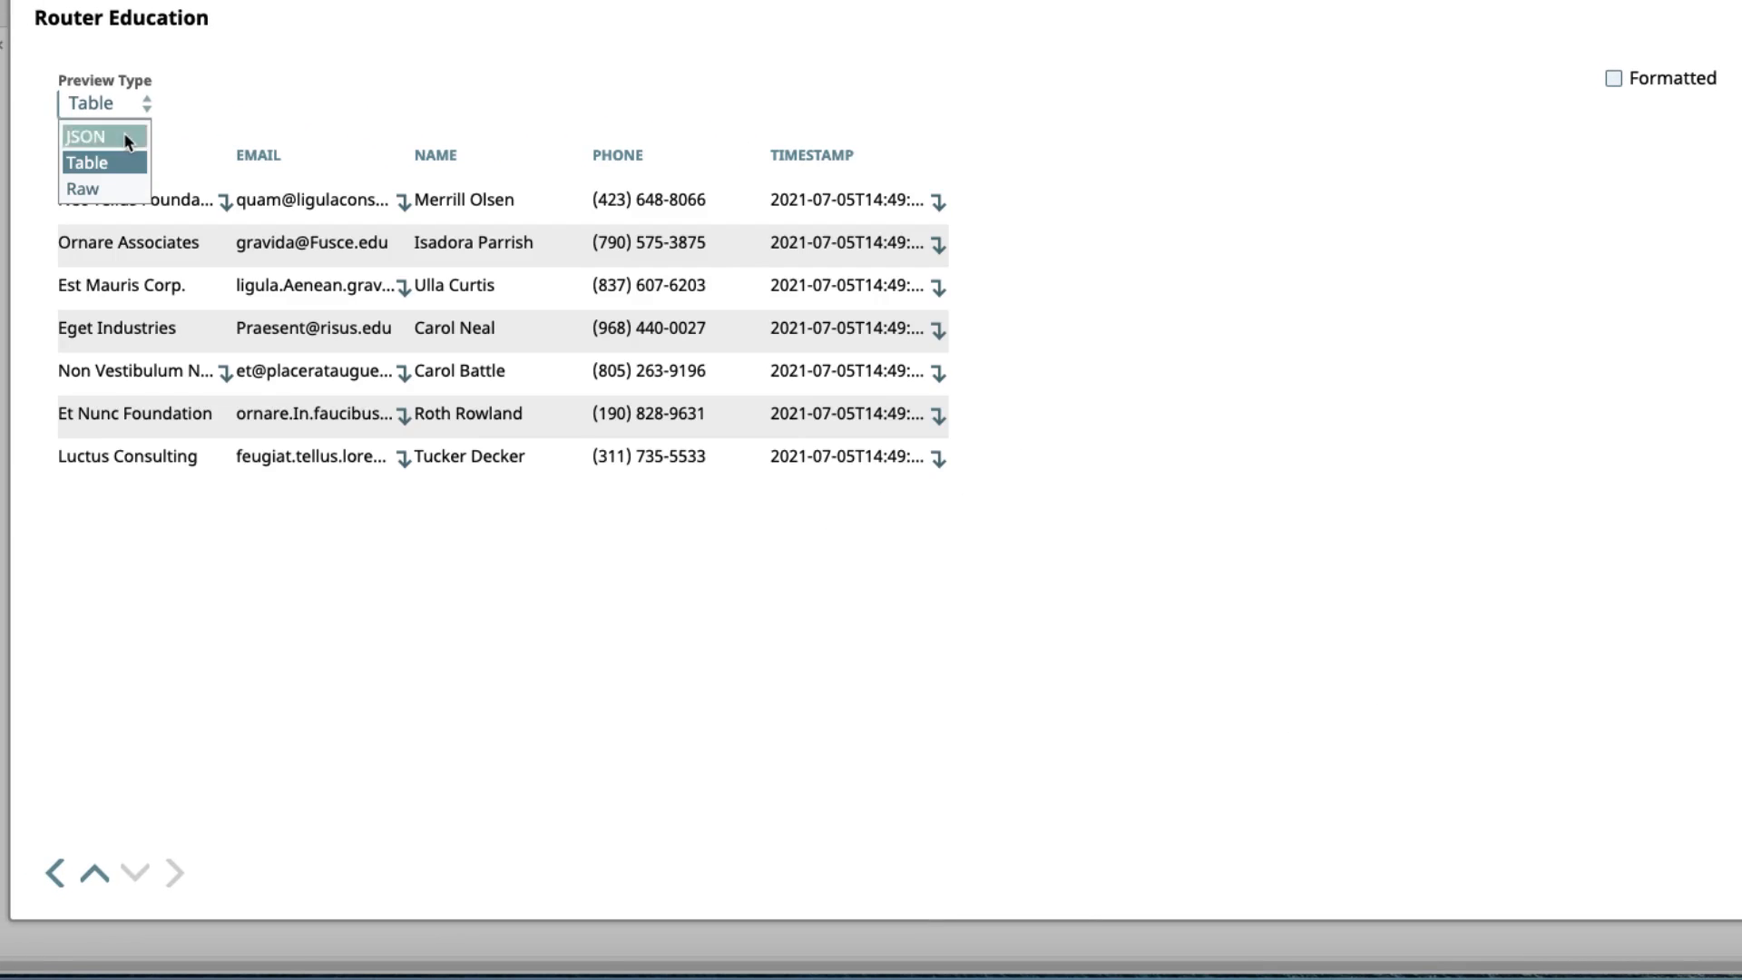
left_click(85, 136)
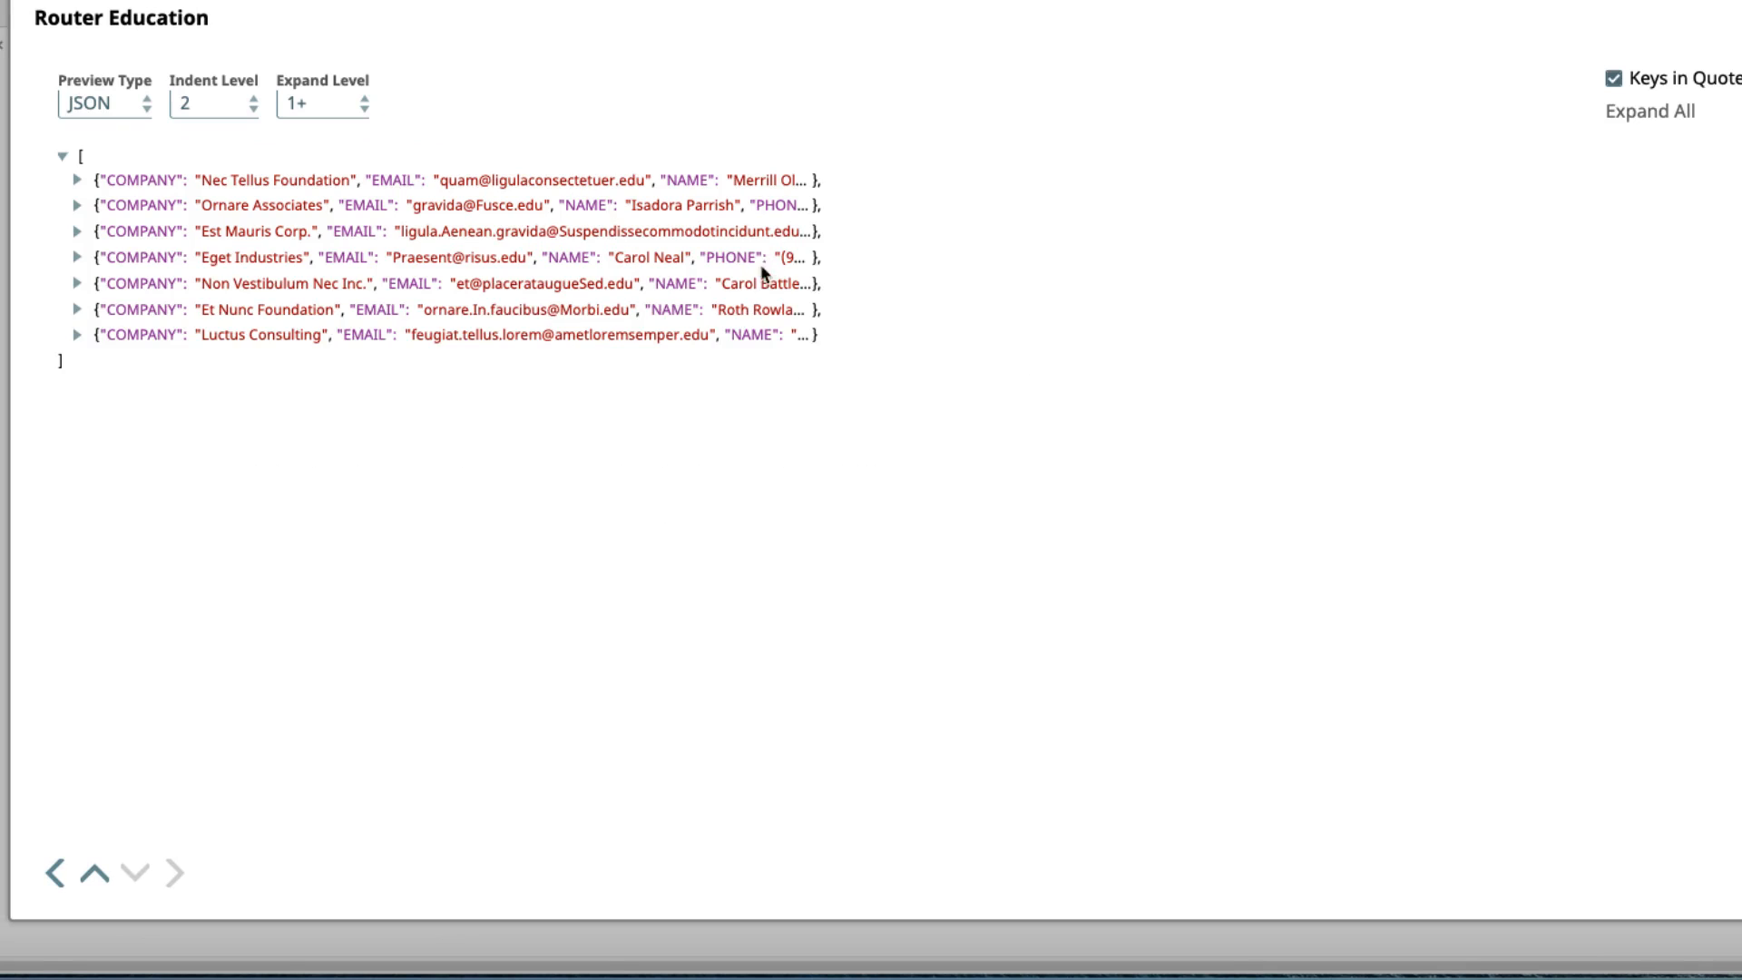
mouse_move(686, 495)
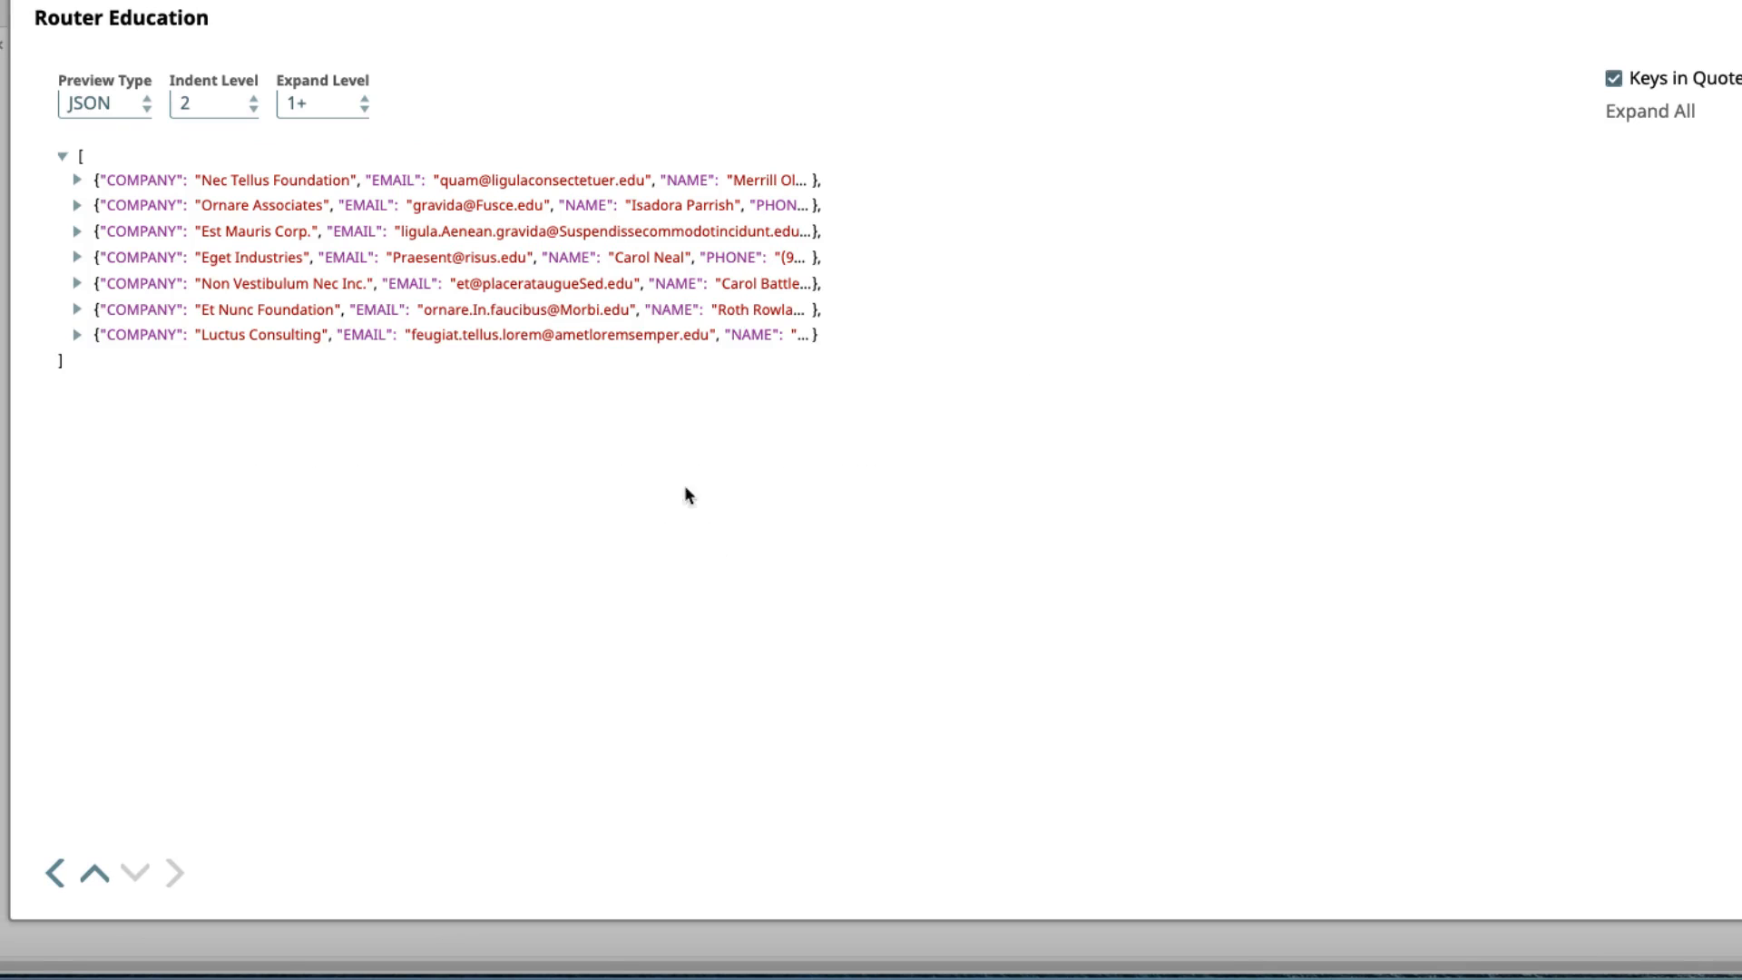
left_click(106, 103)
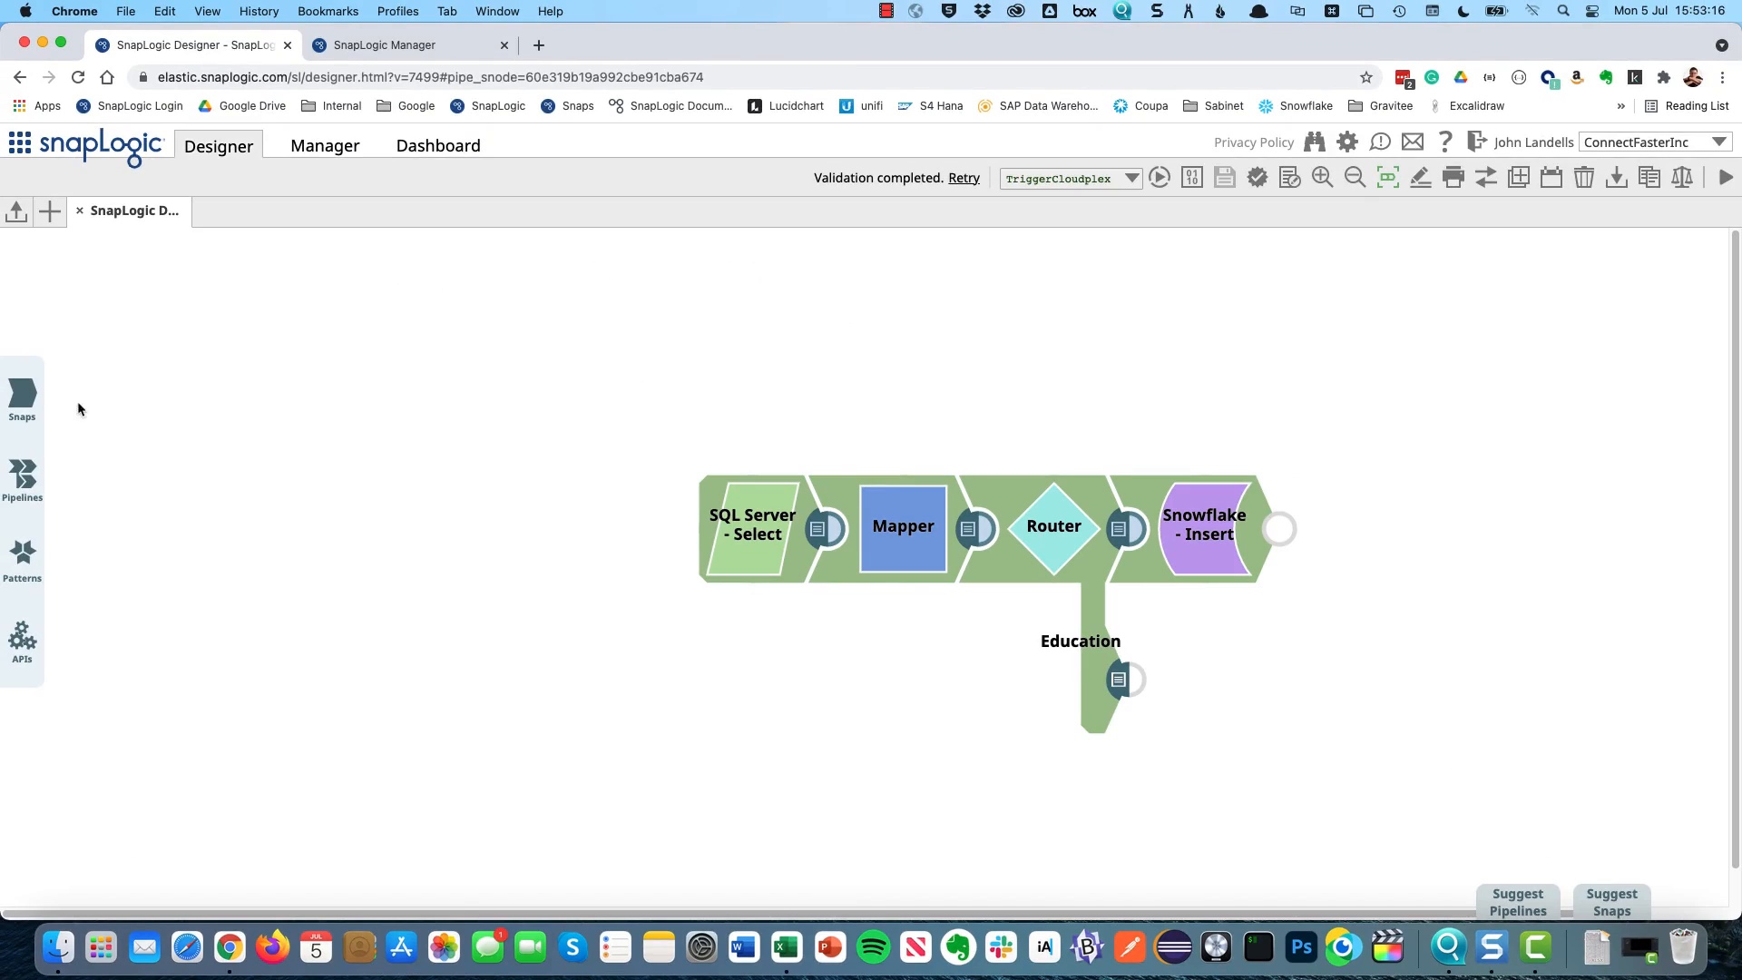
Step: Attach a Mapper named Remove Timestamp to the Education output with Pass through enabled
left_click(22, 397)
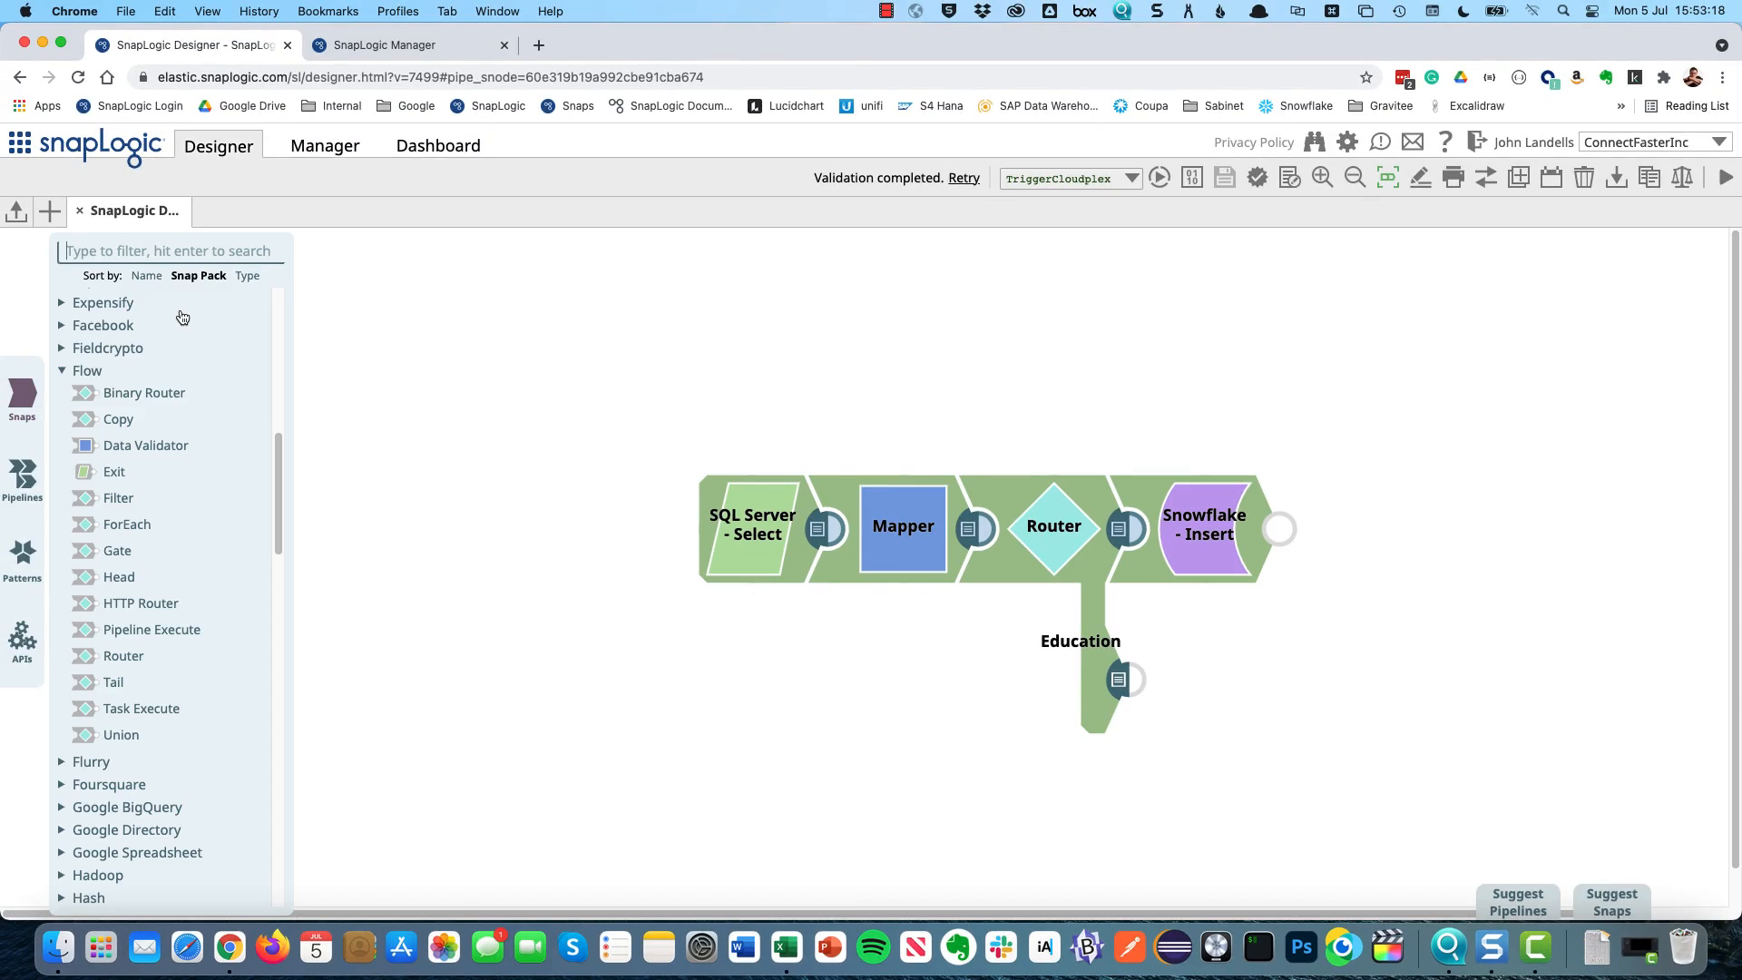
type("map")
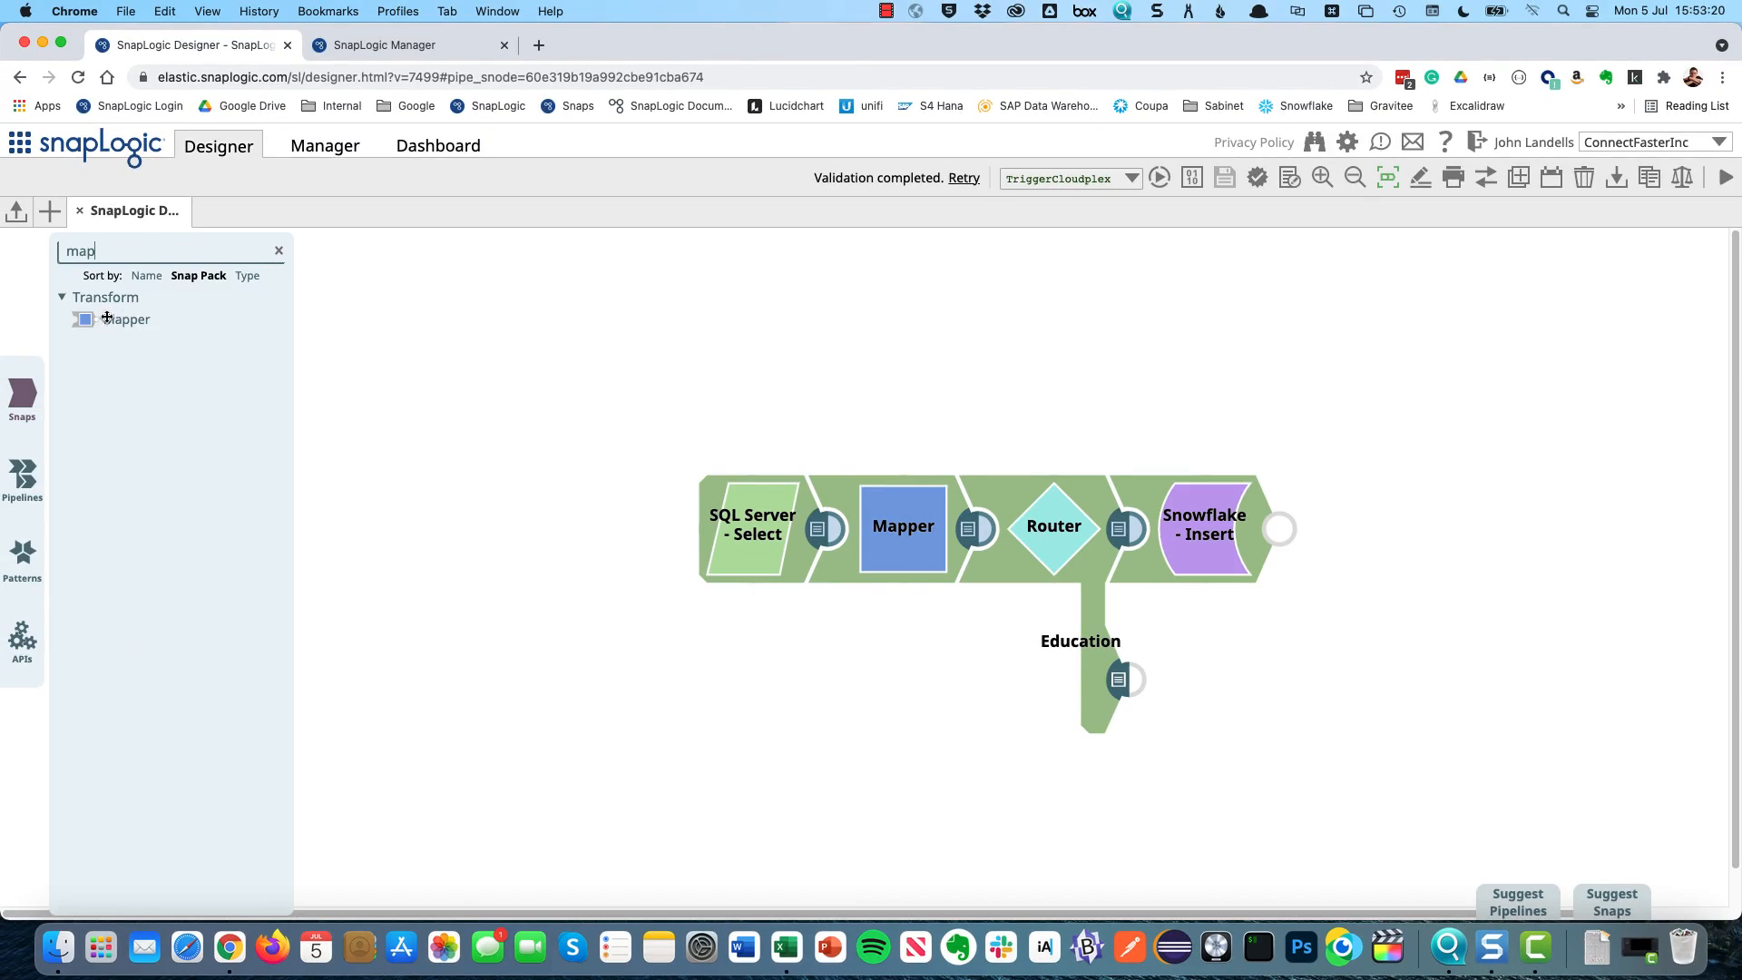
left_click_drag(127, 319, 1210, 678)
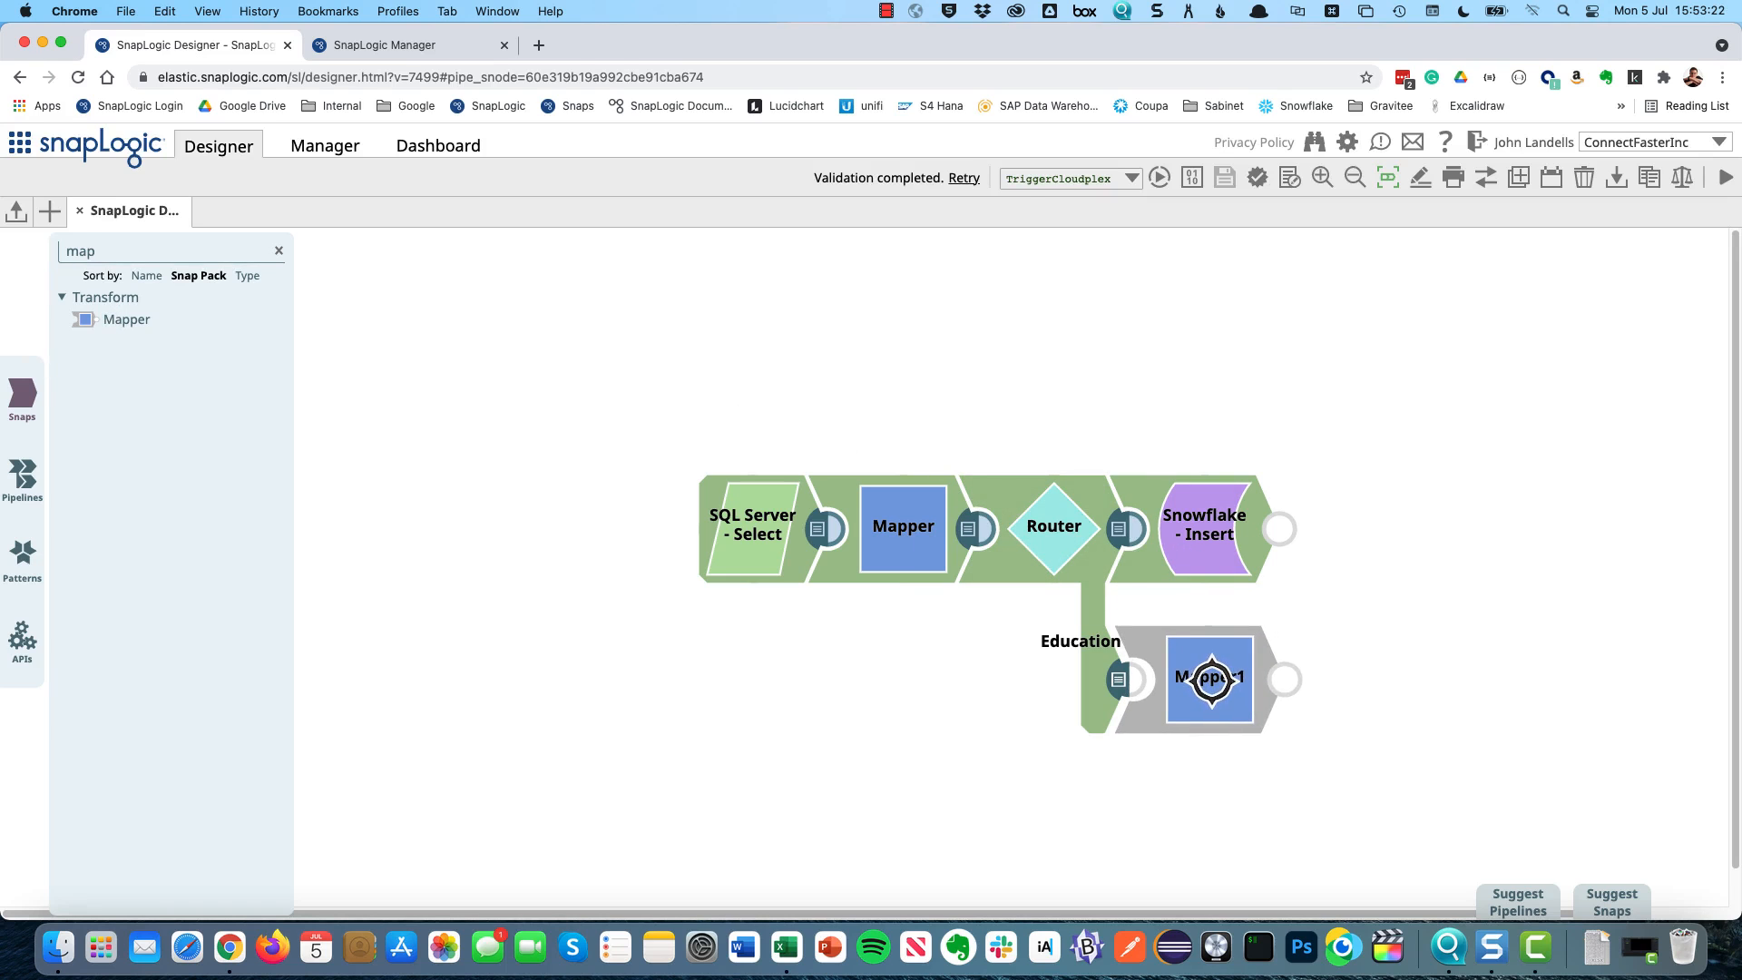
double_click(1210, 678)
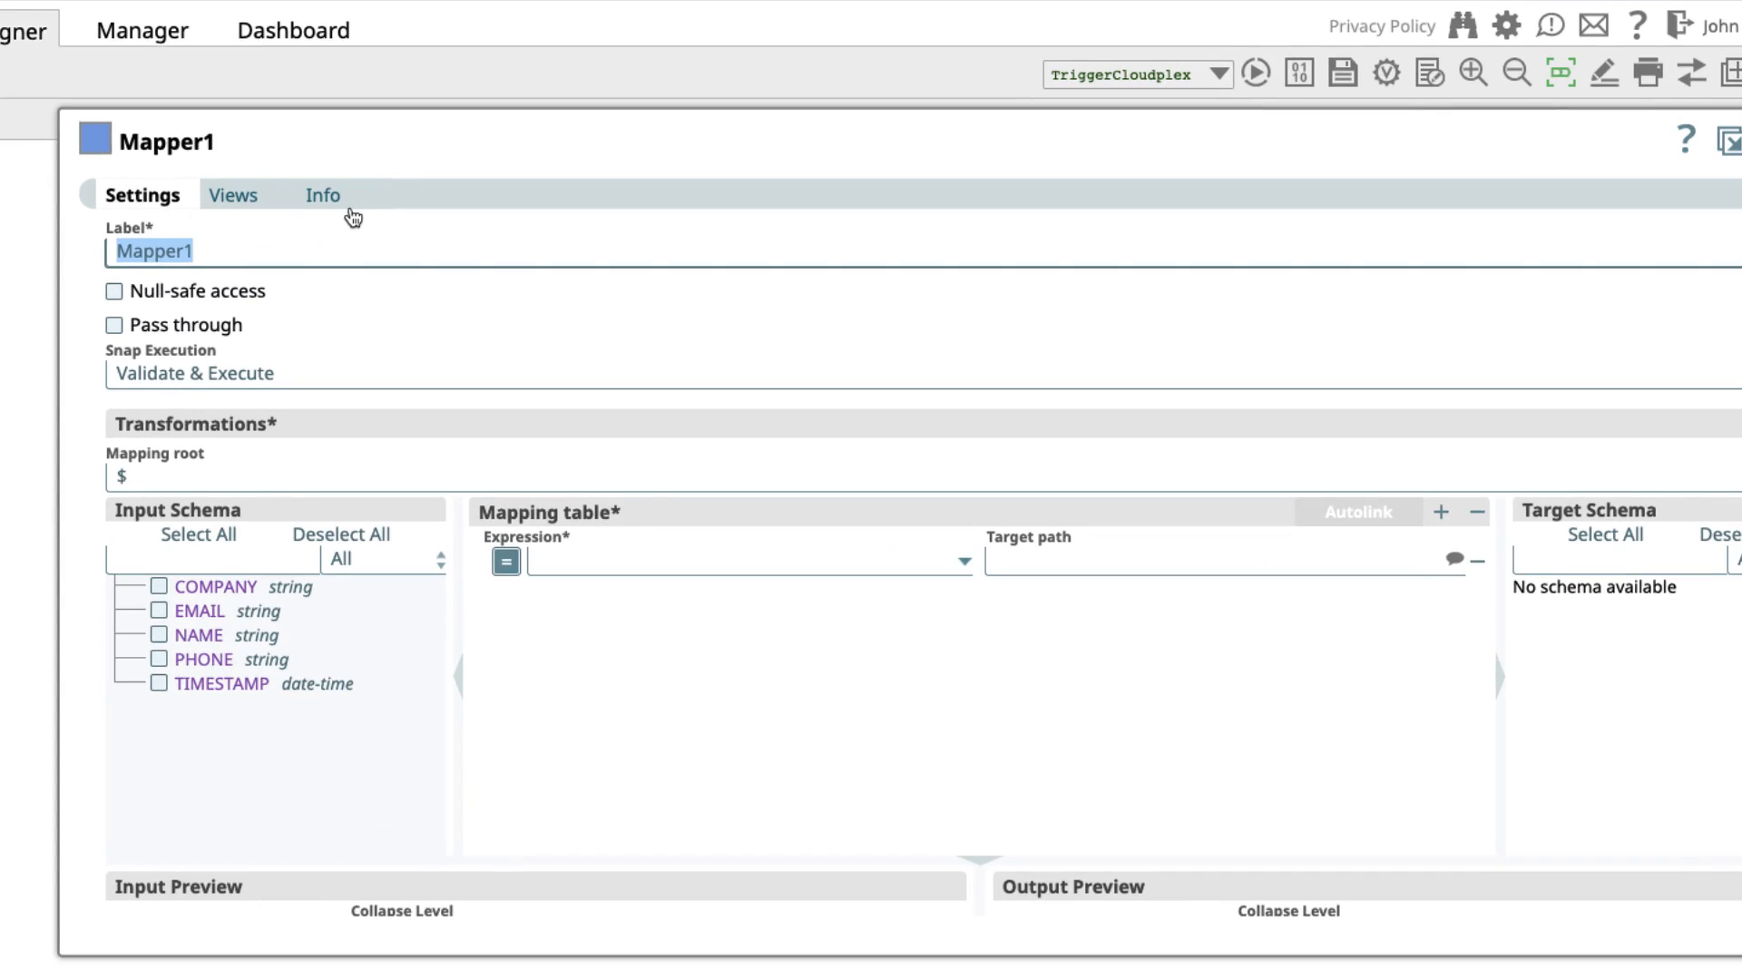
type("Remove Timestamp")
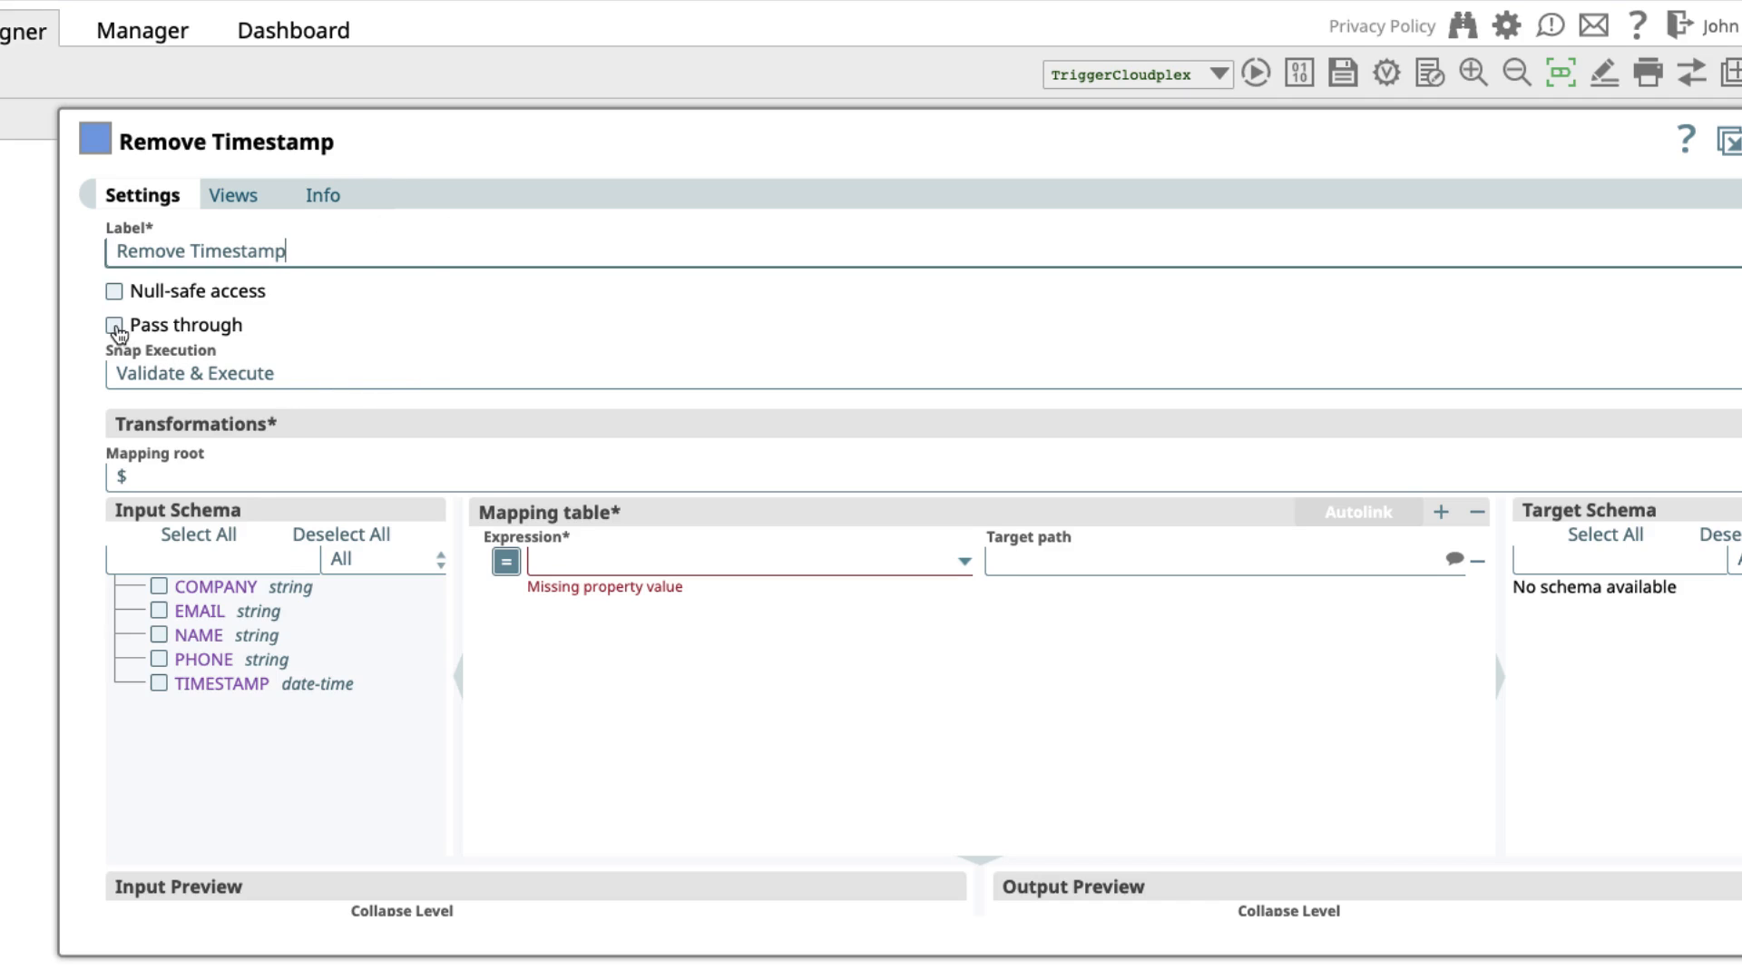
left_click(113, 323)
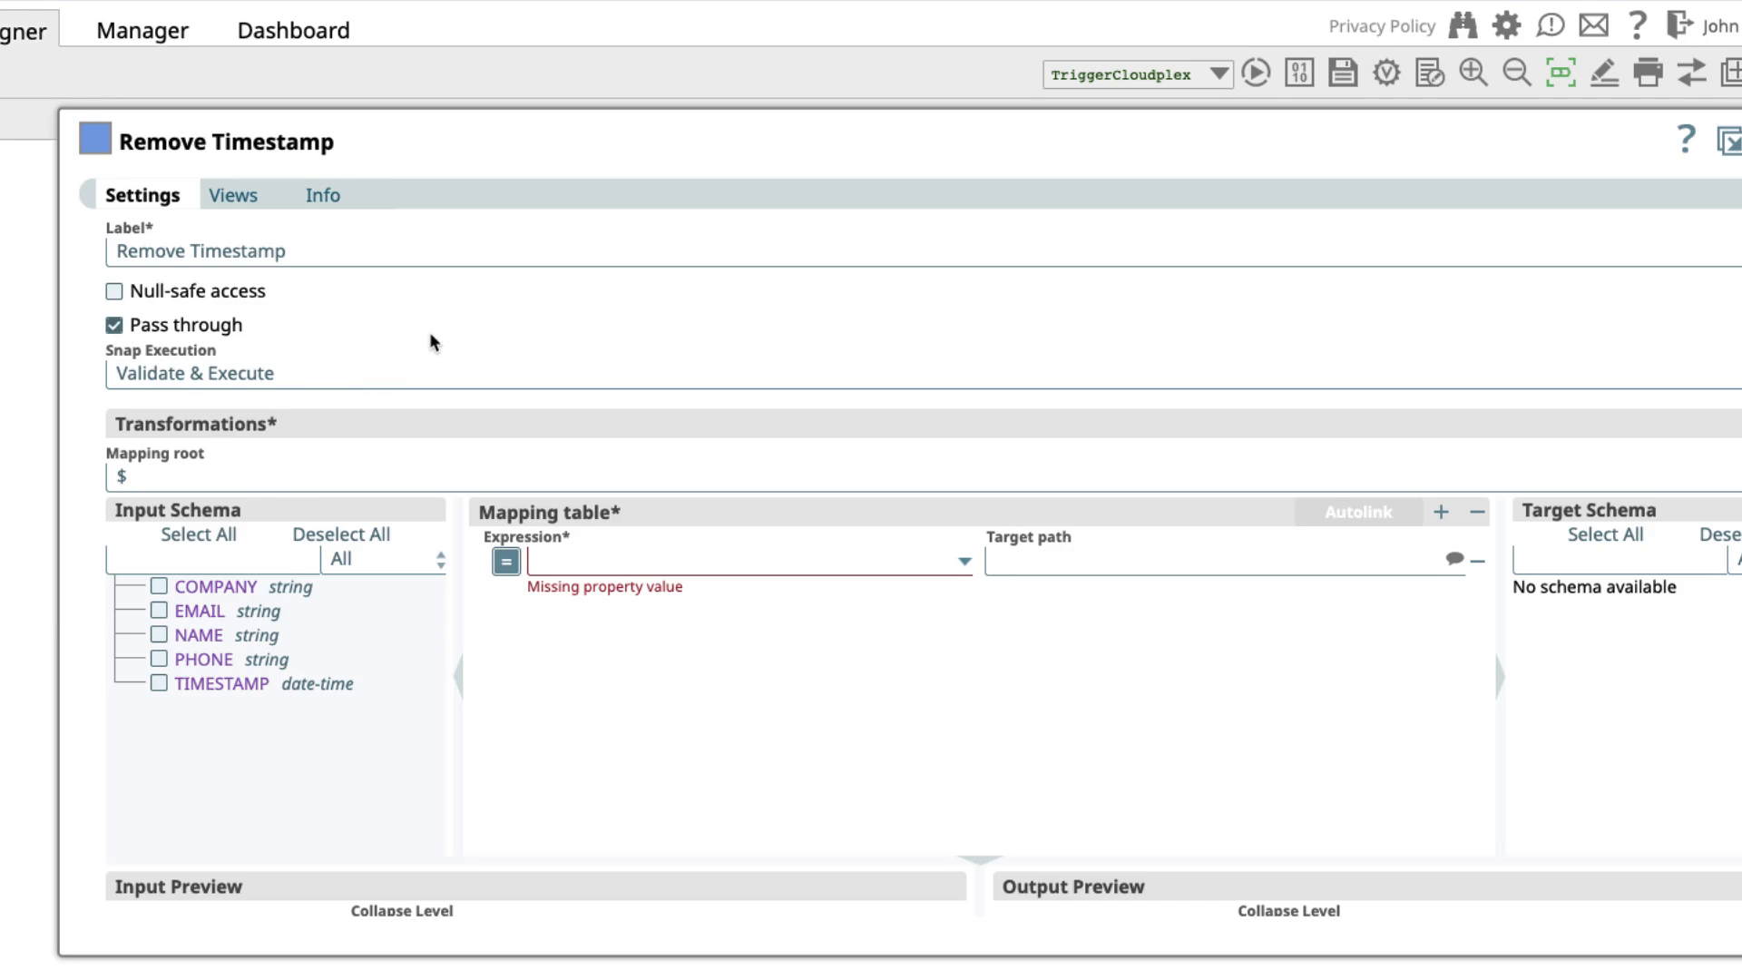
mouse_move(227, 709)
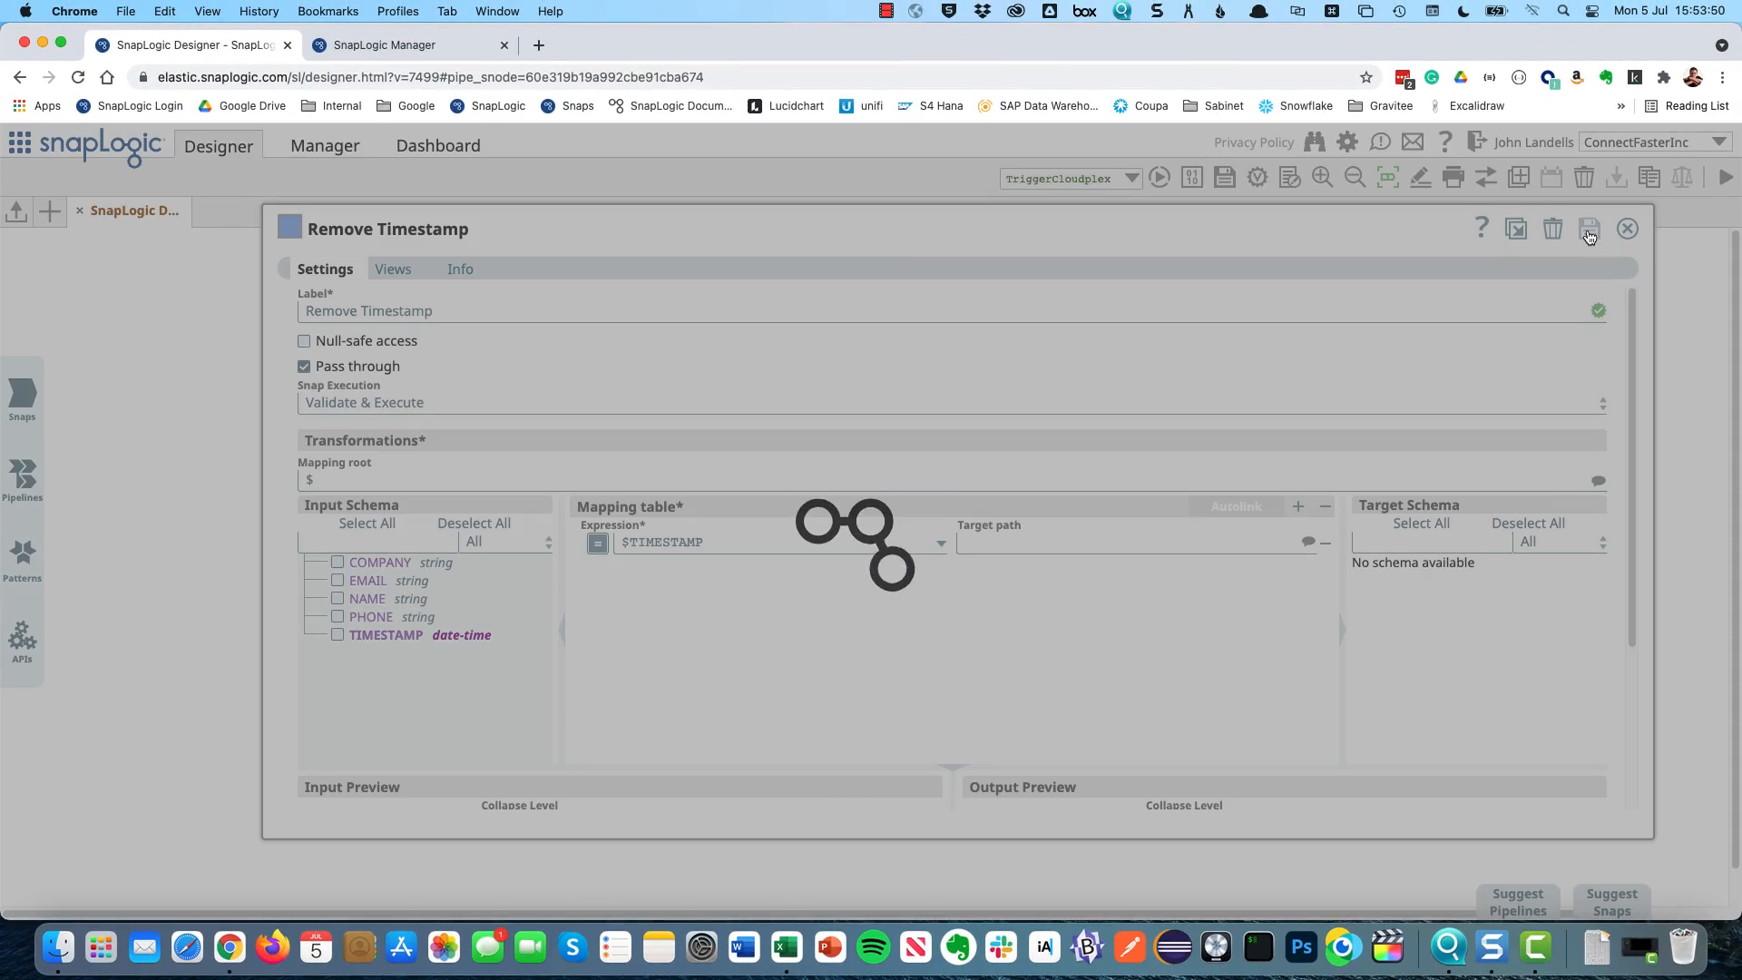
Step: Close Remove Timestamp's settings and its output preview showing records without TIMESTAMP
left_click(1625, 228)
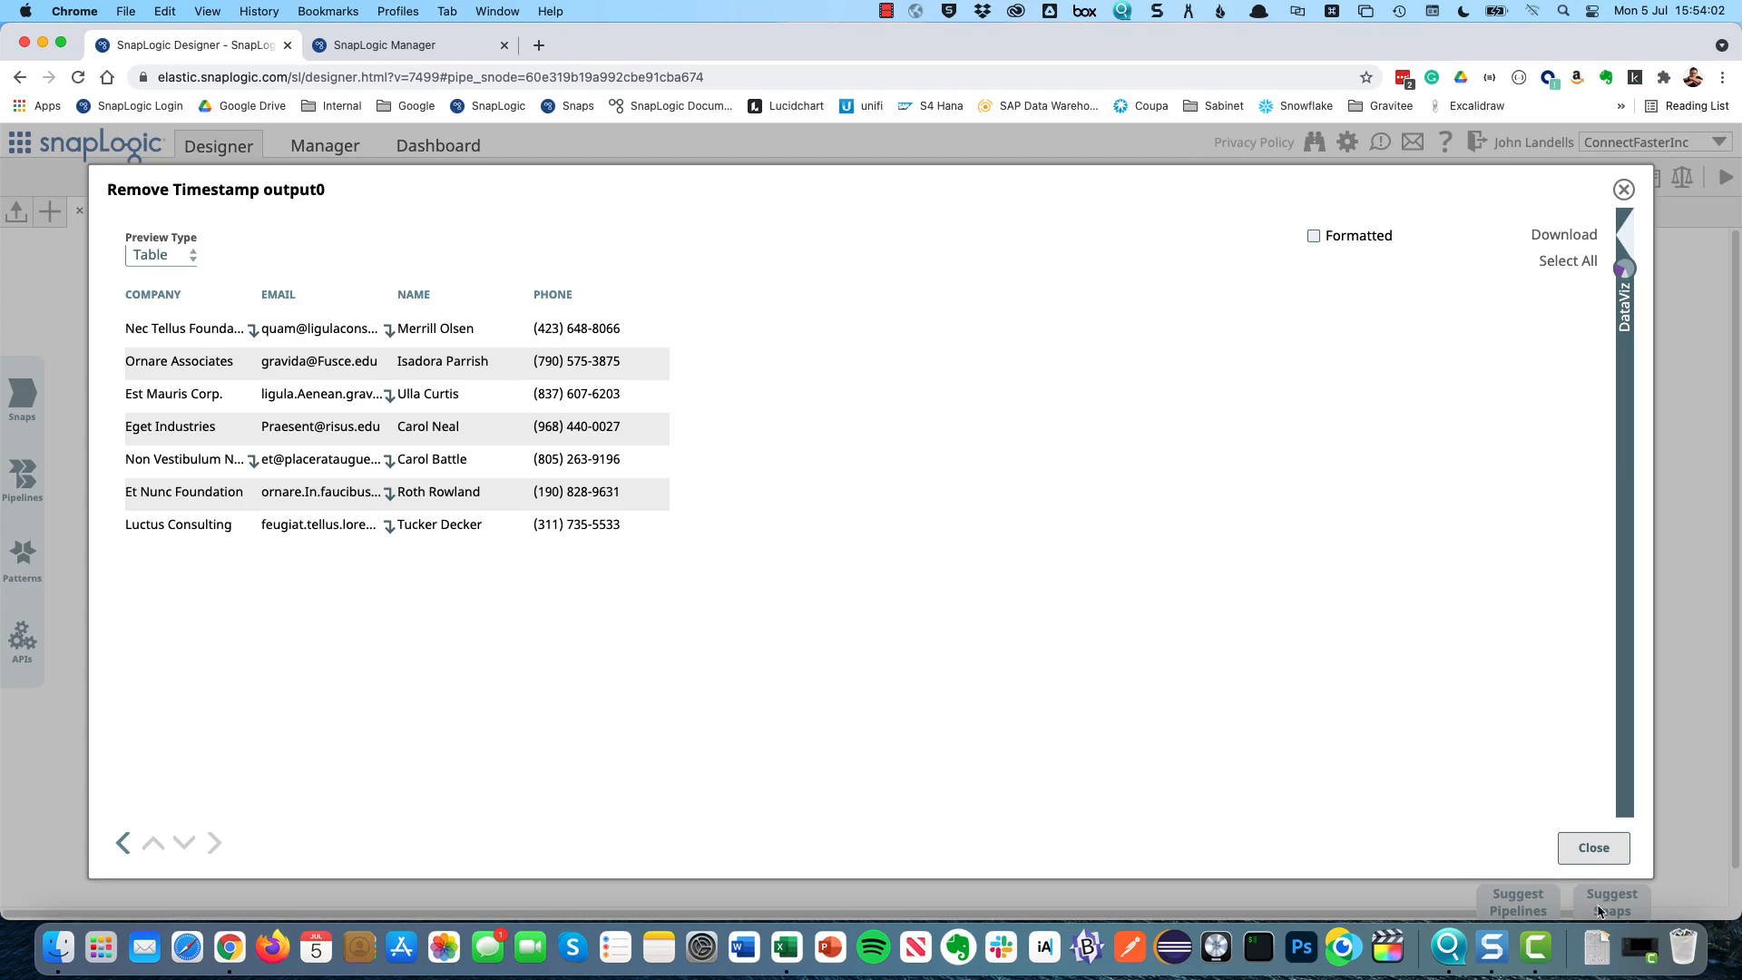
left_click(1591, 847)
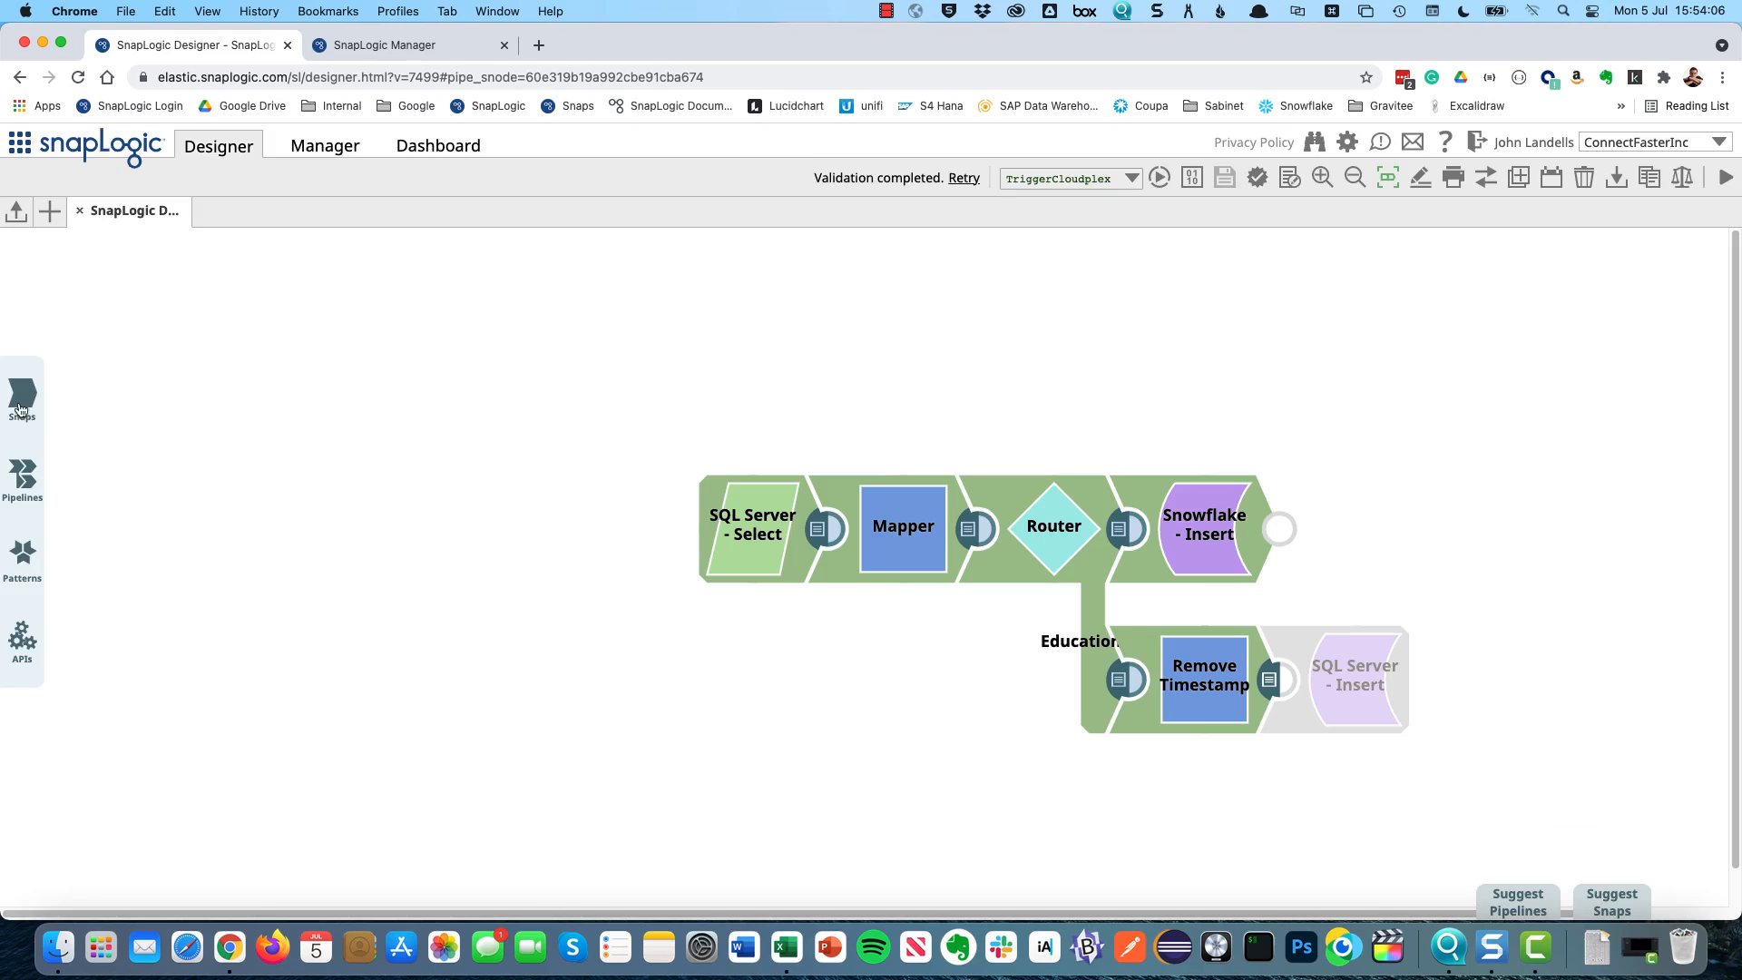
Step: Find the Excel snaps and configure the Excel Formatter for the Education branch
left_click(22, 397)
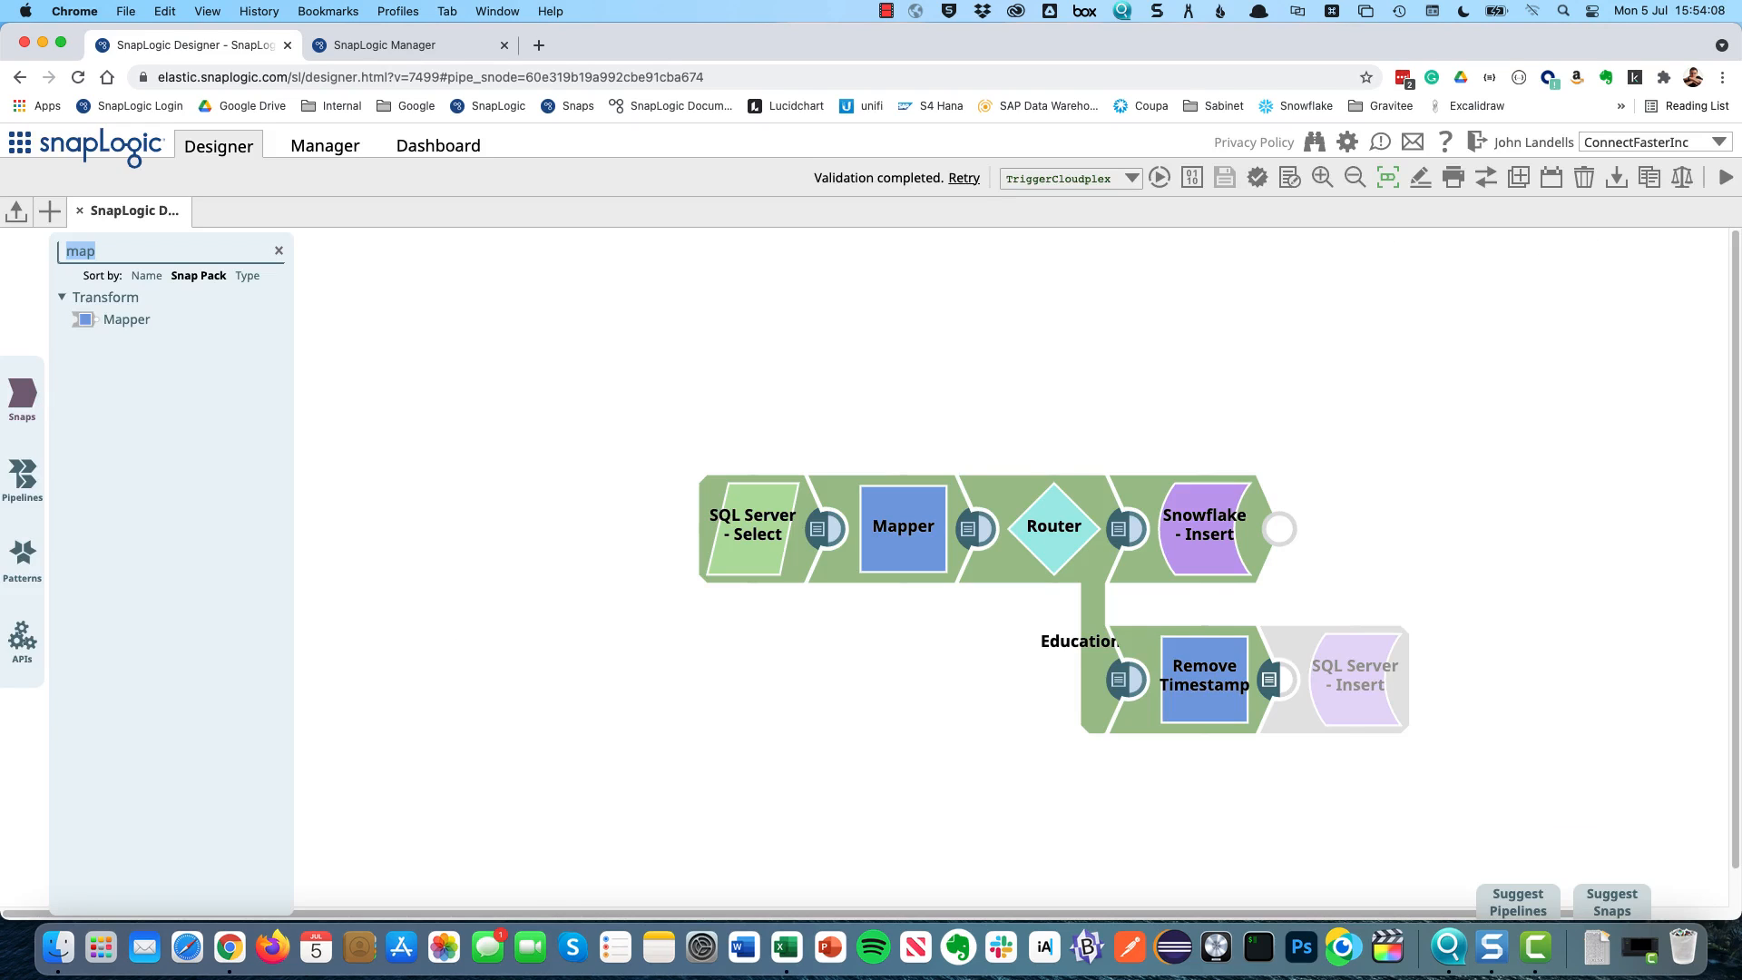
type("exce")
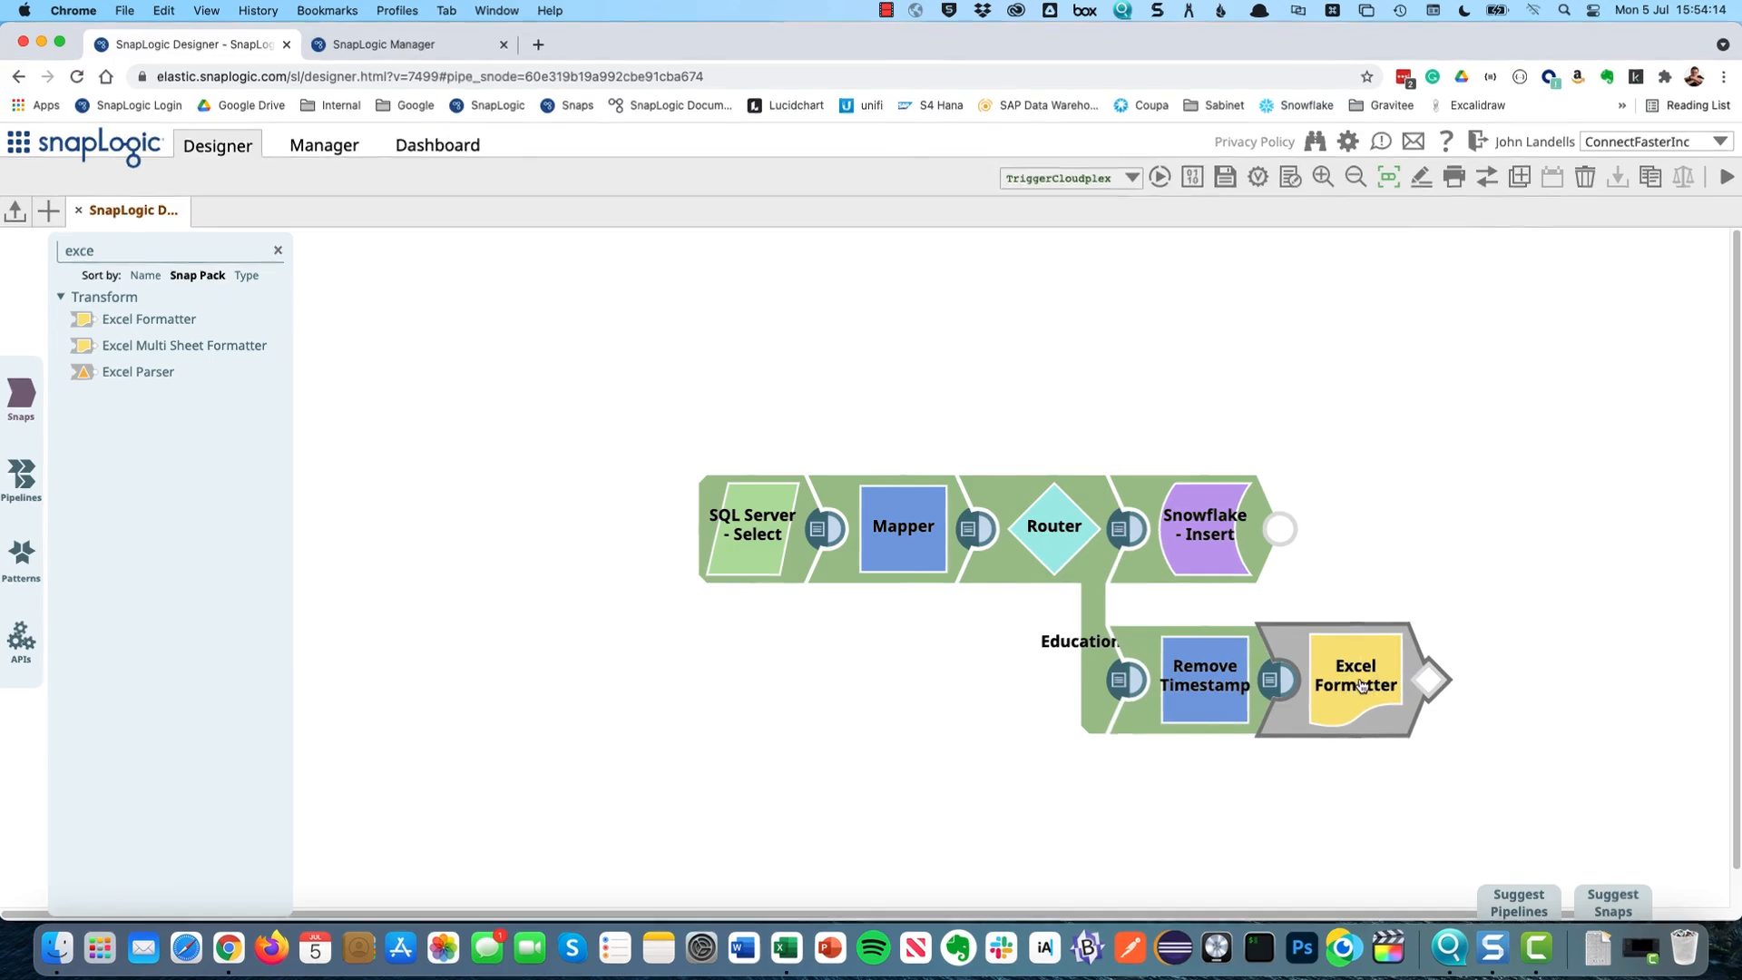
double_click(1354, 674)
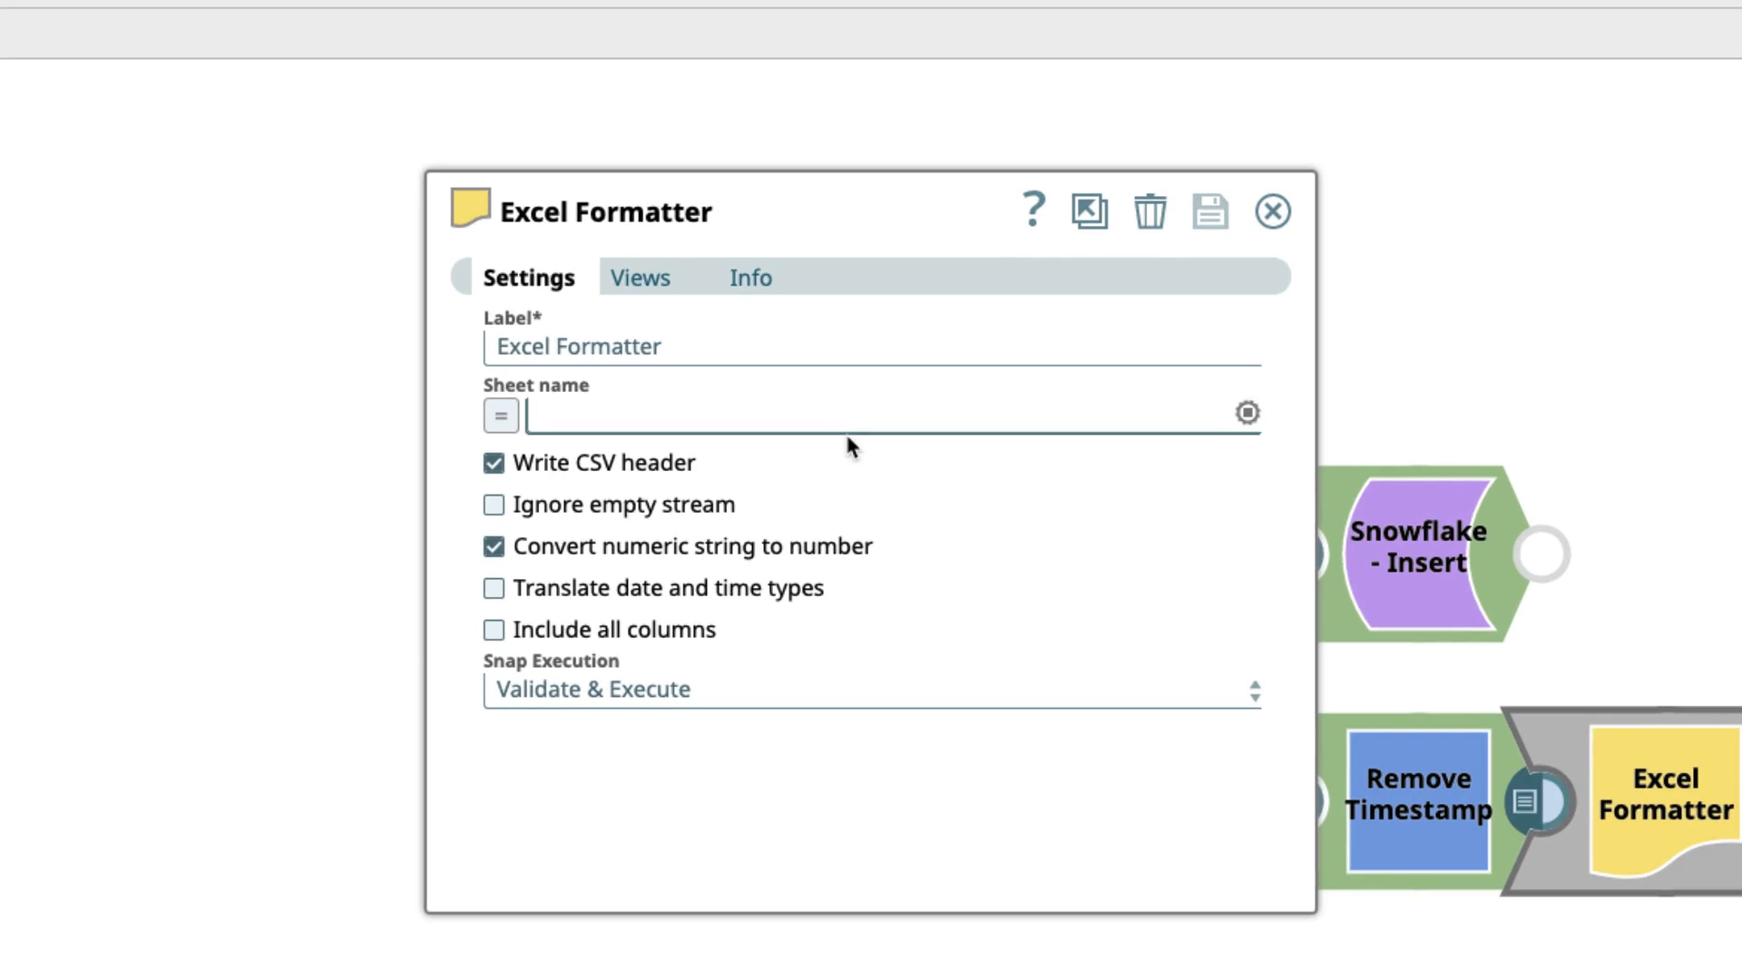
type("Educati")
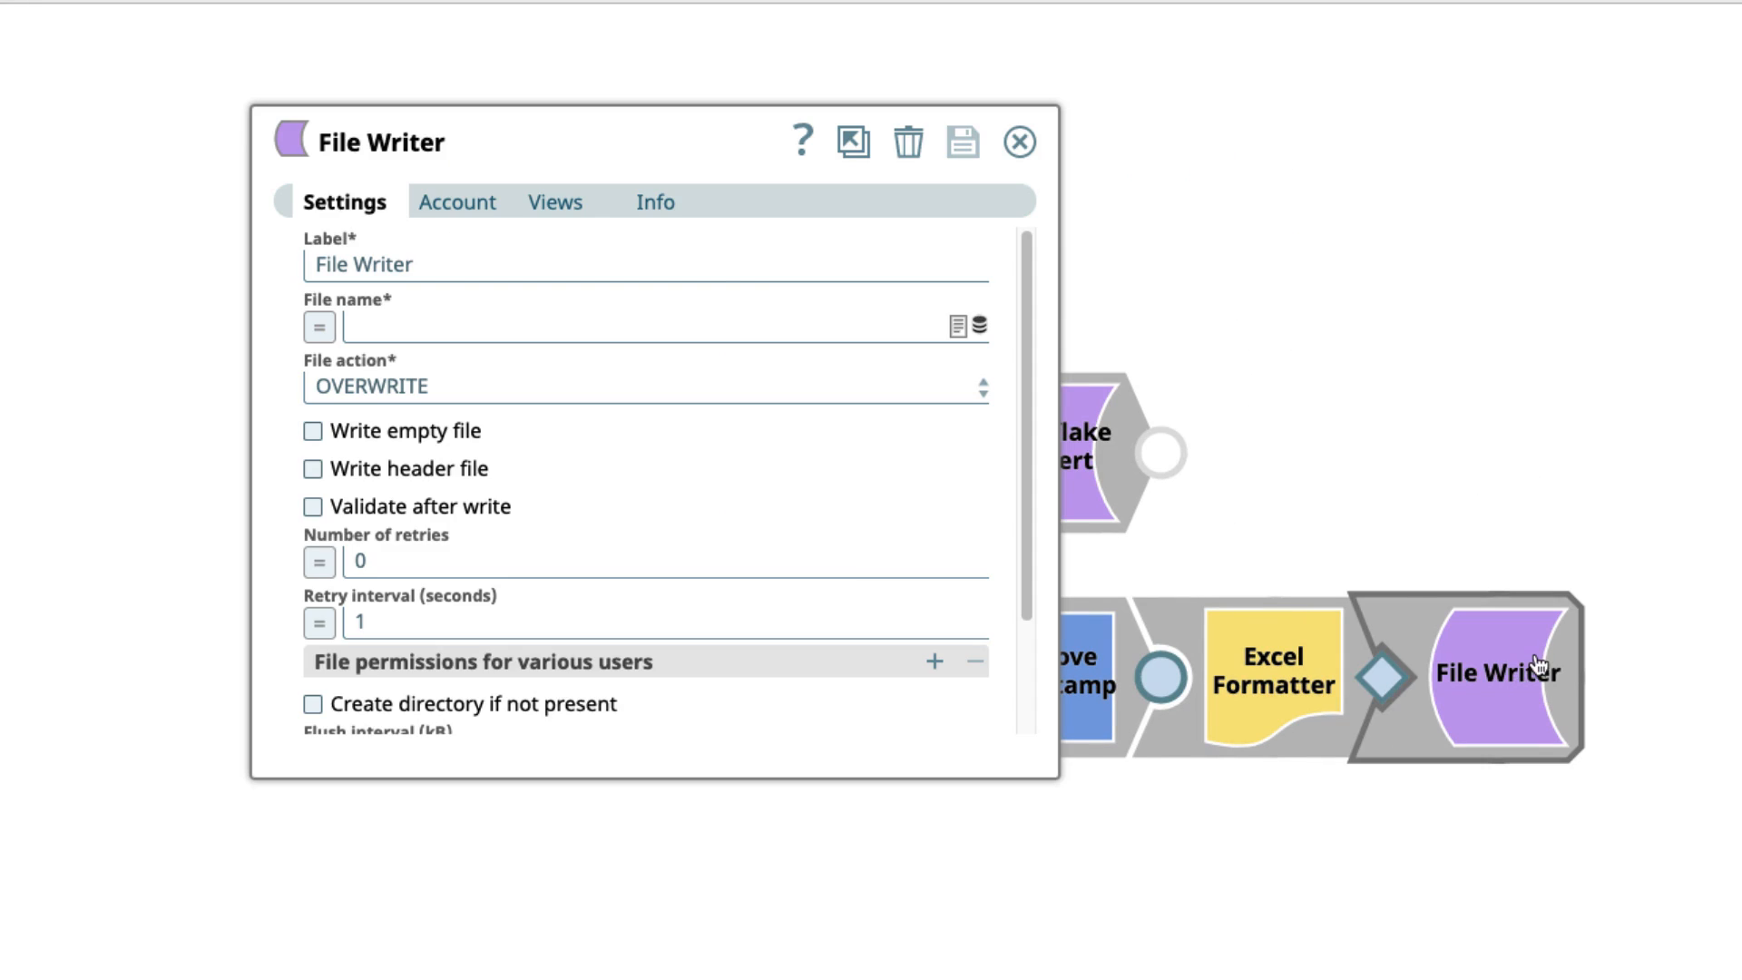
Step: Set the File Writer's file name to EduCustomers.xlsx and save its settings
type("EduCustomers.xlsx")
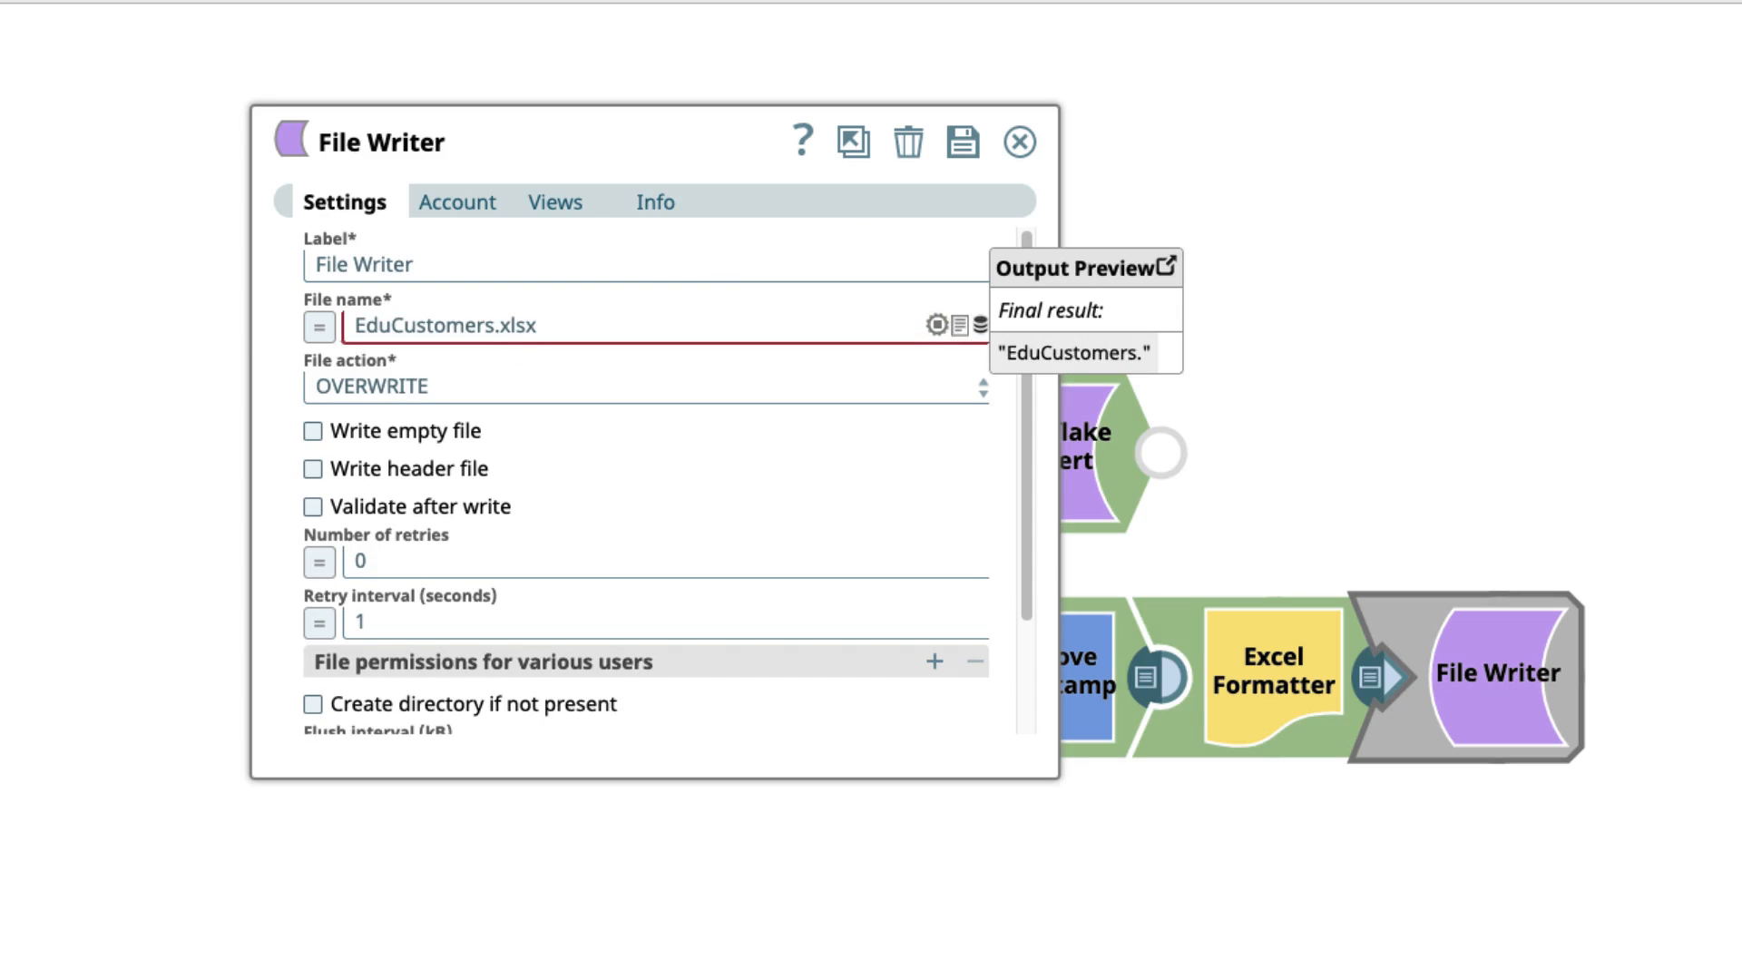
left_click(962, 142)
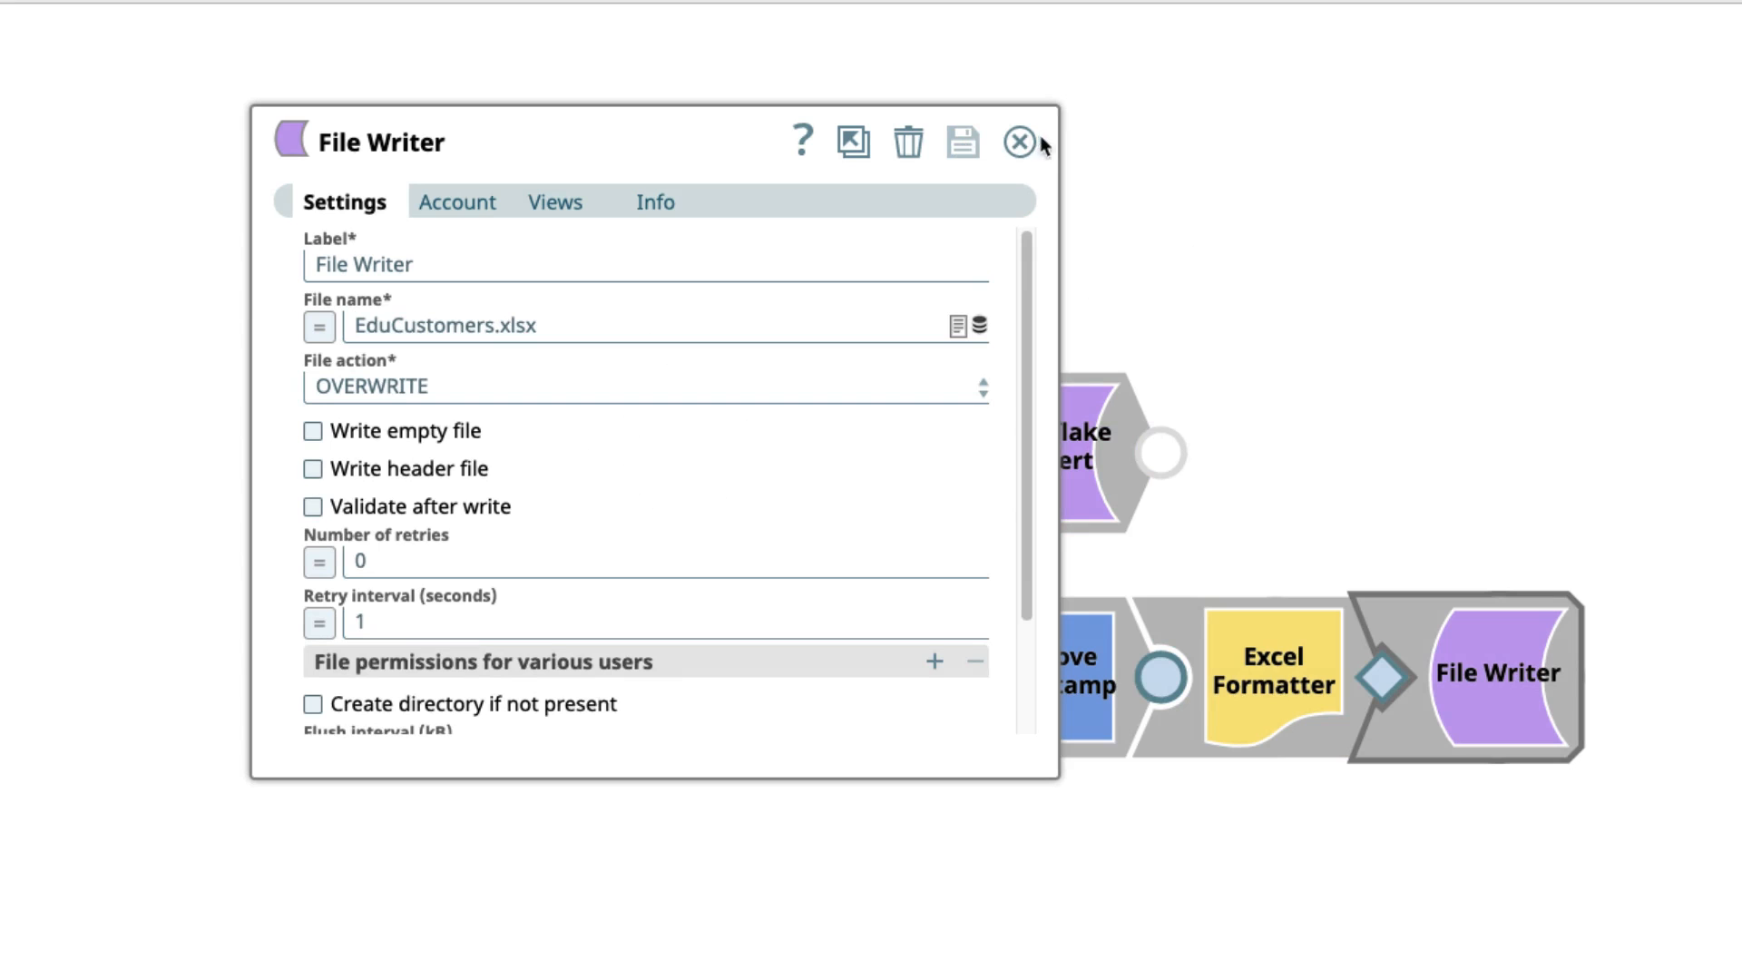
left_click(1016, 142)
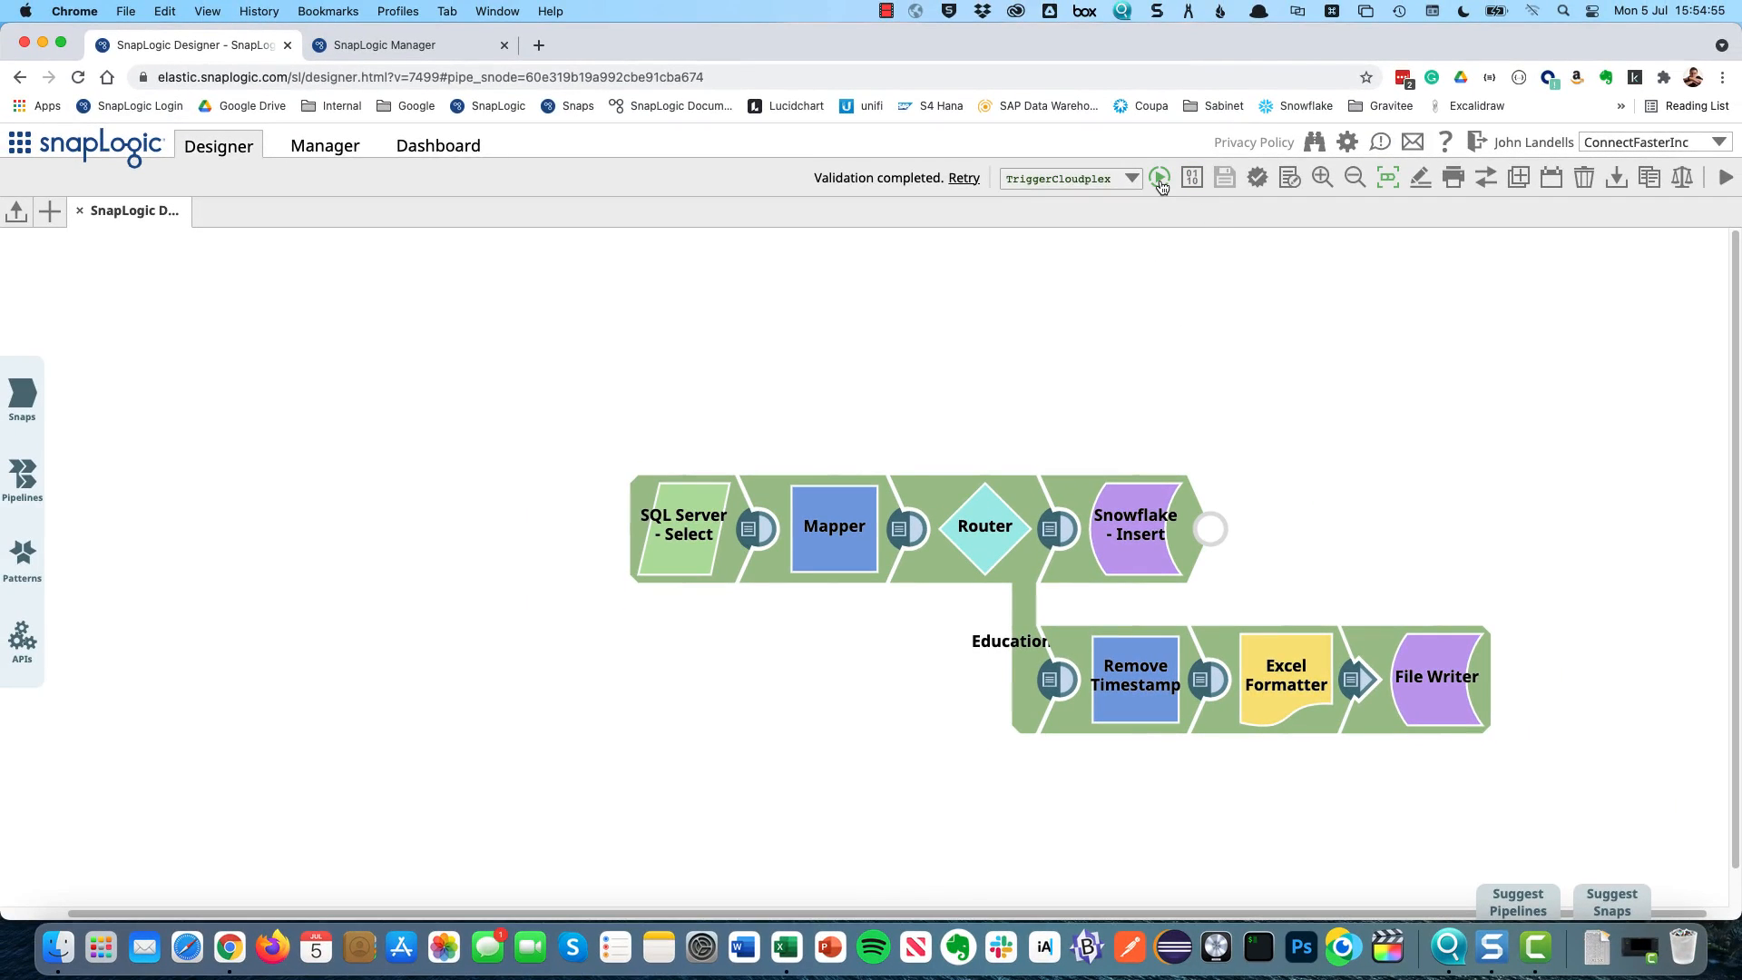
Step: Execute the pipeline and review the execution statistics: 255 Education and 1361 Regular records
left_click(1159, 178)
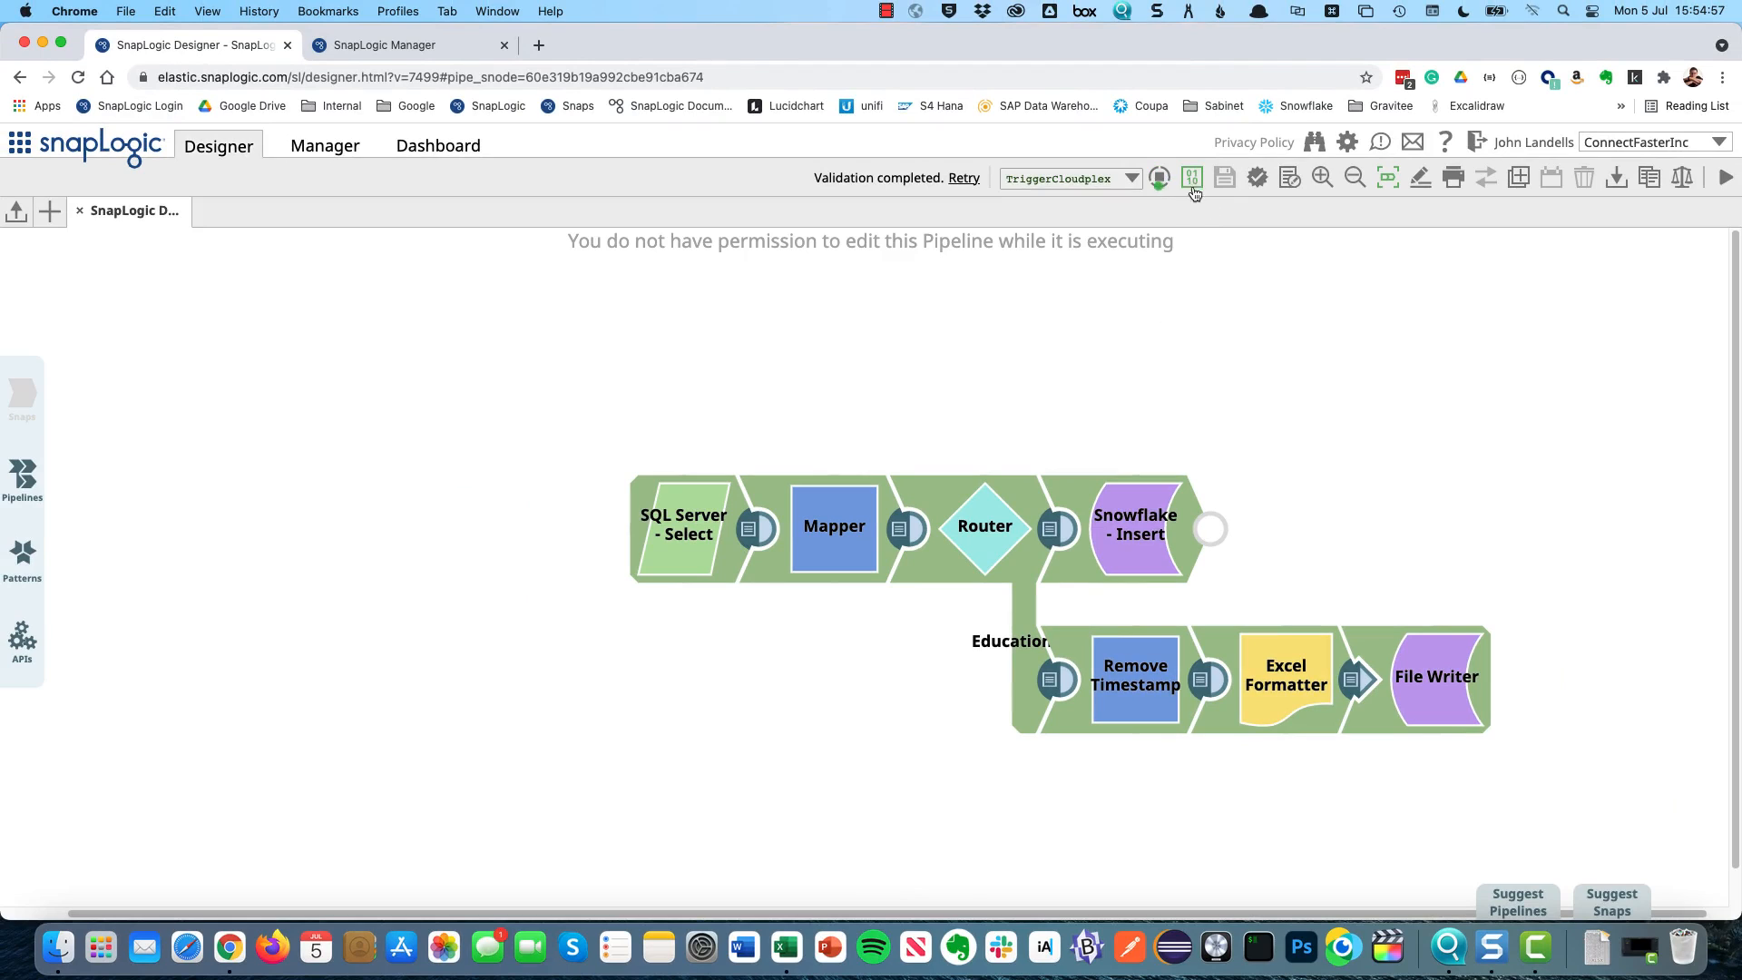
left_click(1161, 178)
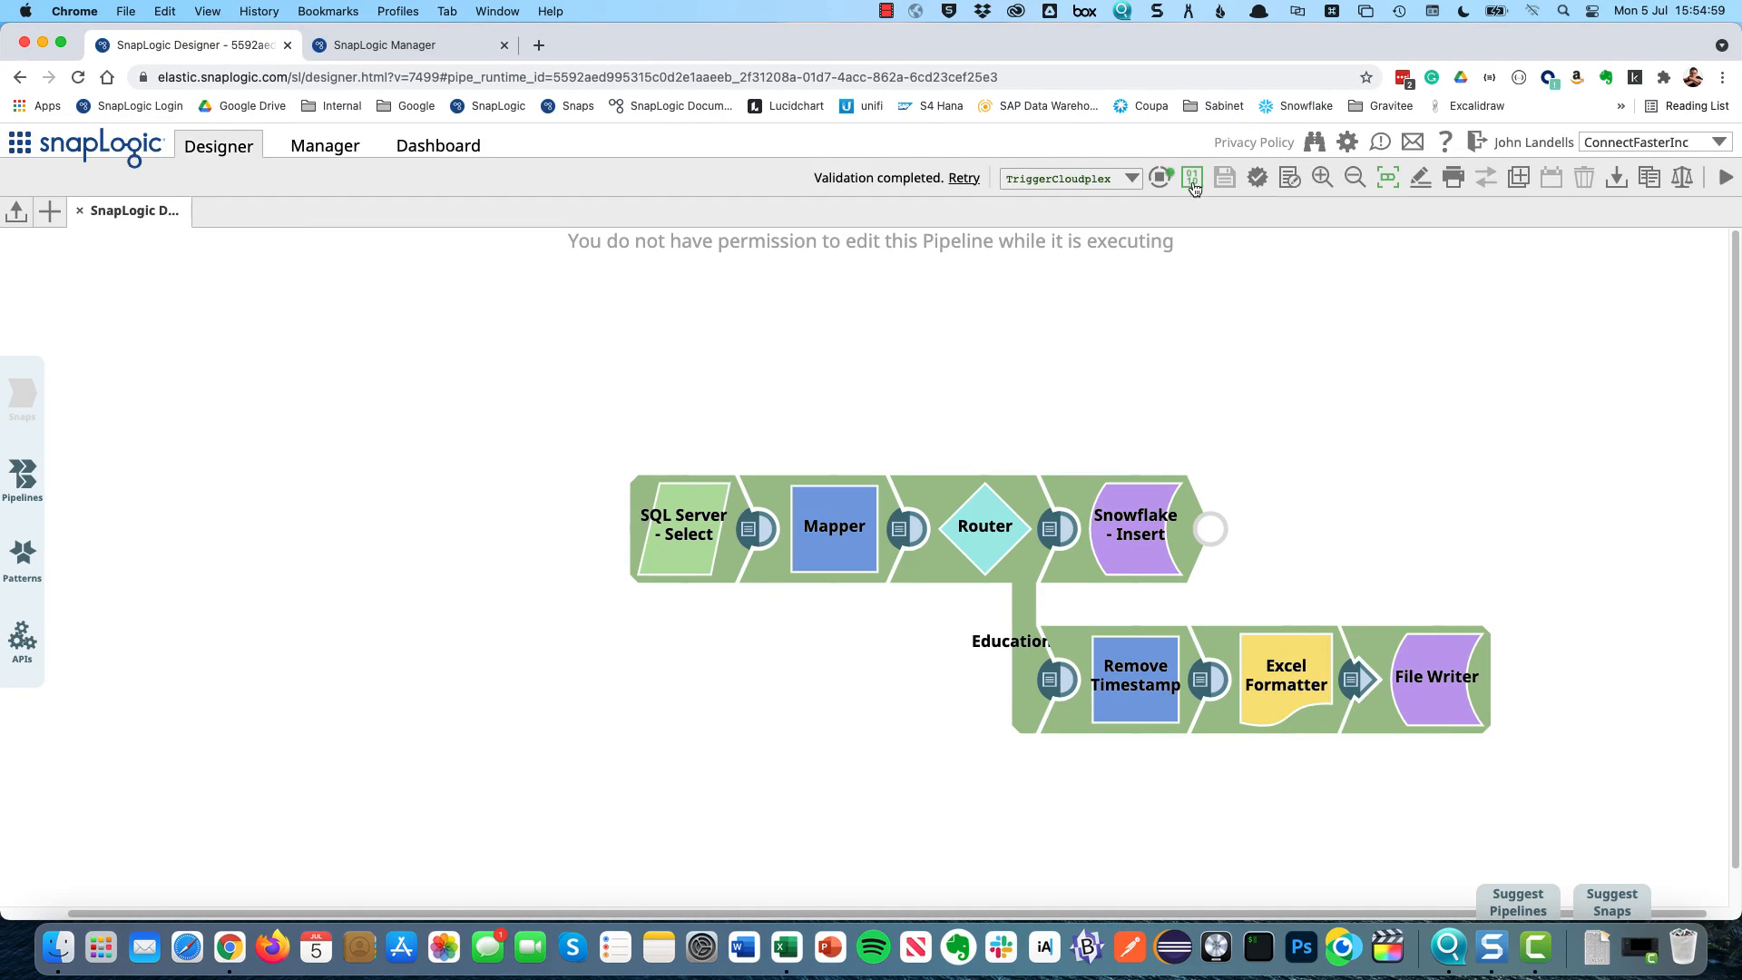
left_click(1190, 178)
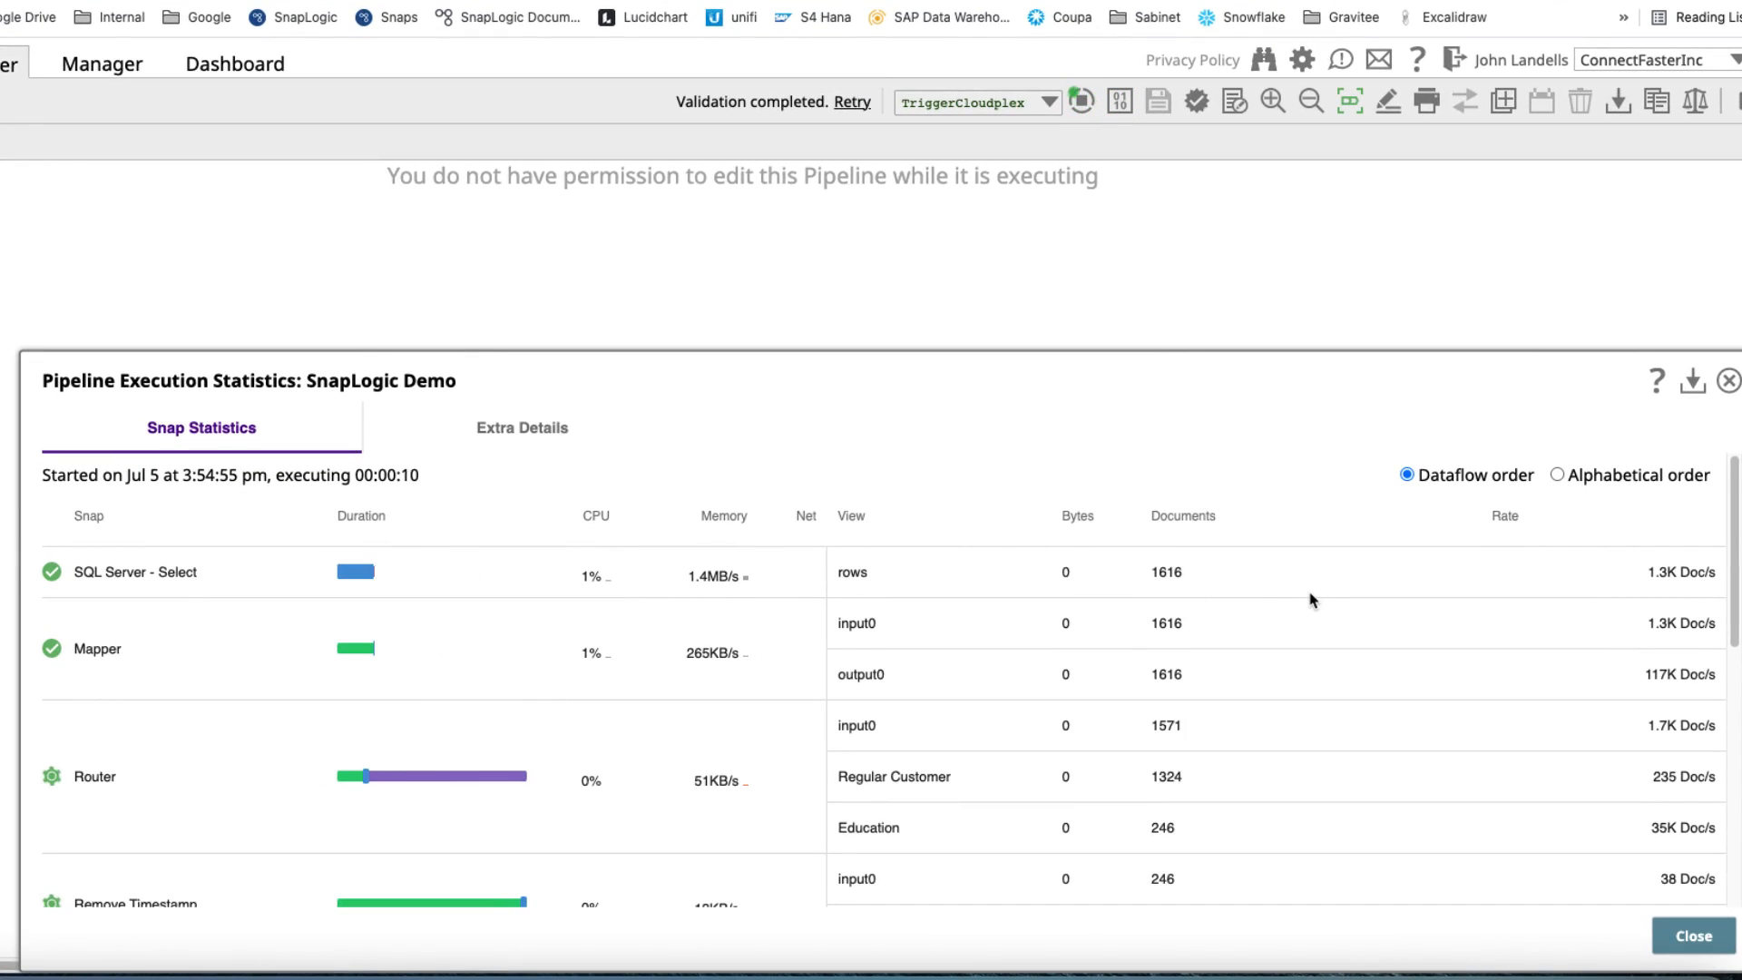
scroll("down", 3)
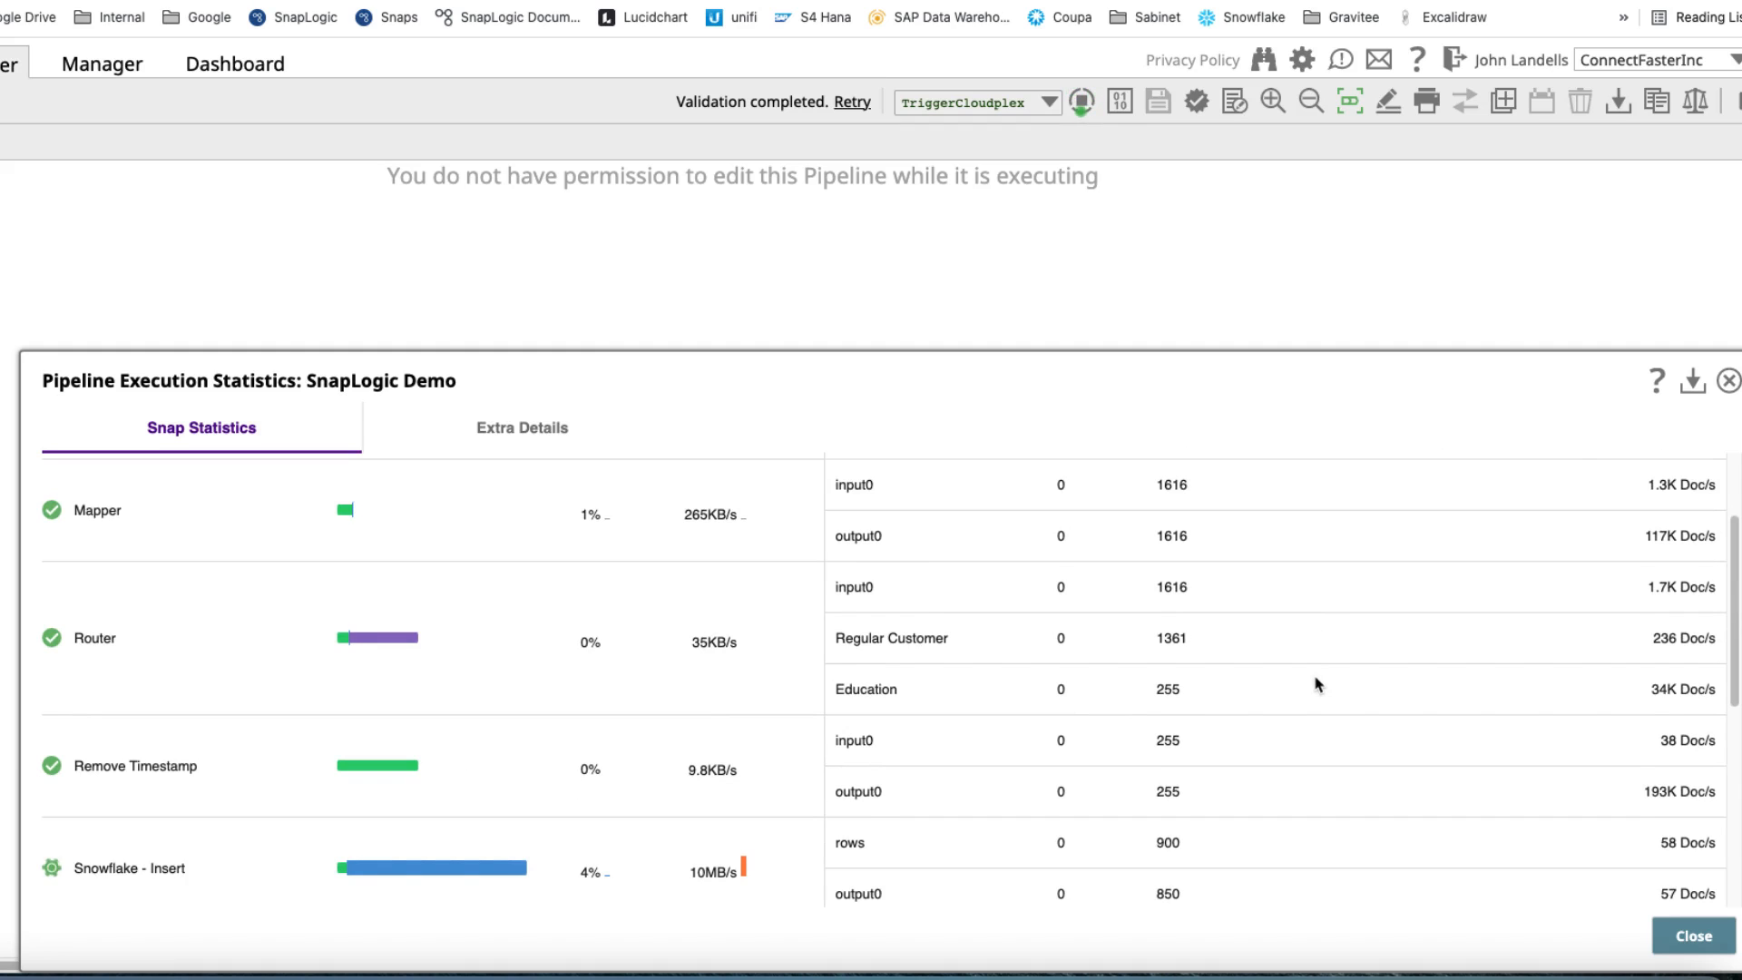
scroll("down", 3)
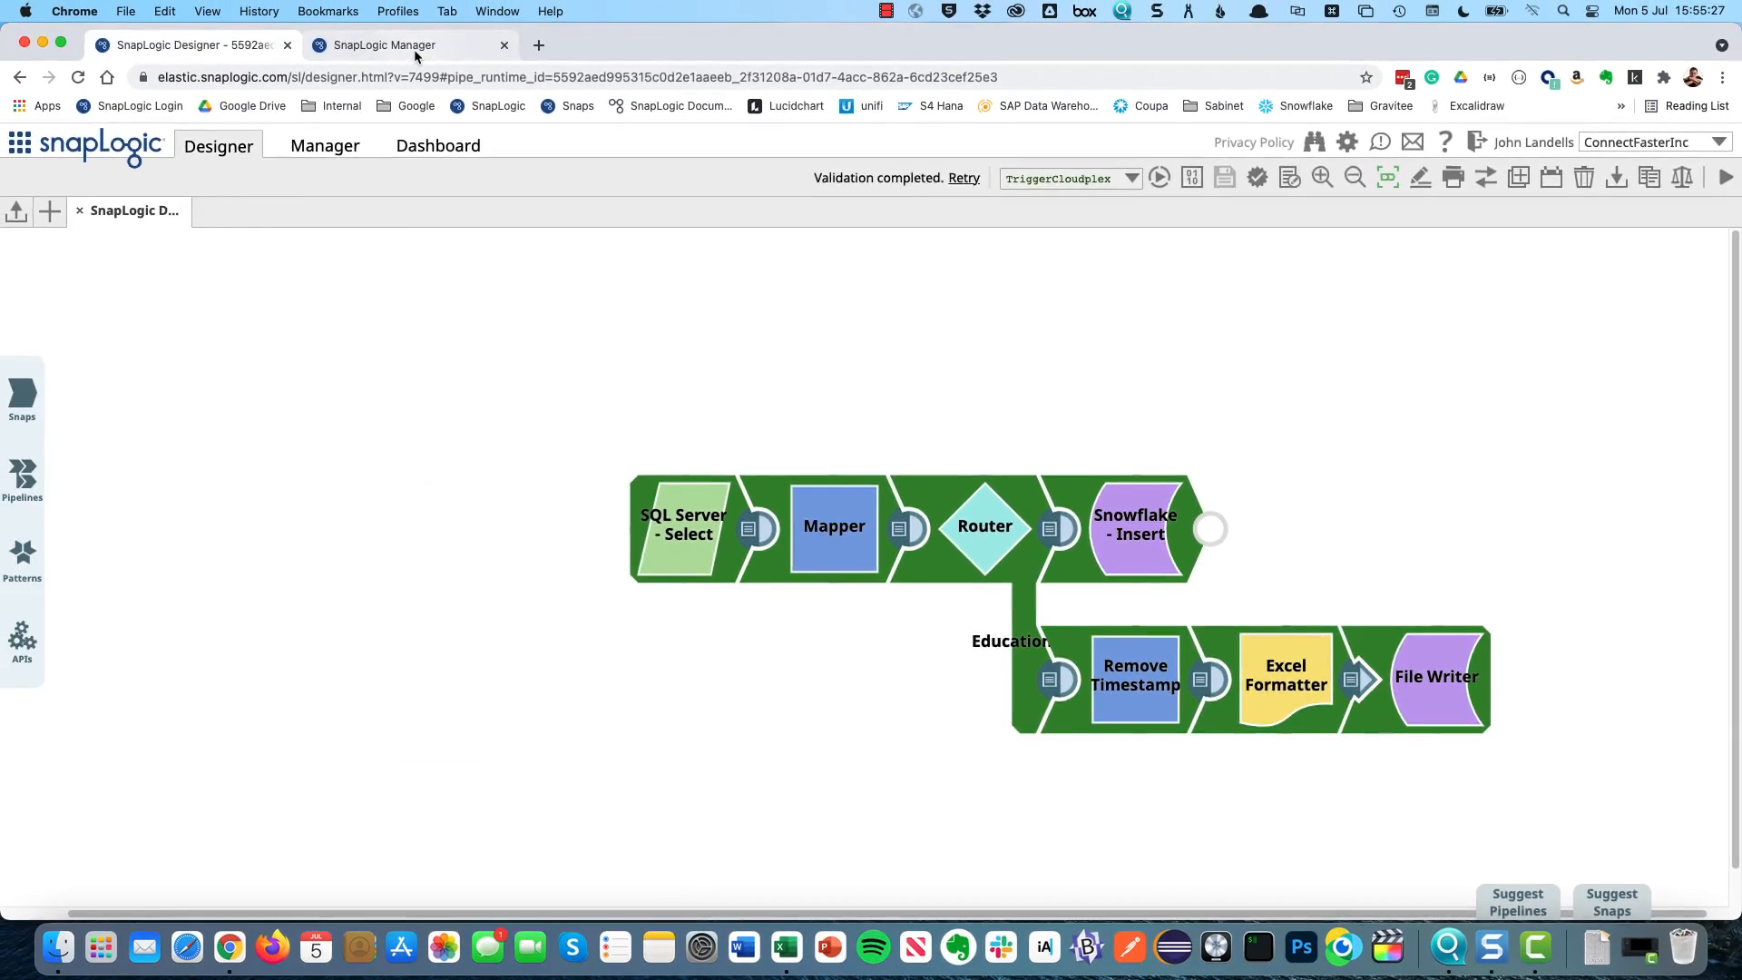
left_click(383, 43)
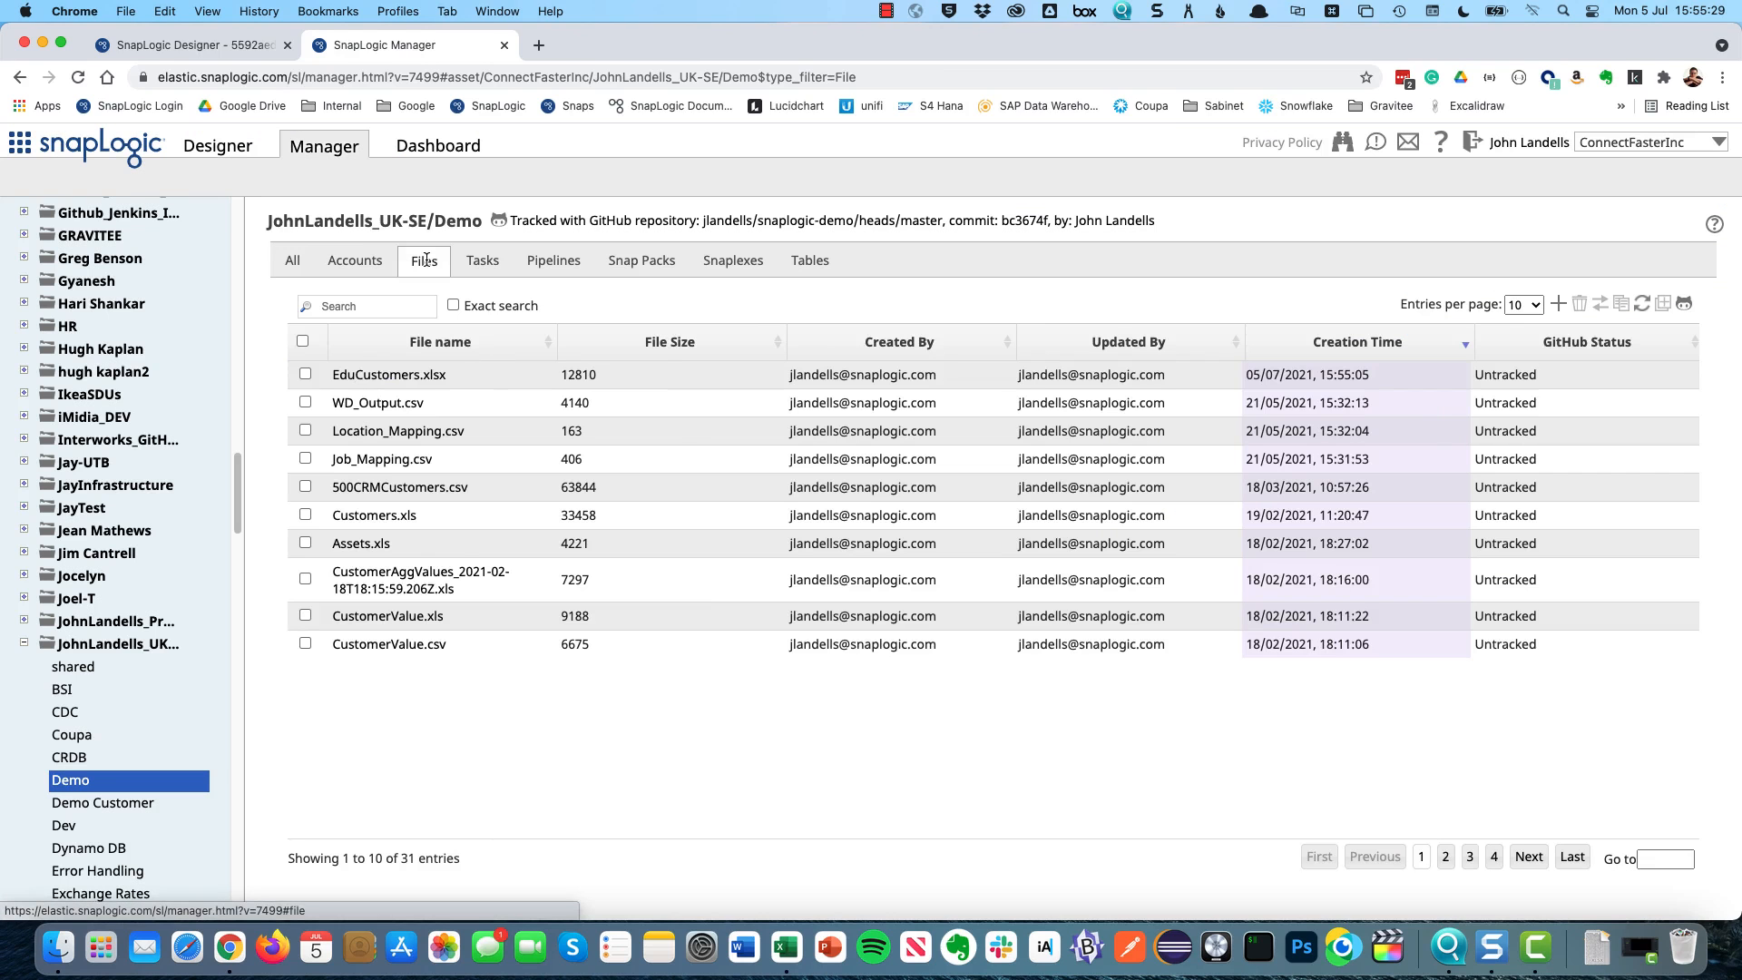
Step: Download EduCustomers.xlsx from the Demo project's Files list in Manager
left_click(385, 374)
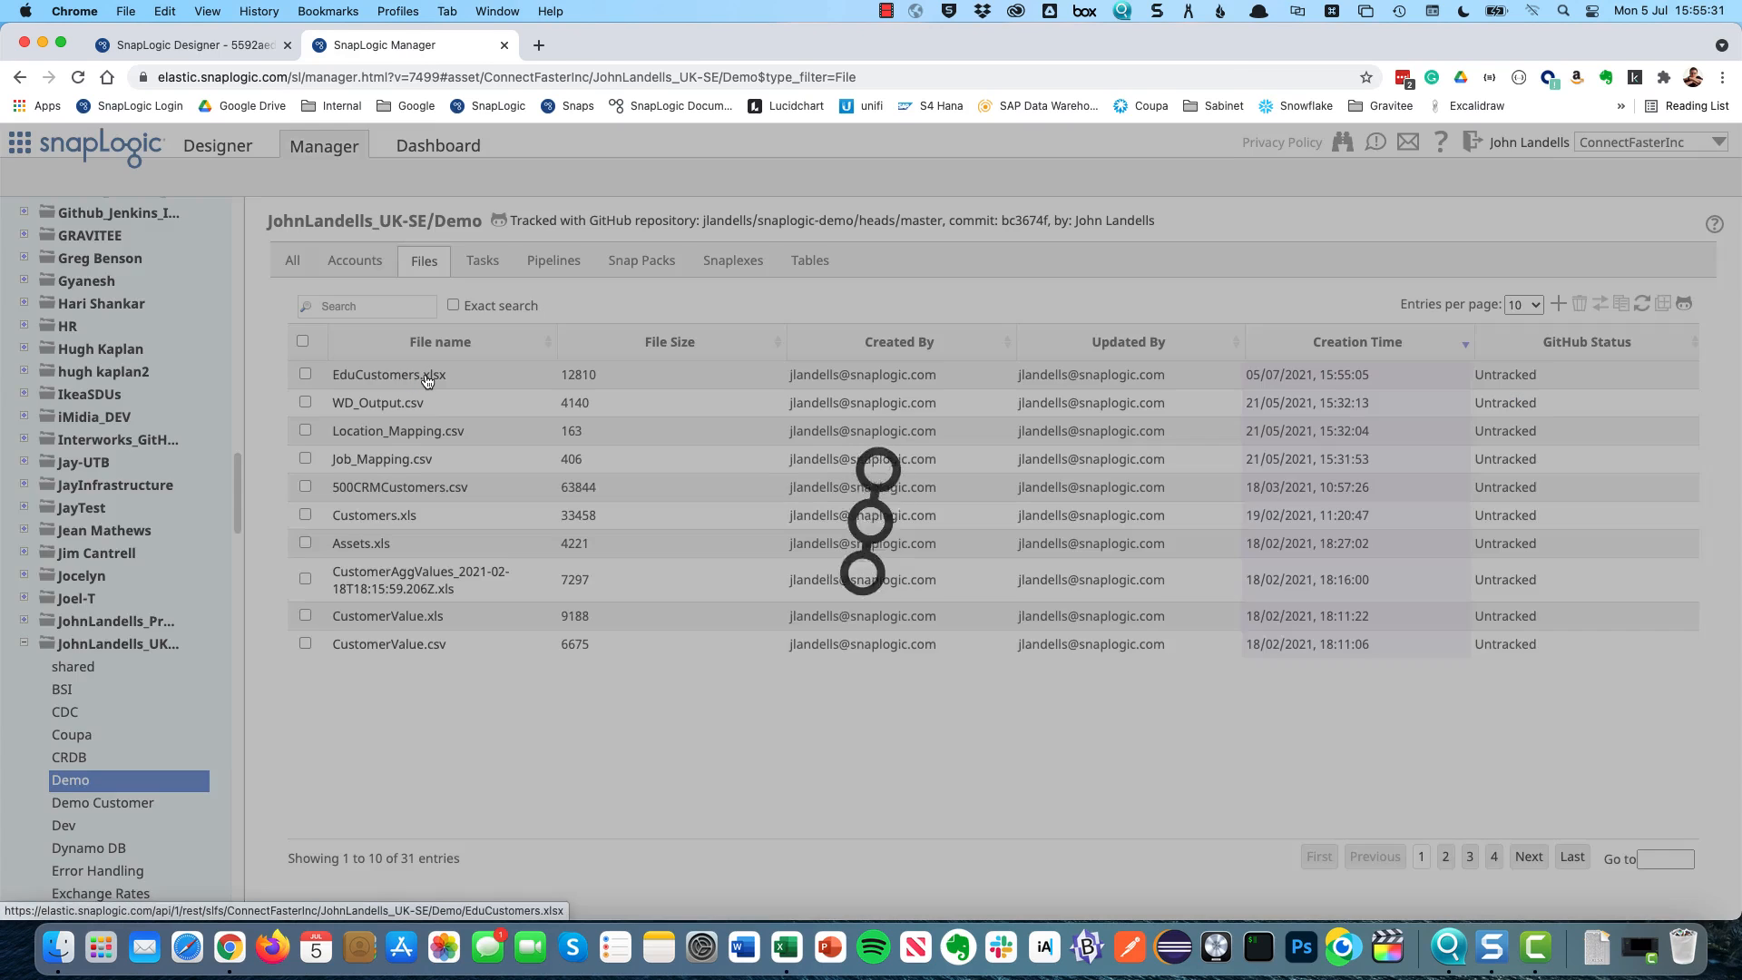
left_click(387, 374)
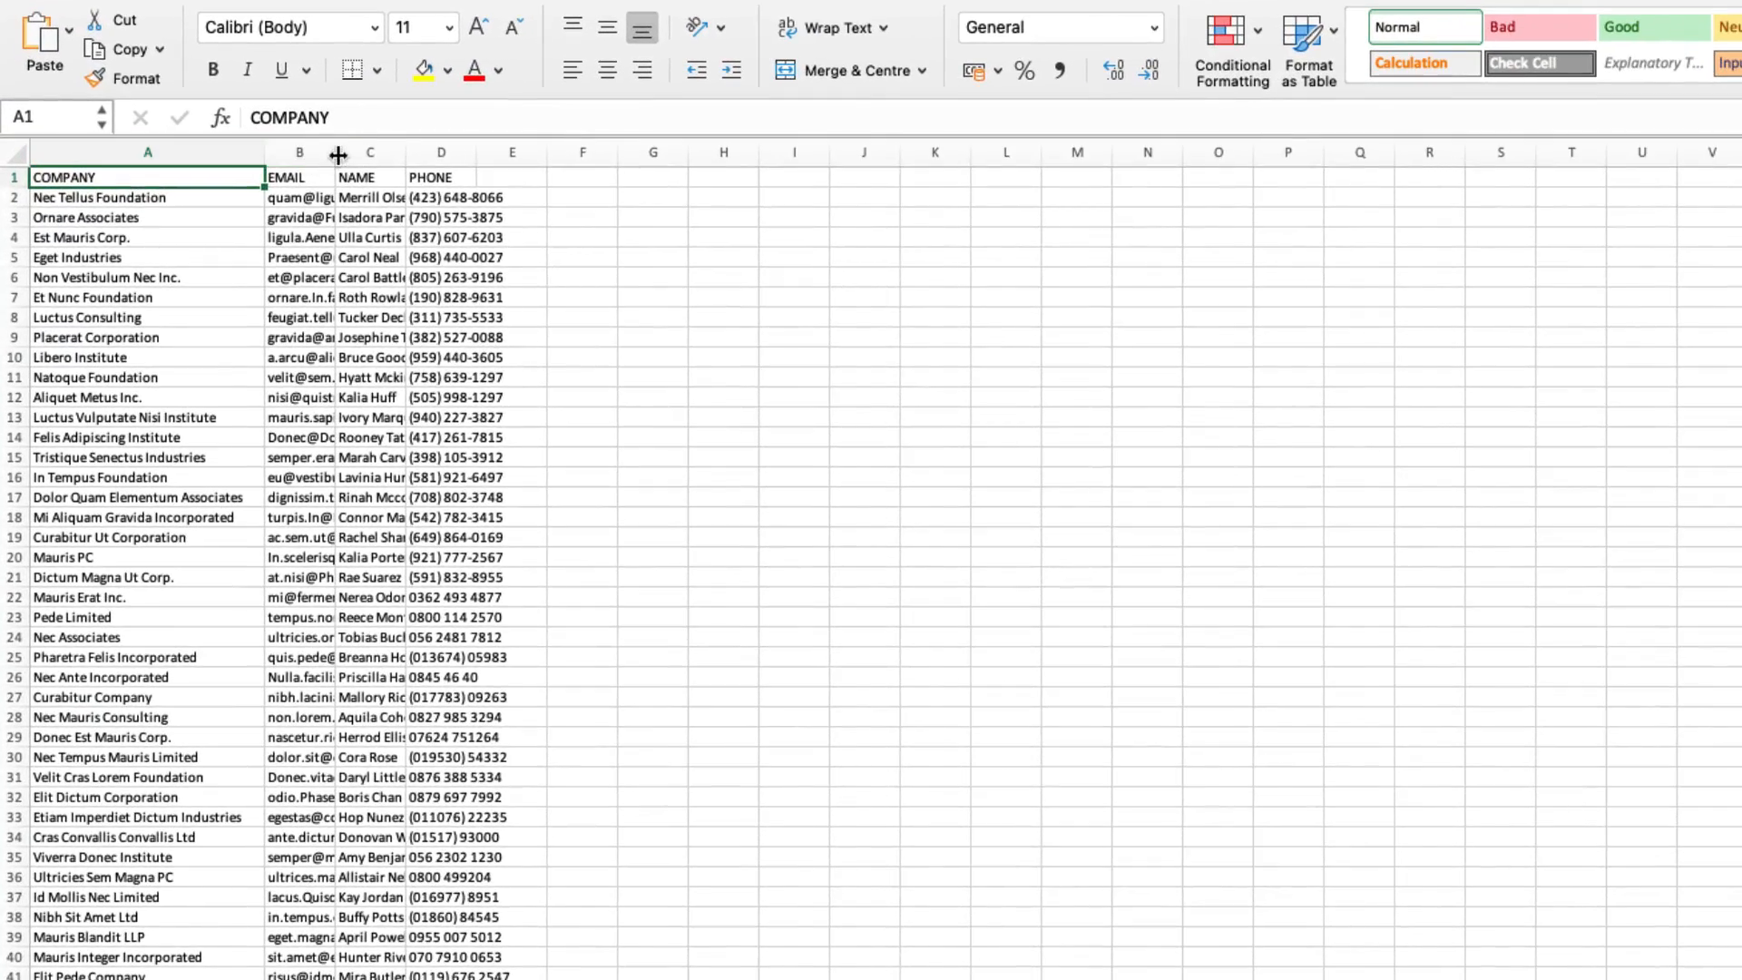
Step: Autofit the columns so the full .edu email addresses are readable, and browse the rows
double_click(337, 153)
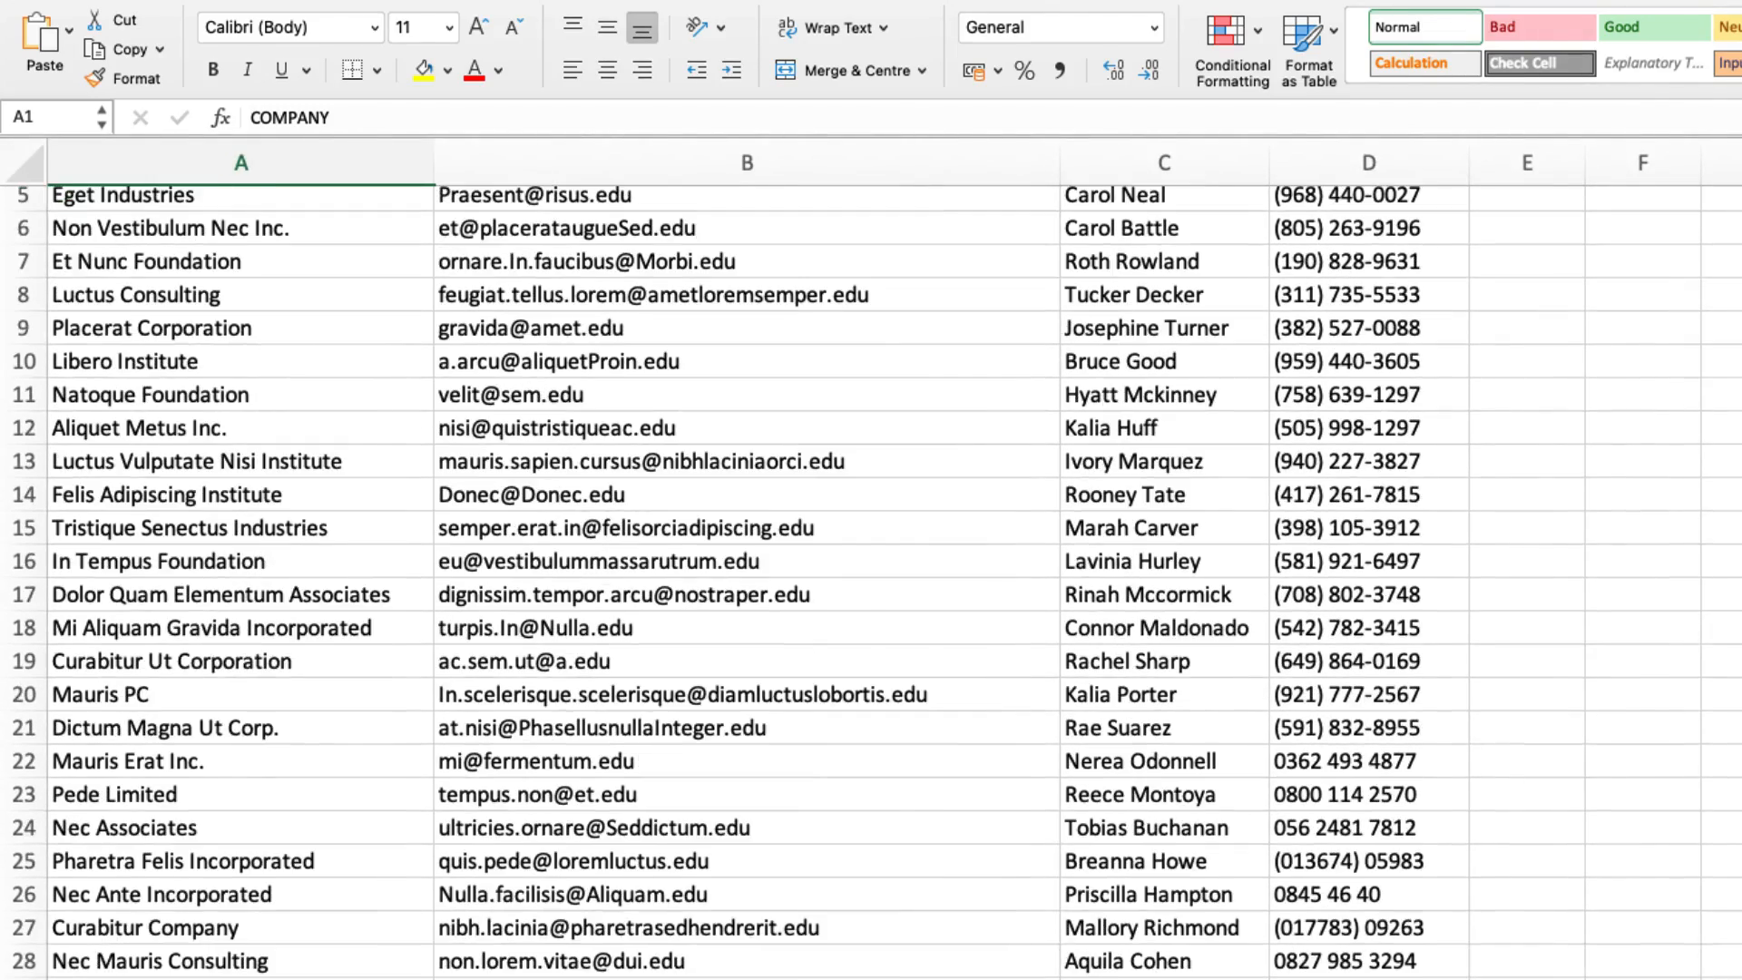
scroll("down", 3)
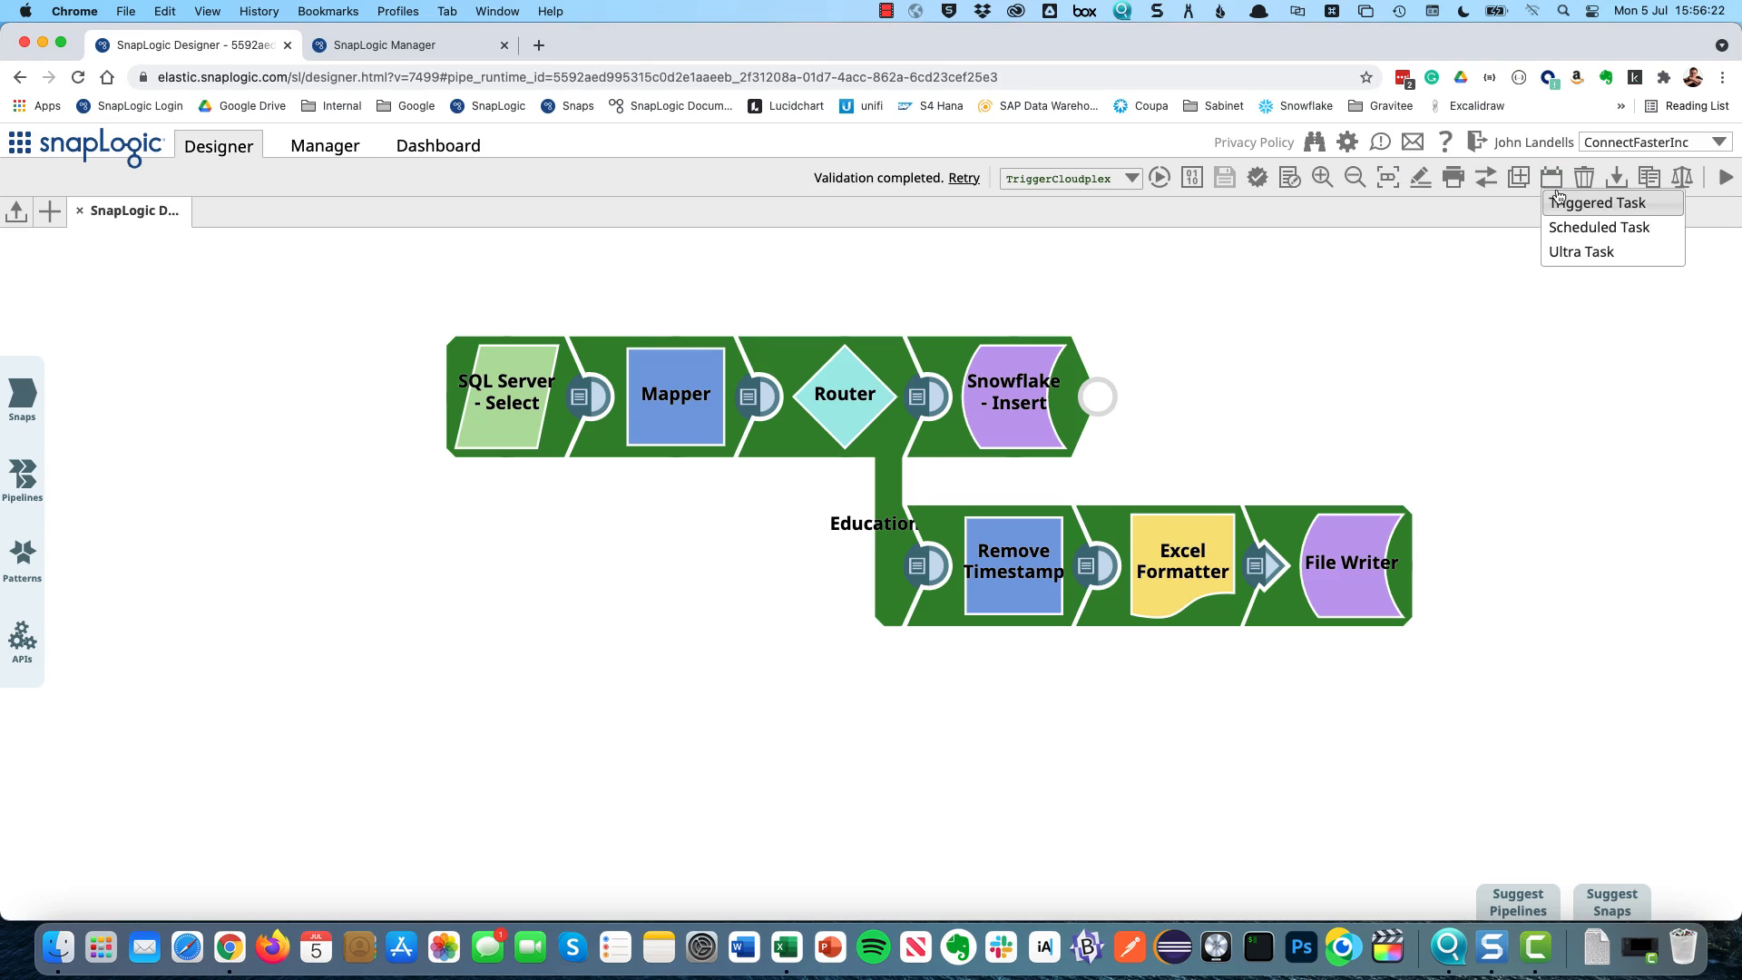
Step: Try a scheduled task on TriggerCloudplex at 17:00 GMT, then discard those settings
left_click(1597, 201)
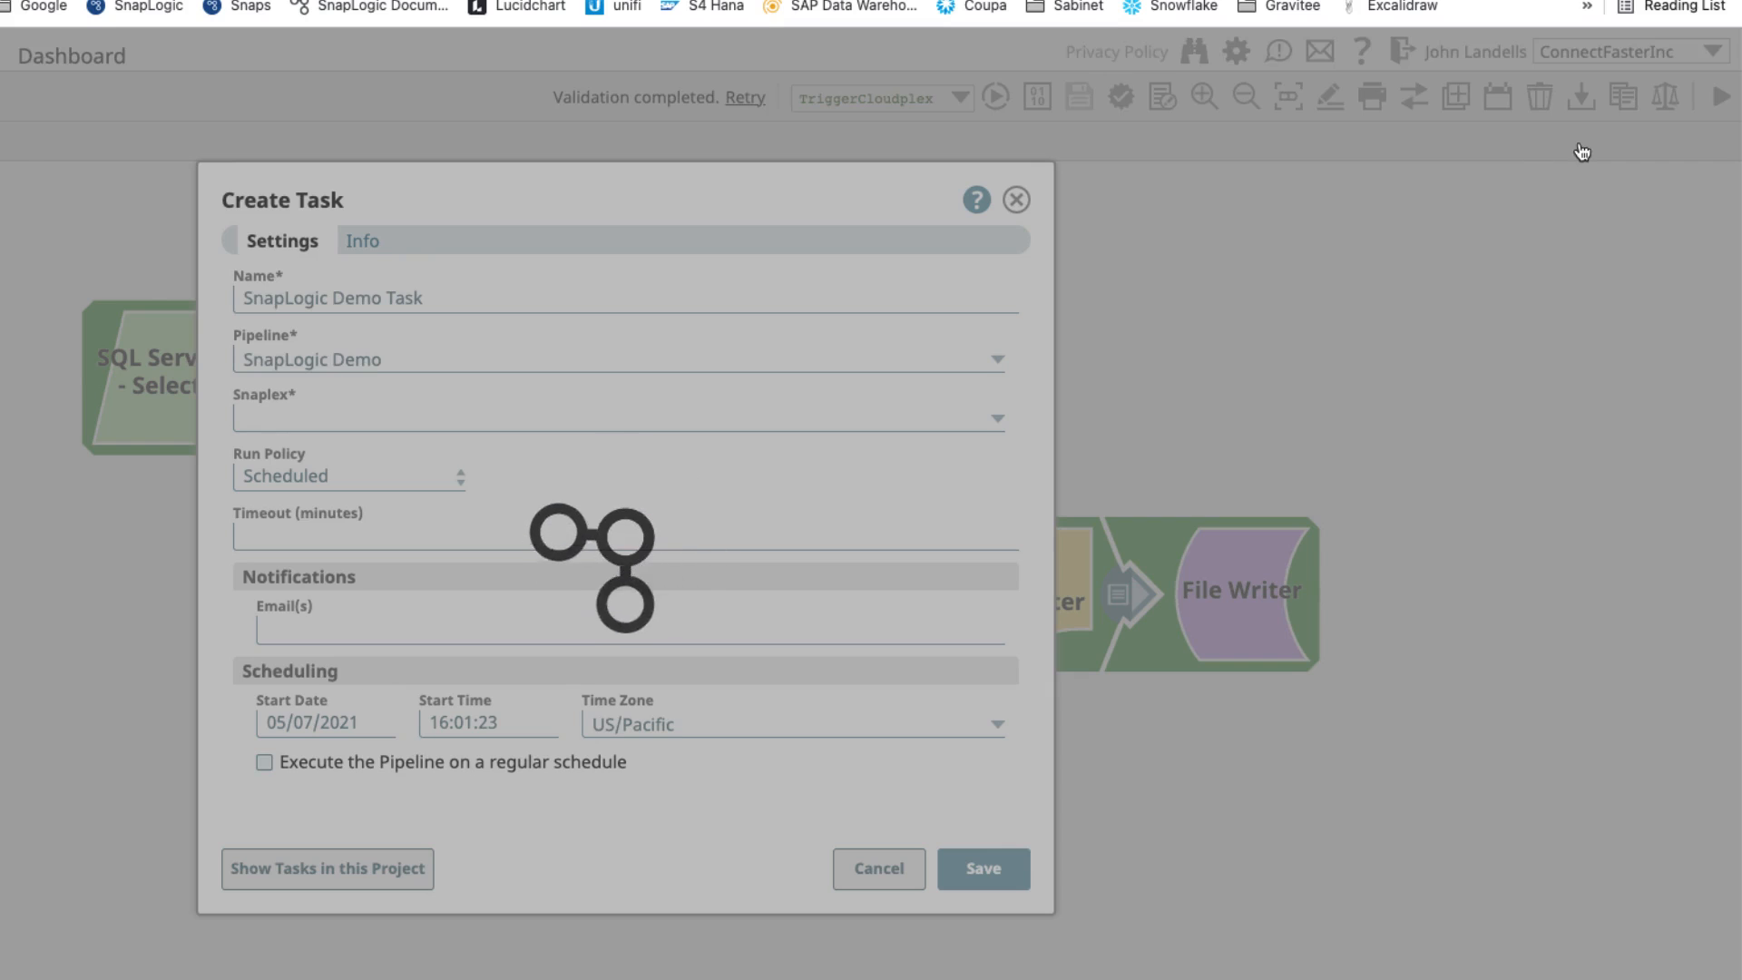
left_click(619, 418)
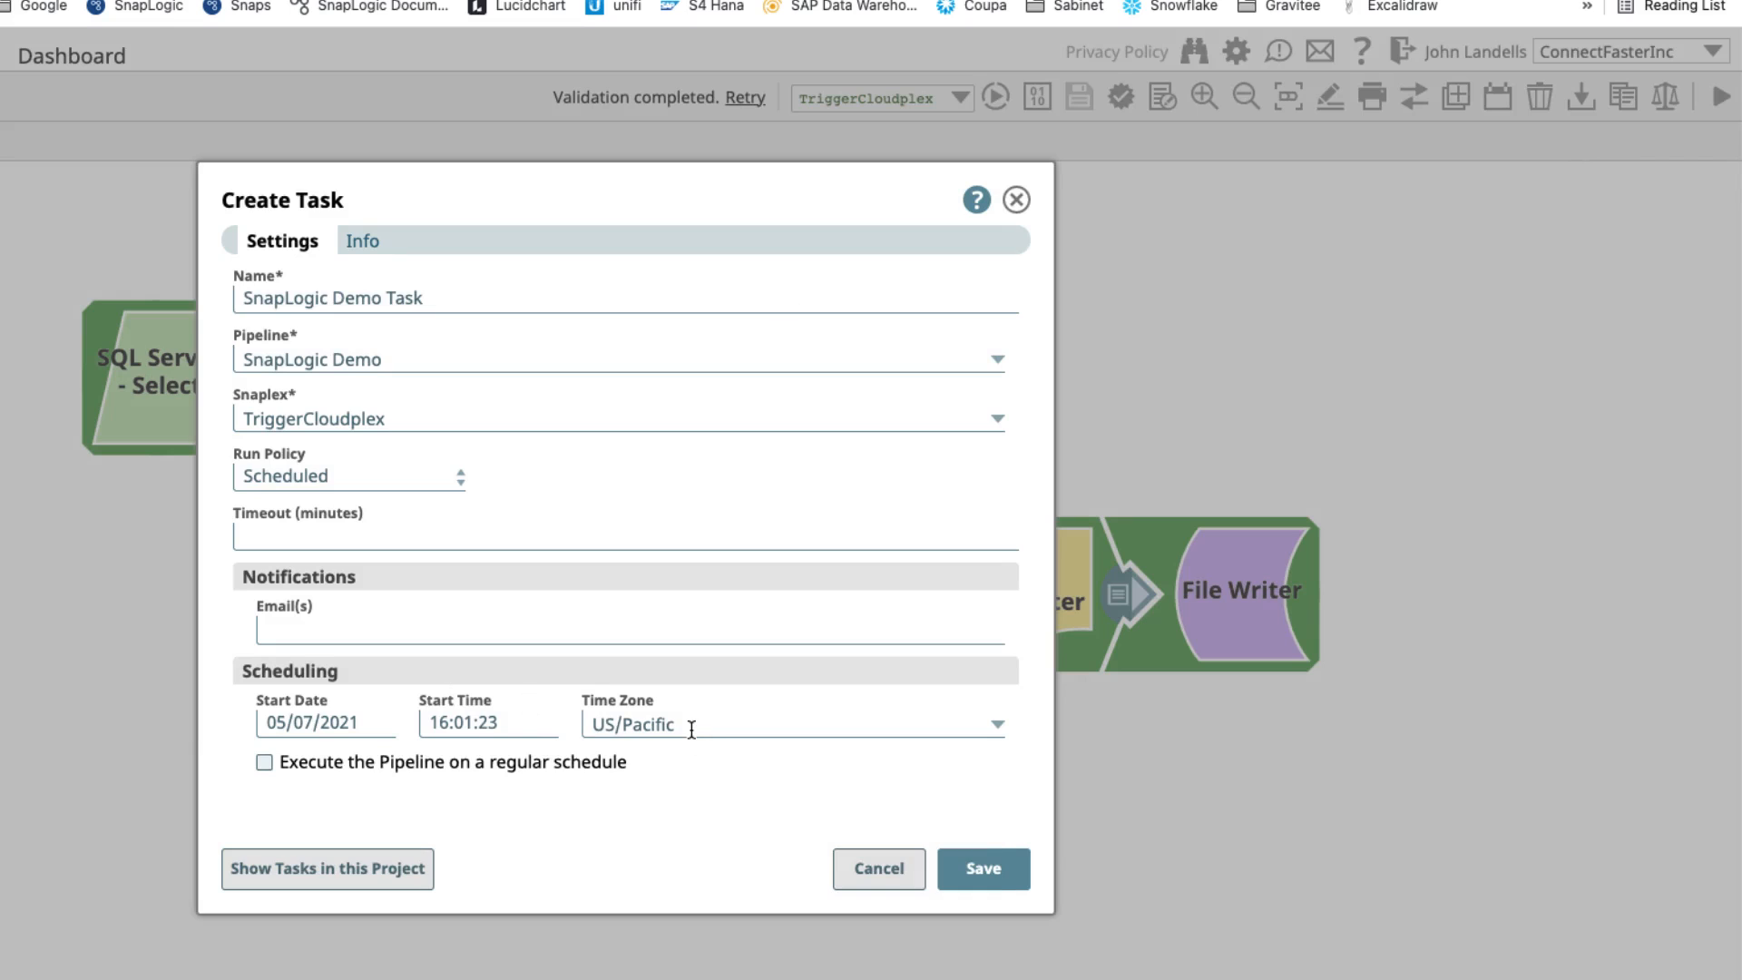
left_click(791, 724)
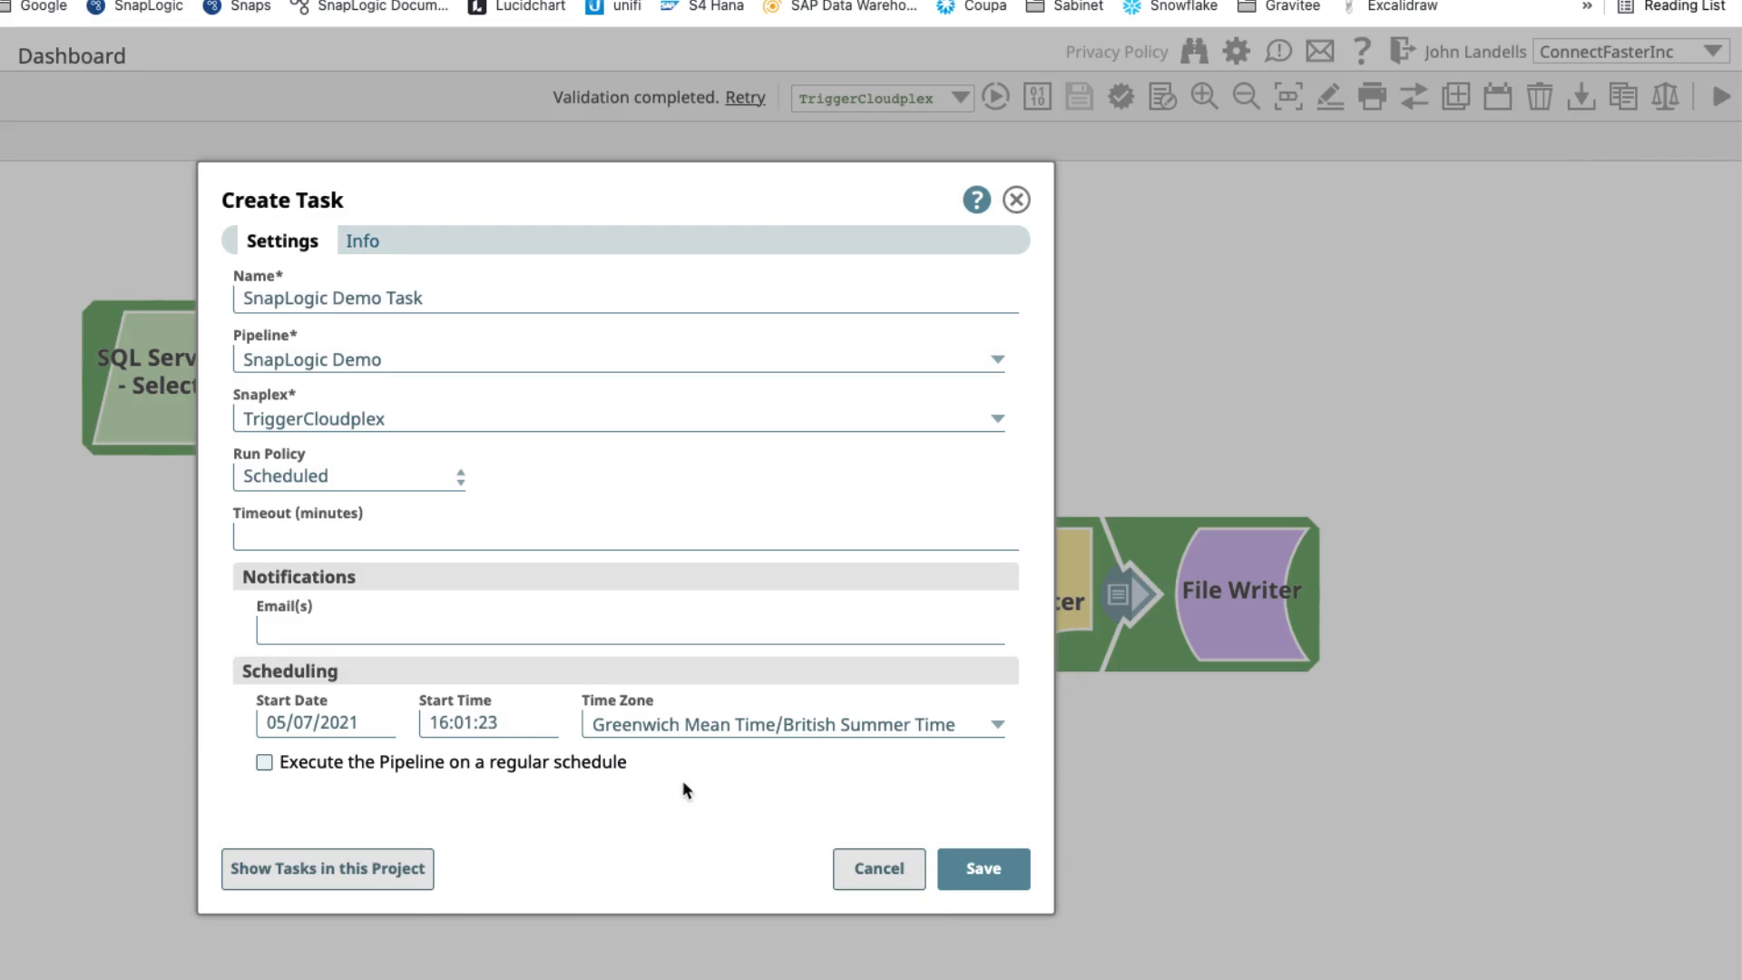
left_click(486, 722)
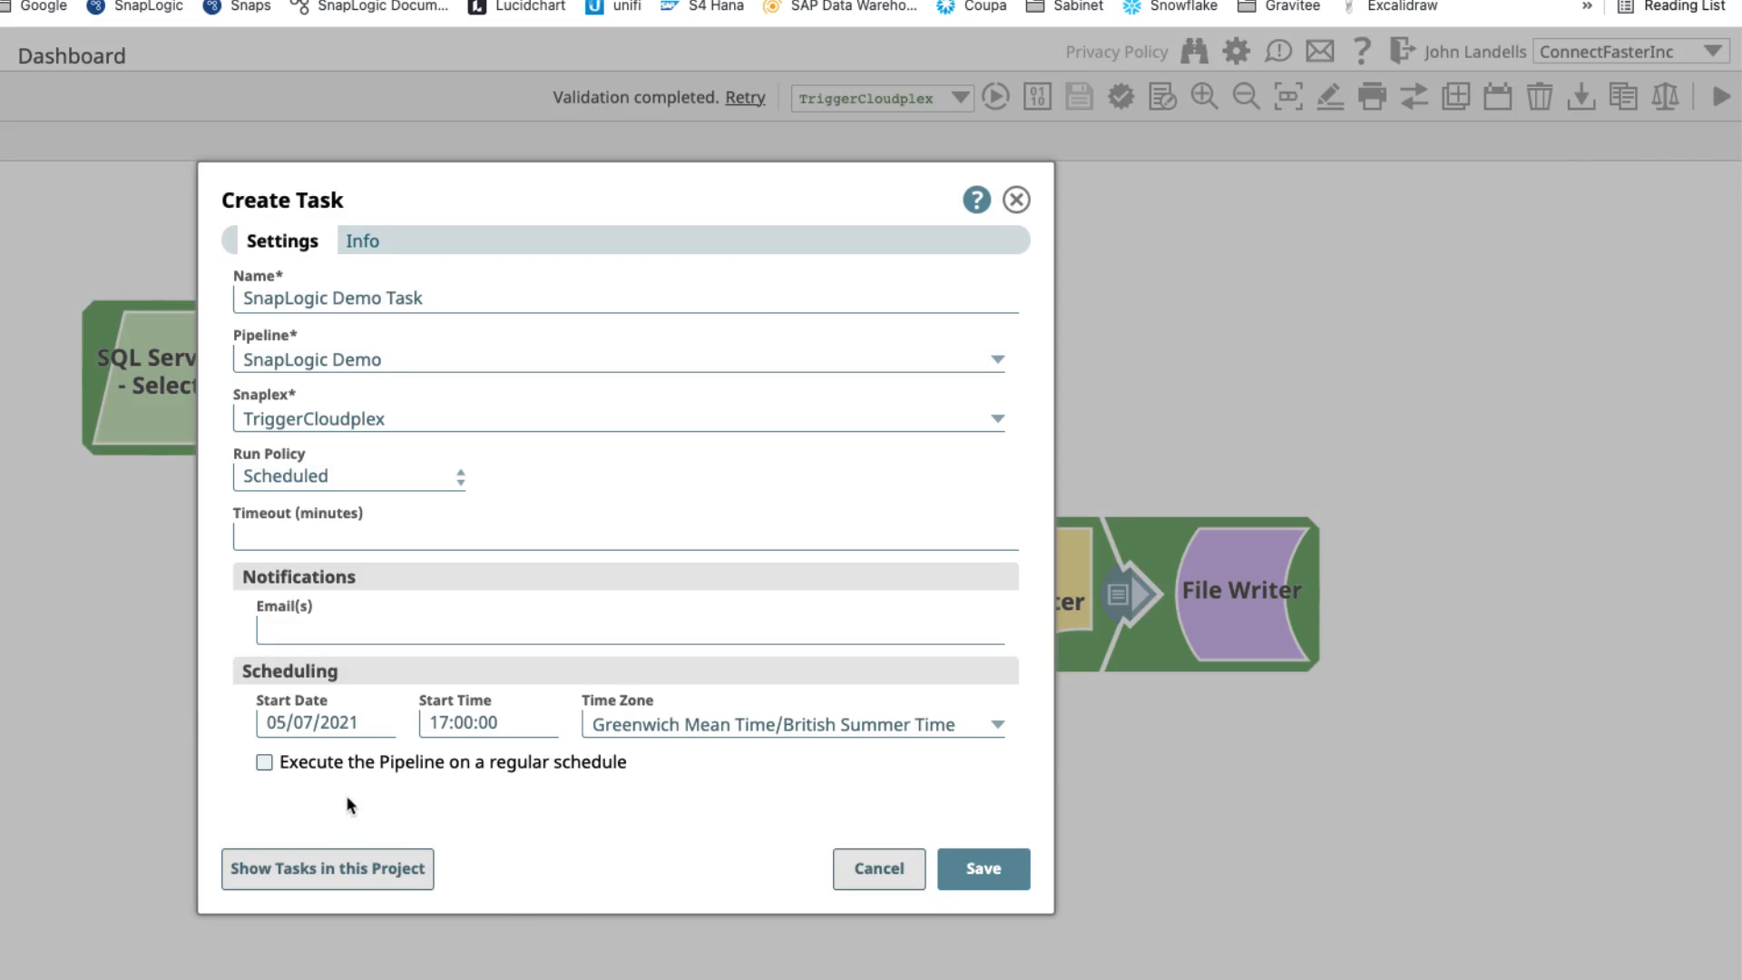
left_click(263, 762)
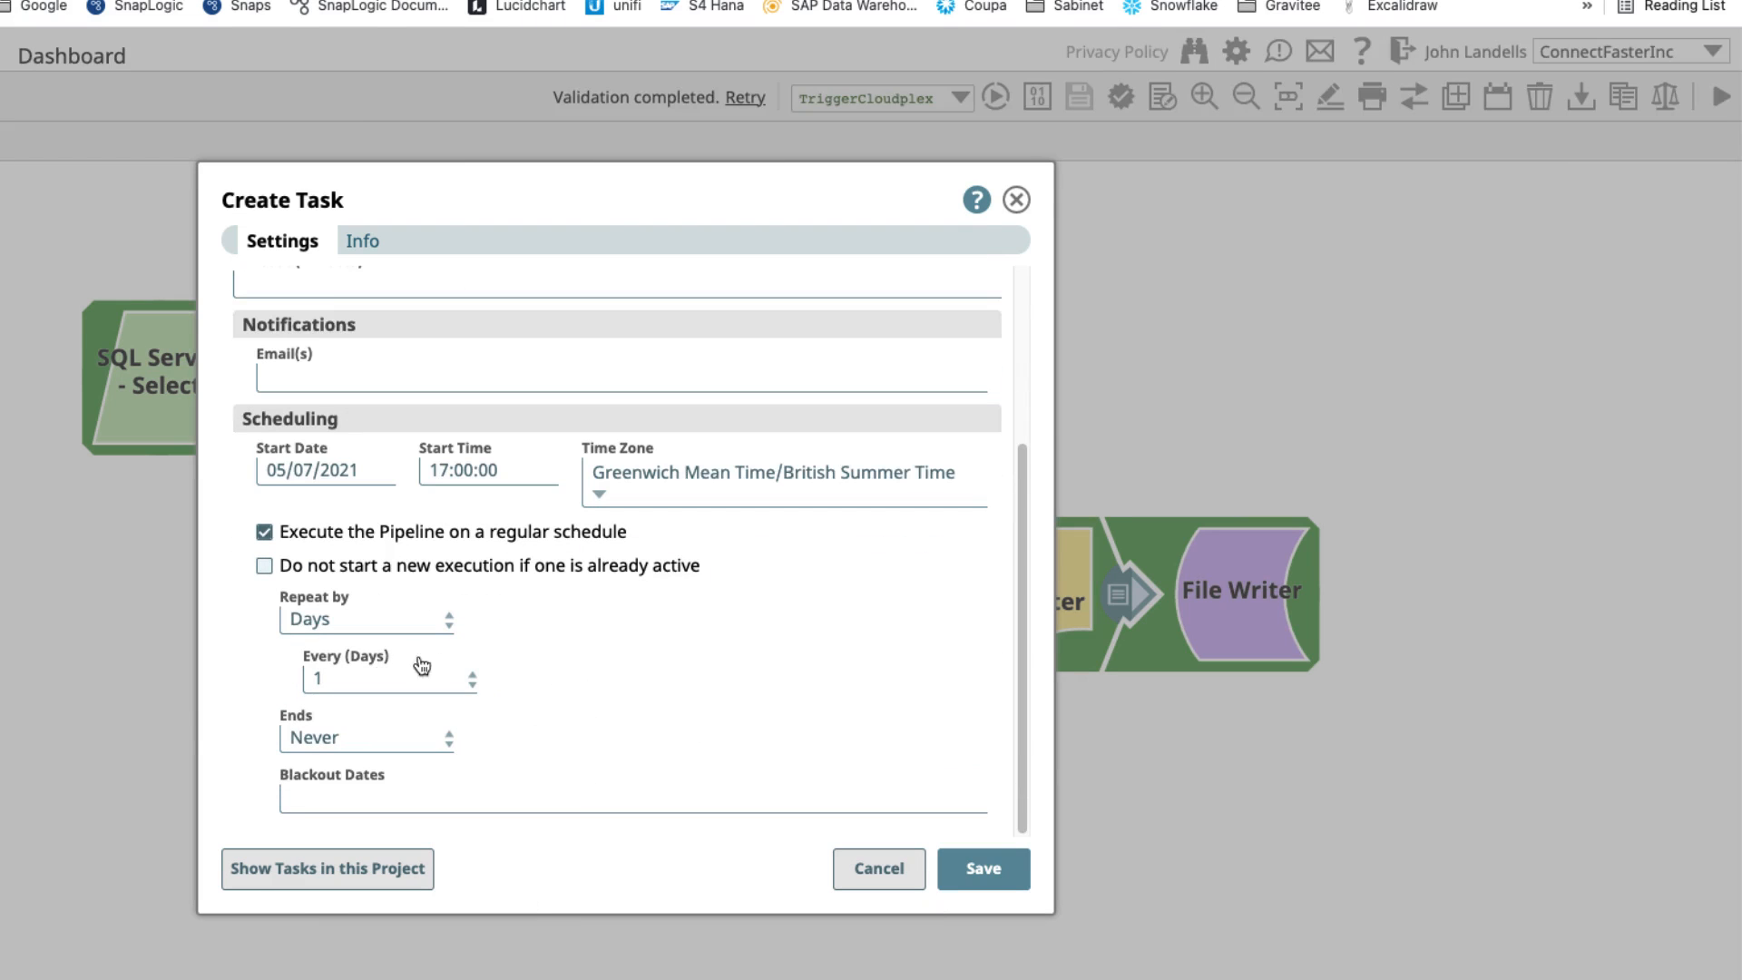
mouse_move(646, 669)
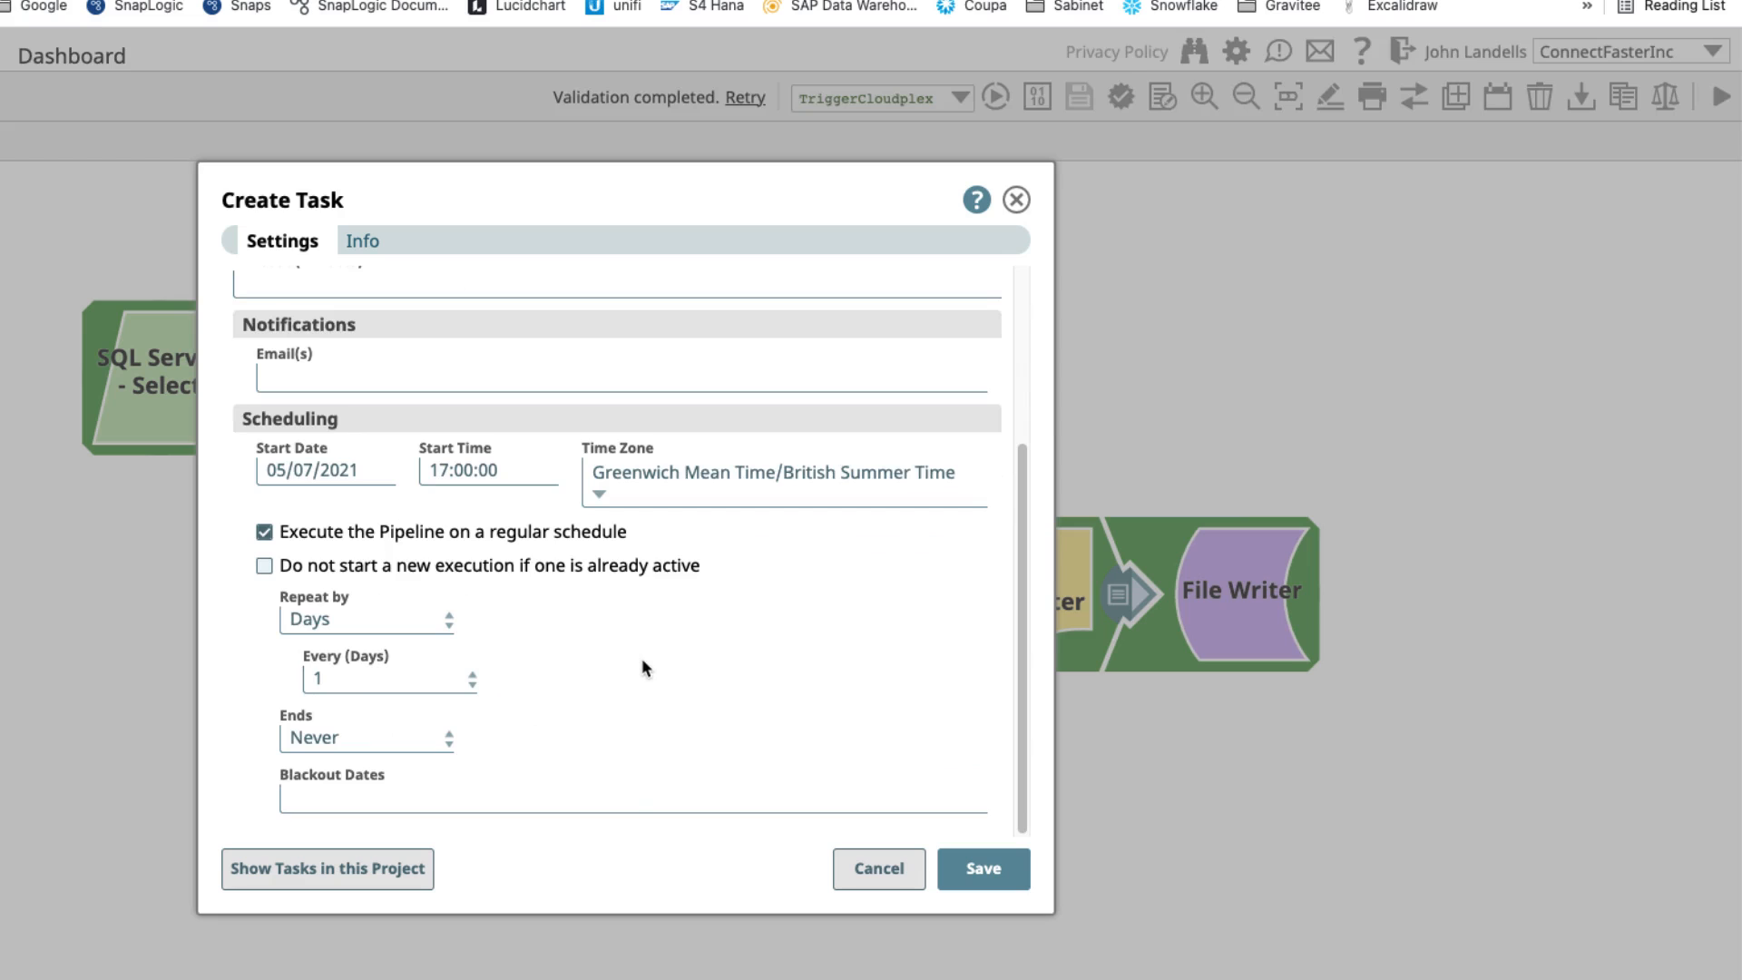
mouse_move(876, 869)
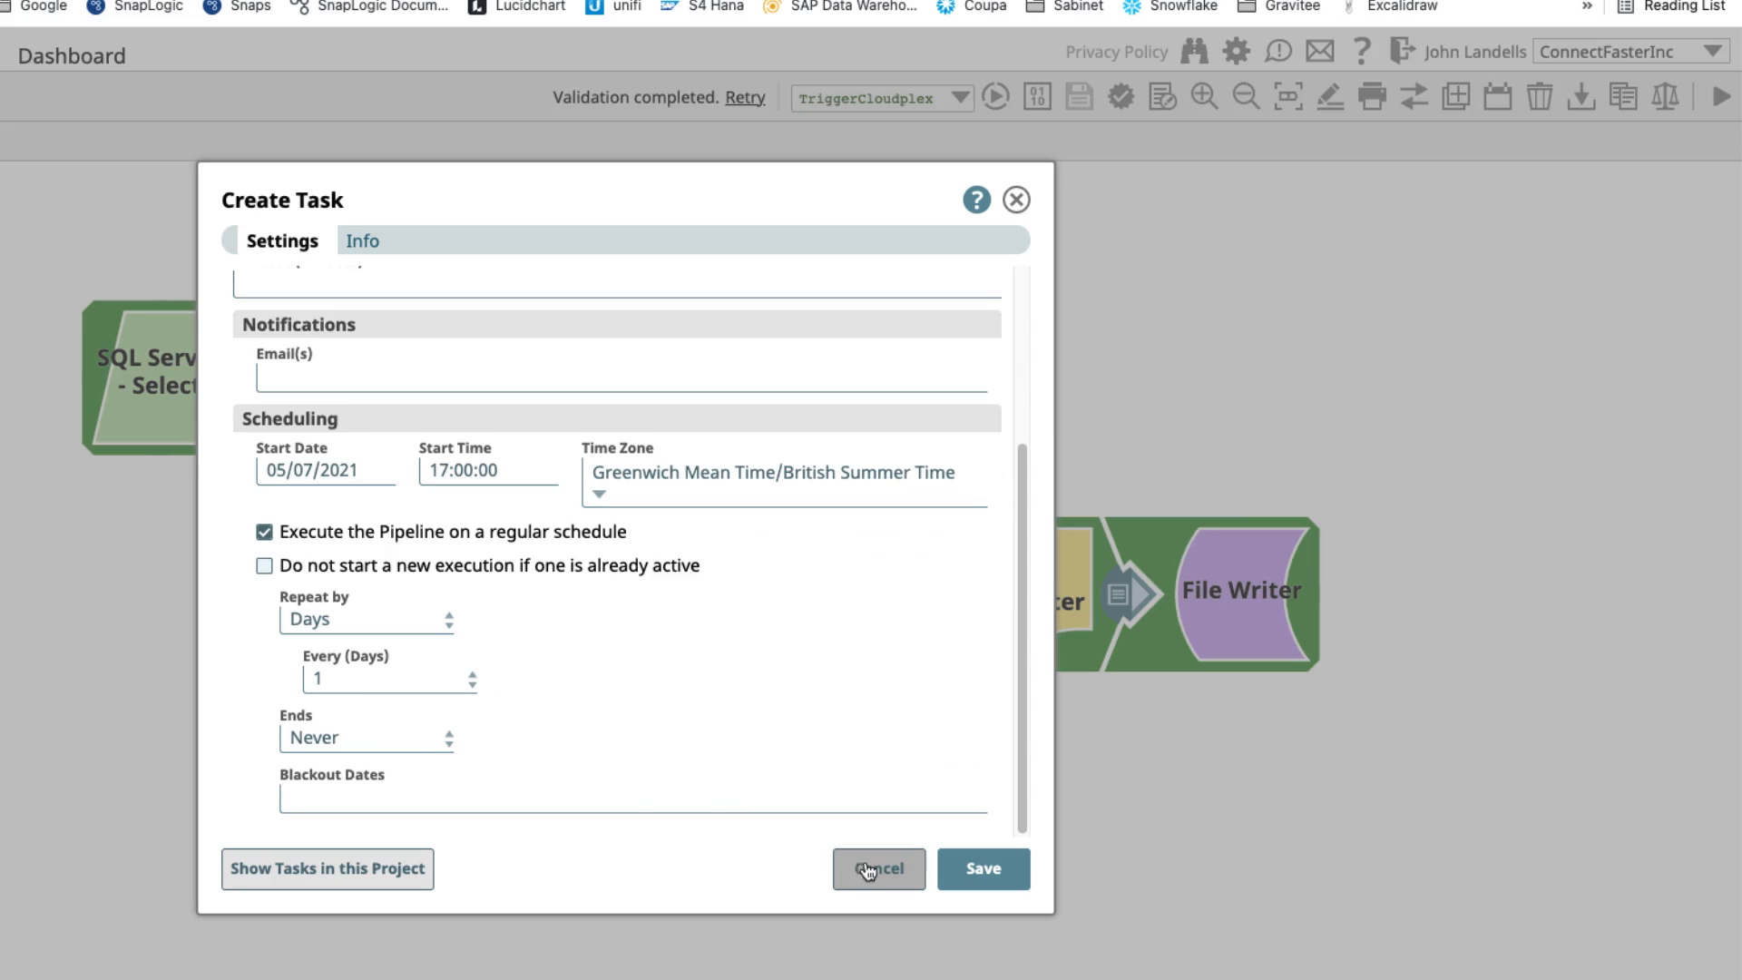
left_click(877, 867)
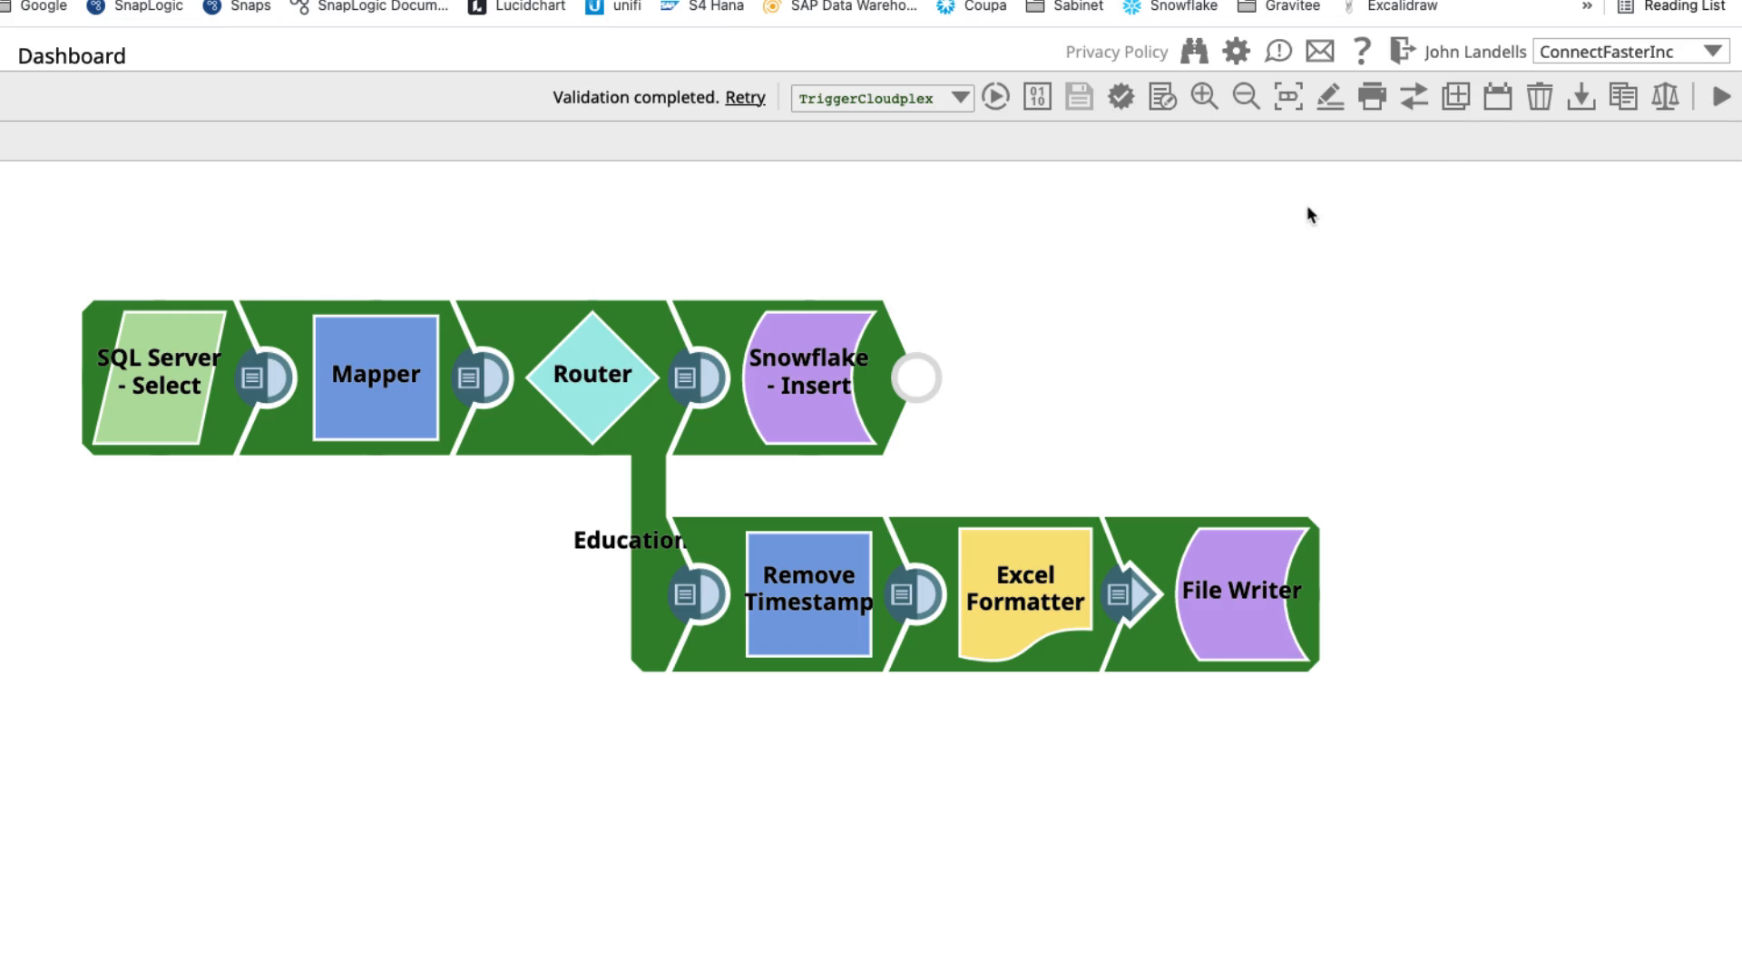
Step: Create and save a triggered task for the pipeline instead
left_click(1497, 98)
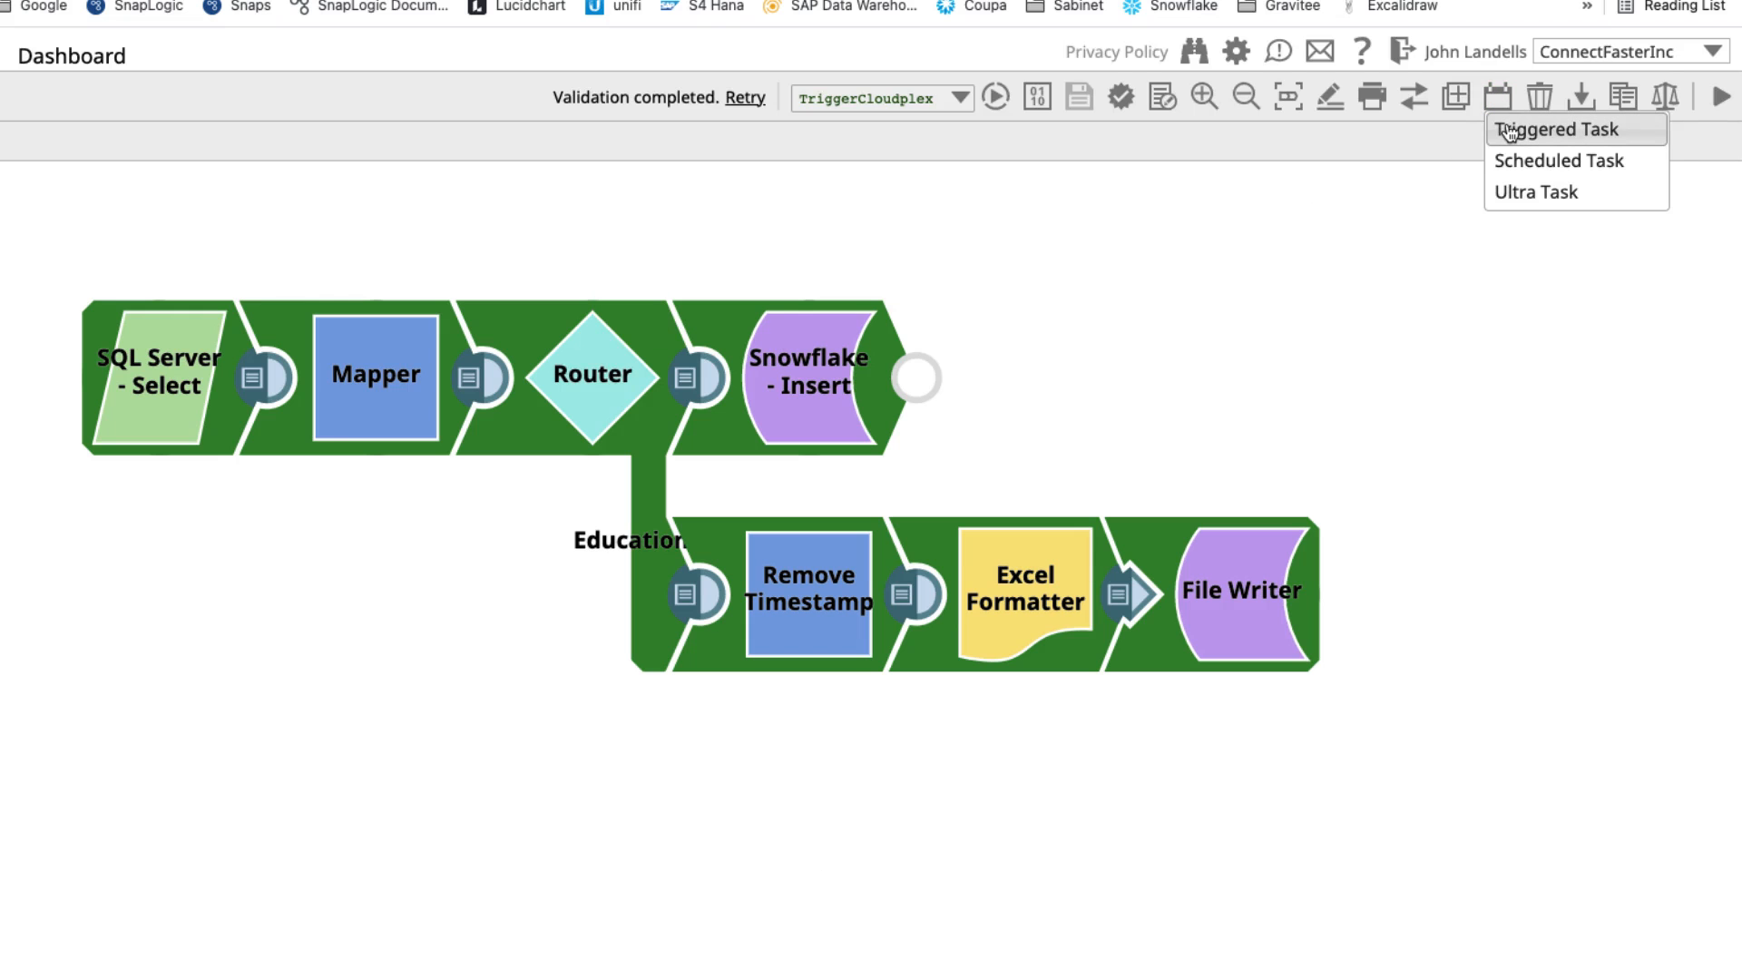
left_click(1557, 129)
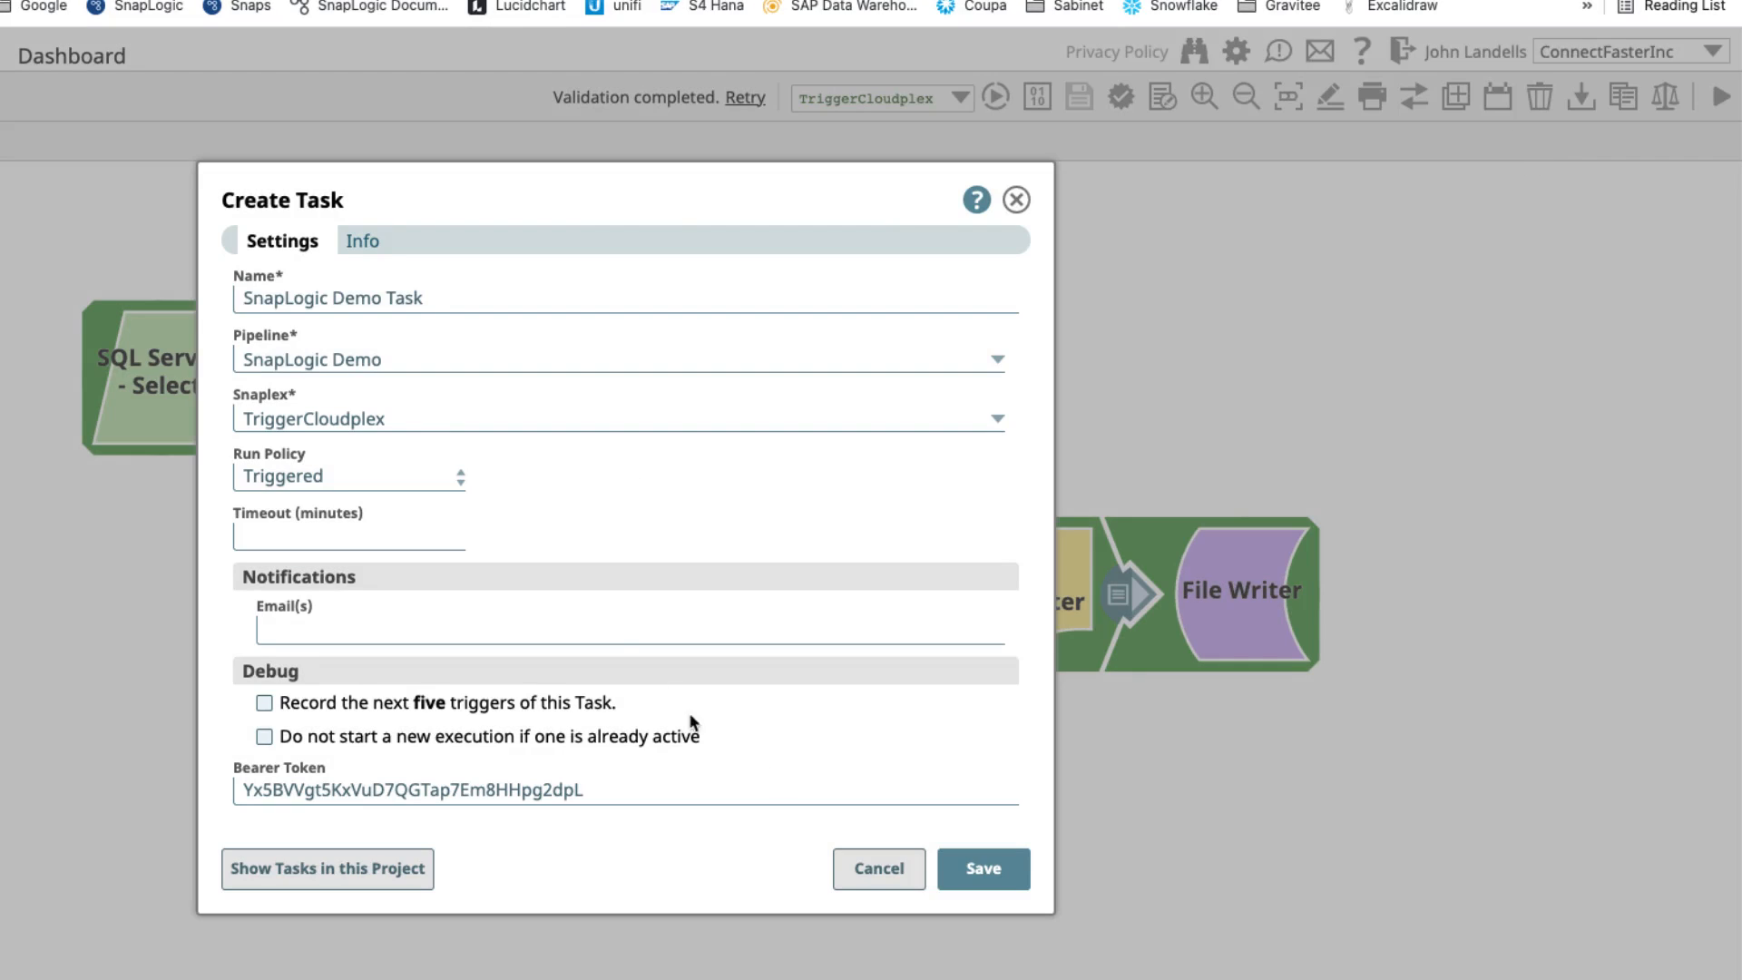
left_click(982, 867)
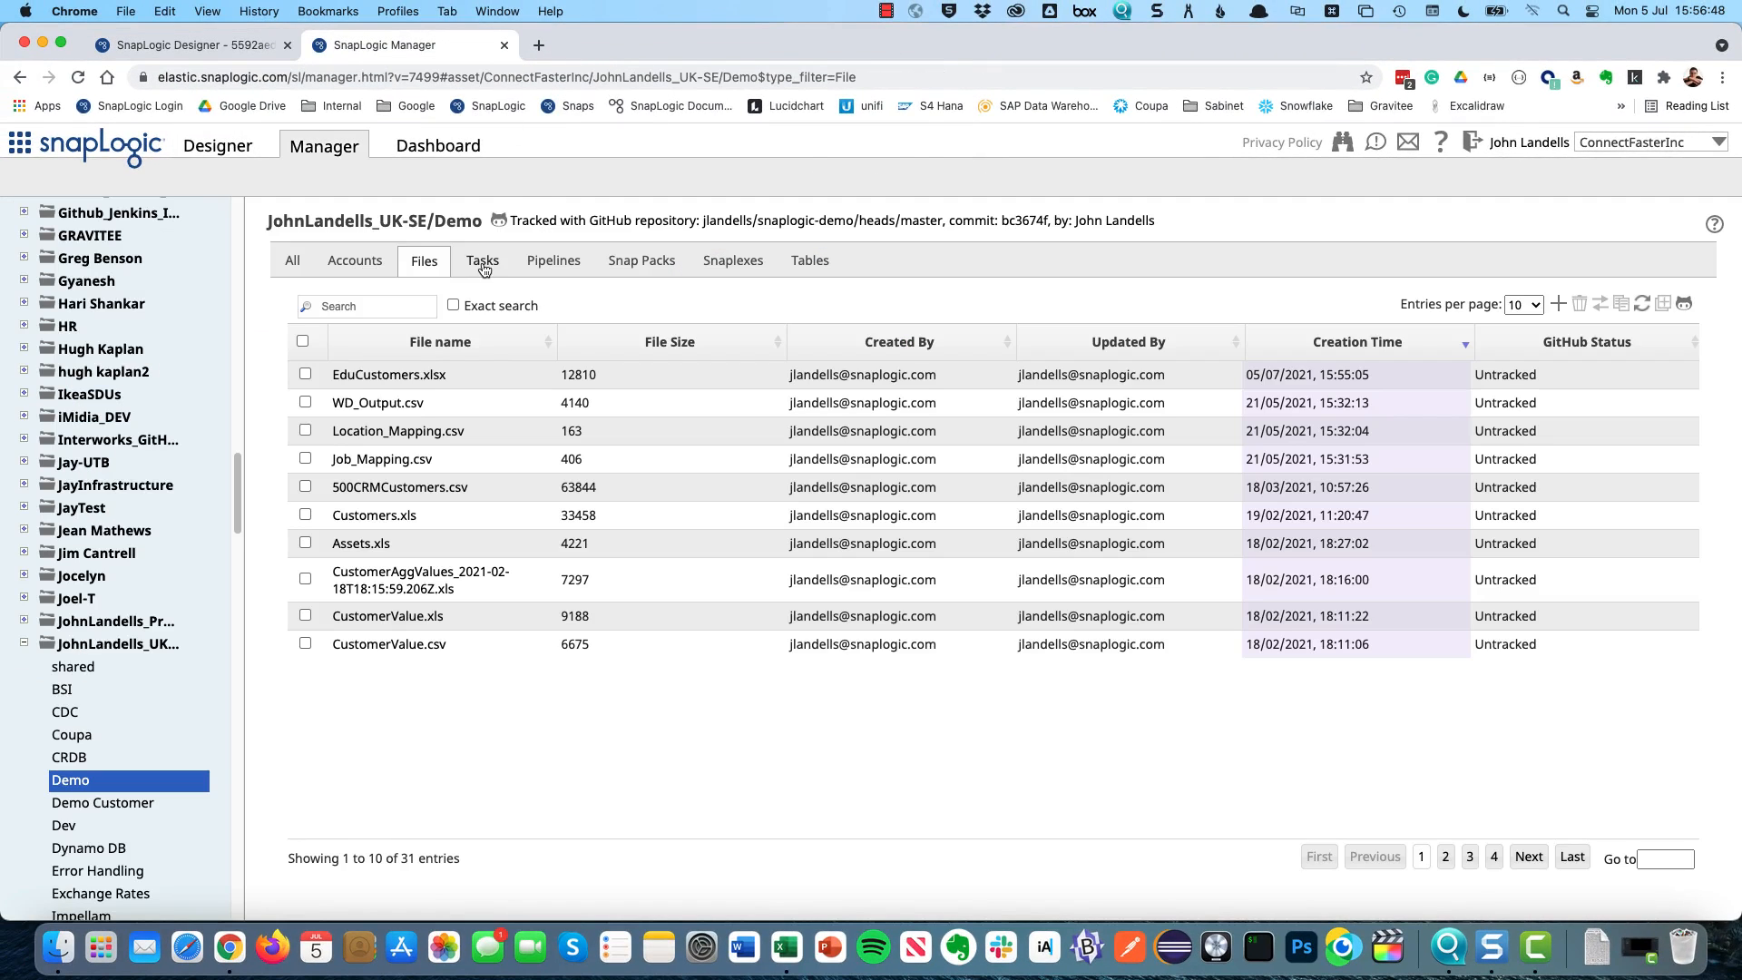
Step: View SnapLogic Demo Task's details in the Tasks list, showing its Cloud URL
left_click(481, 260)
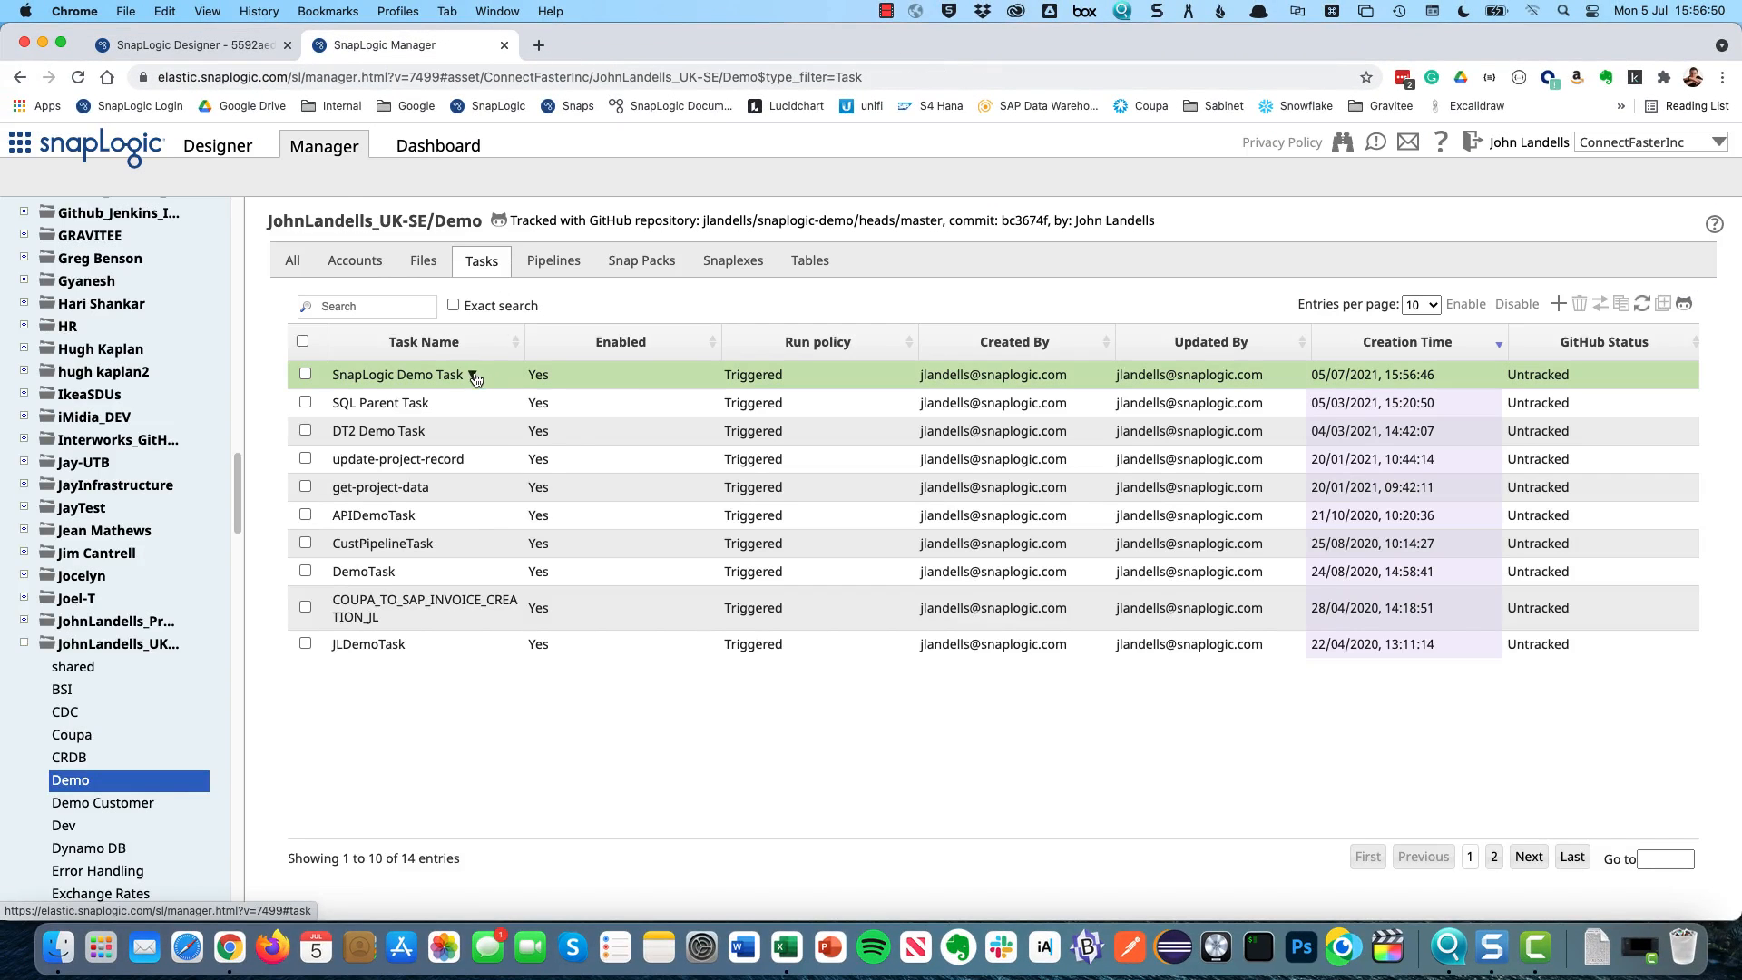
left_click(397, 373)
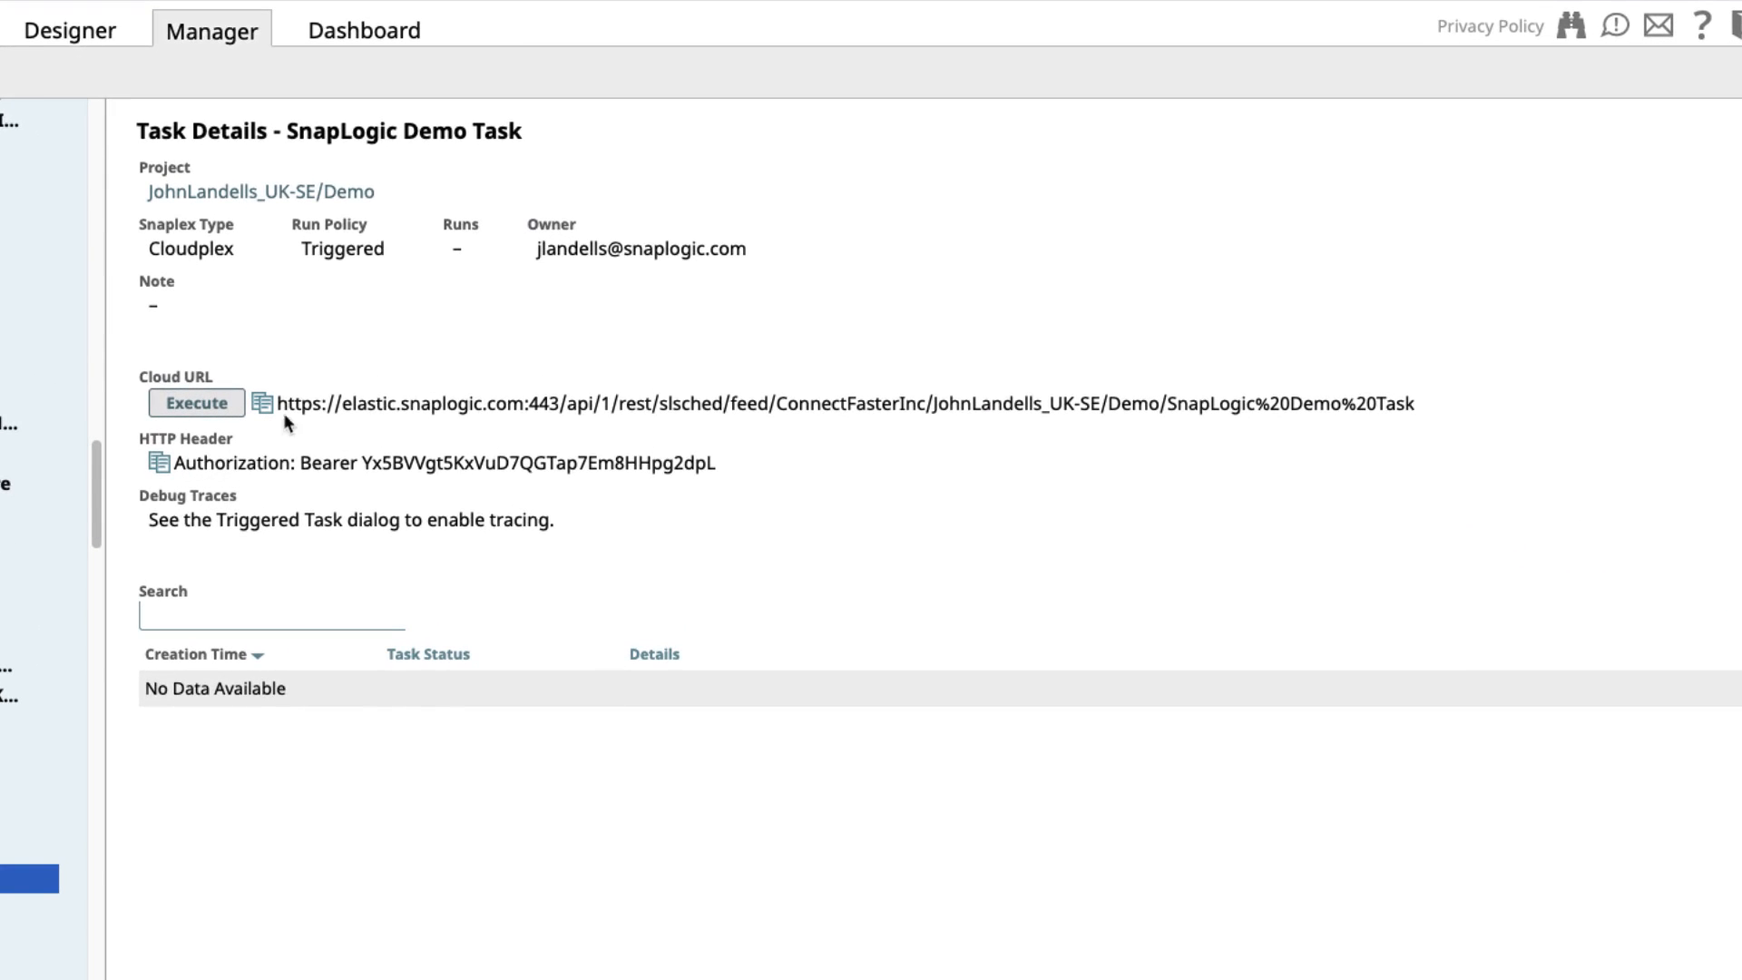
mouse_move(1419, 408)
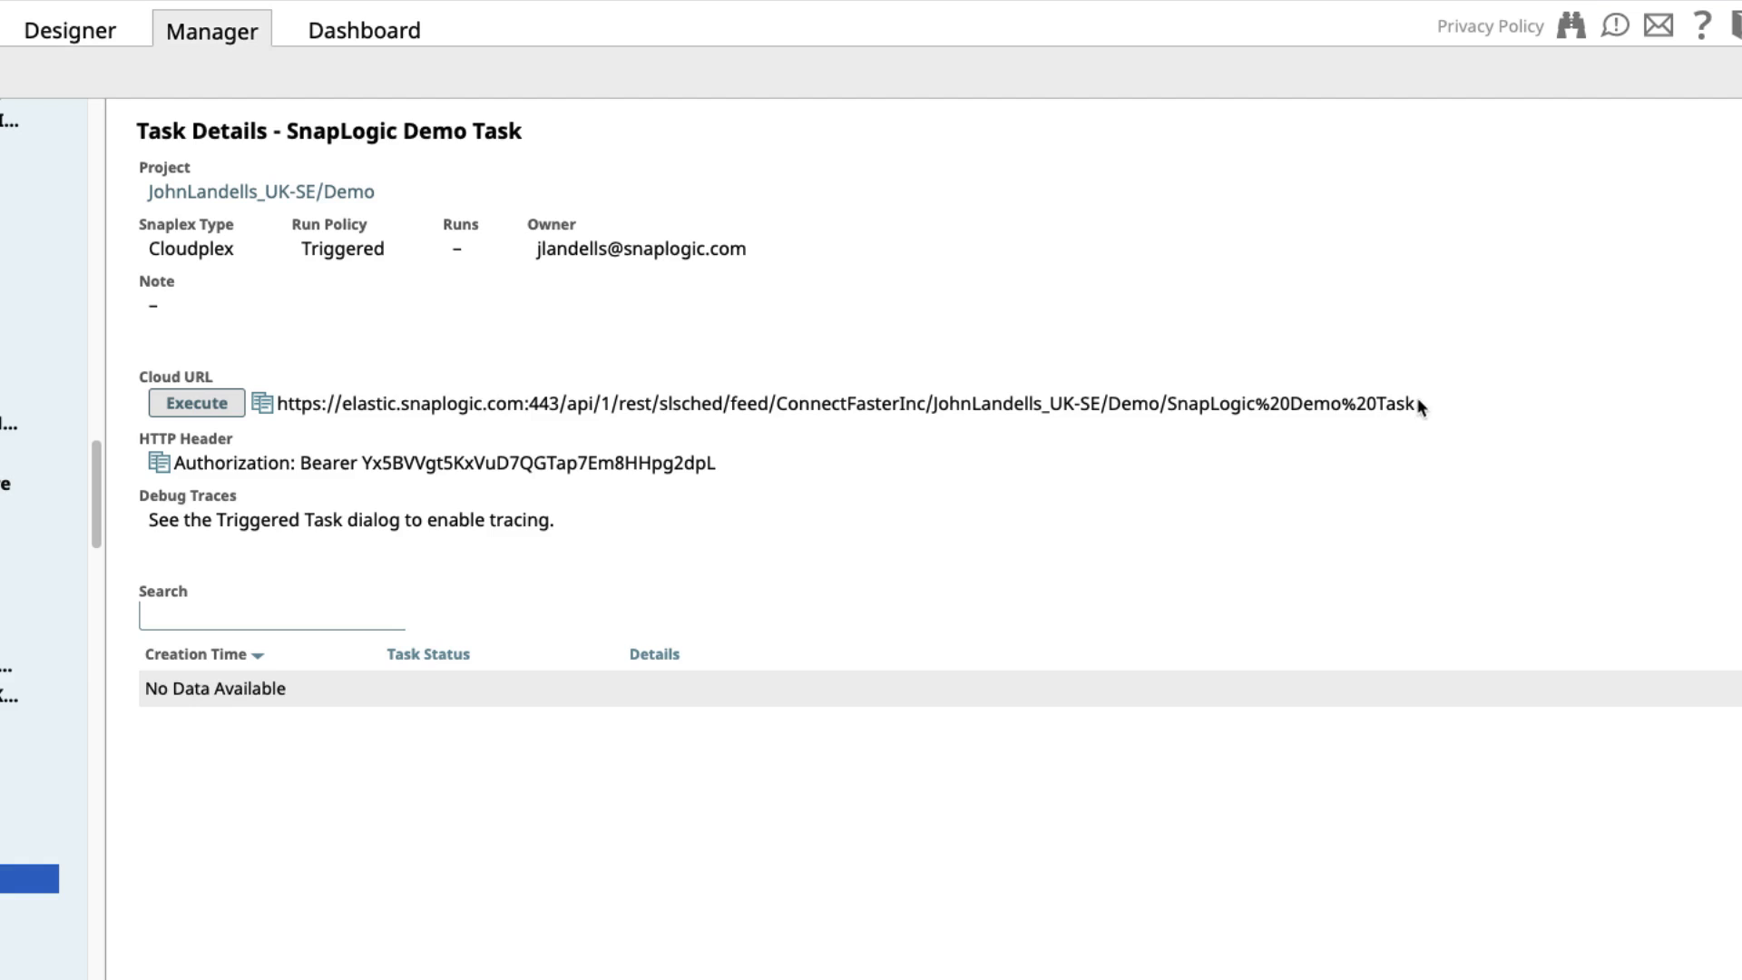
mouse_move(1419, 405)
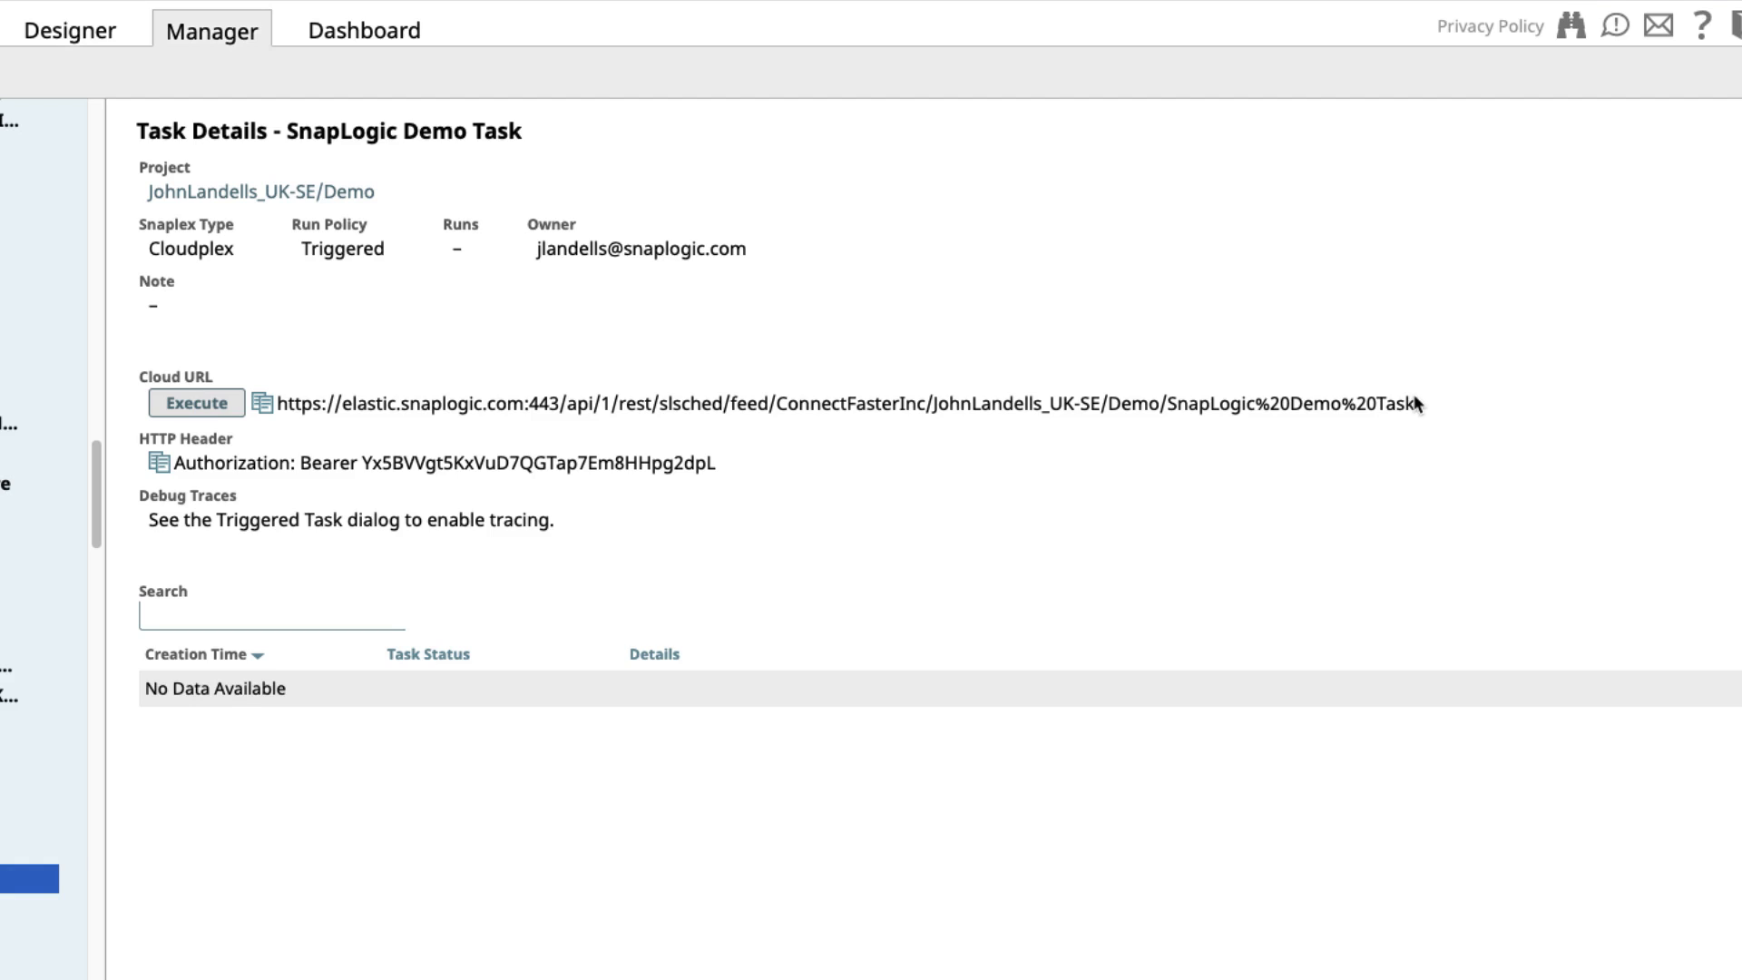